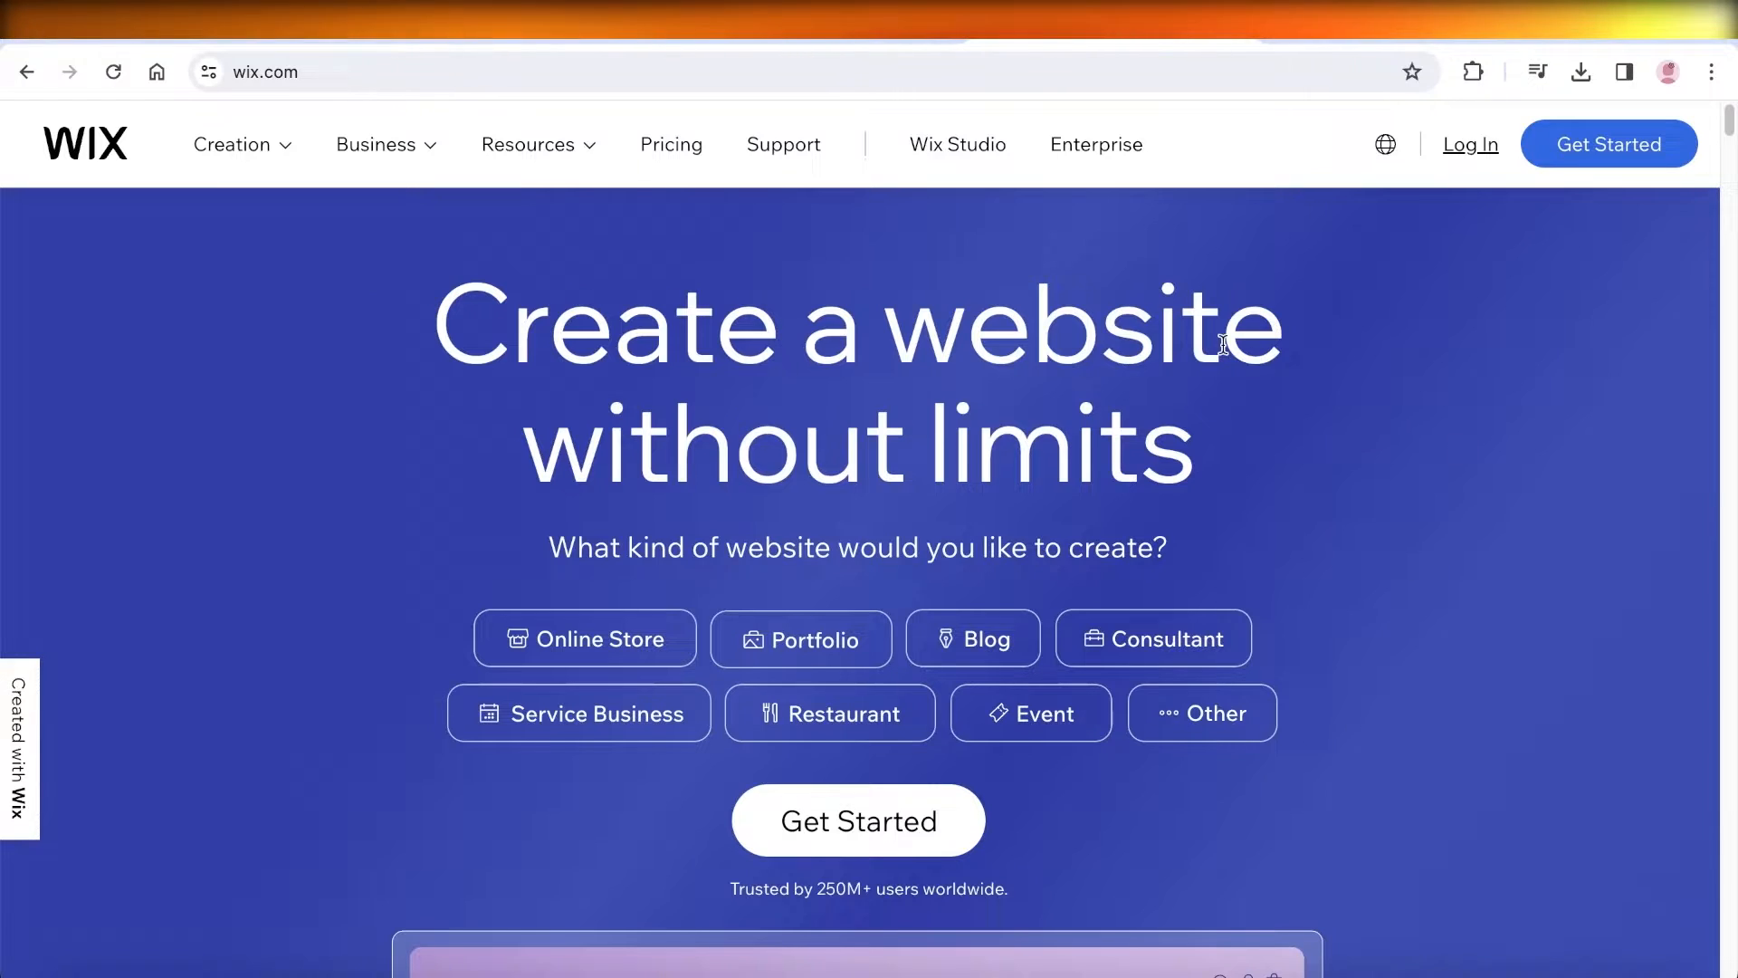
mouse_move(1271, 358)
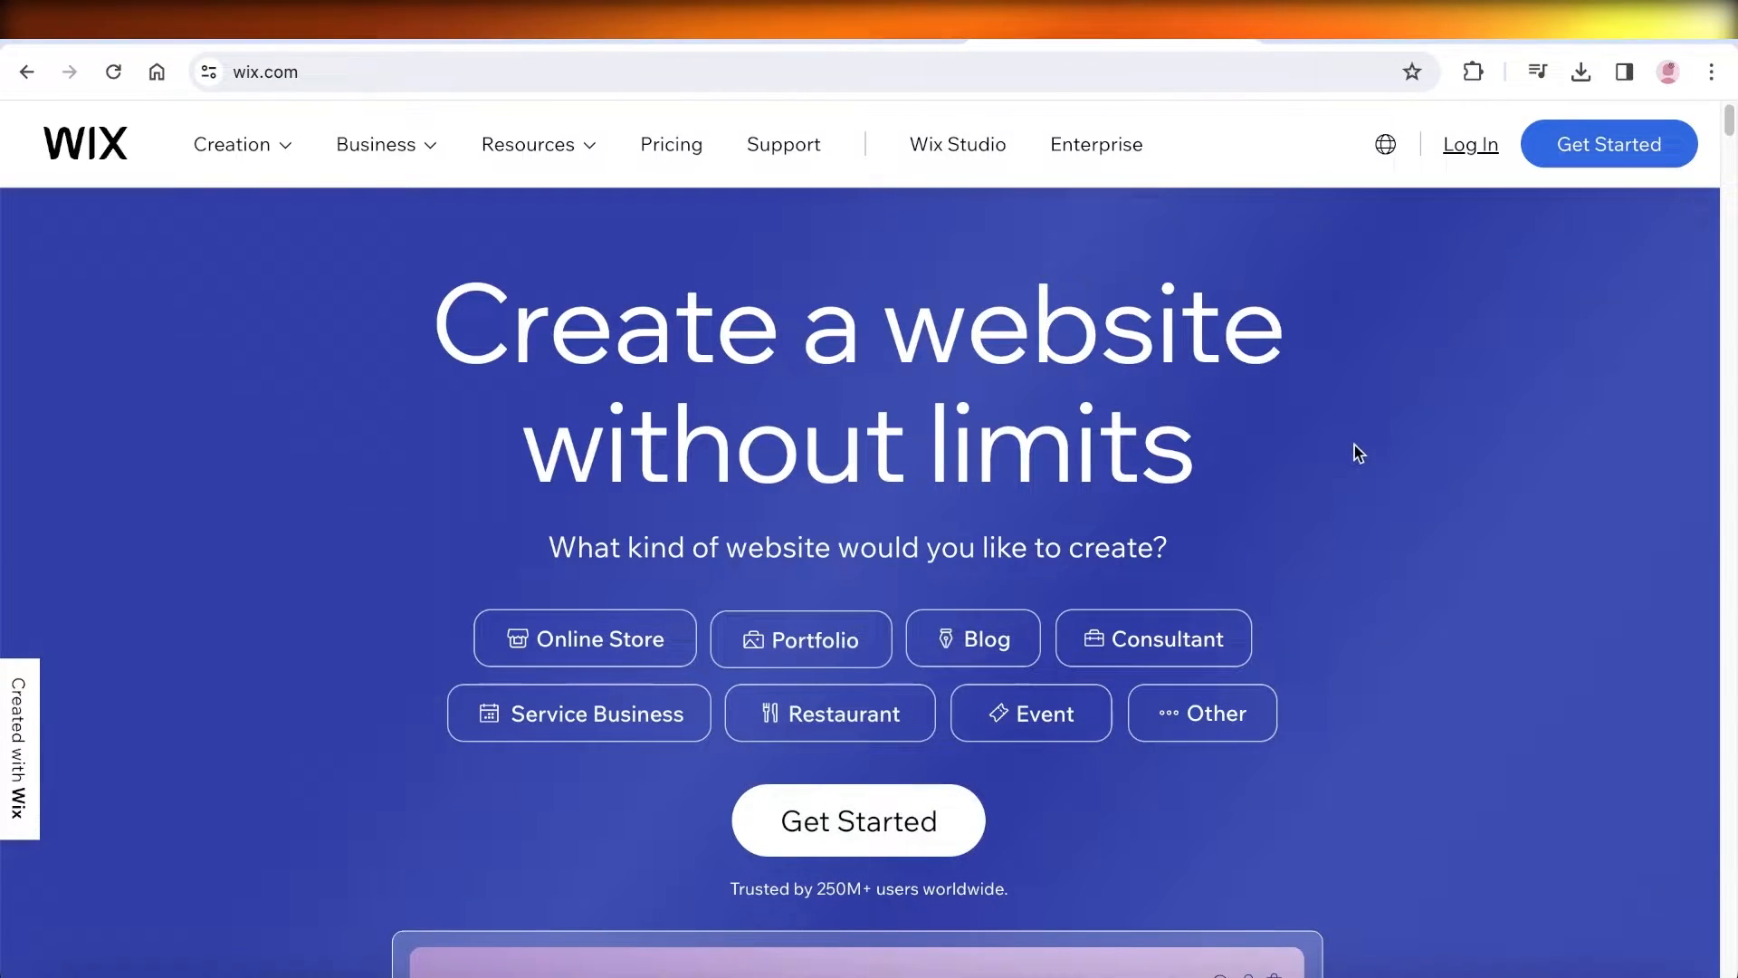
mouse_move(1388, 496)
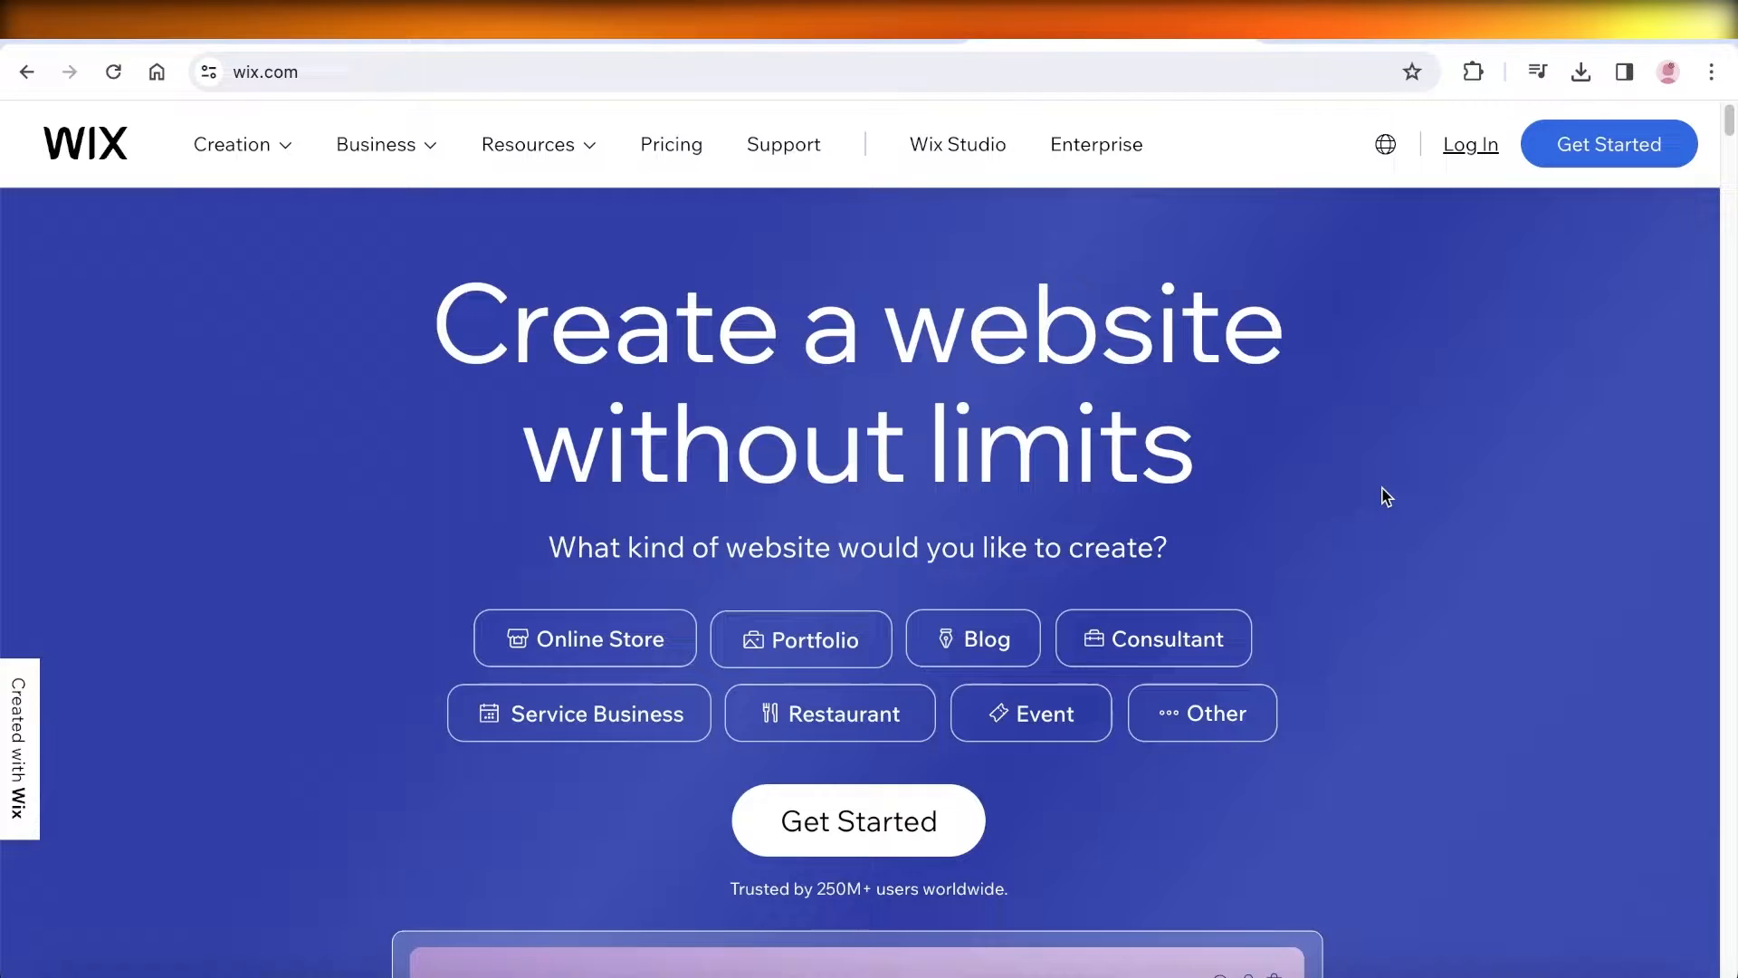
Sign in with the existing Wix account and skip the recovery phone prompt to reach Sites
scroll("down", 3)
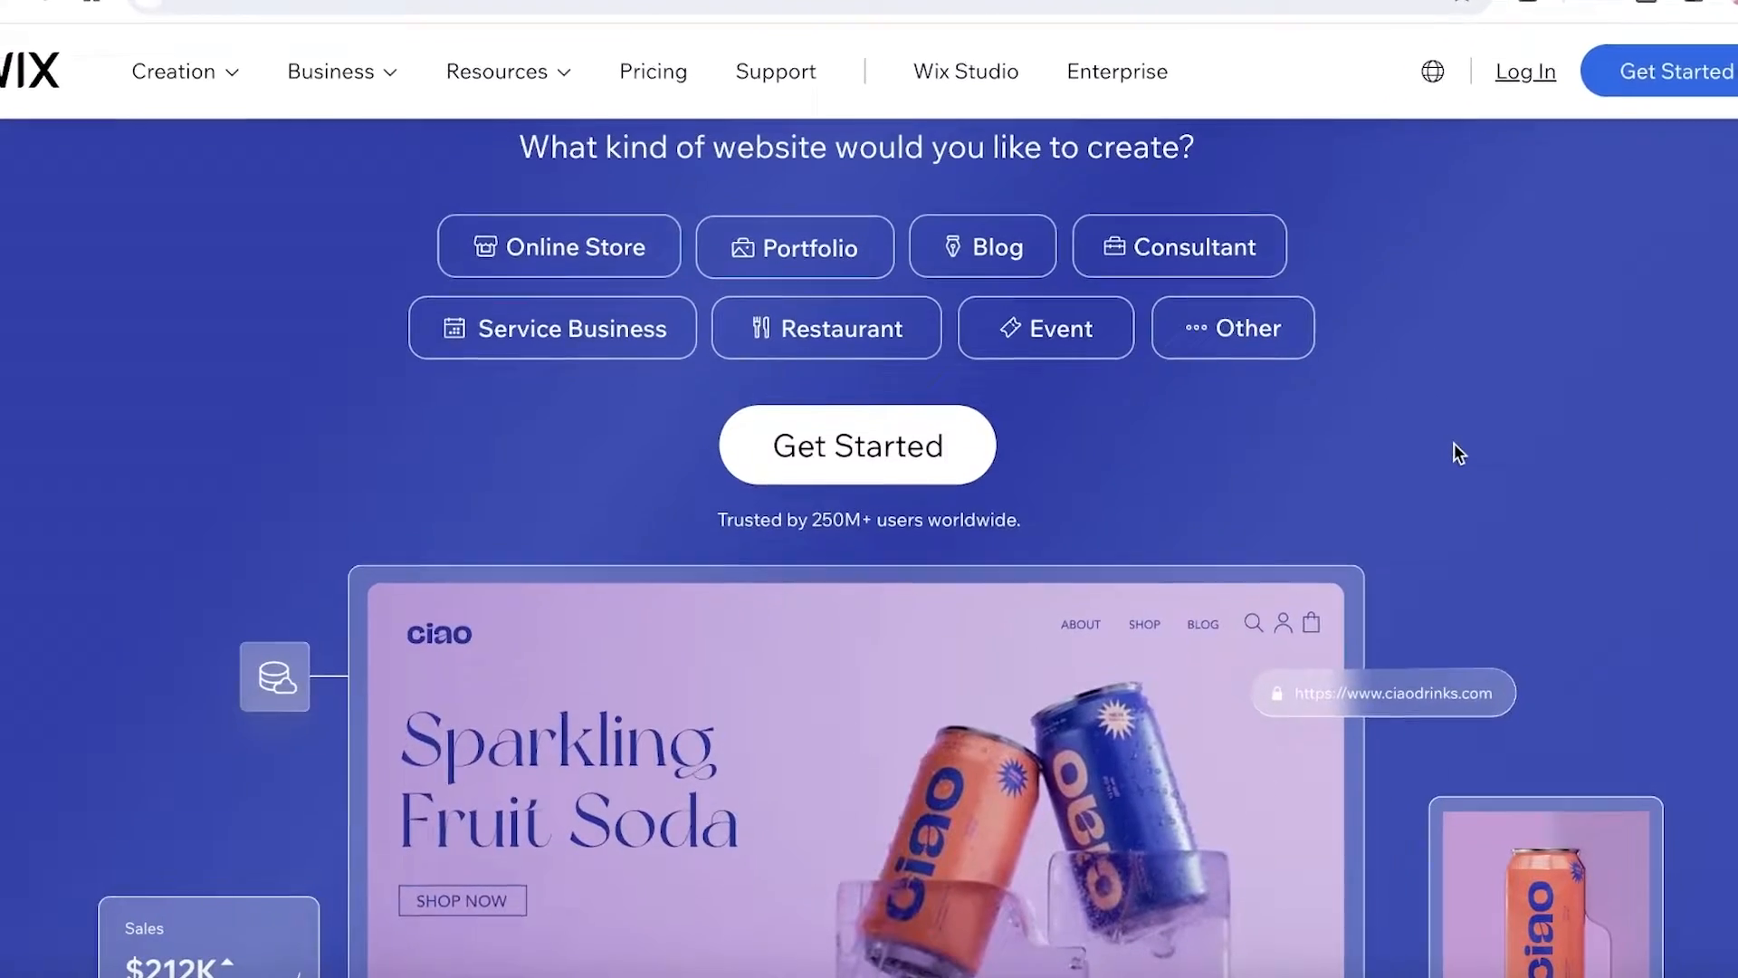
scroll("down", 3)
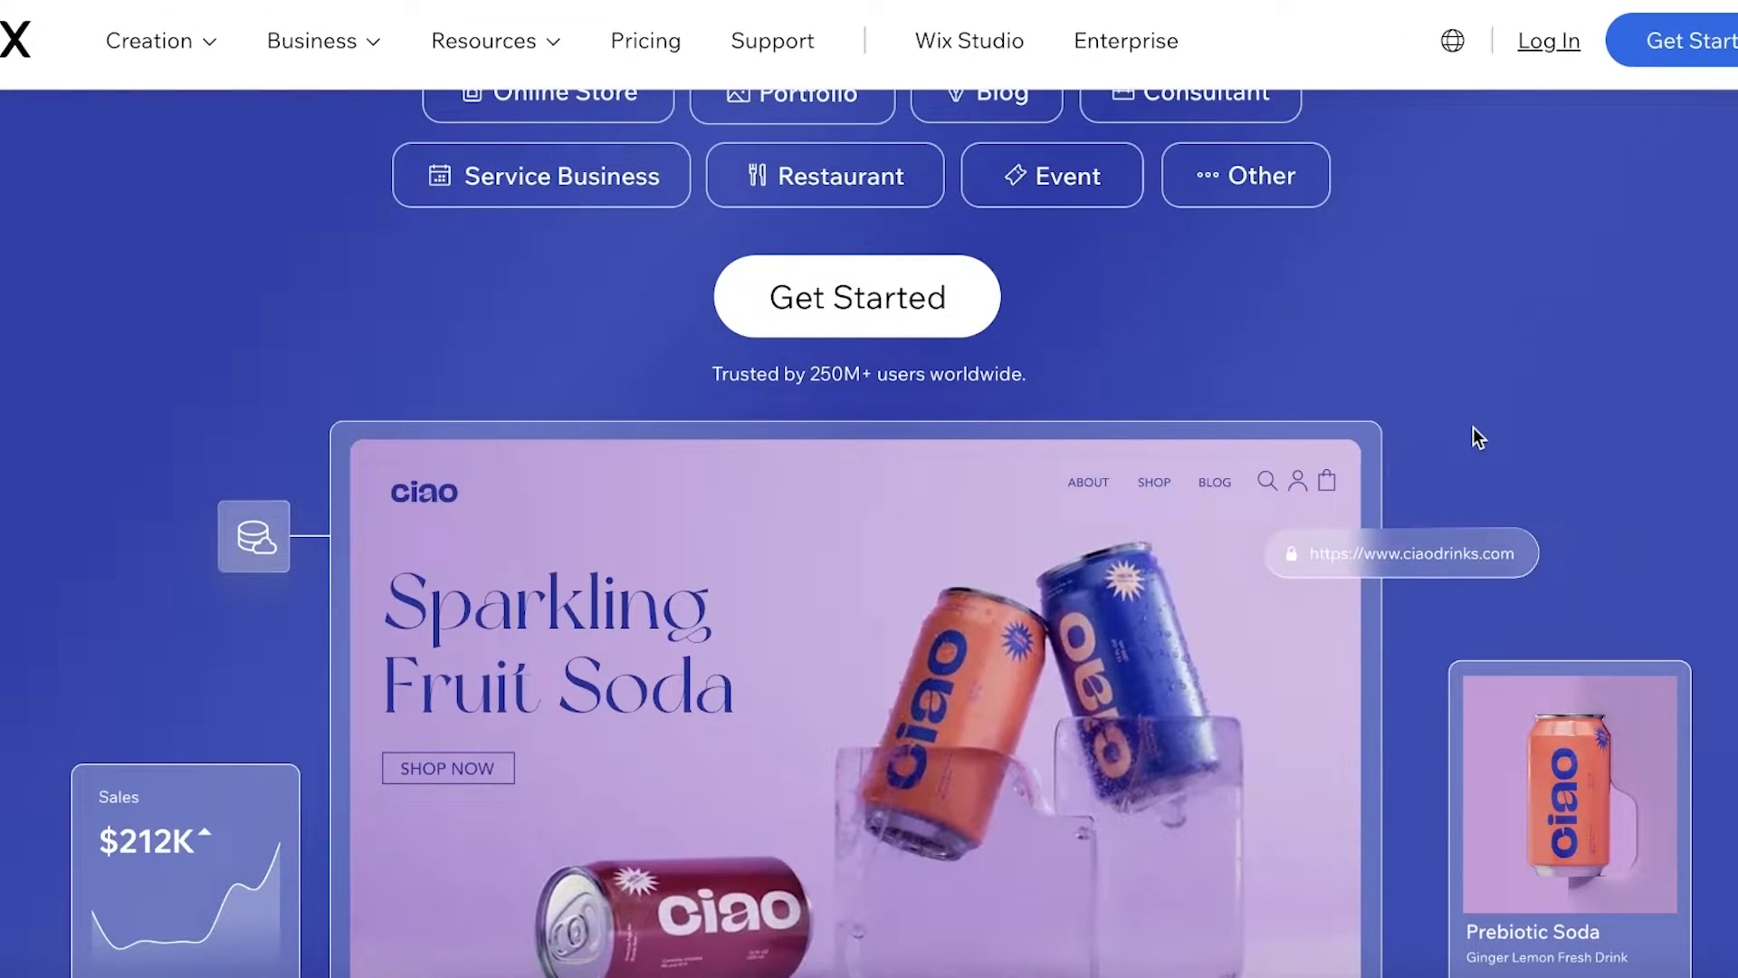
scroll("down", 3)
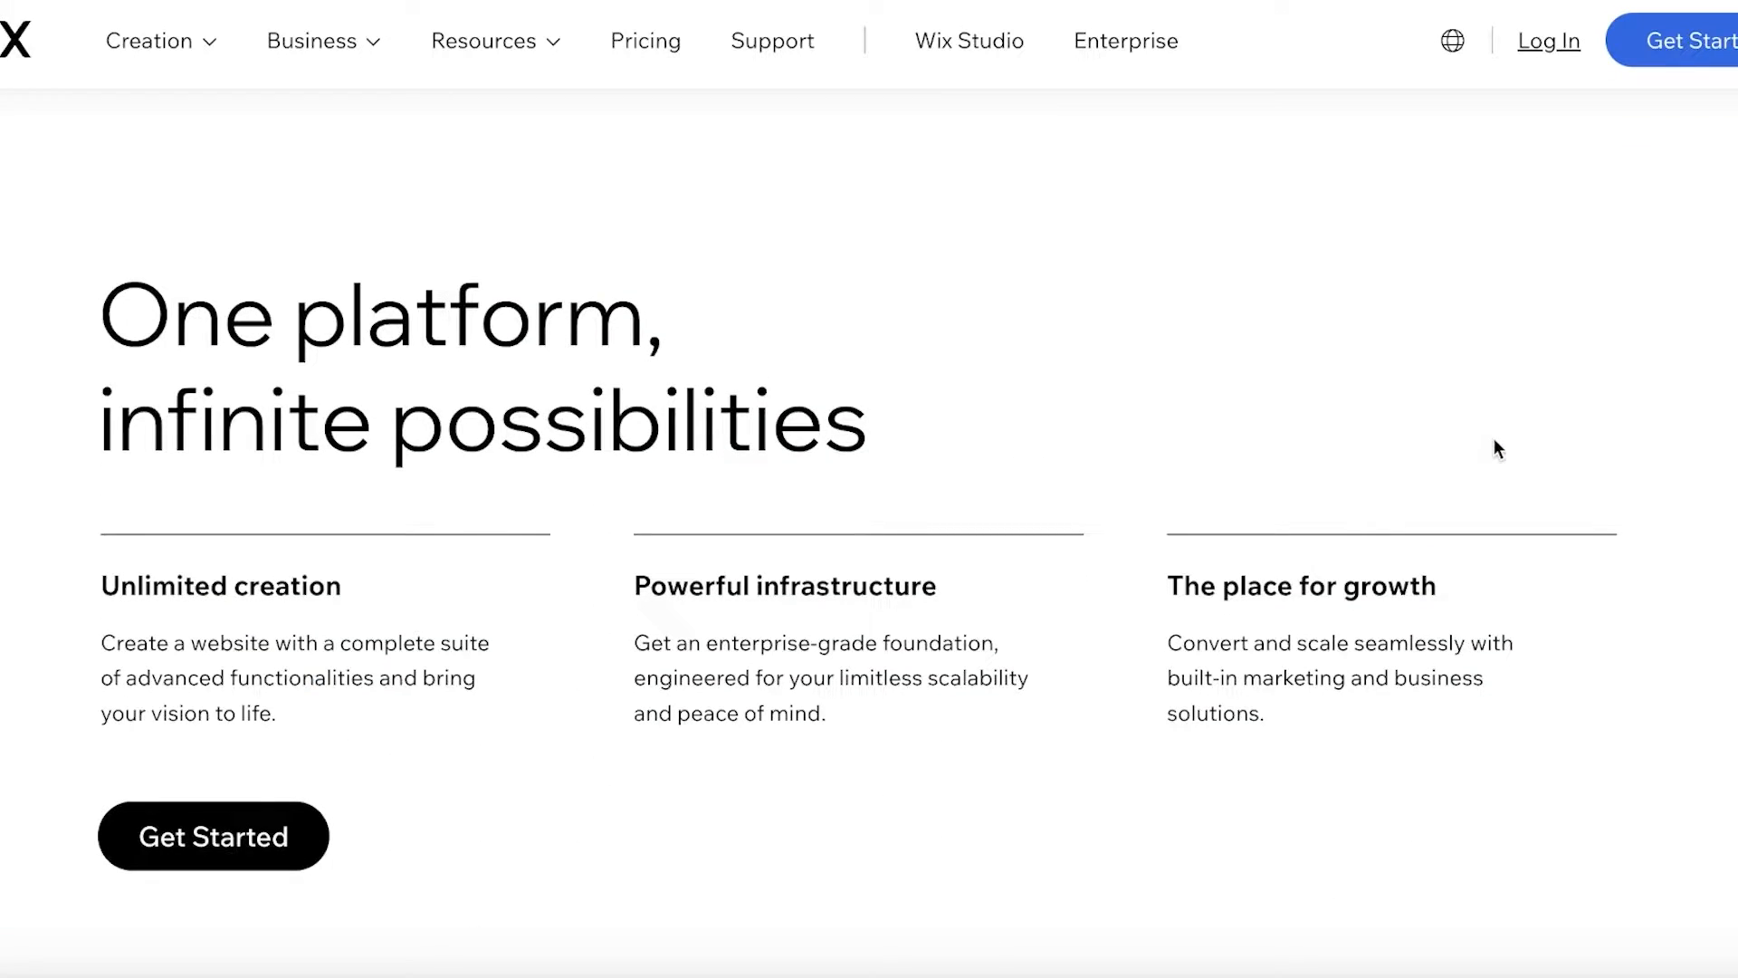
mouse_move(1483, 455)
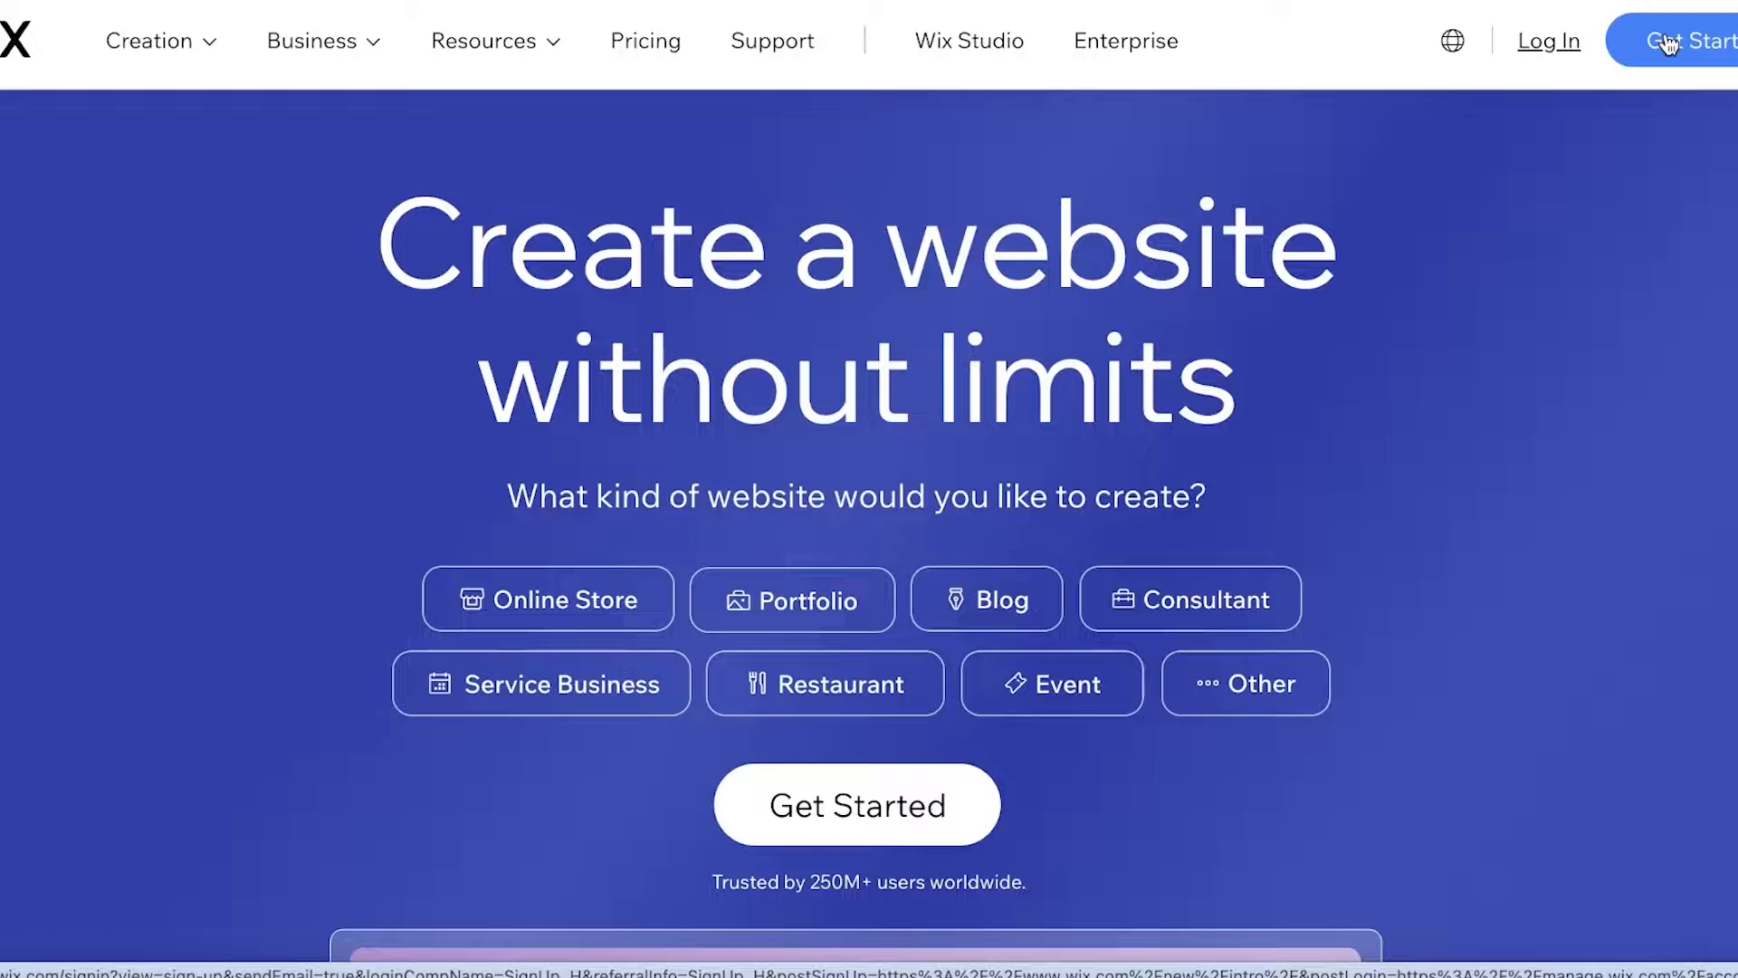
left_click(1680, 42)
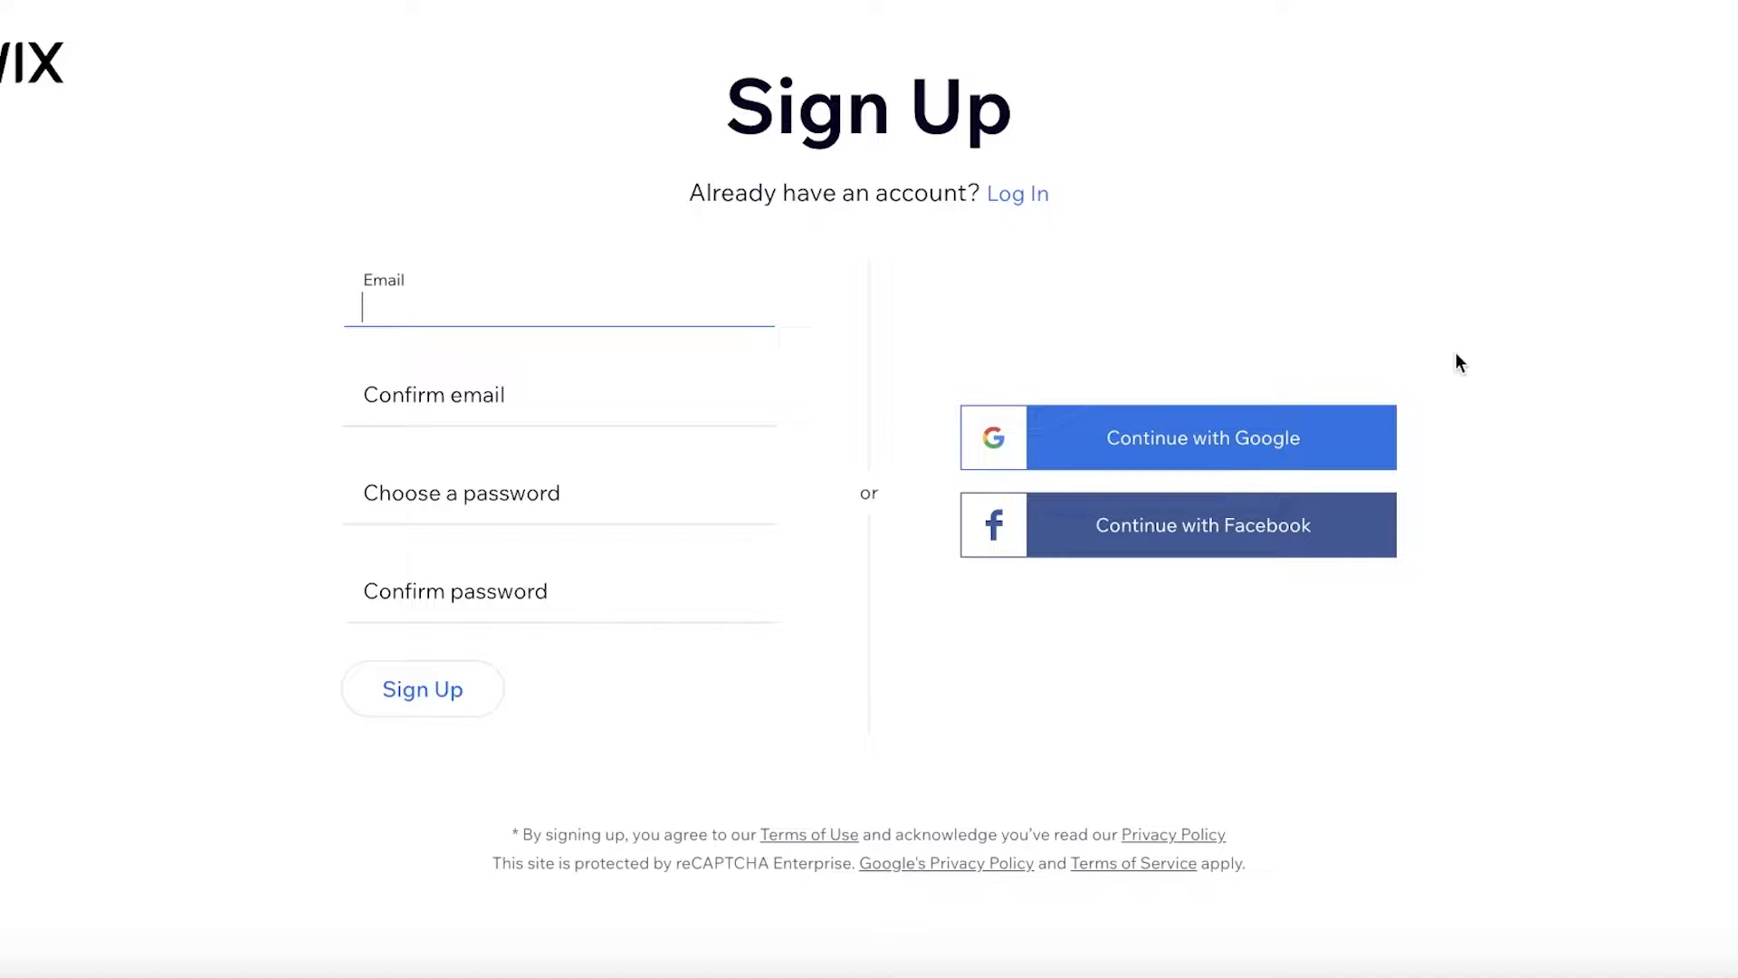
left_click(1202, 436)
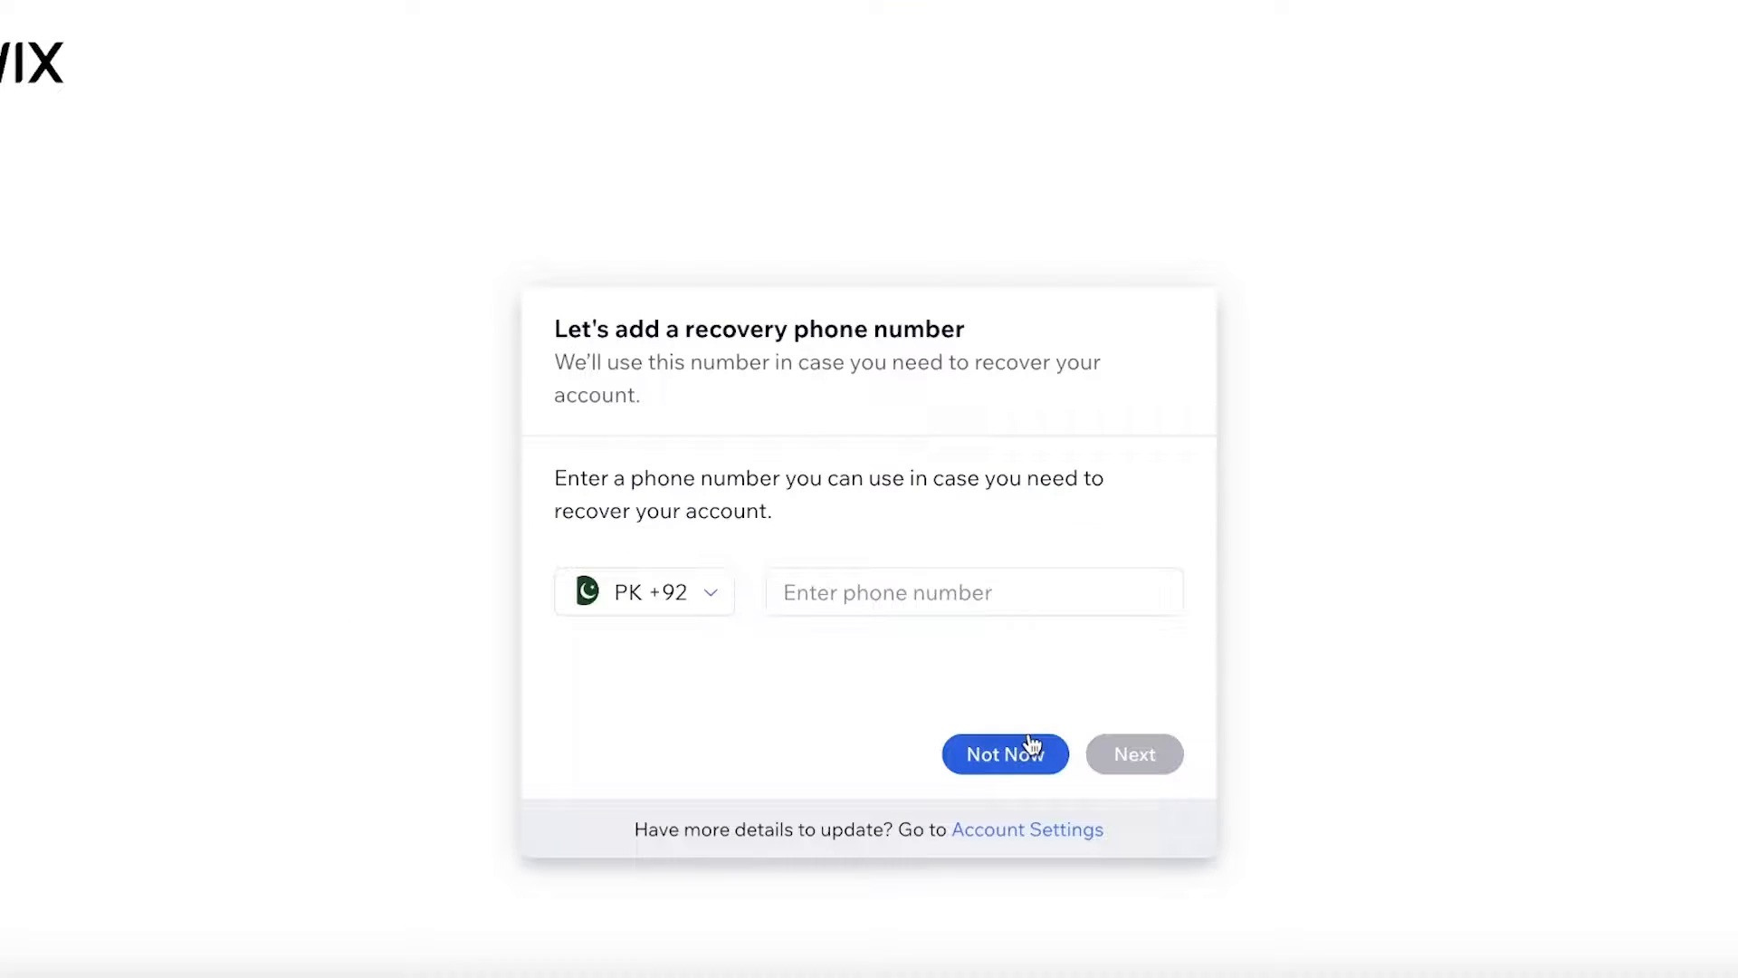
left_click(1005, 753)
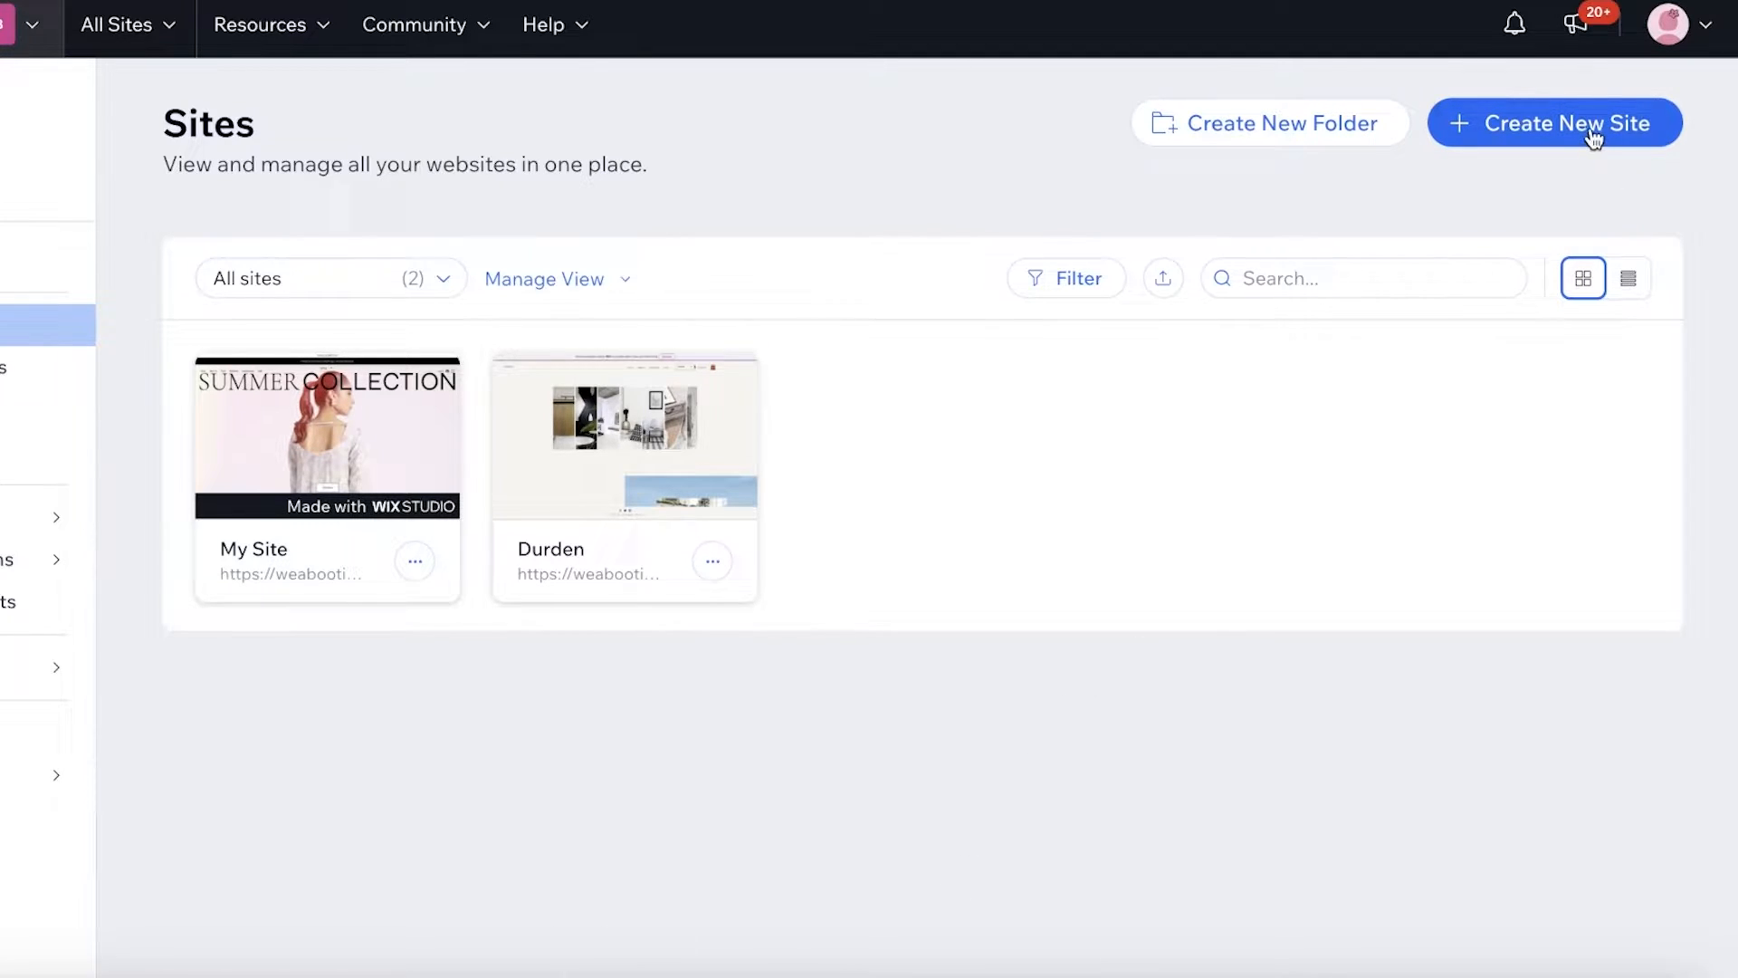
Create a new site from the Sites dashboard
left_click(1553, 121)
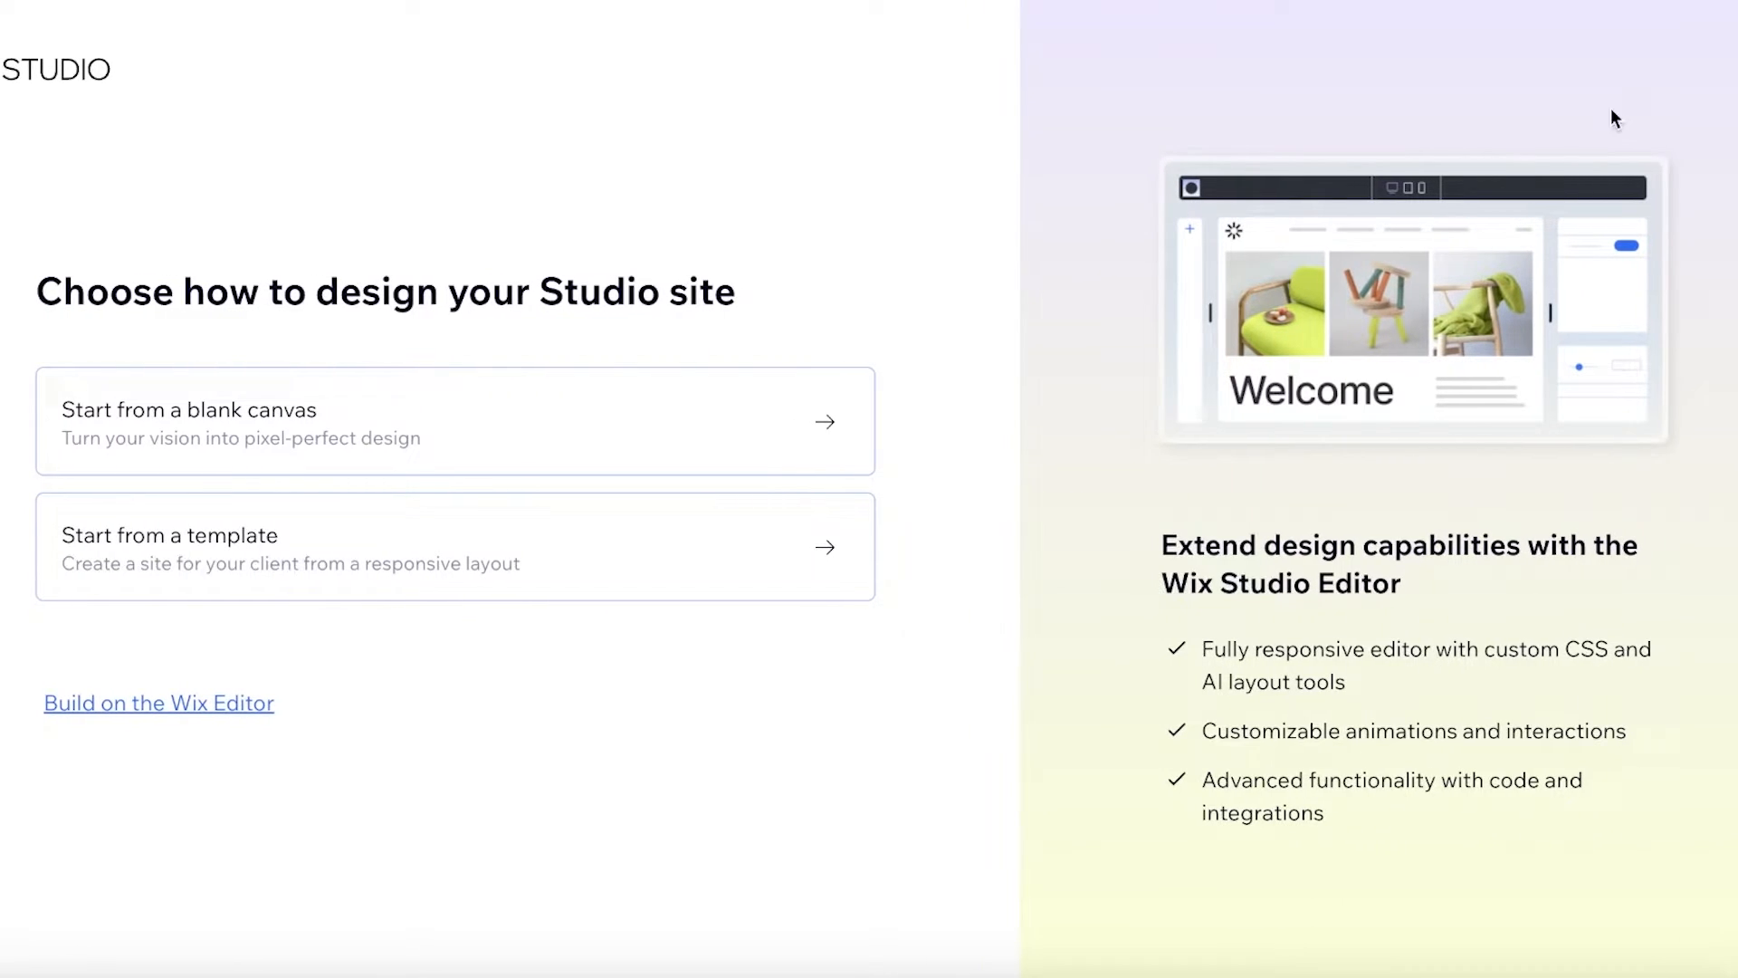
mouse_move(160, 703)
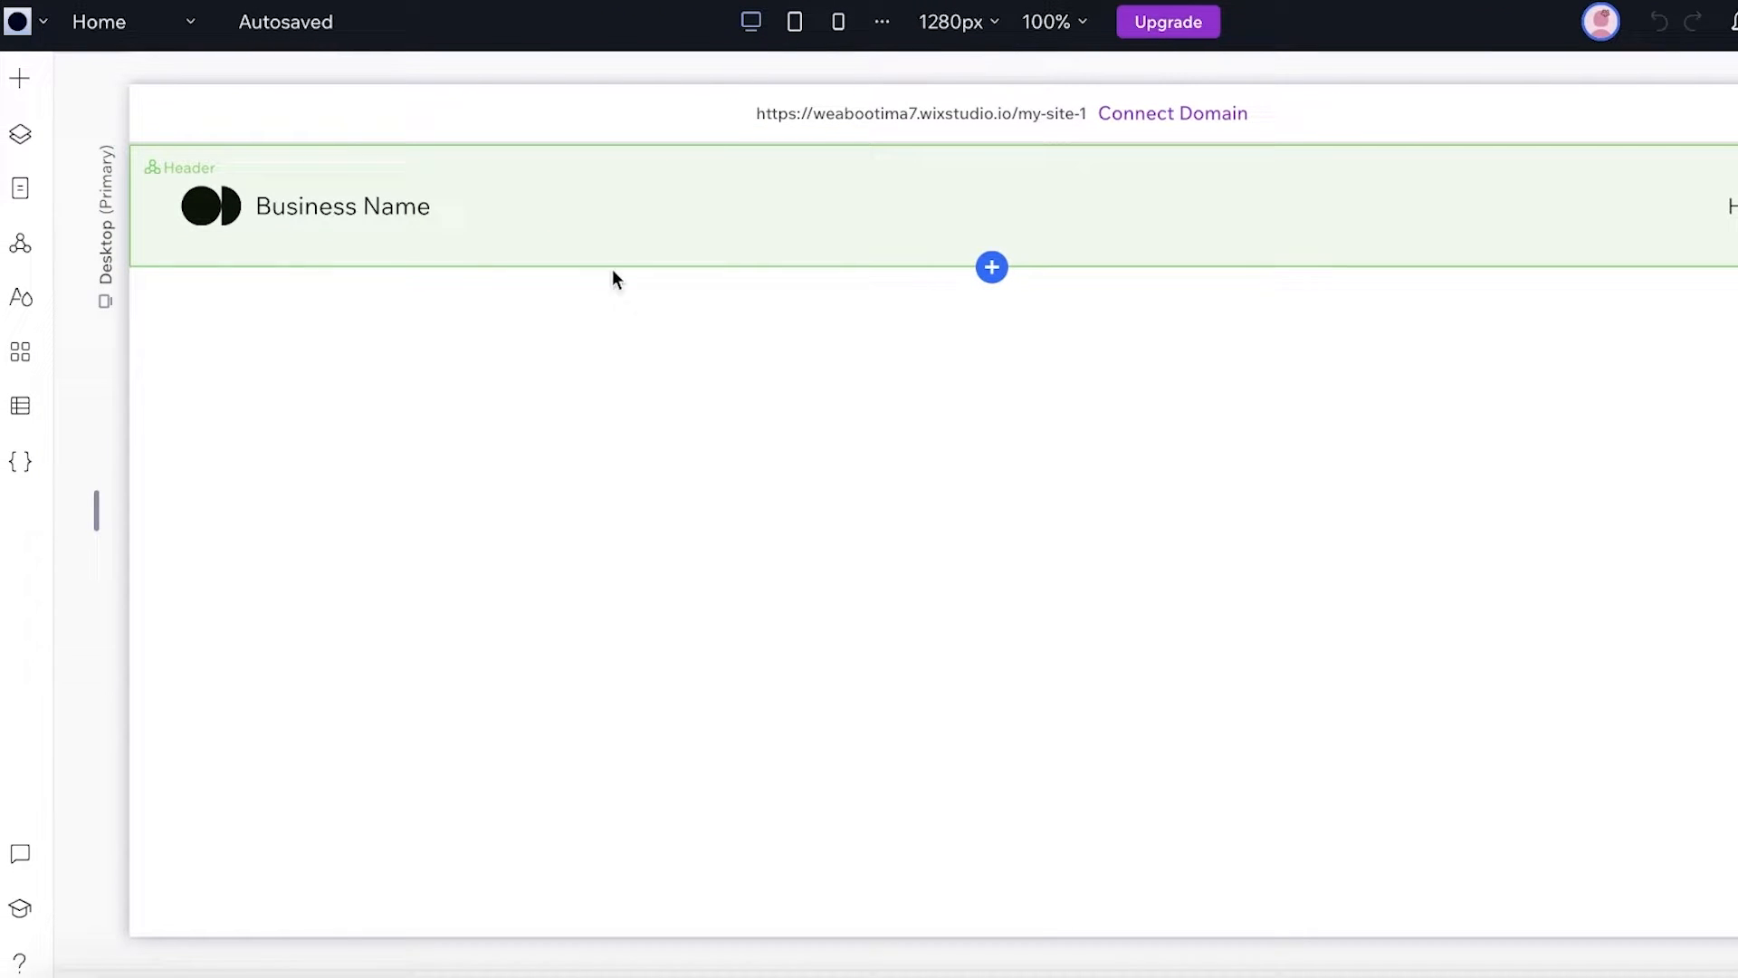
Inspect the Business Name header, then leave the blank editor for the design-choice screen
left_click(344, 207)
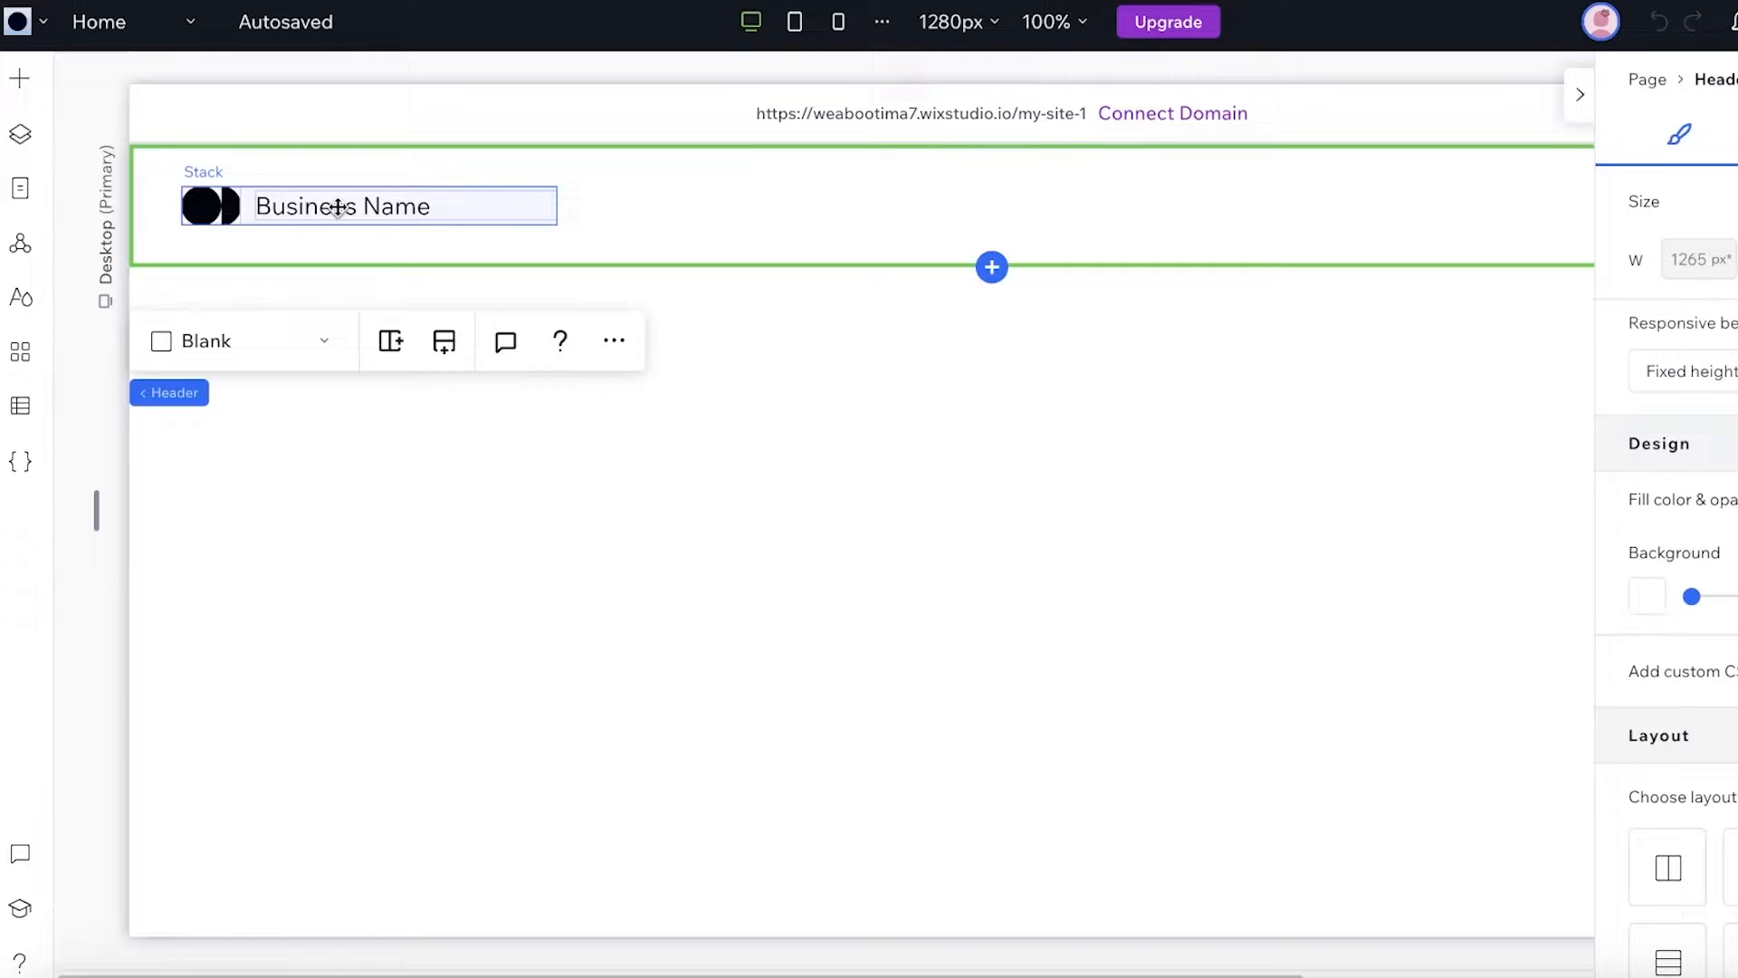
left_click(112, 150)
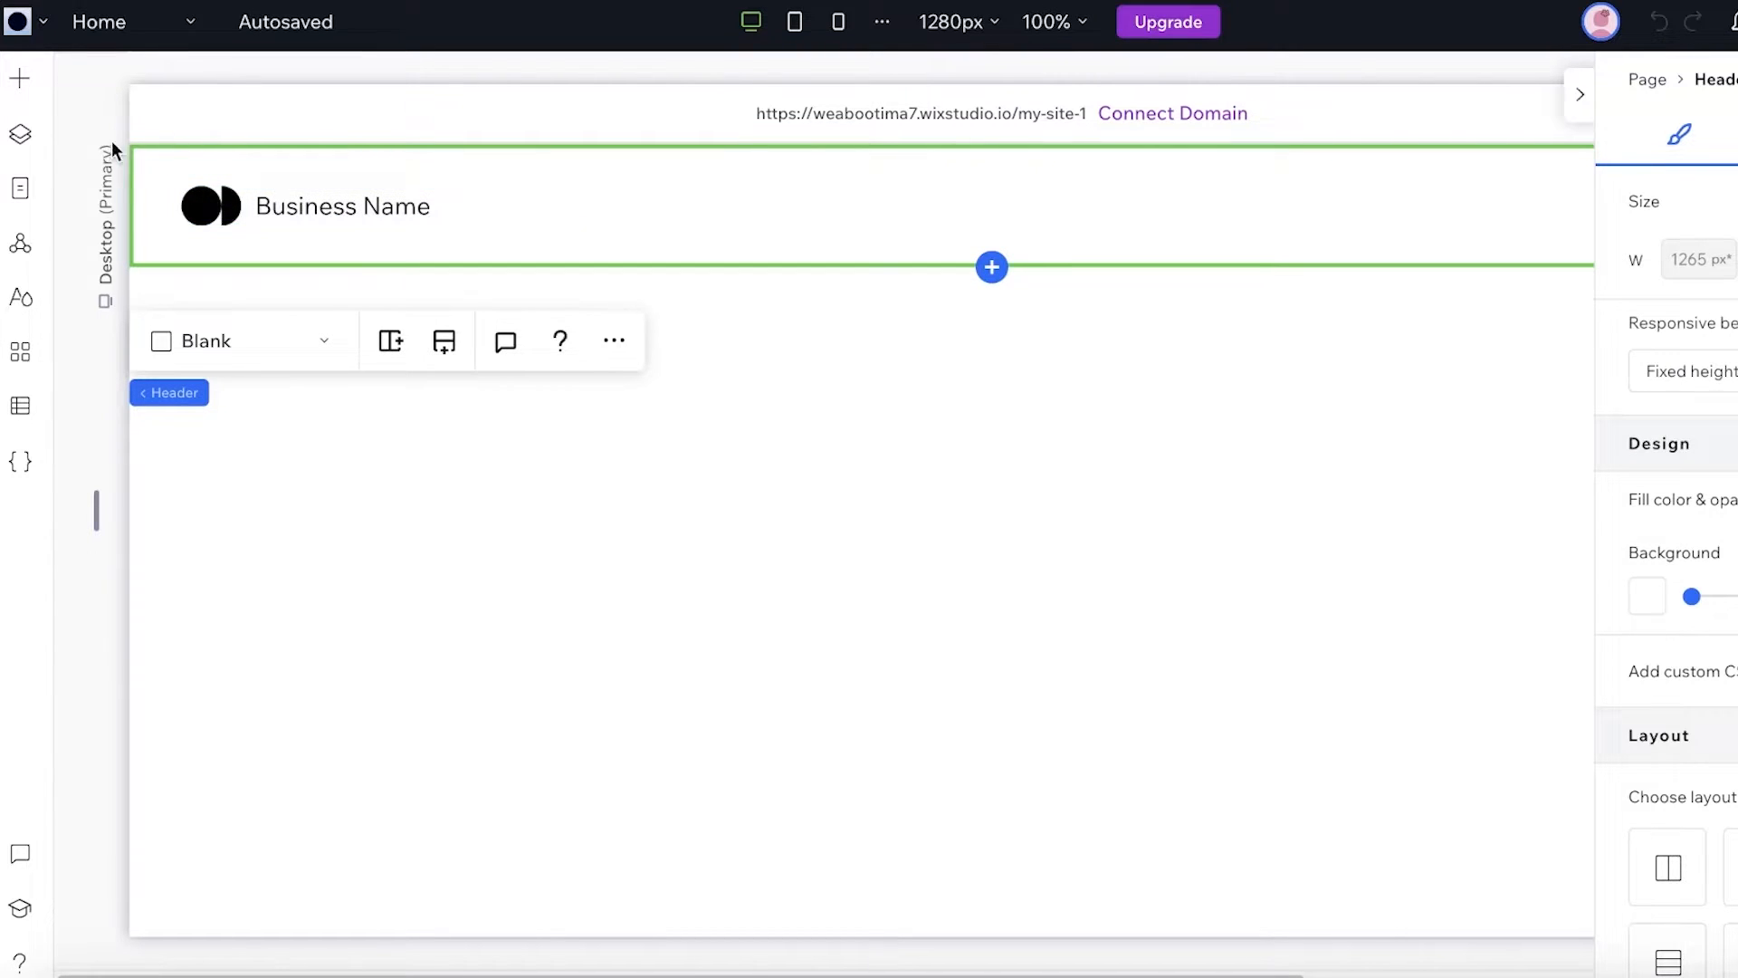
left_click(18, 22)
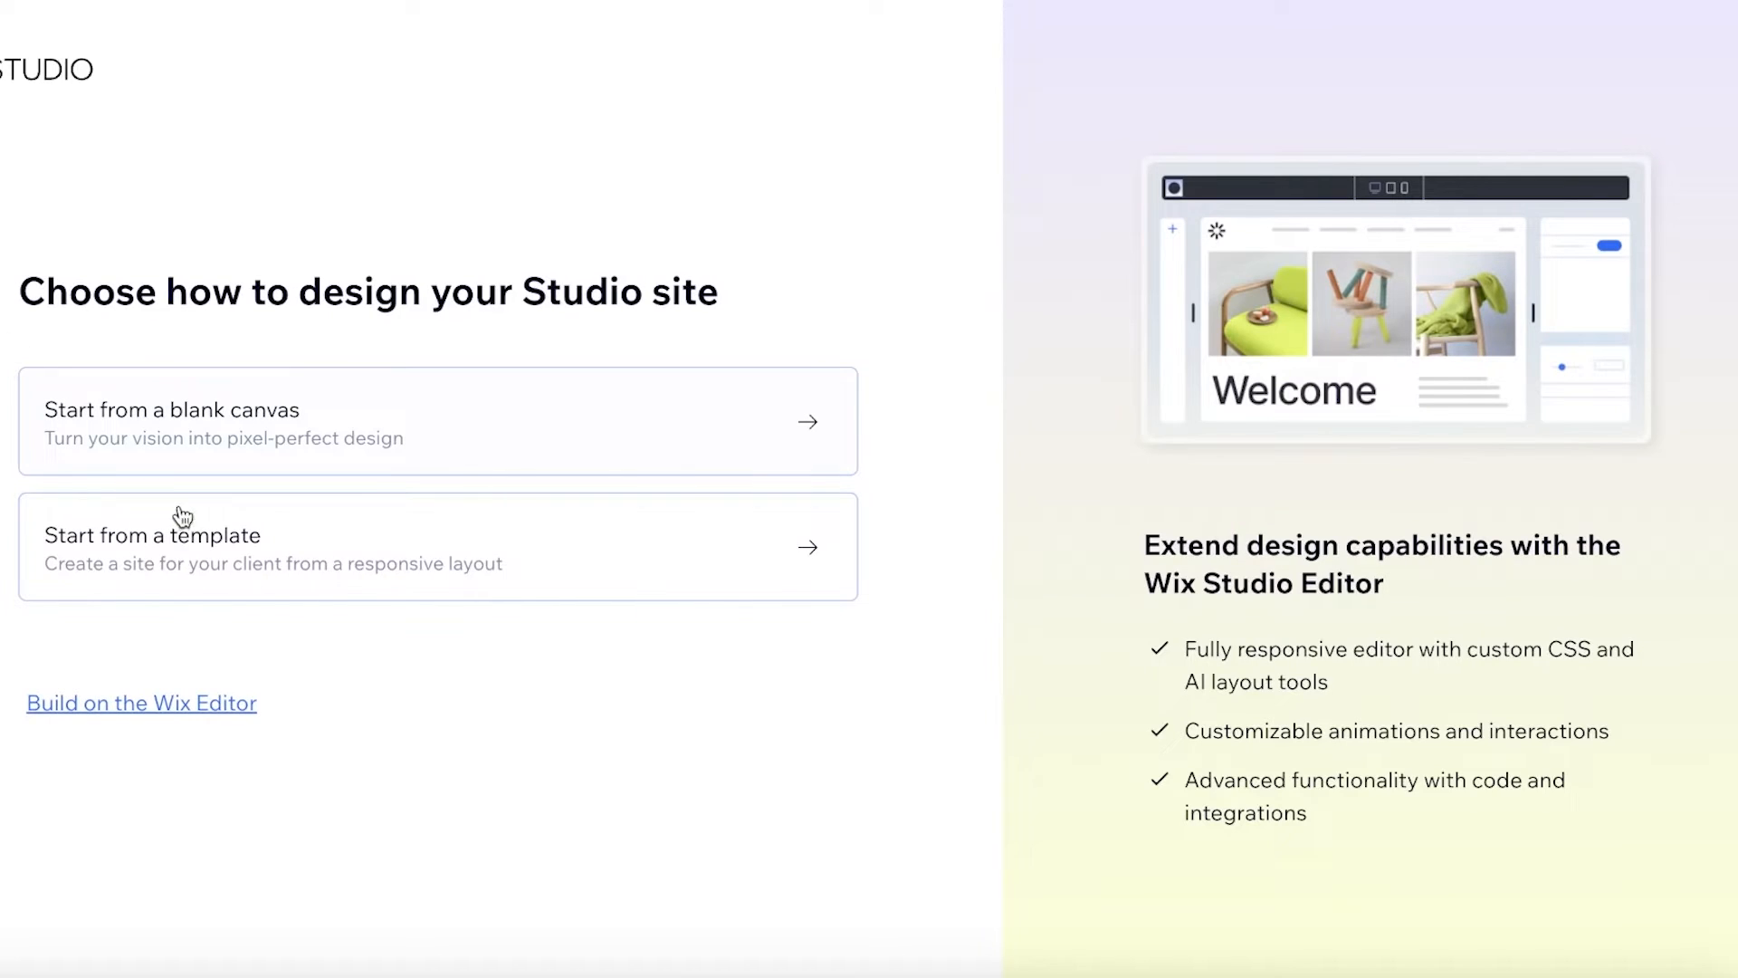
mouse_move(190, 543)
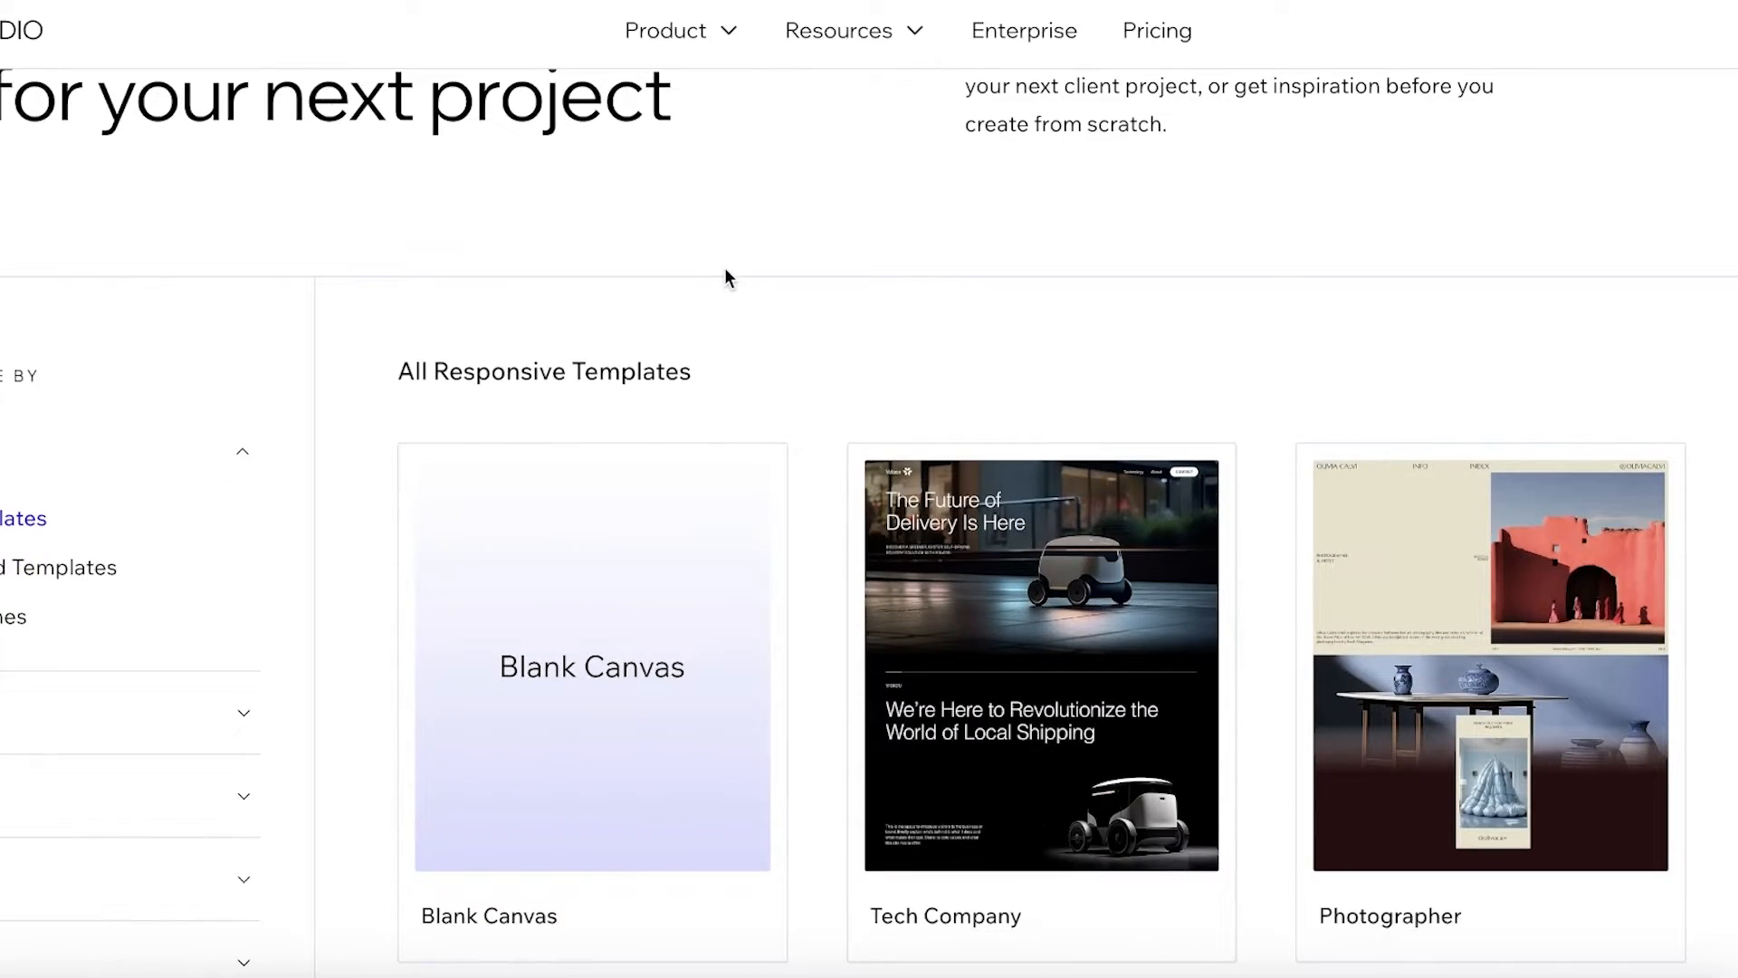
Scroll the Wireframes gallery until the eCommerce Wireframe card is in view
scroll("down", 3)
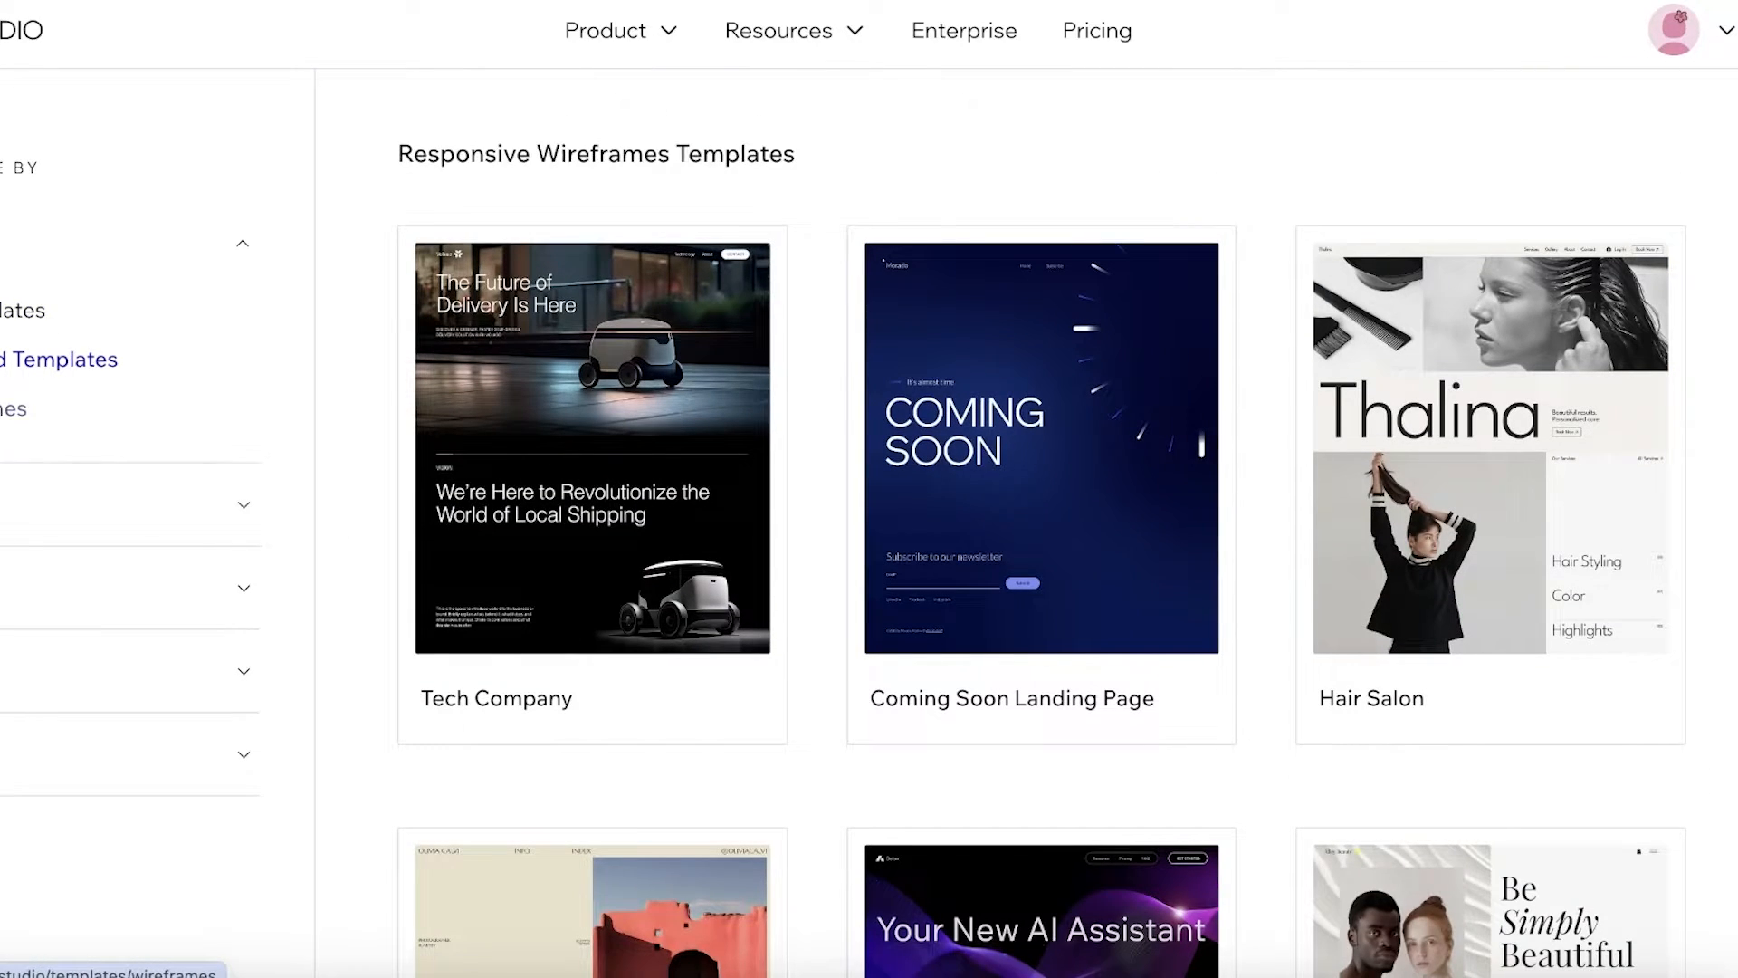
scroll("down", 3)
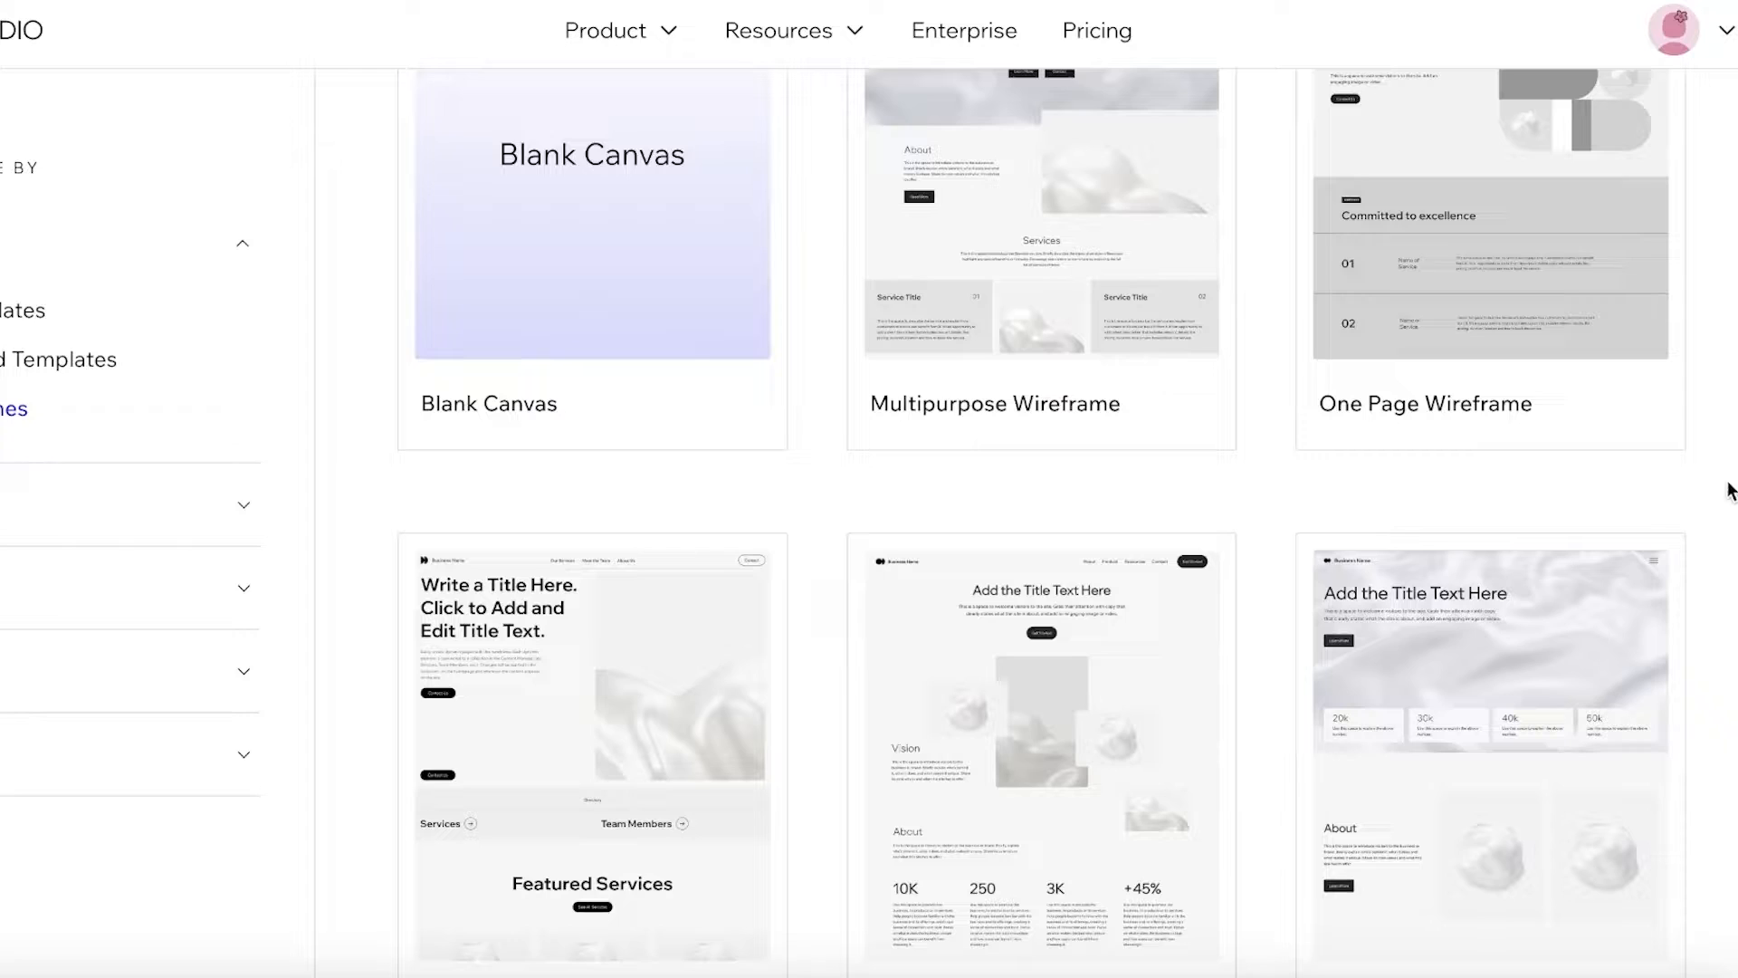
scroll("down", 3)
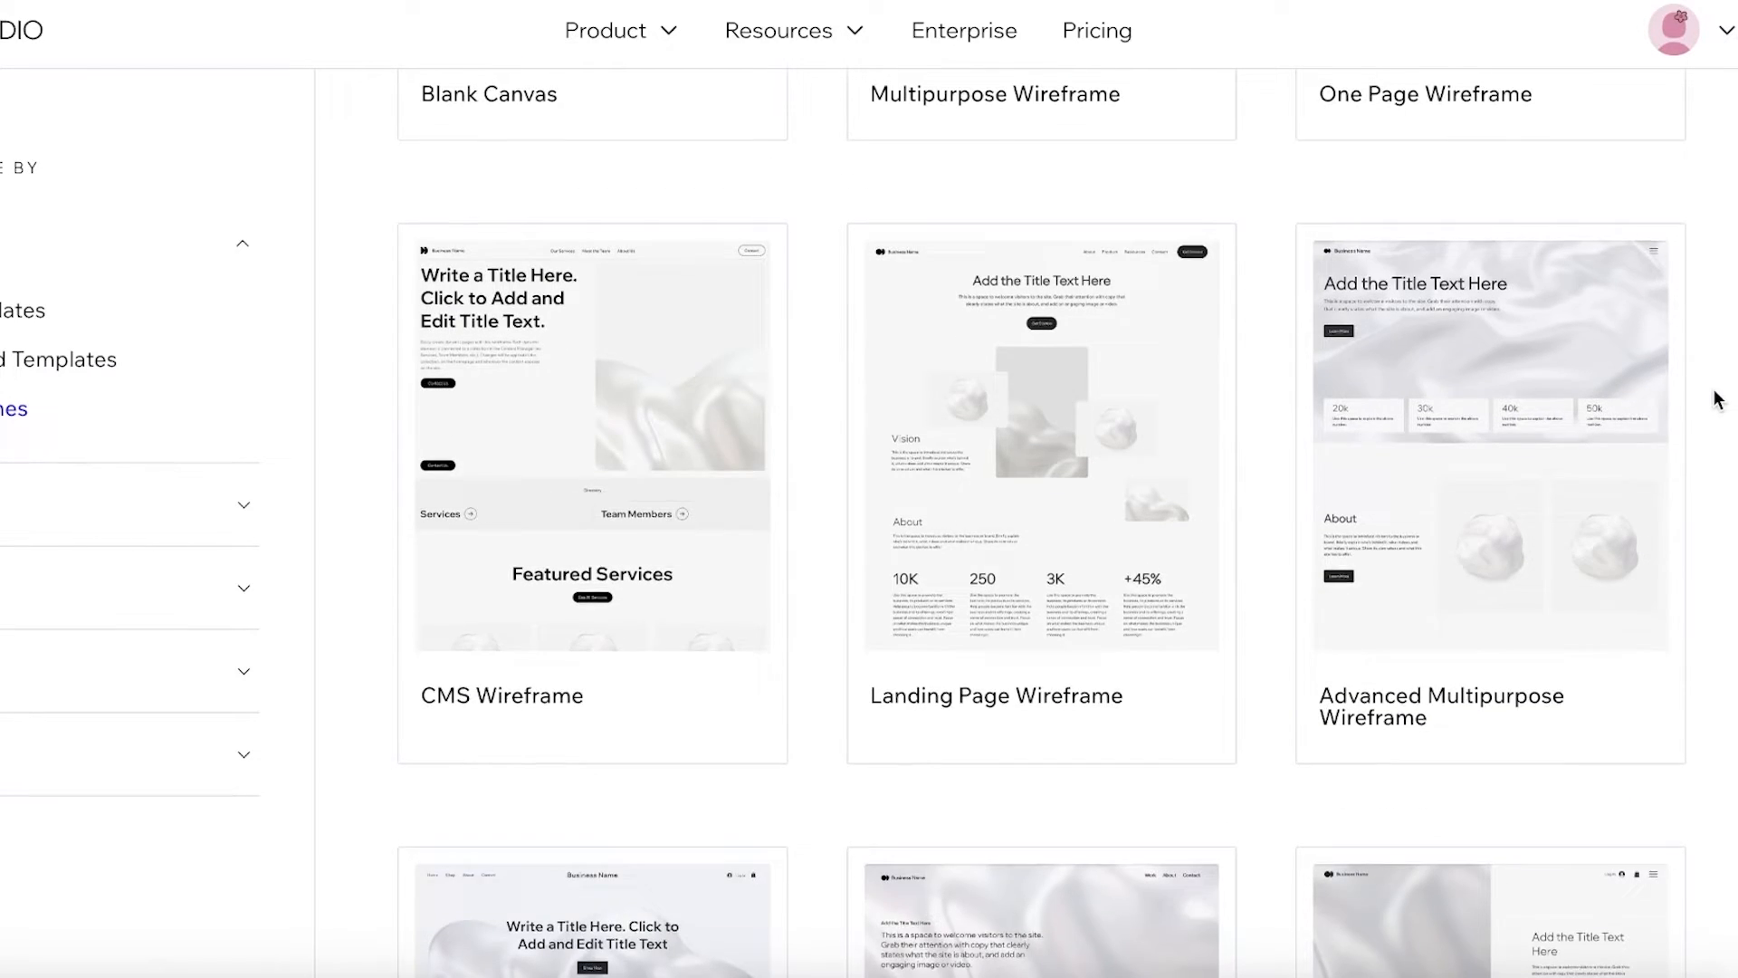
scroll("up", 3)
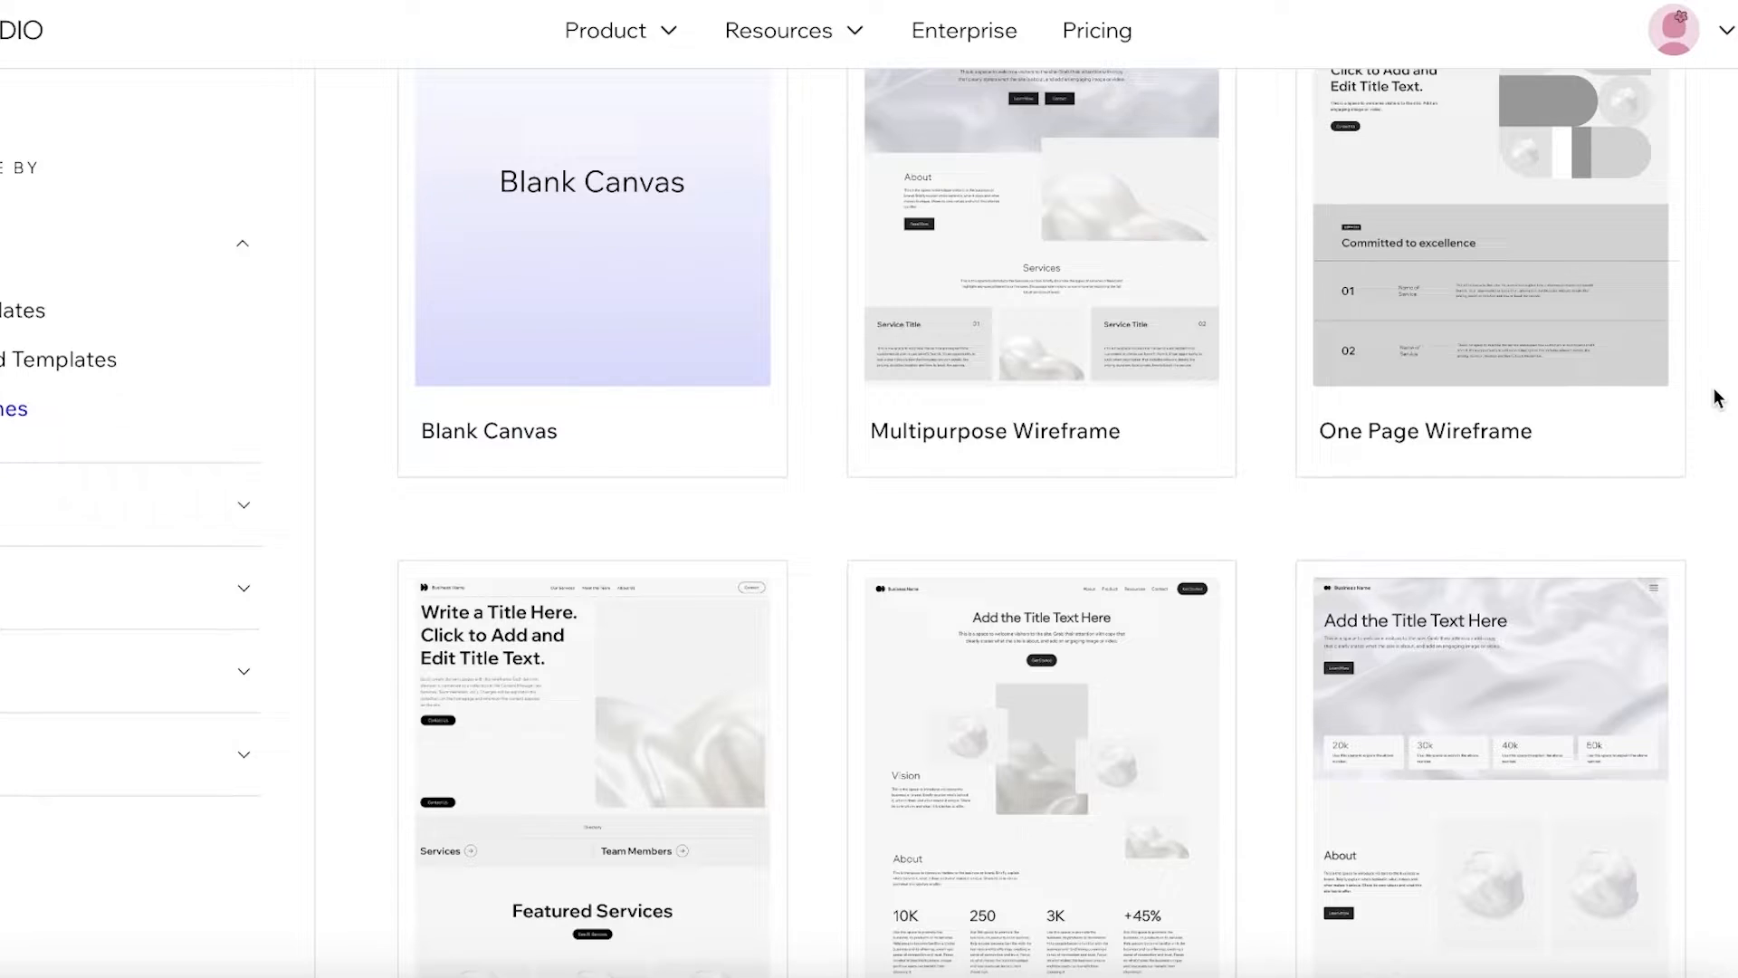
scroll("down", 3)
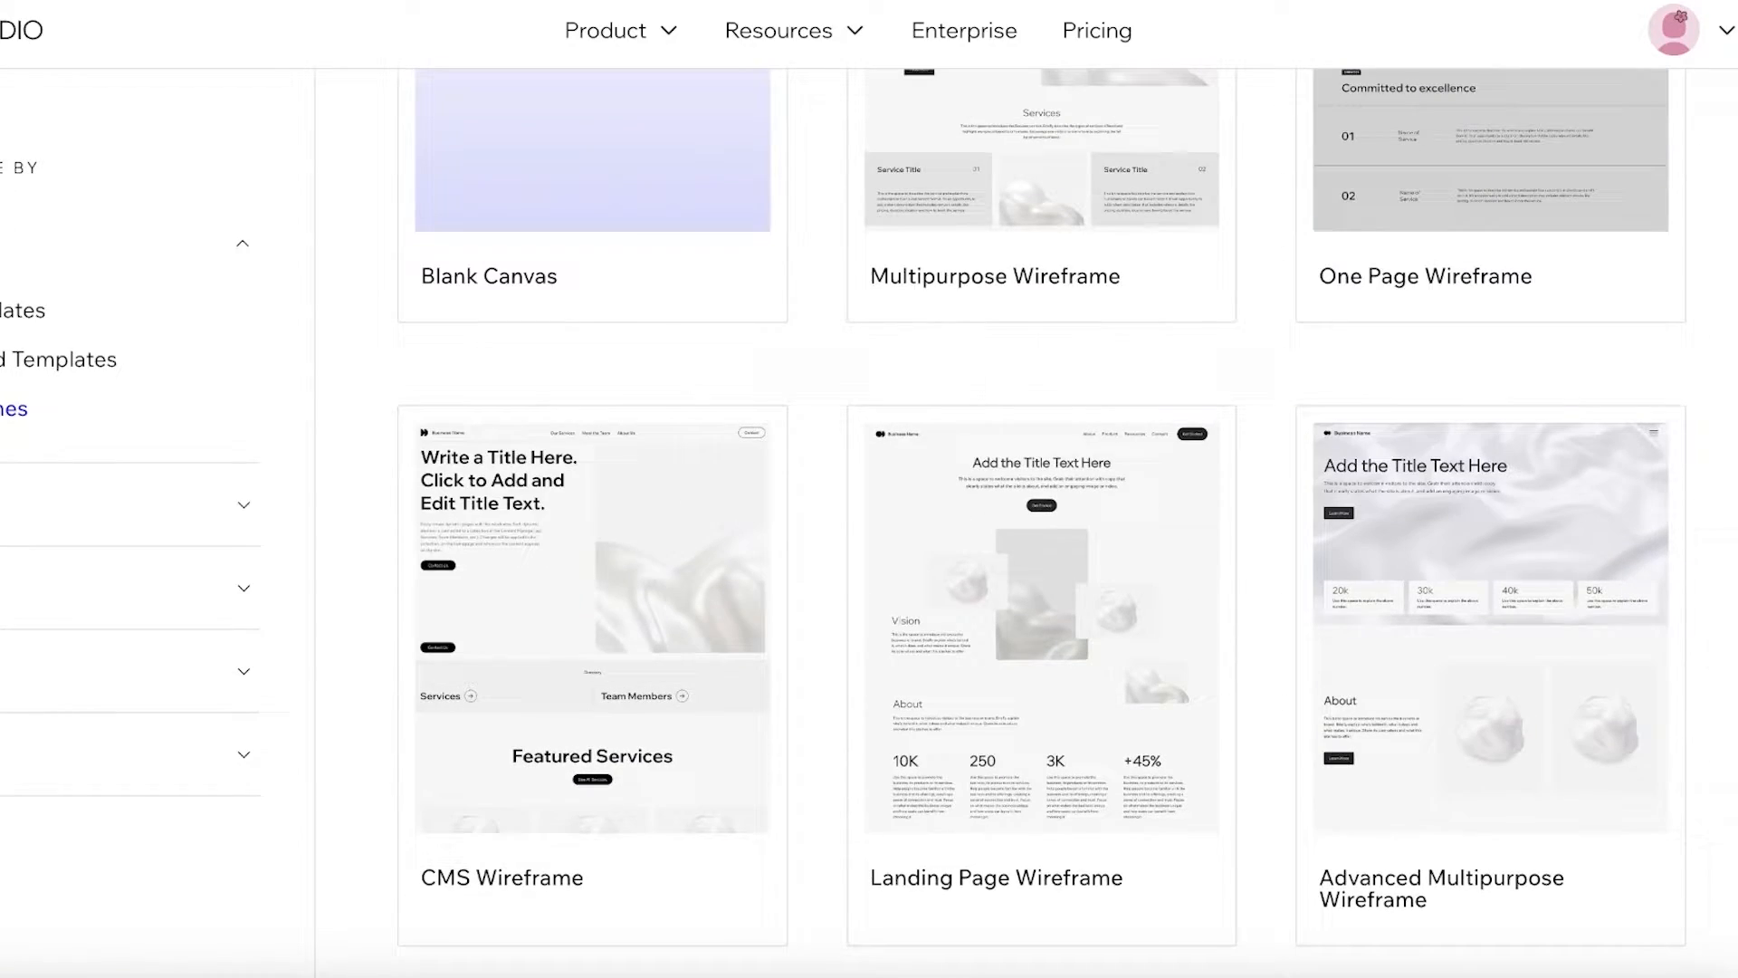
scroll("up", 3)
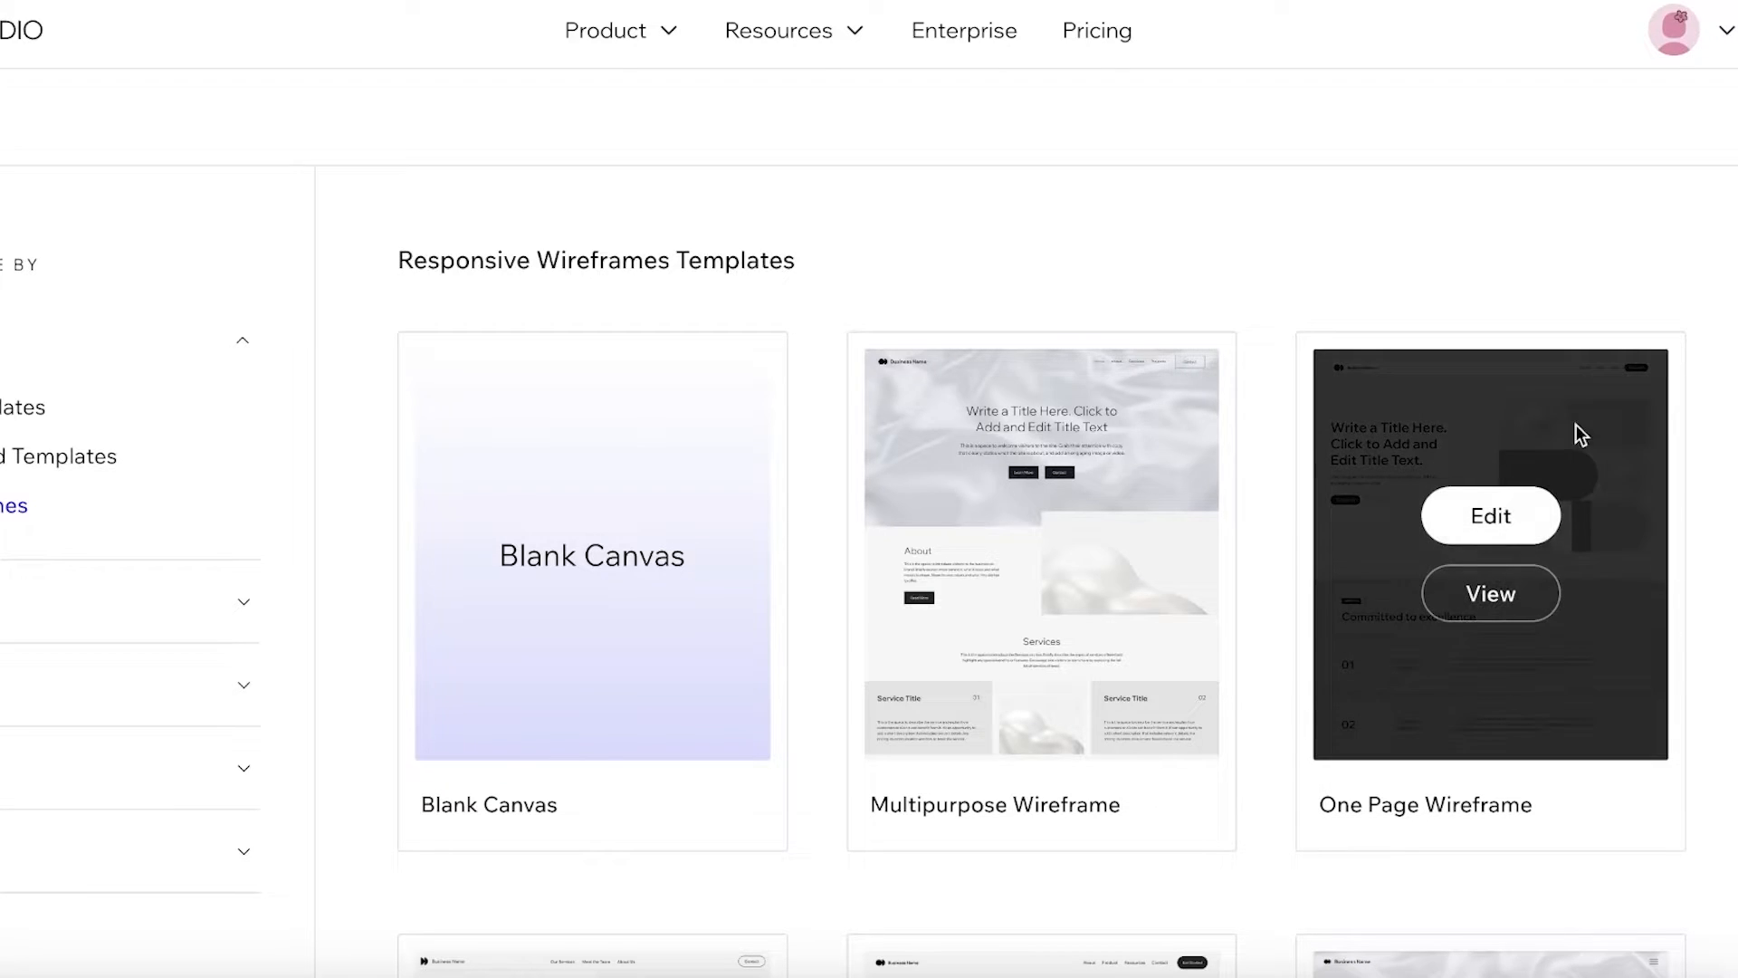
scroll("down", 3)
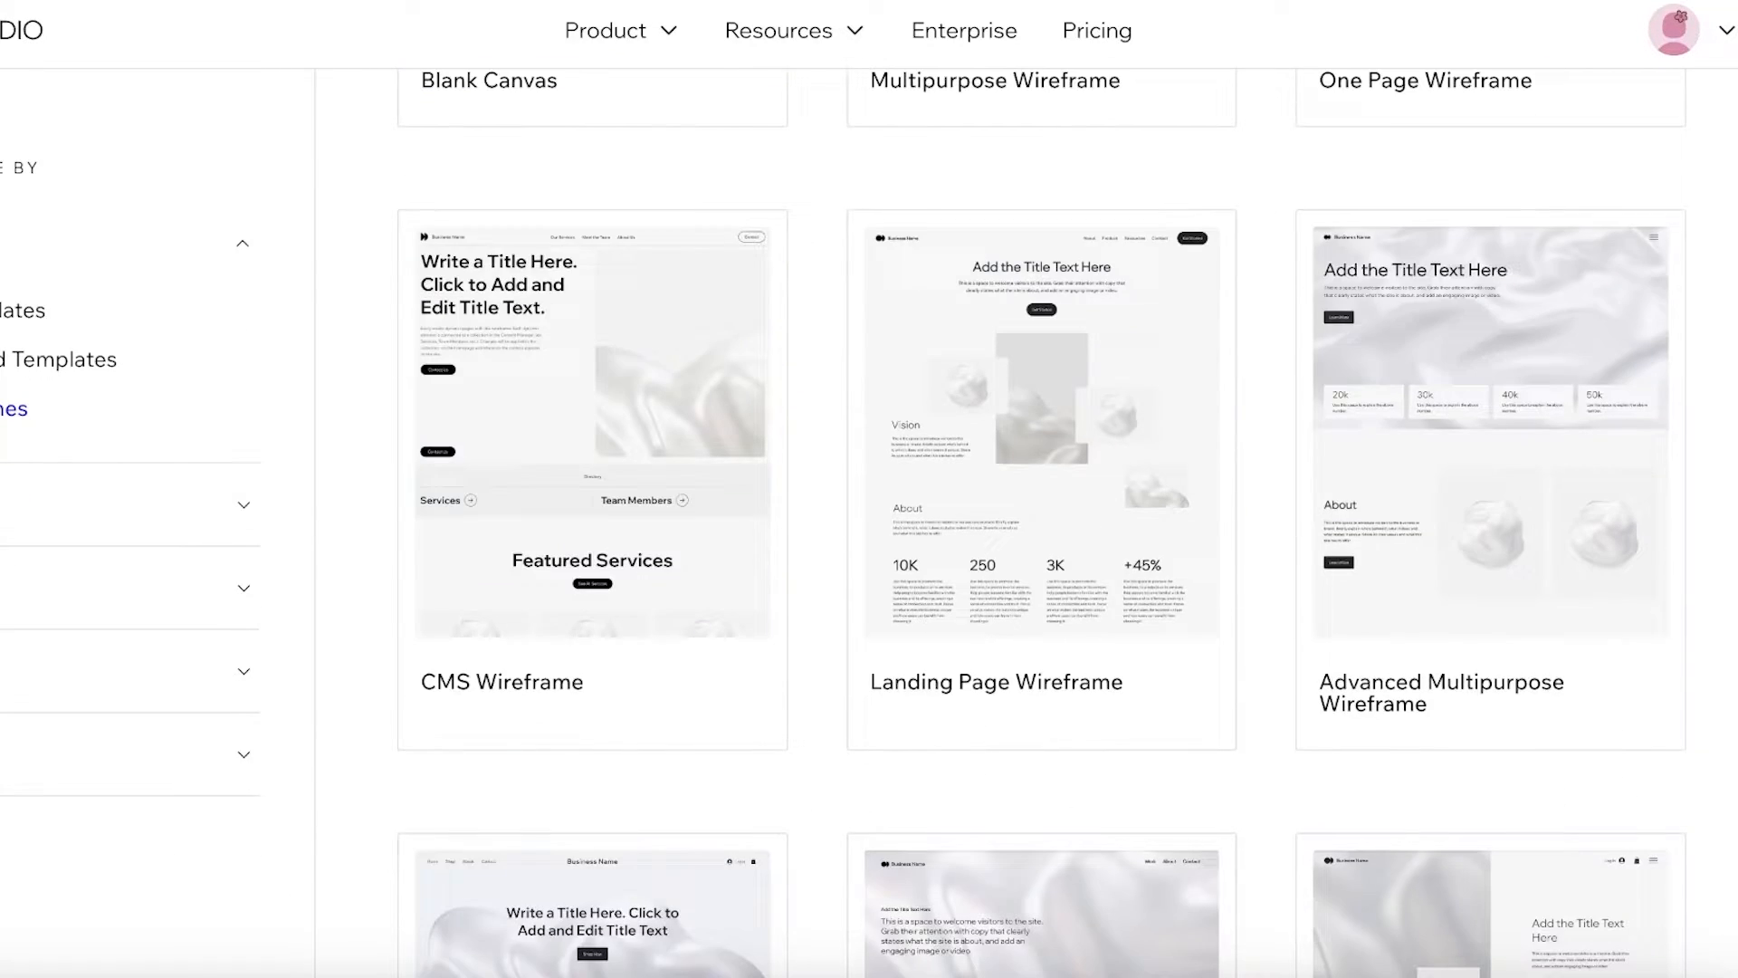
mouse_move(938, 471)
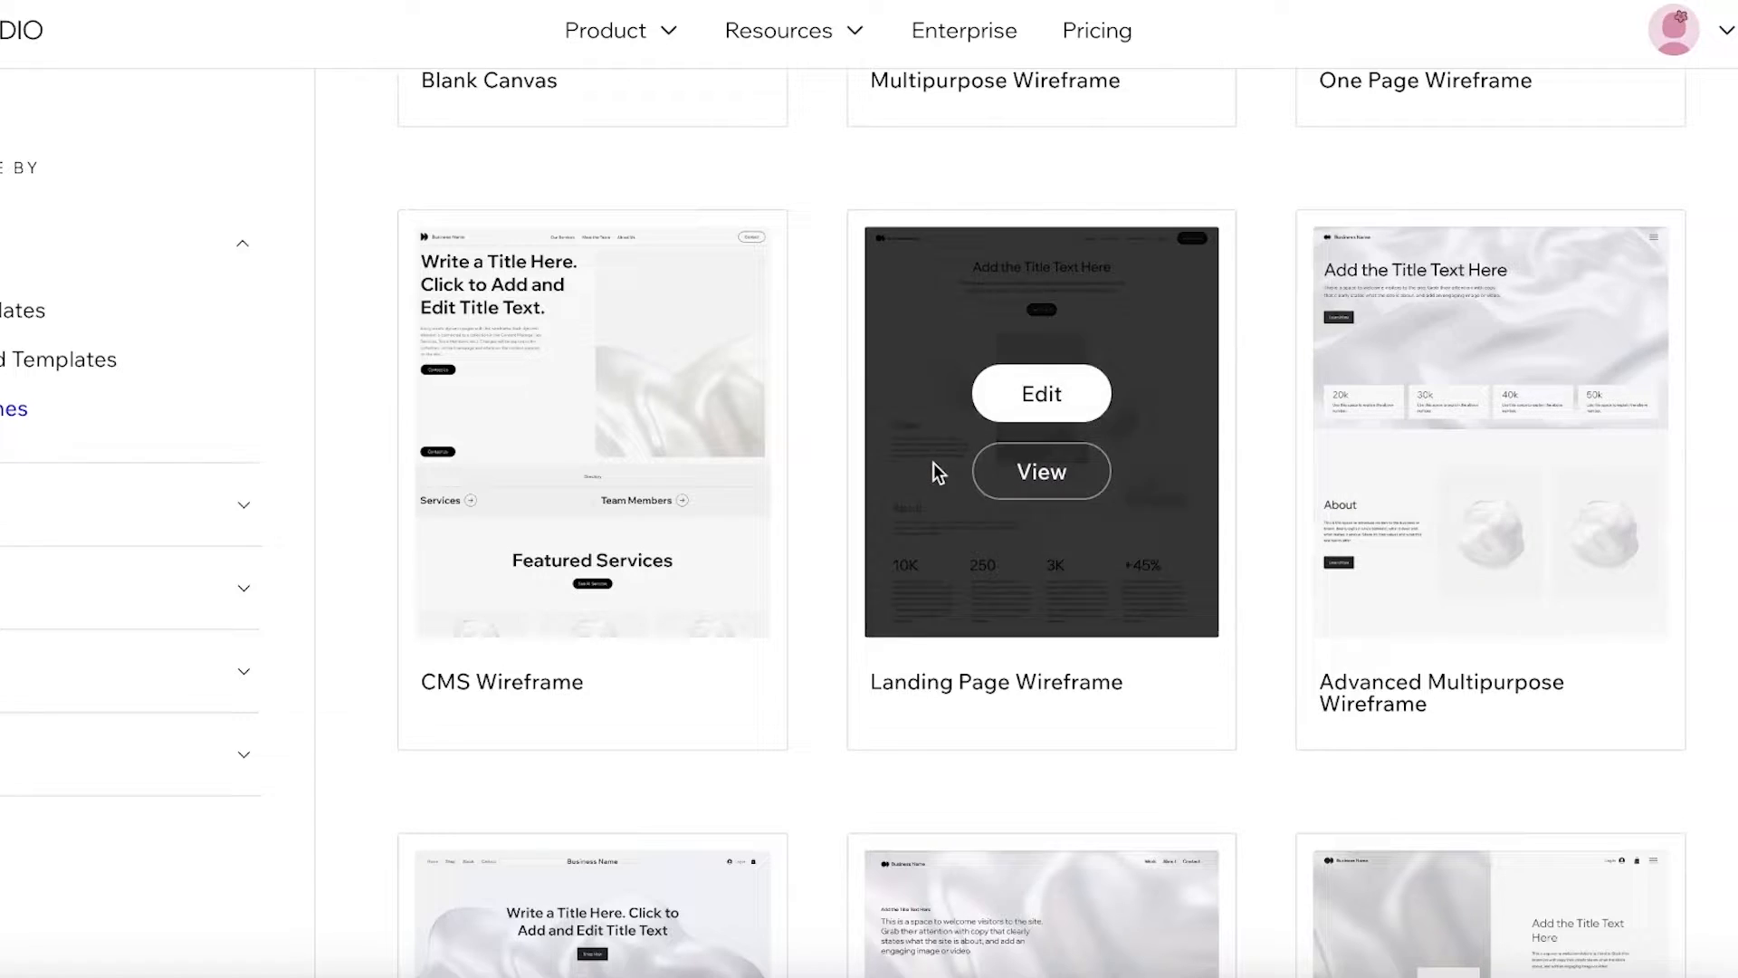
scroll("down", 3)
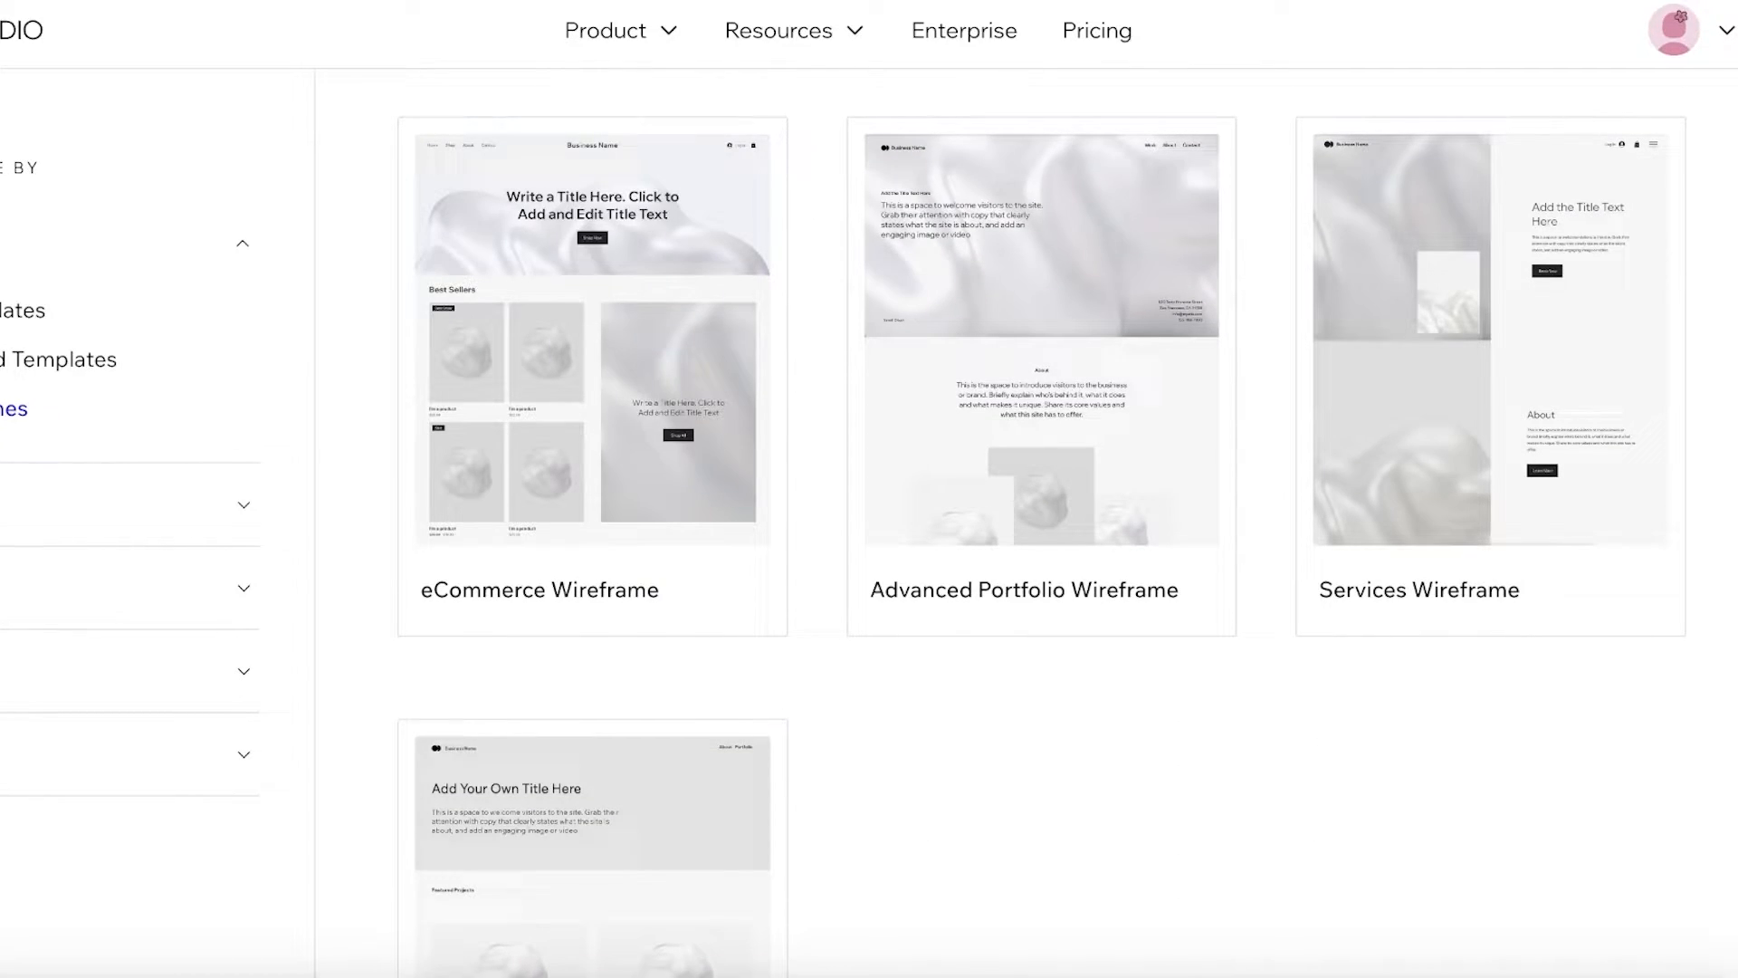
scroll("down", 3)
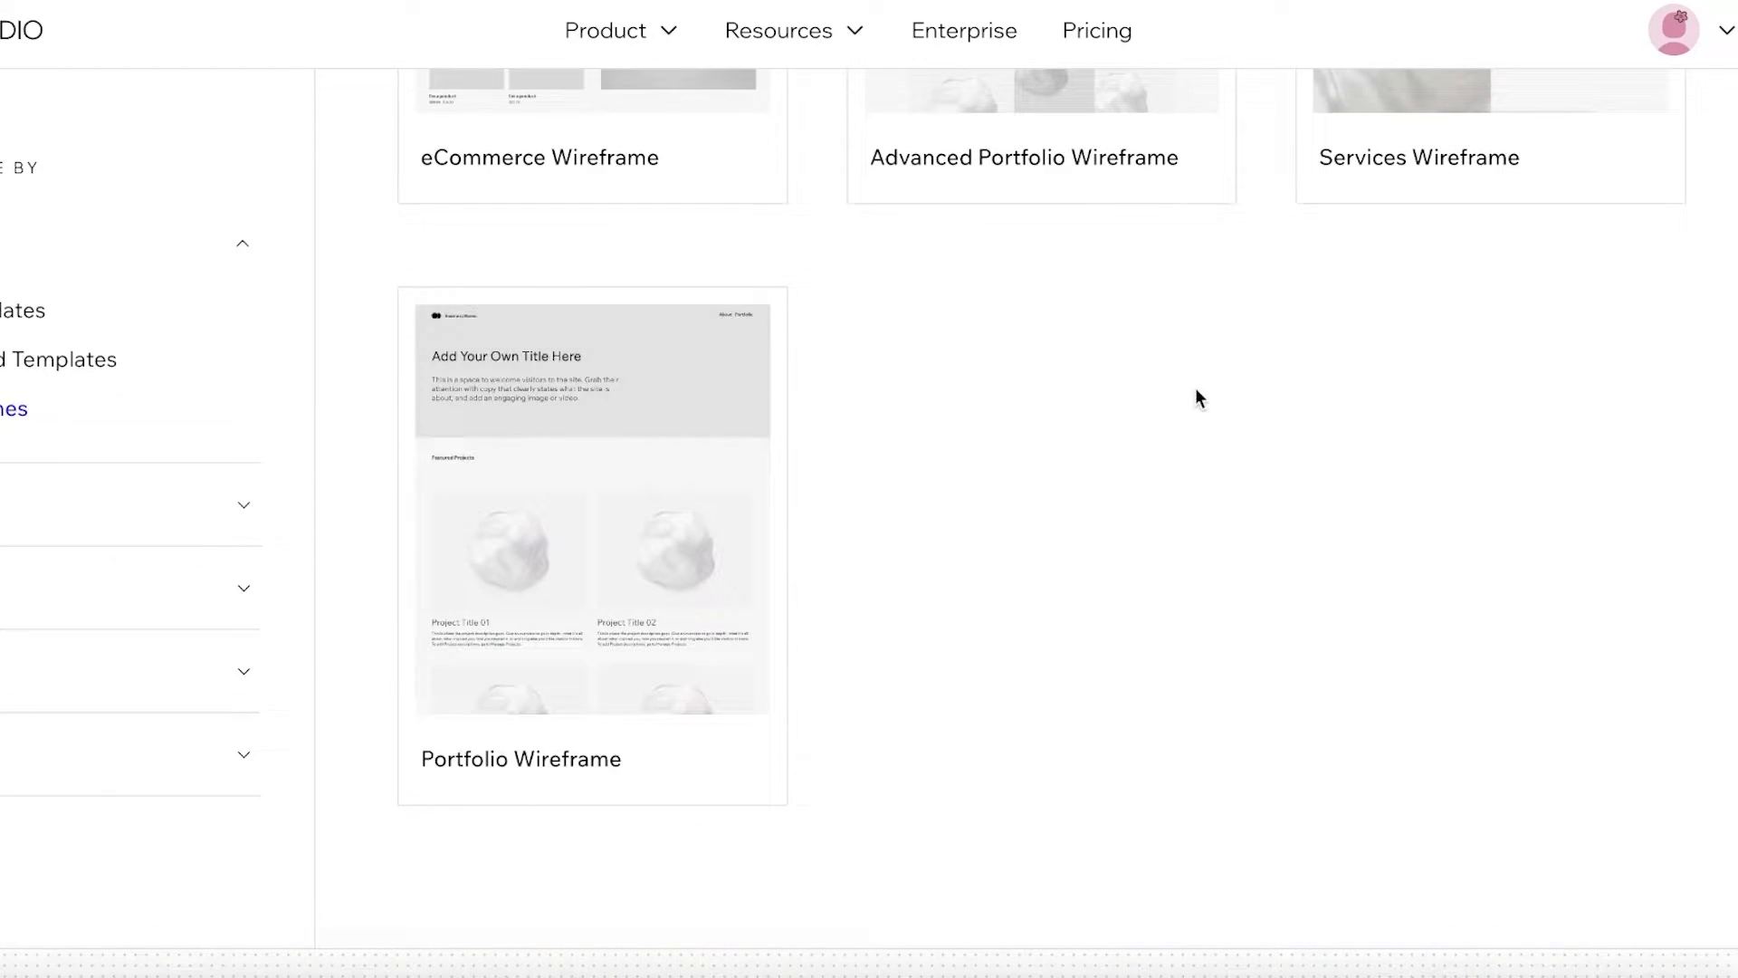
scroll("up", 3)
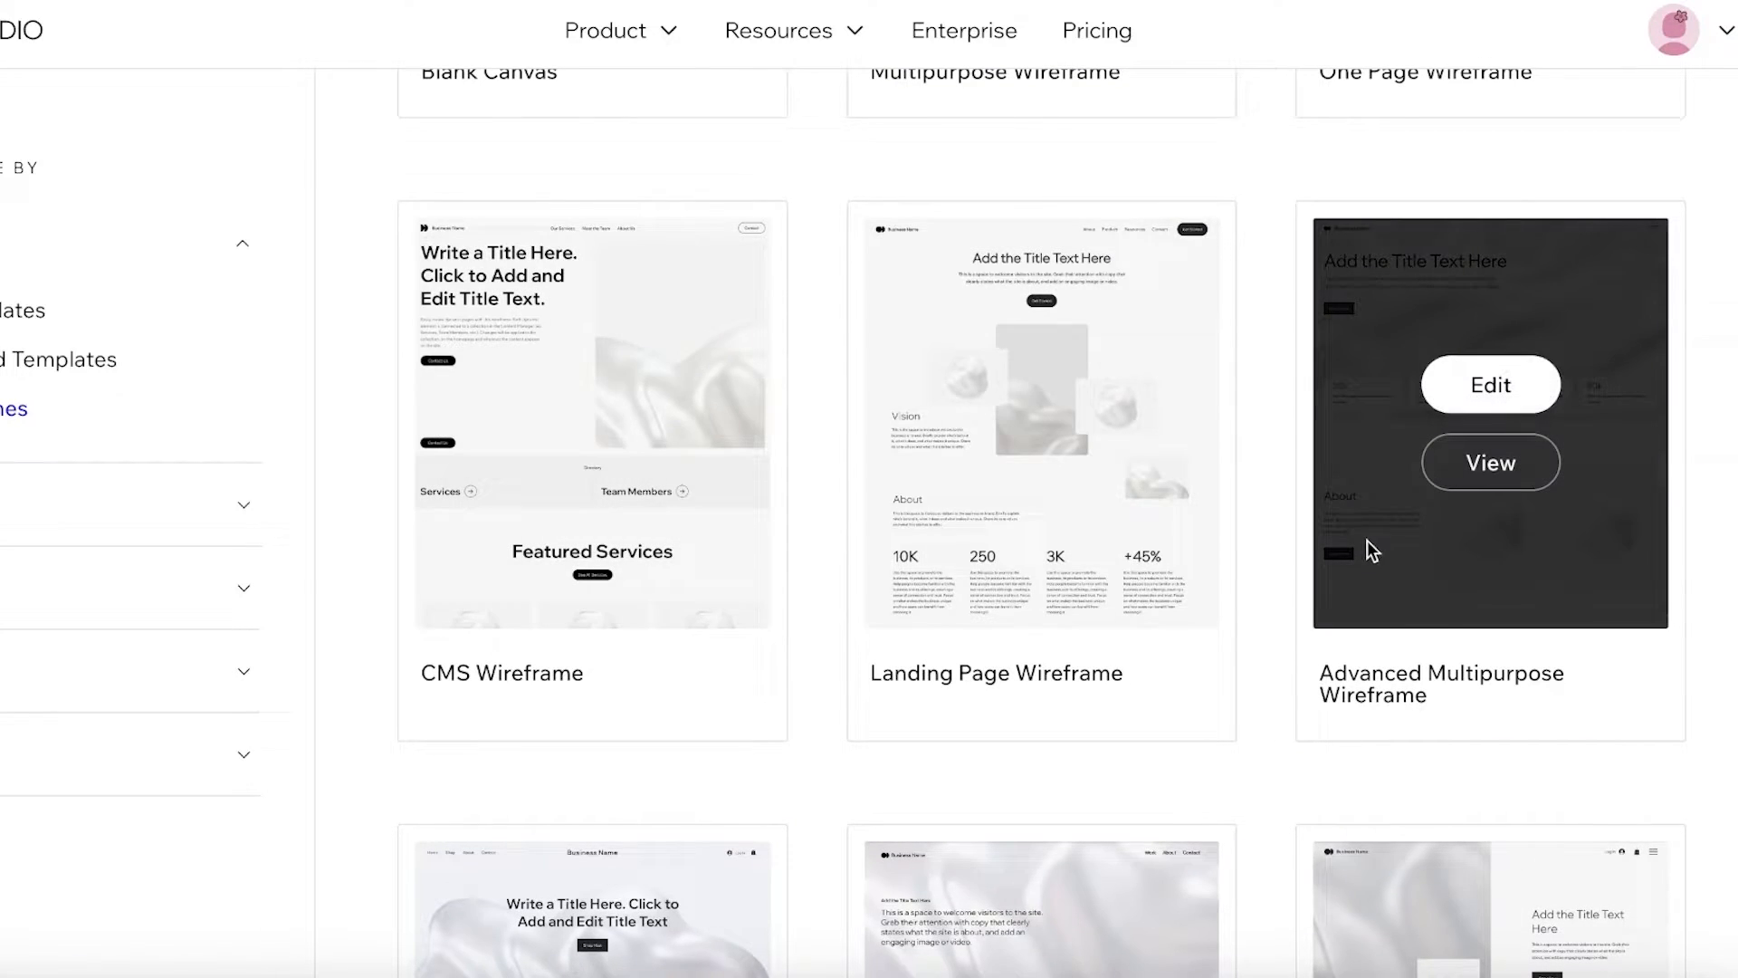
scroll("up", 3)
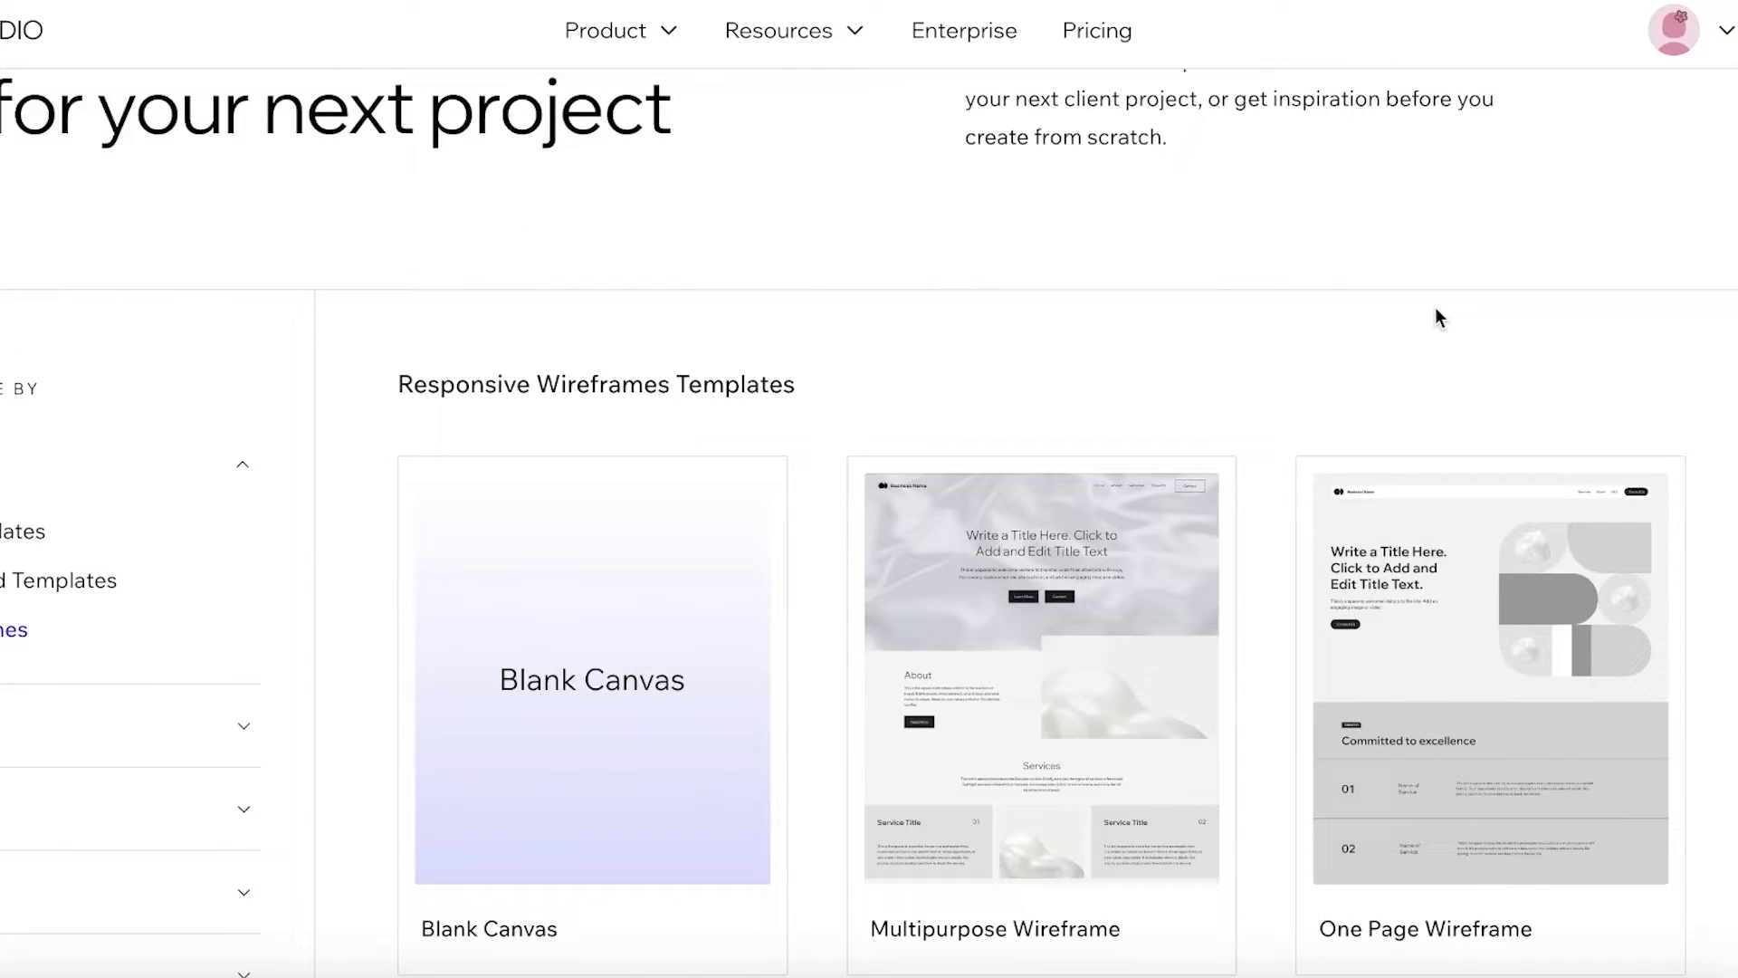
scroll("down", 3)
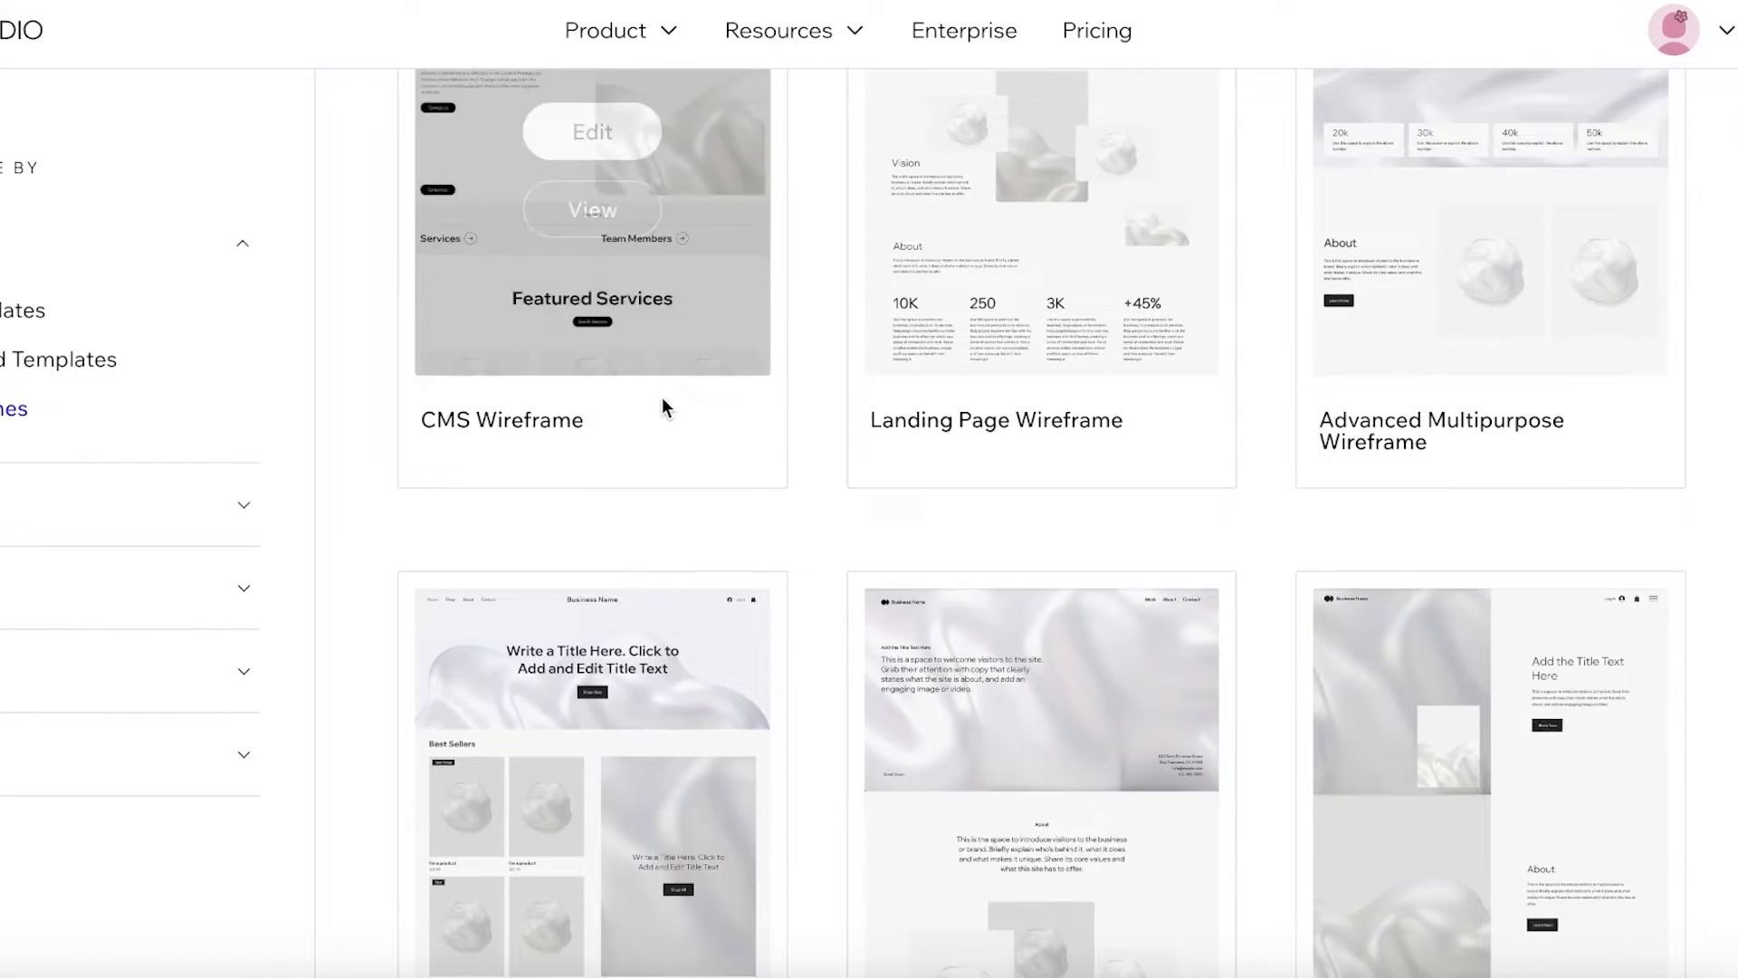
scroll("down", 3)
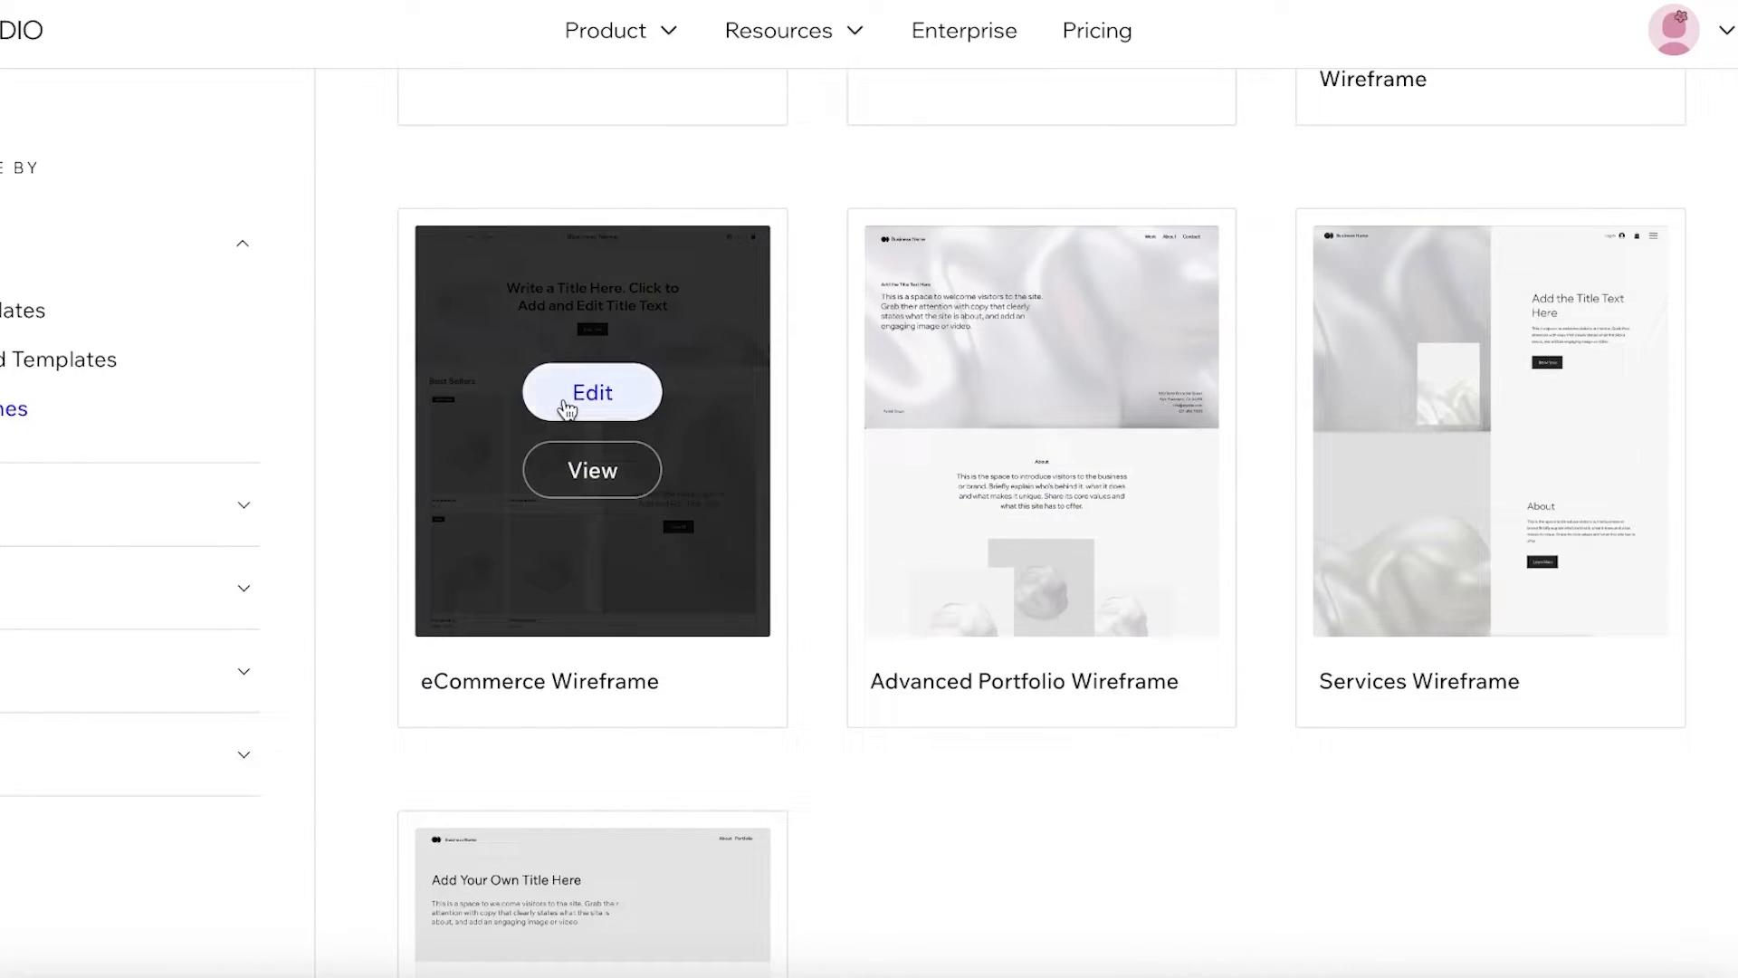
Edit the eCommerce Wireframe template and select its hero section in the editor
left_click(590, 391)
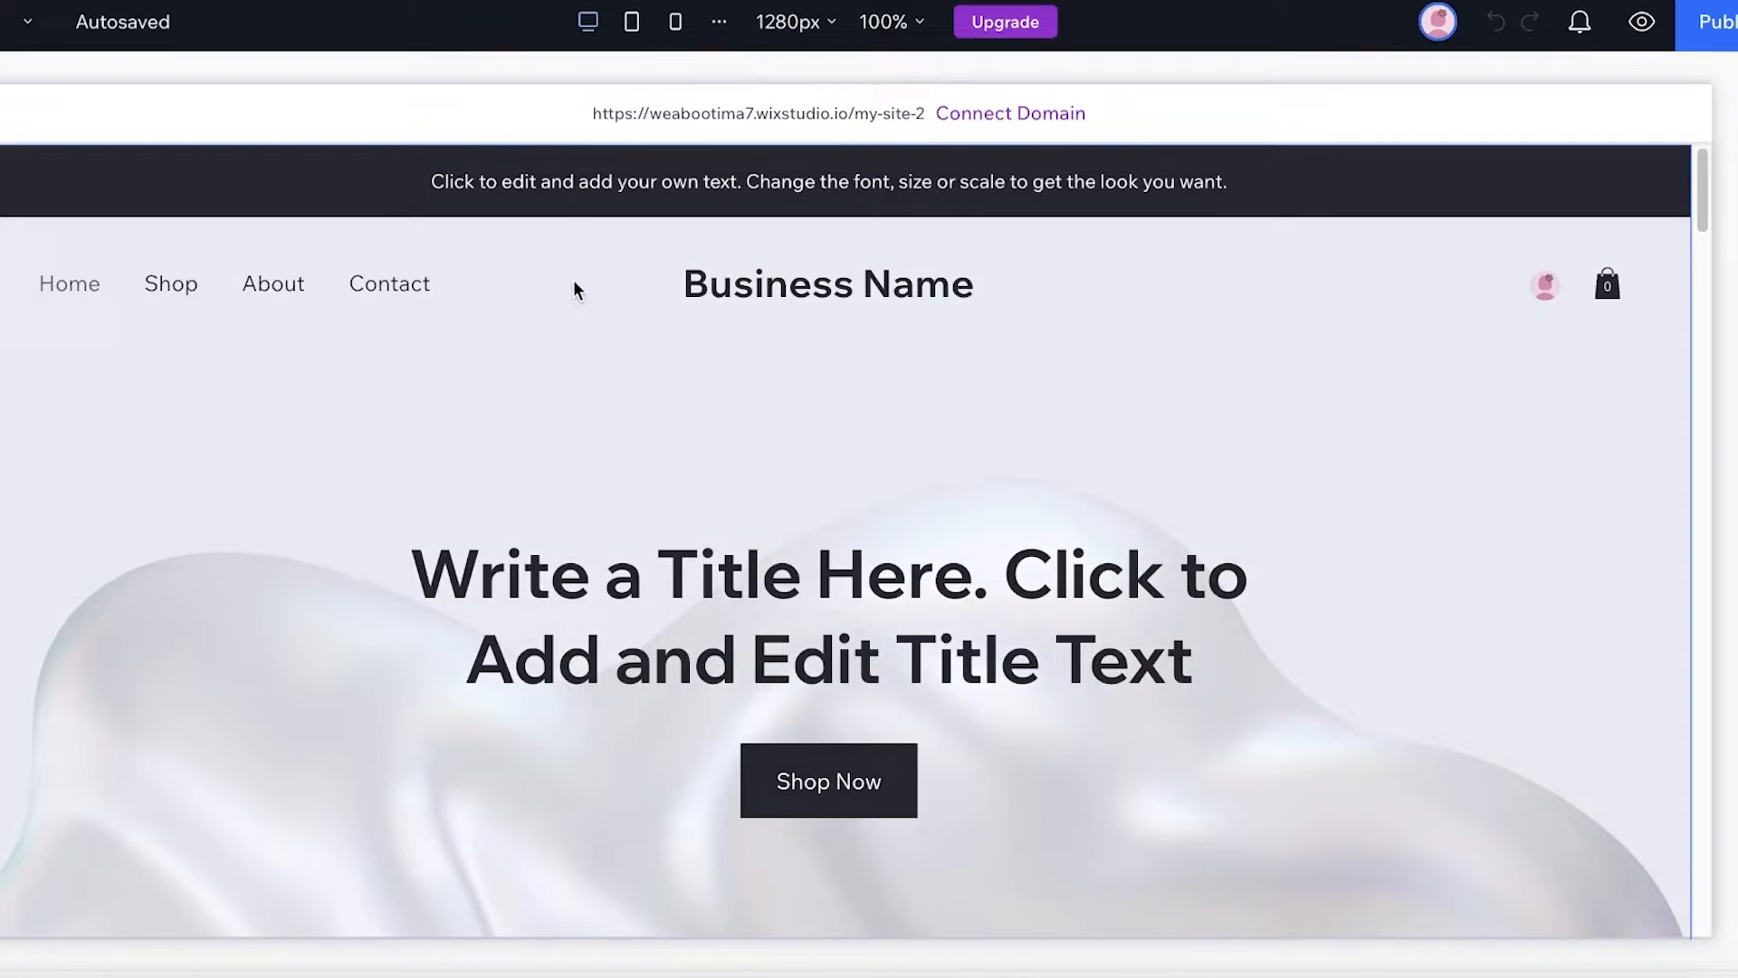
scroll("down", 3)
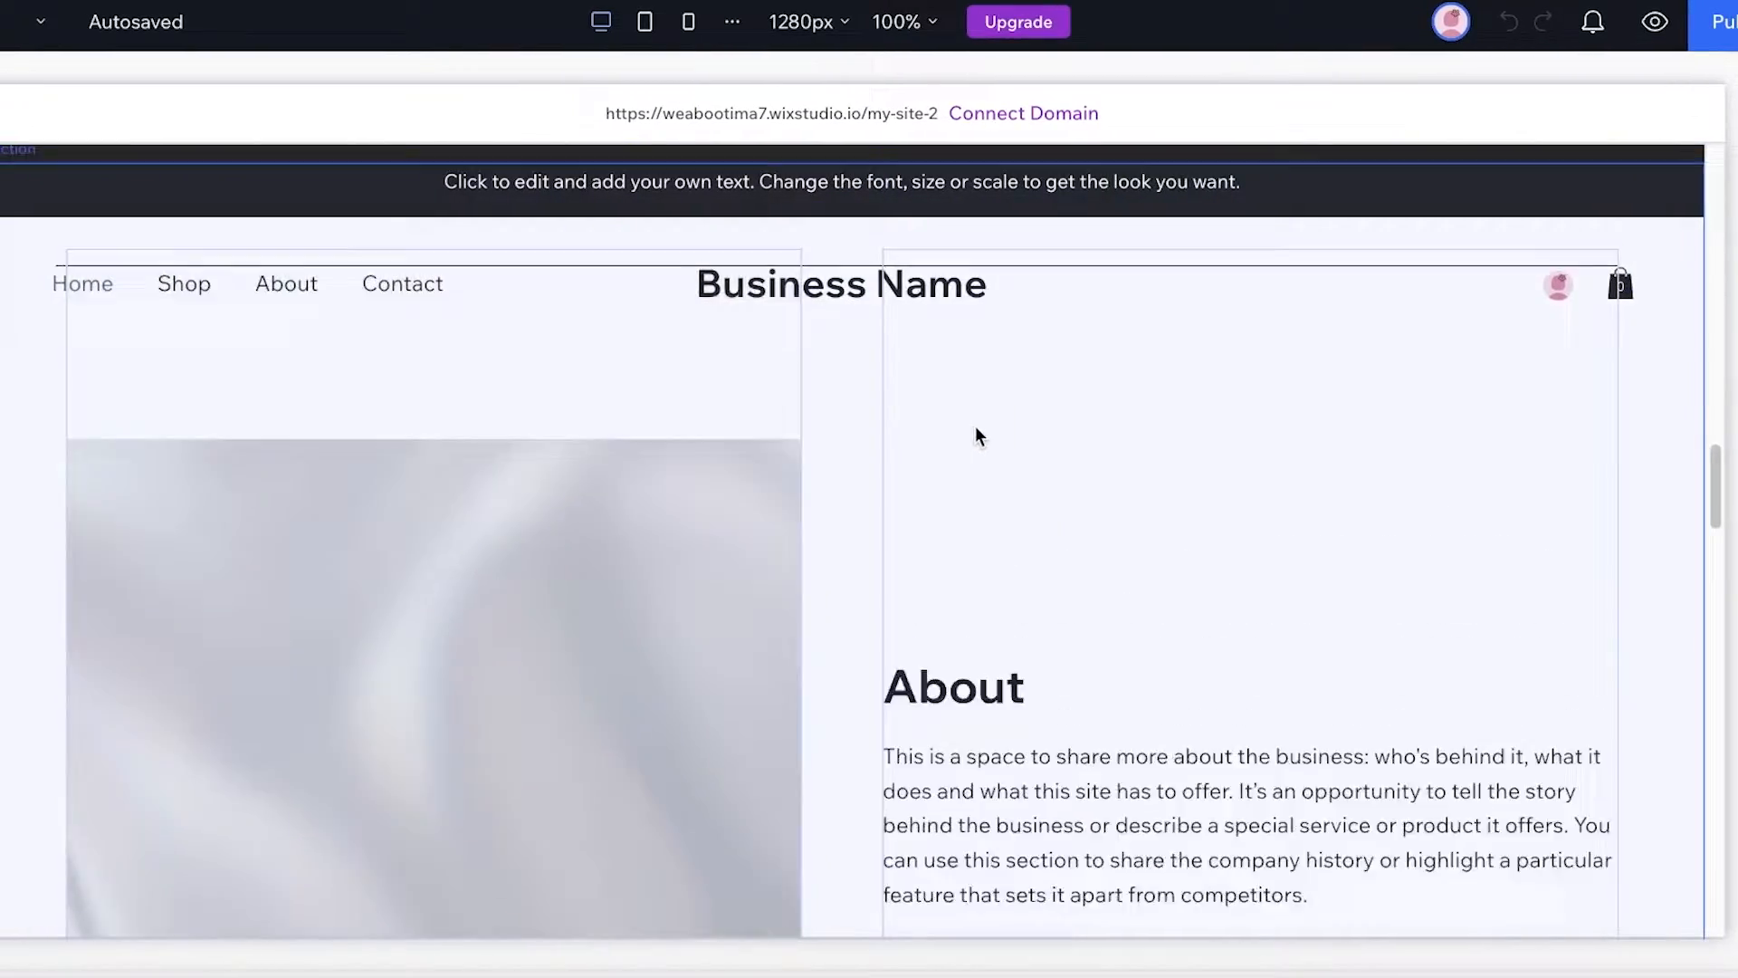
left_click(599, 264)
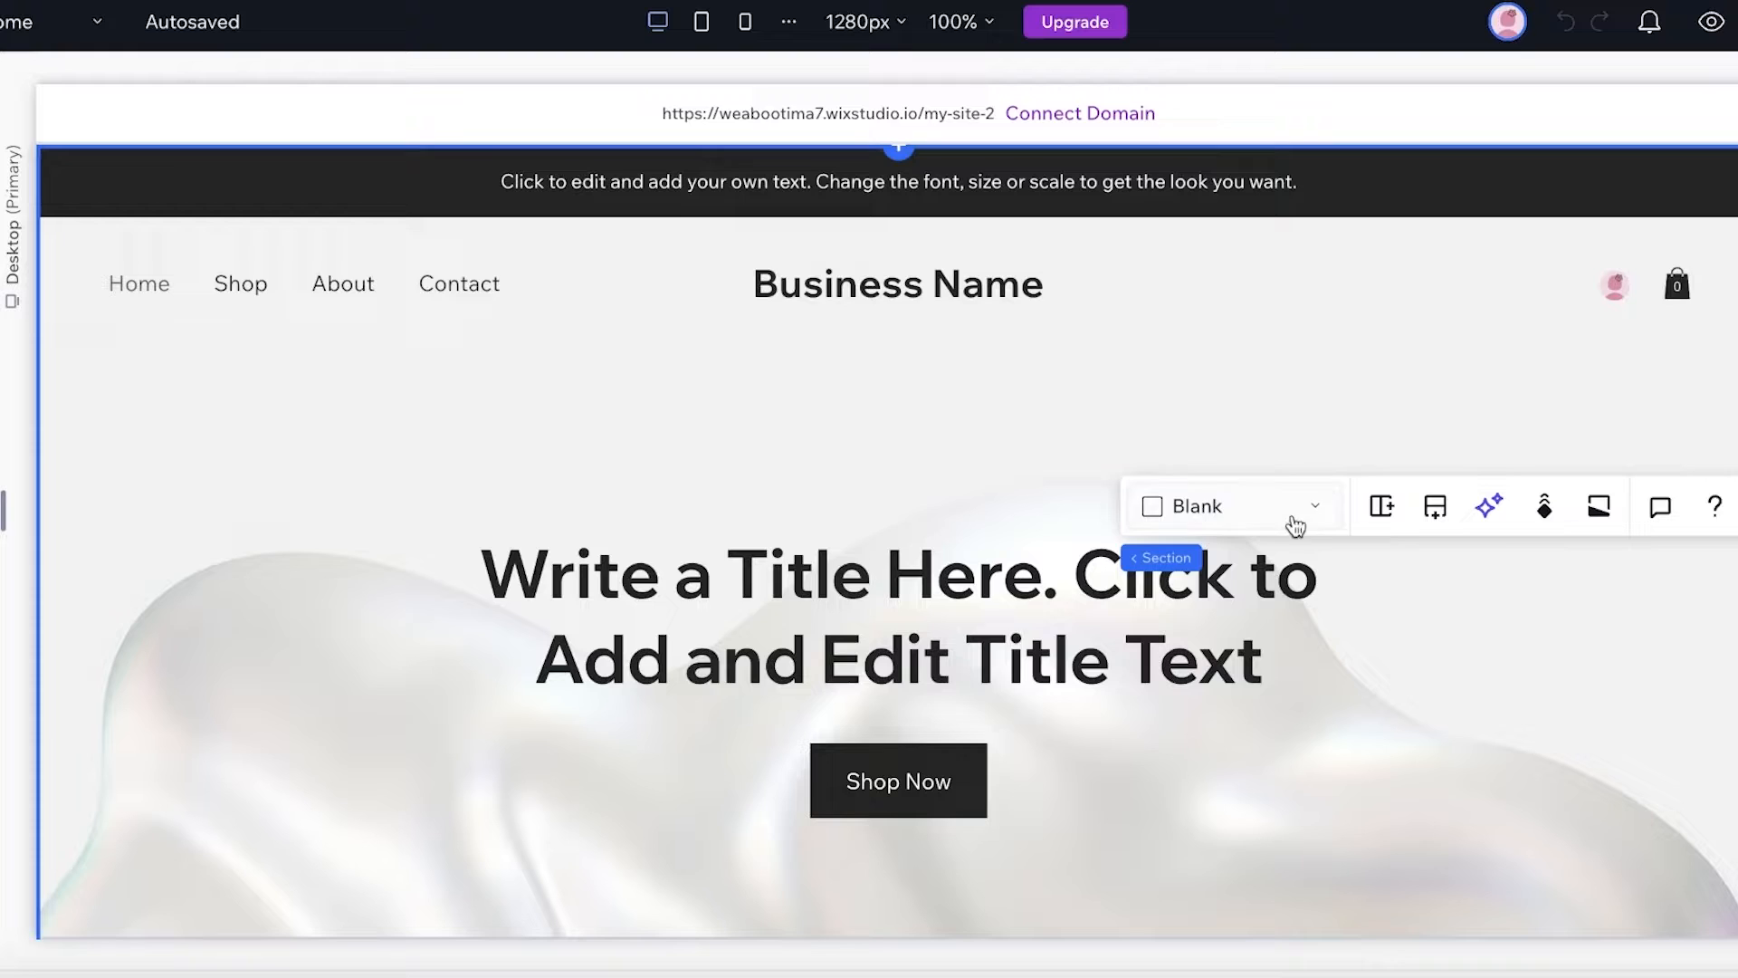
mouse_move(656, 21)
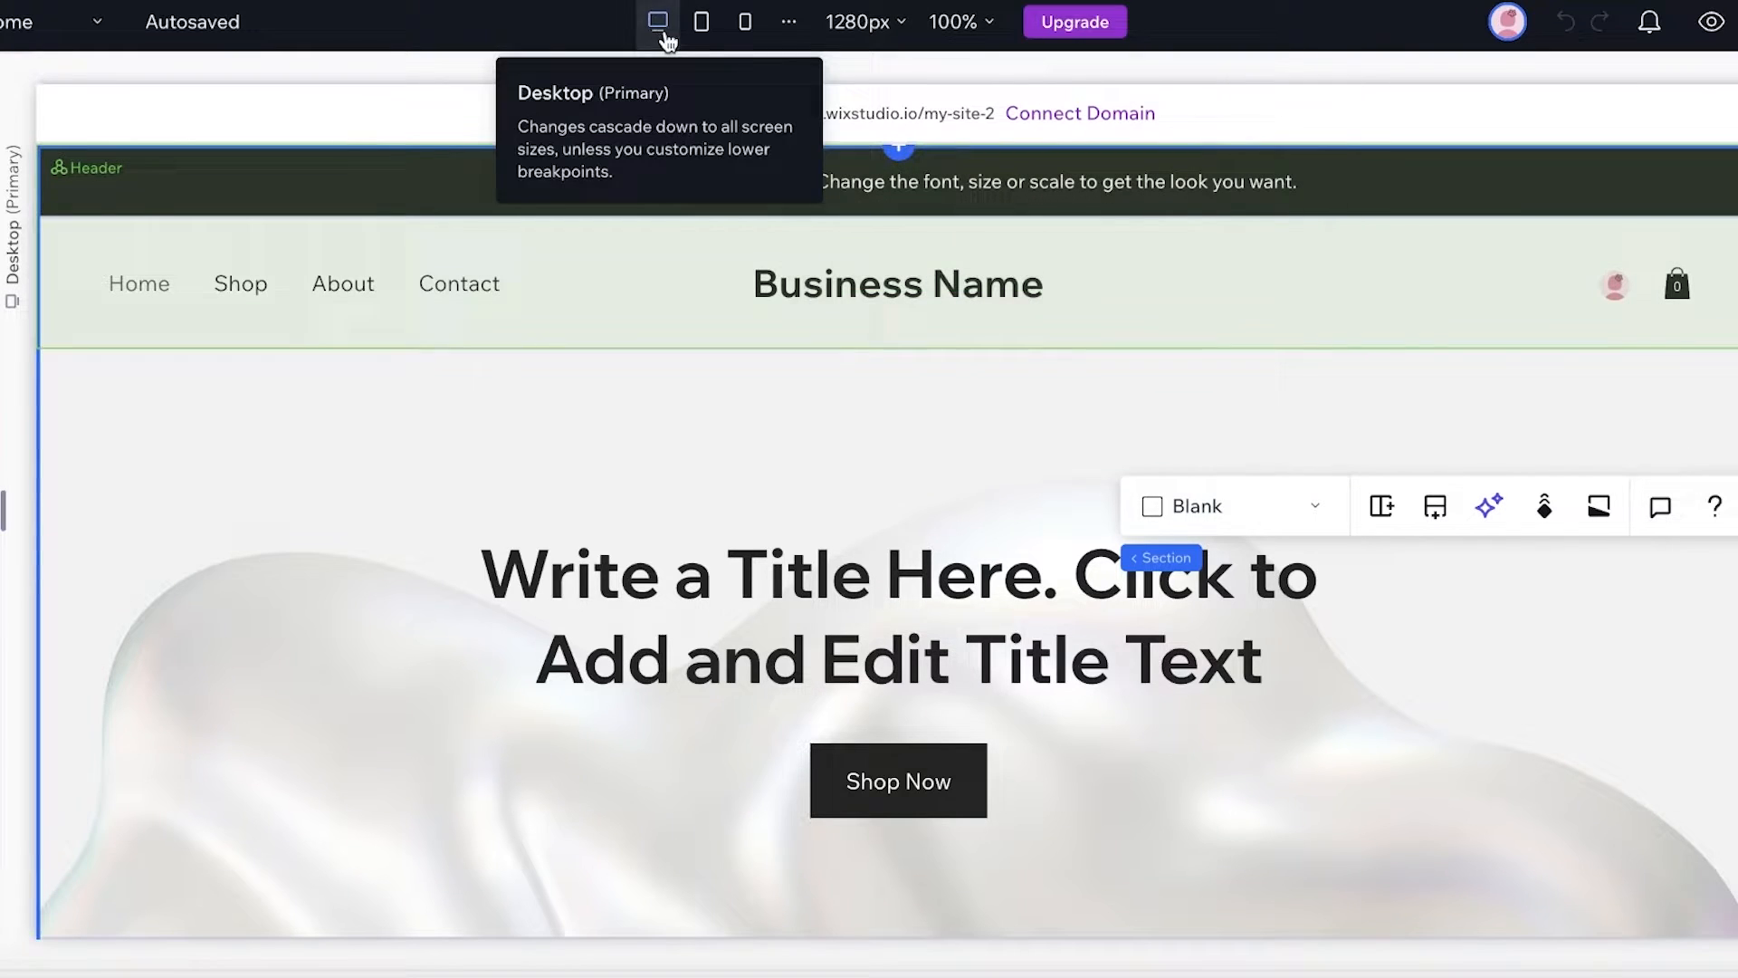
left_click(790, 22)
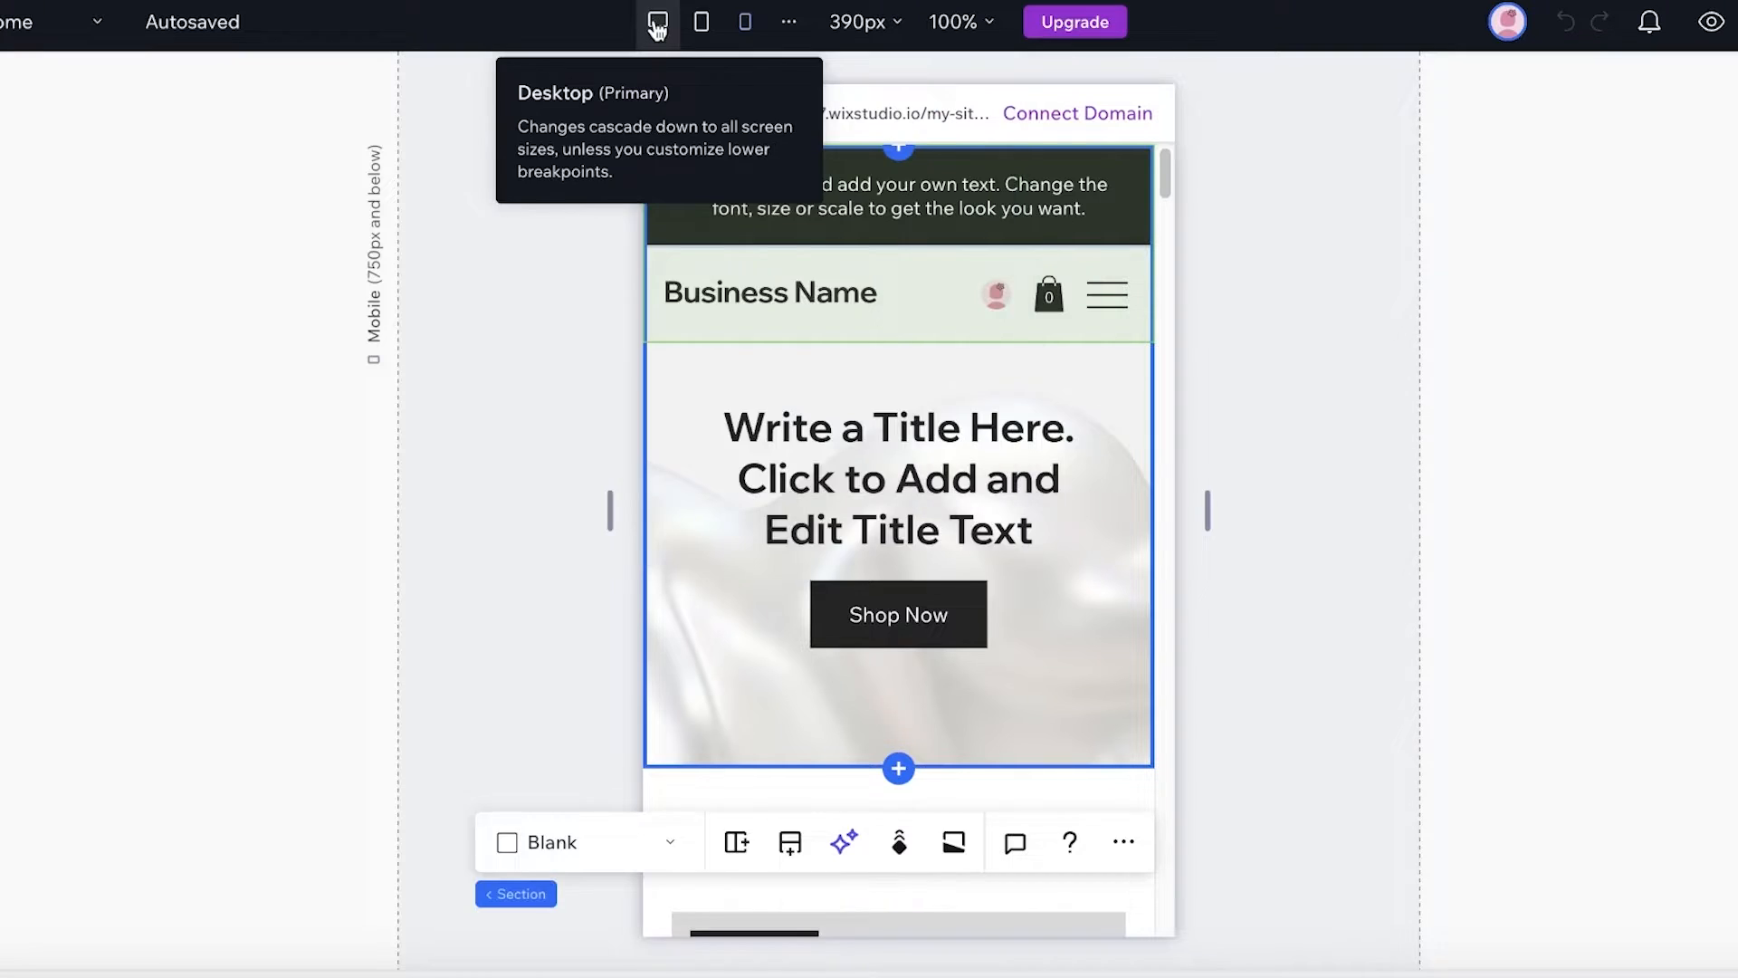
left_click(744, 22)
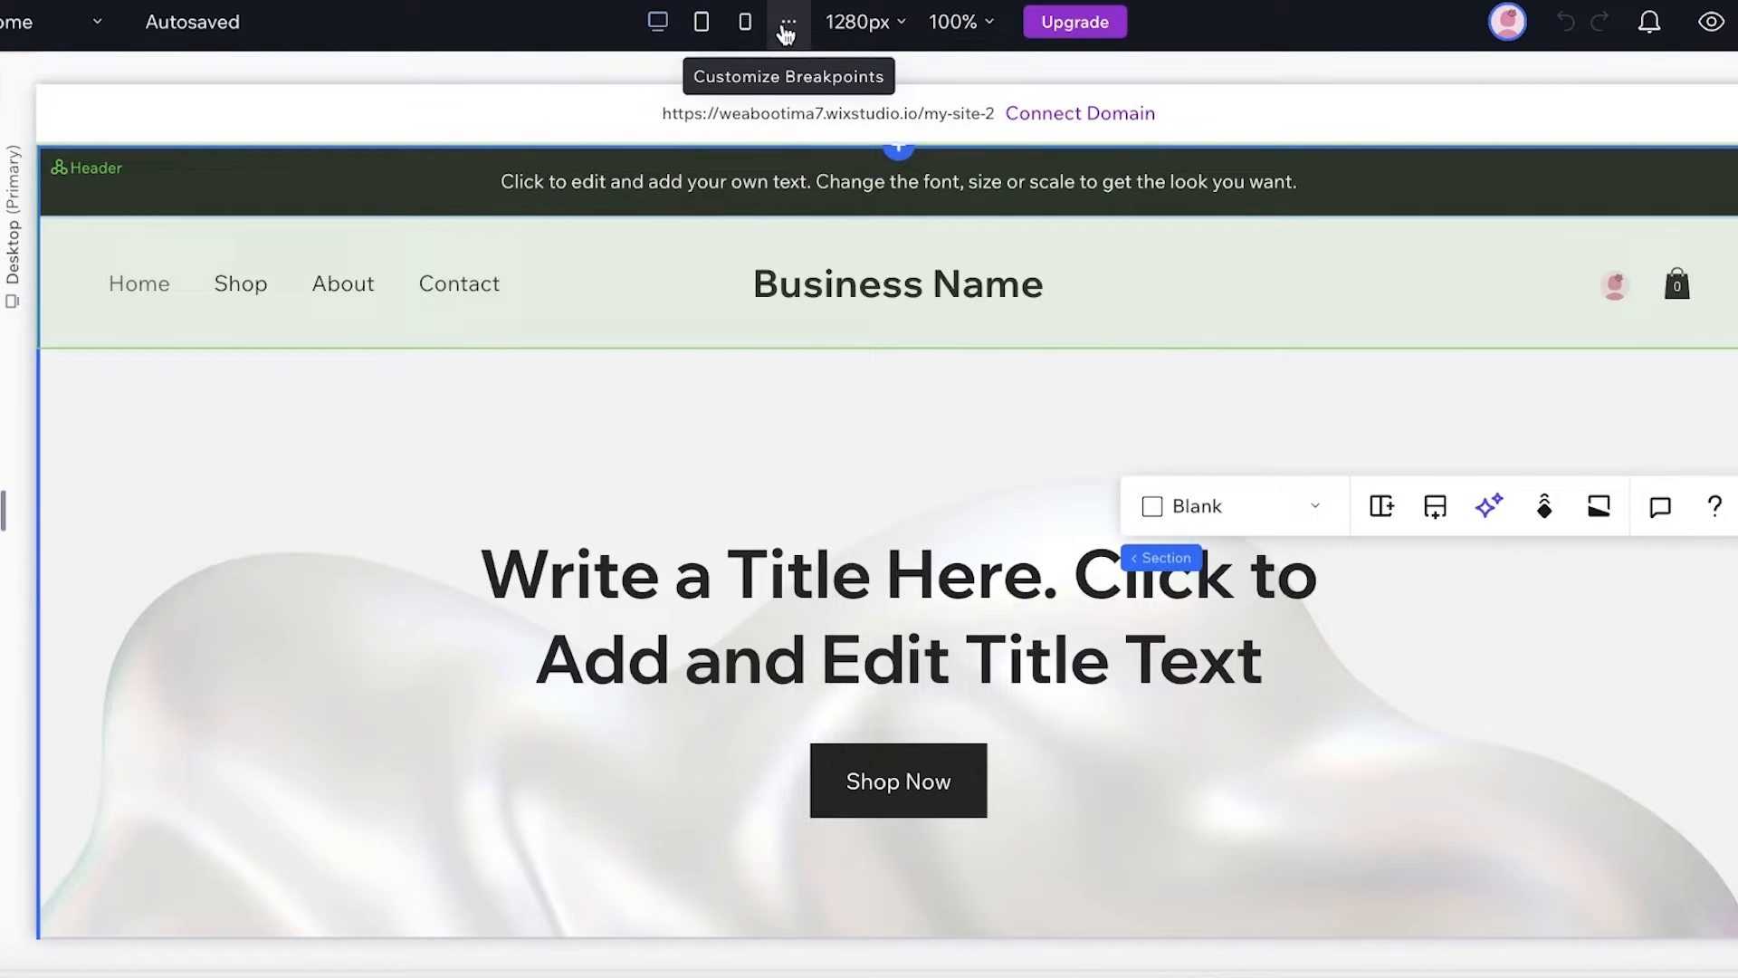
left_click(784, 22)
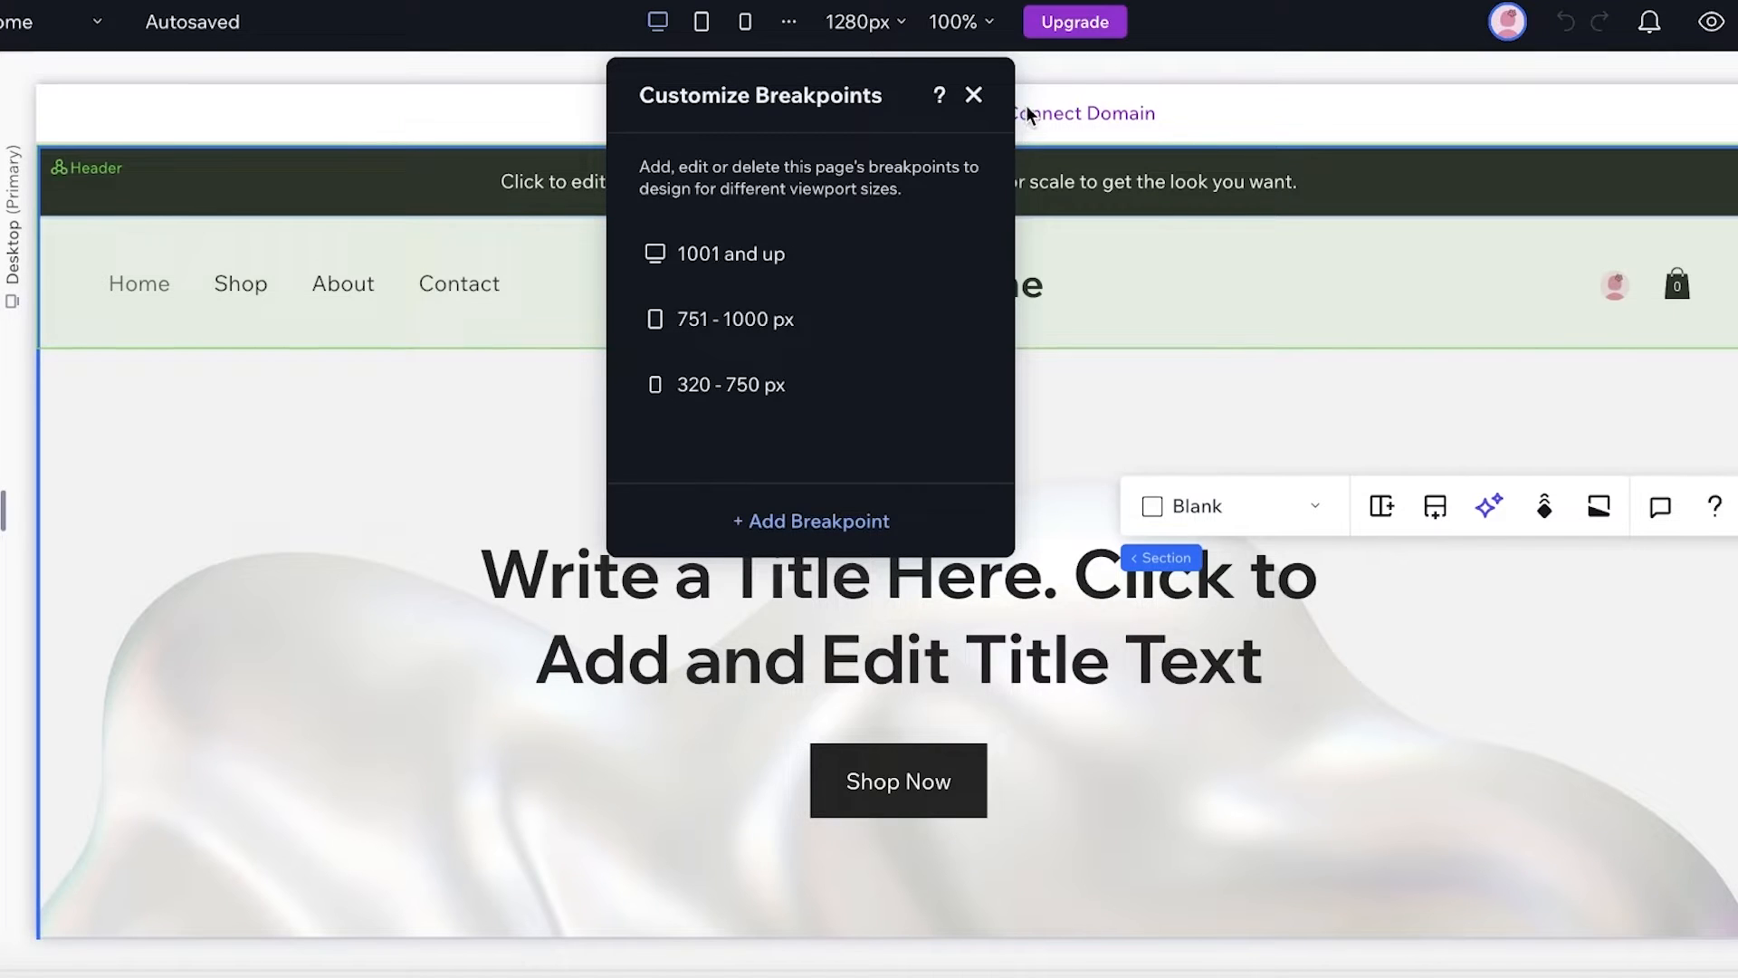
left_click(973, 94)
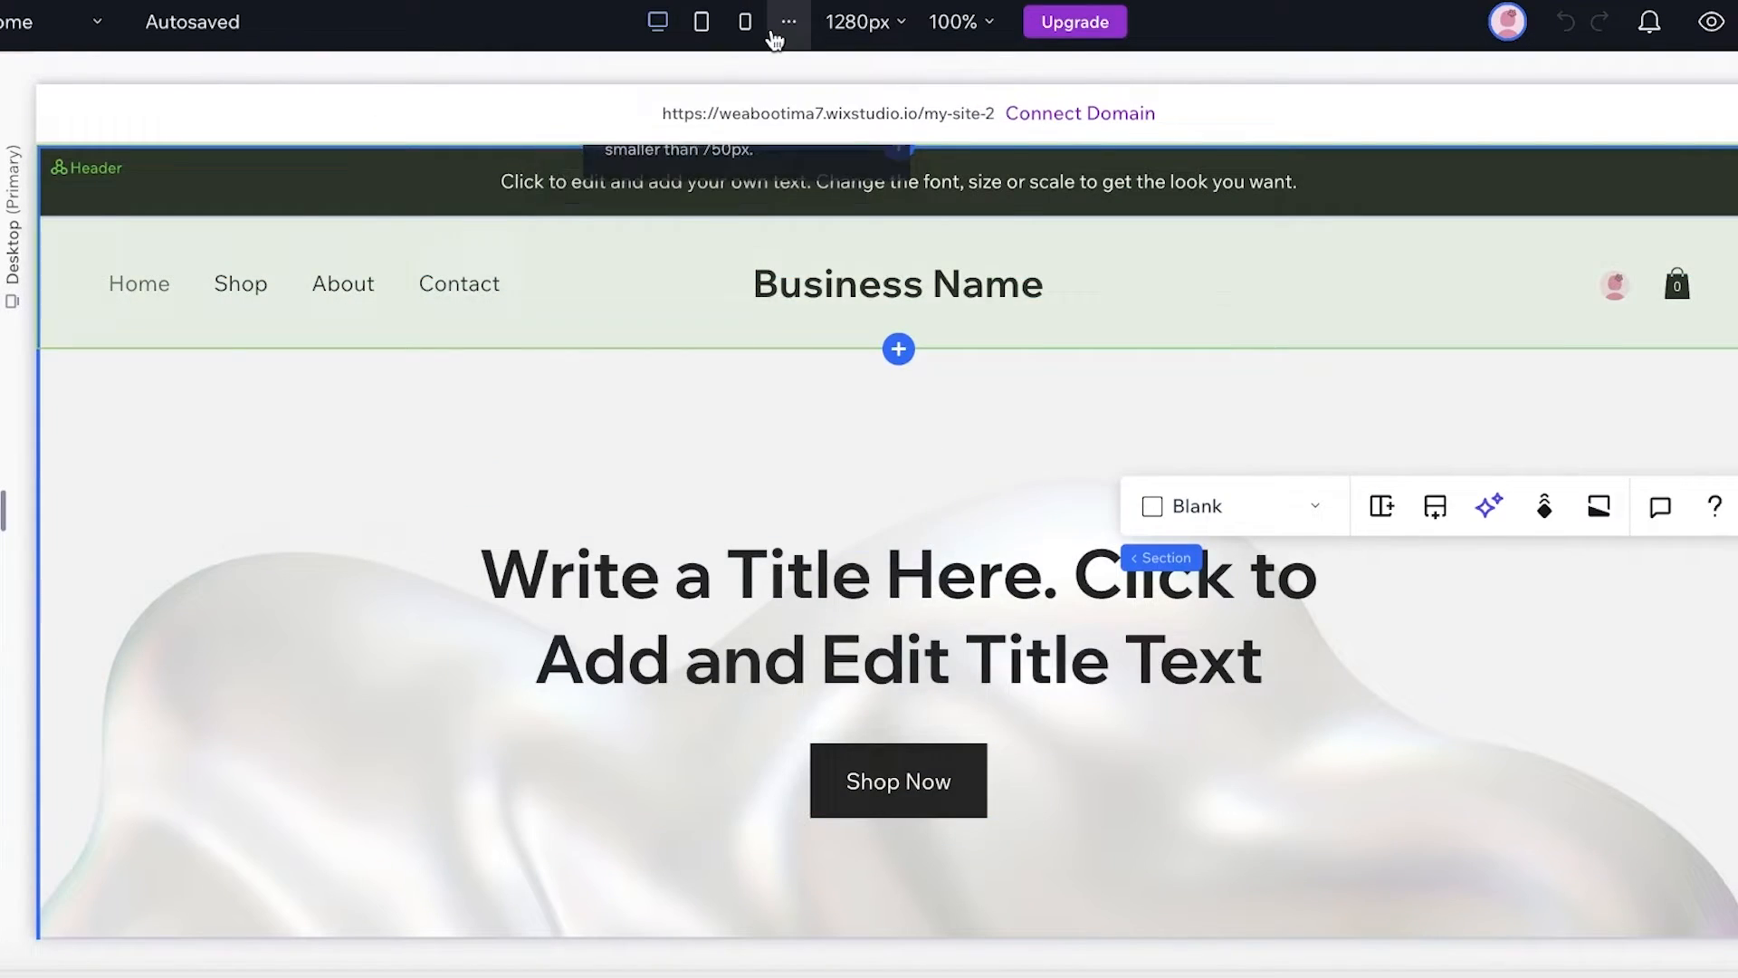
left_click(788, 22)
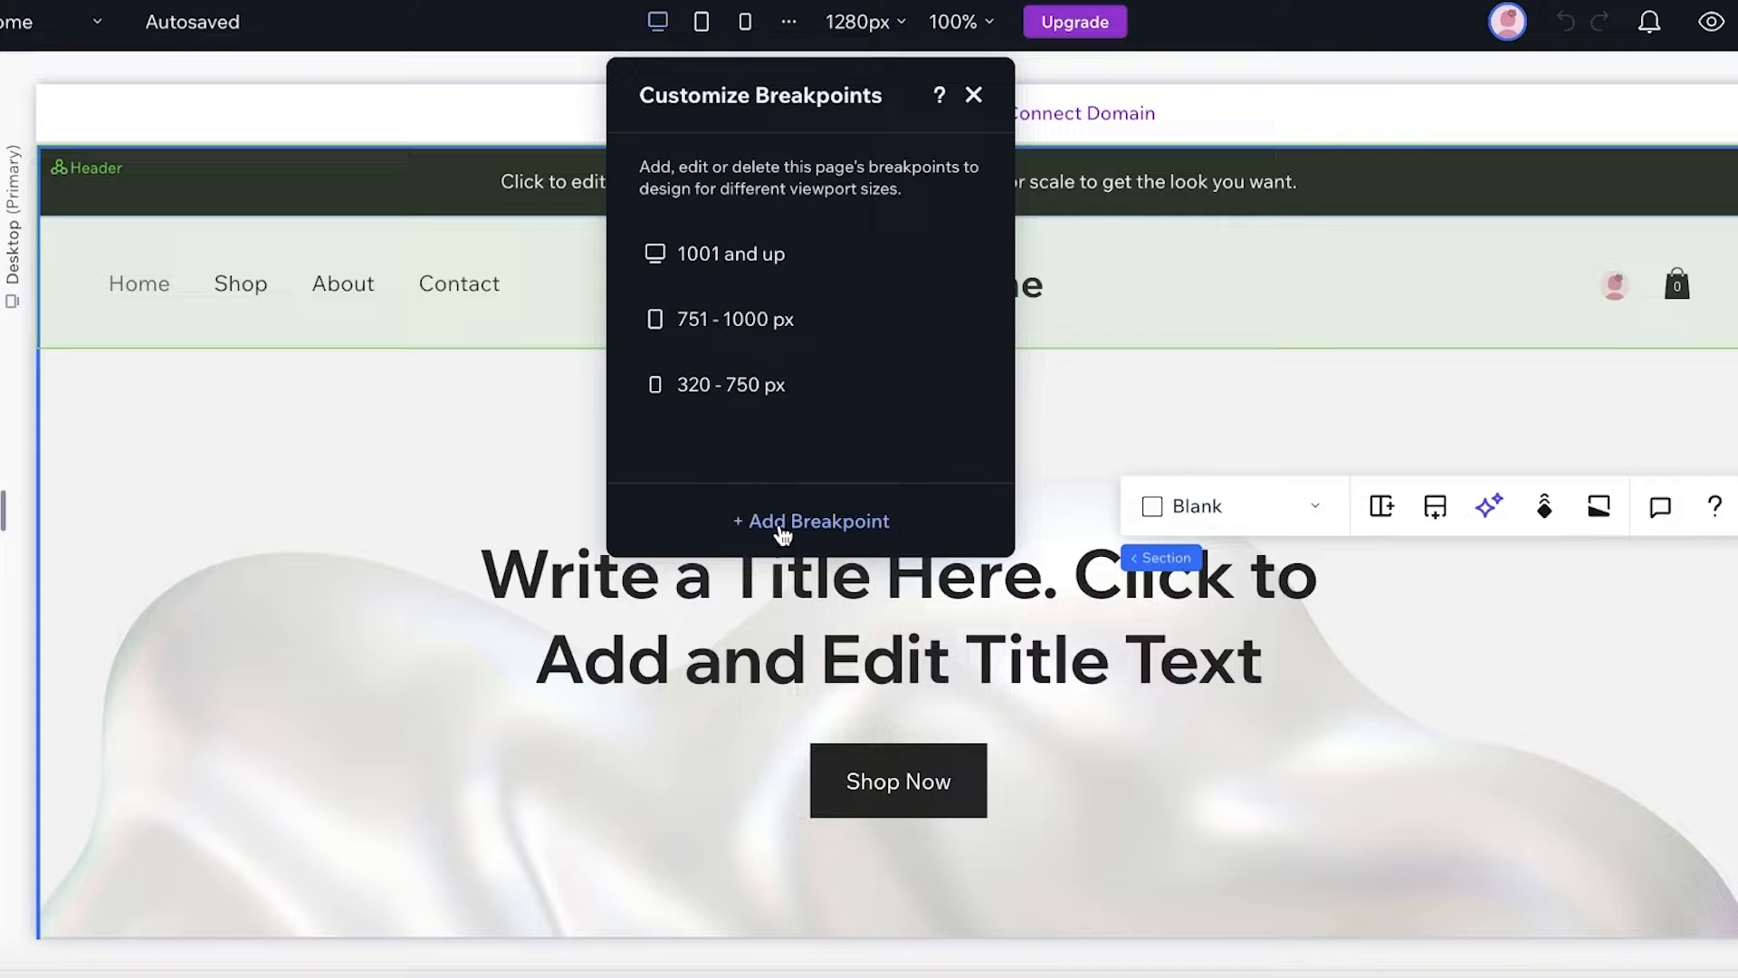
left_click(974, 94)
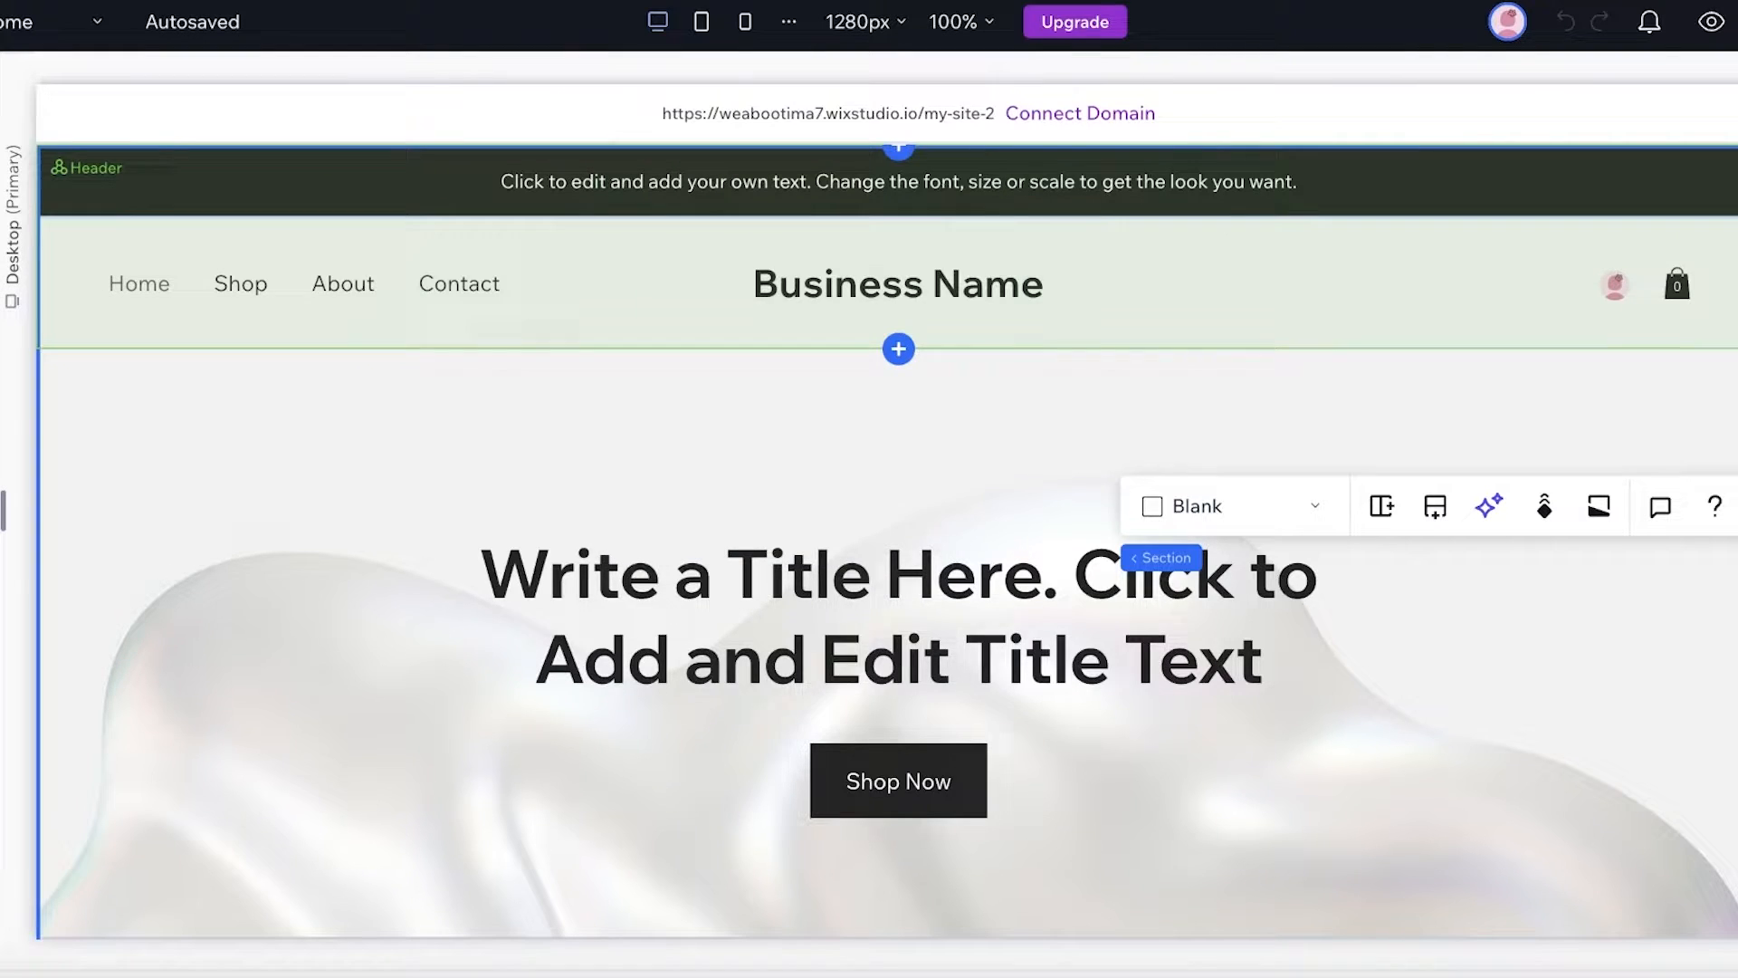
left_click(898, 283)
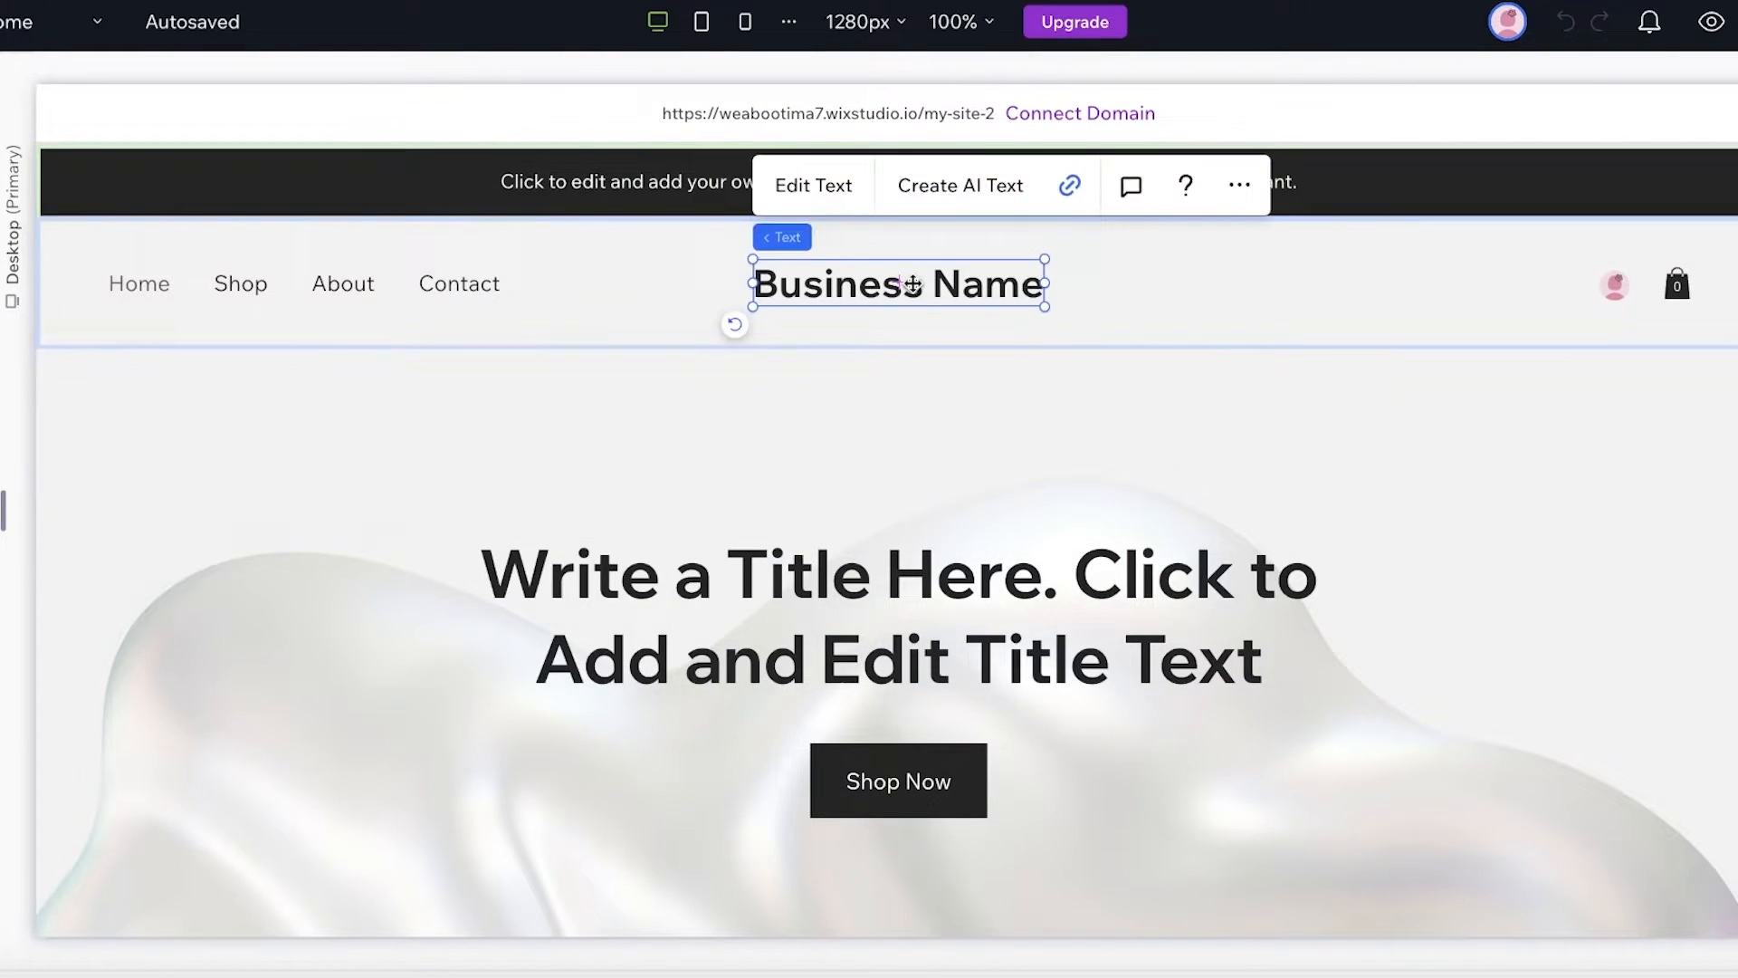
Change the header's Business Name heading text to 'Durden'
left_click(813, 185)
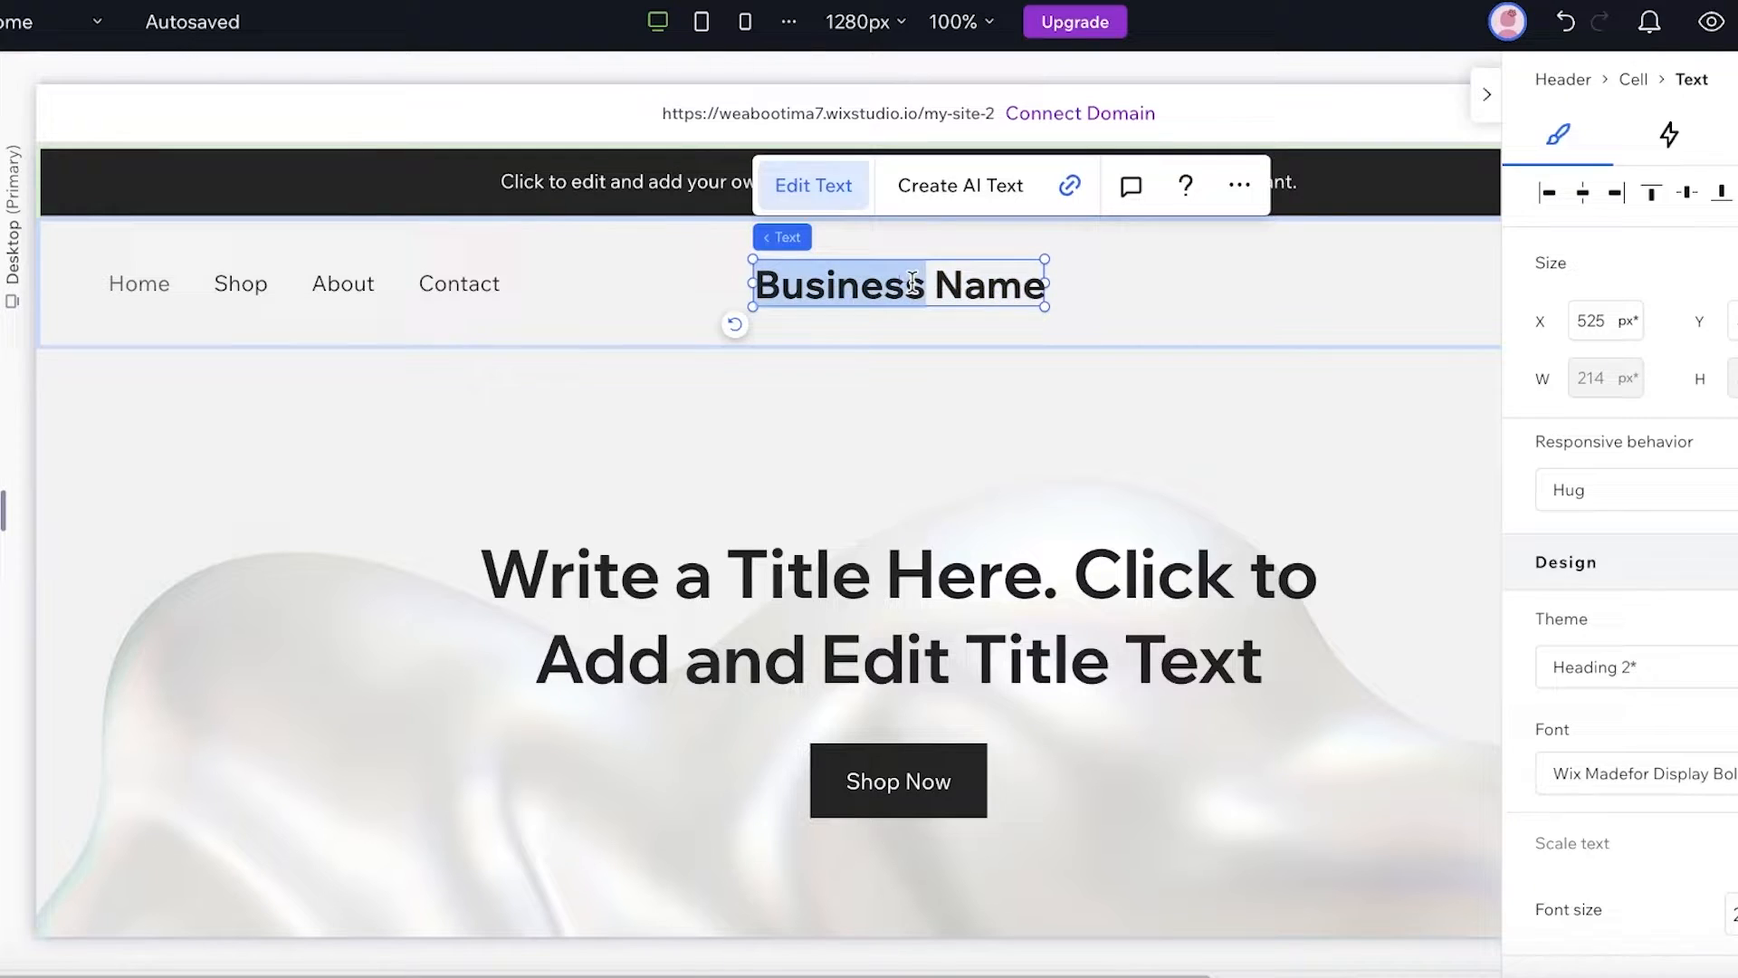
type("Durden")
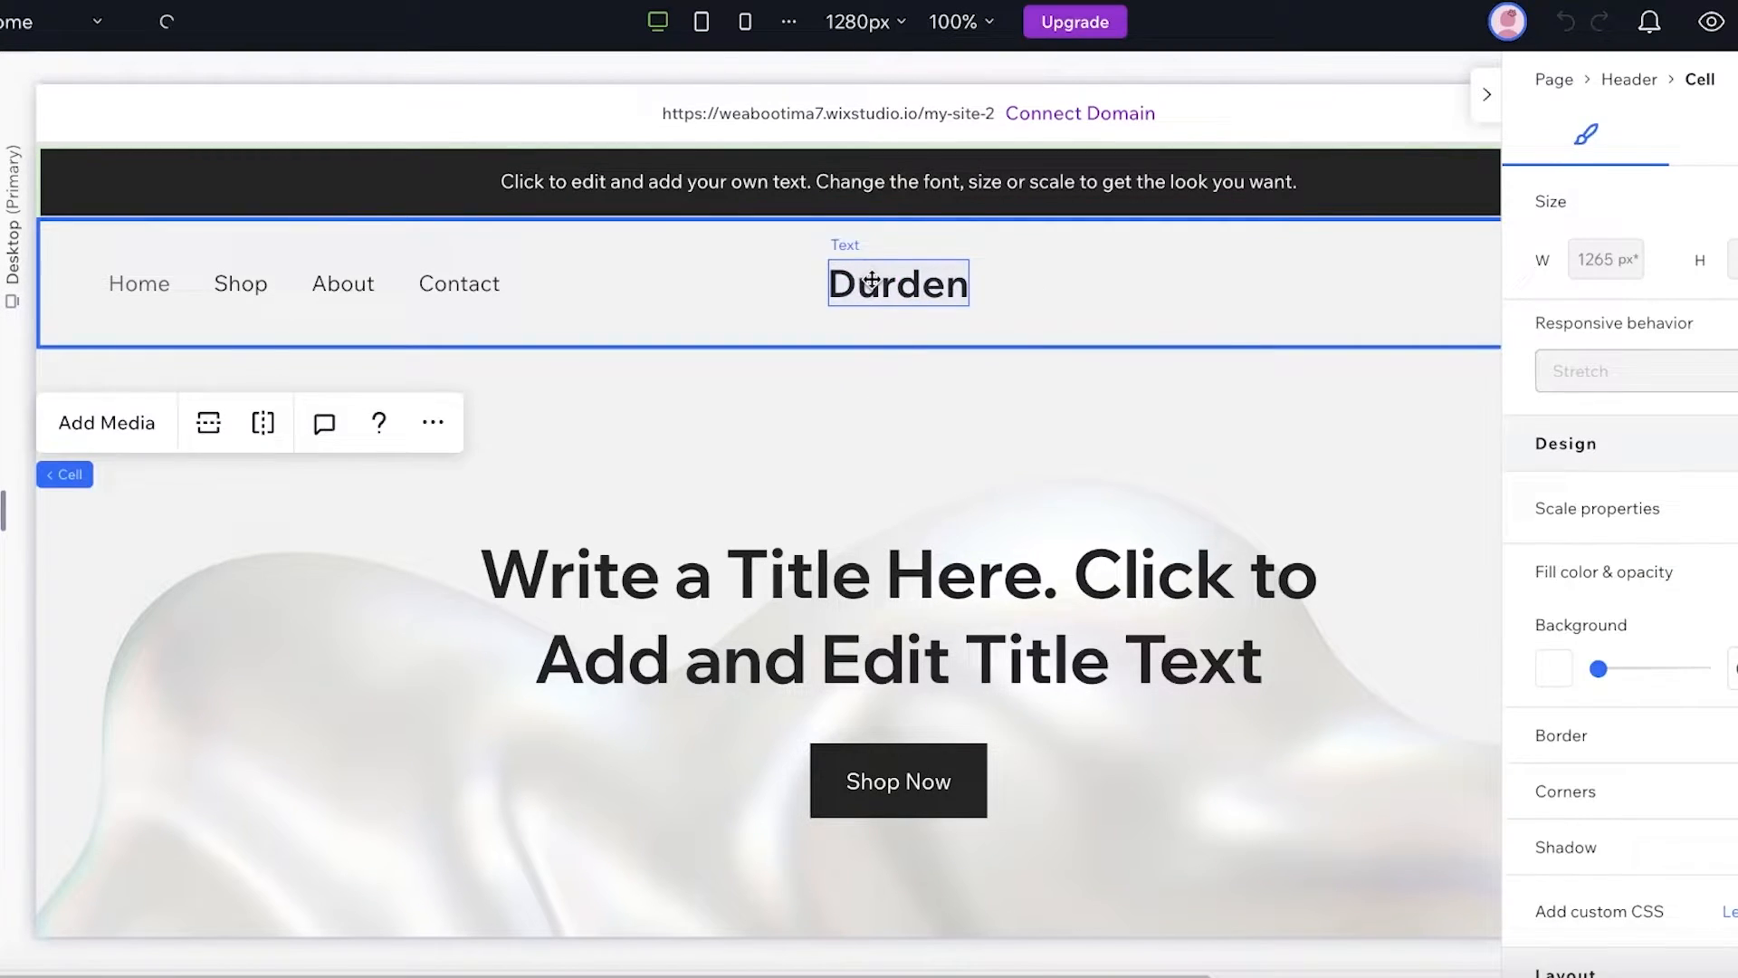
left_click(898, 283)
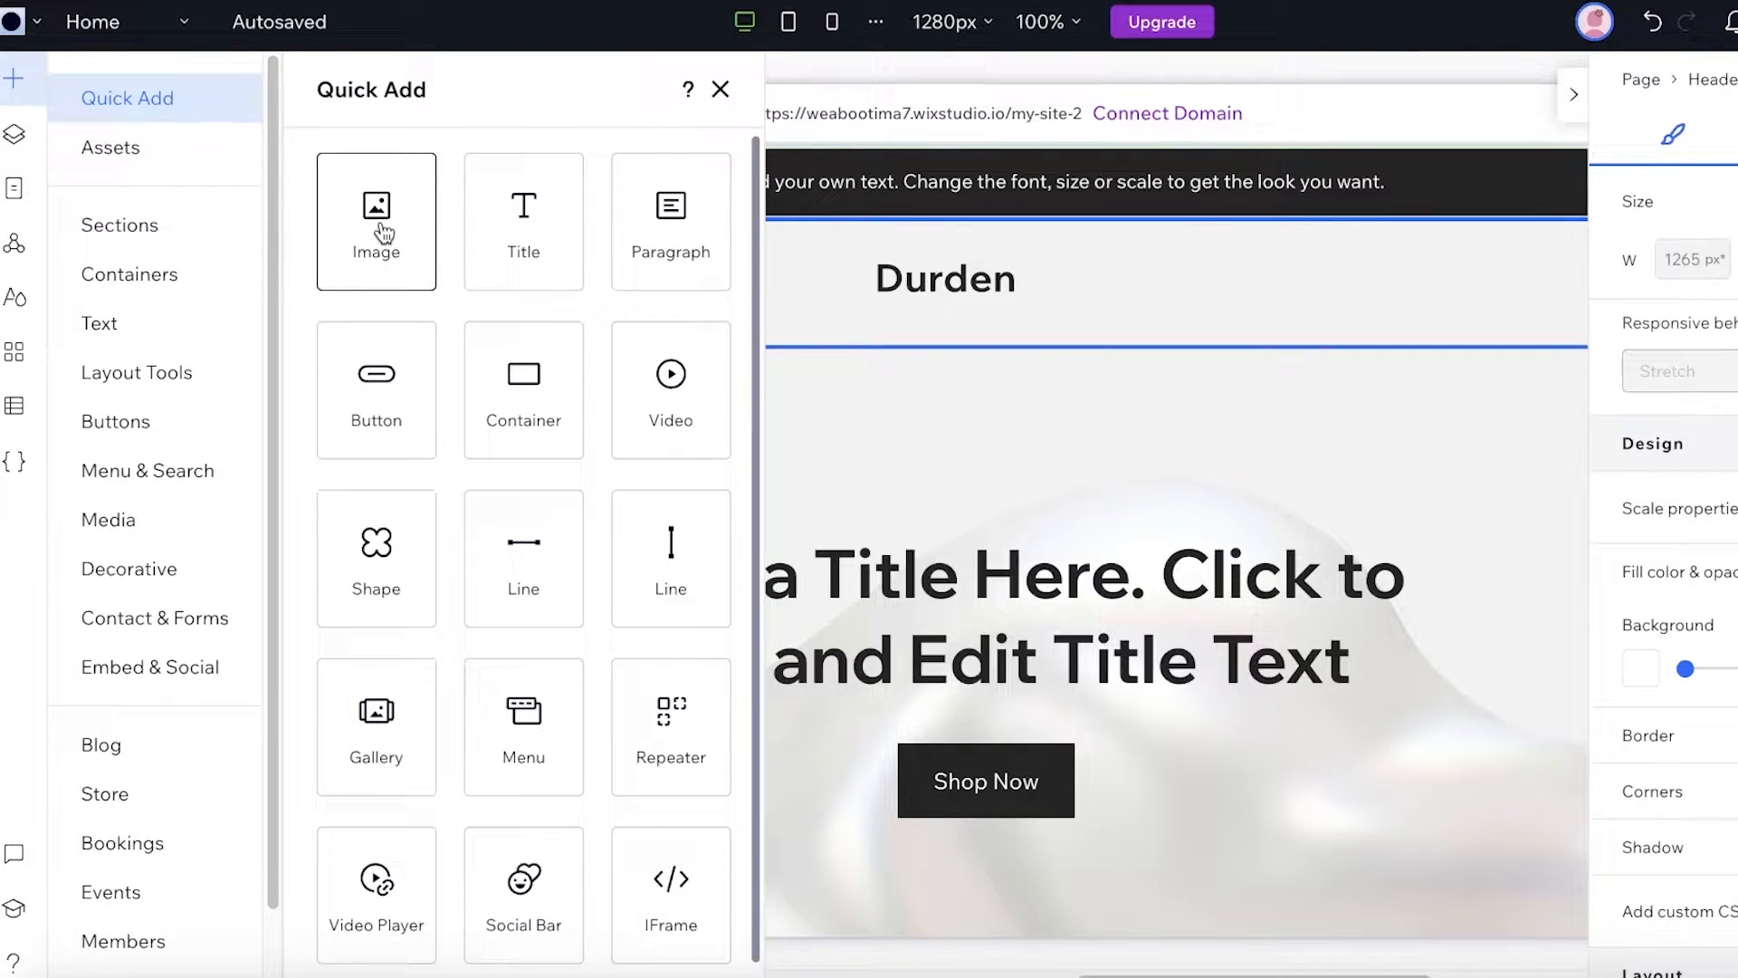
Add a header image and replace it with the uploaded Main Logo.png from the computer
left_click(376, 220)
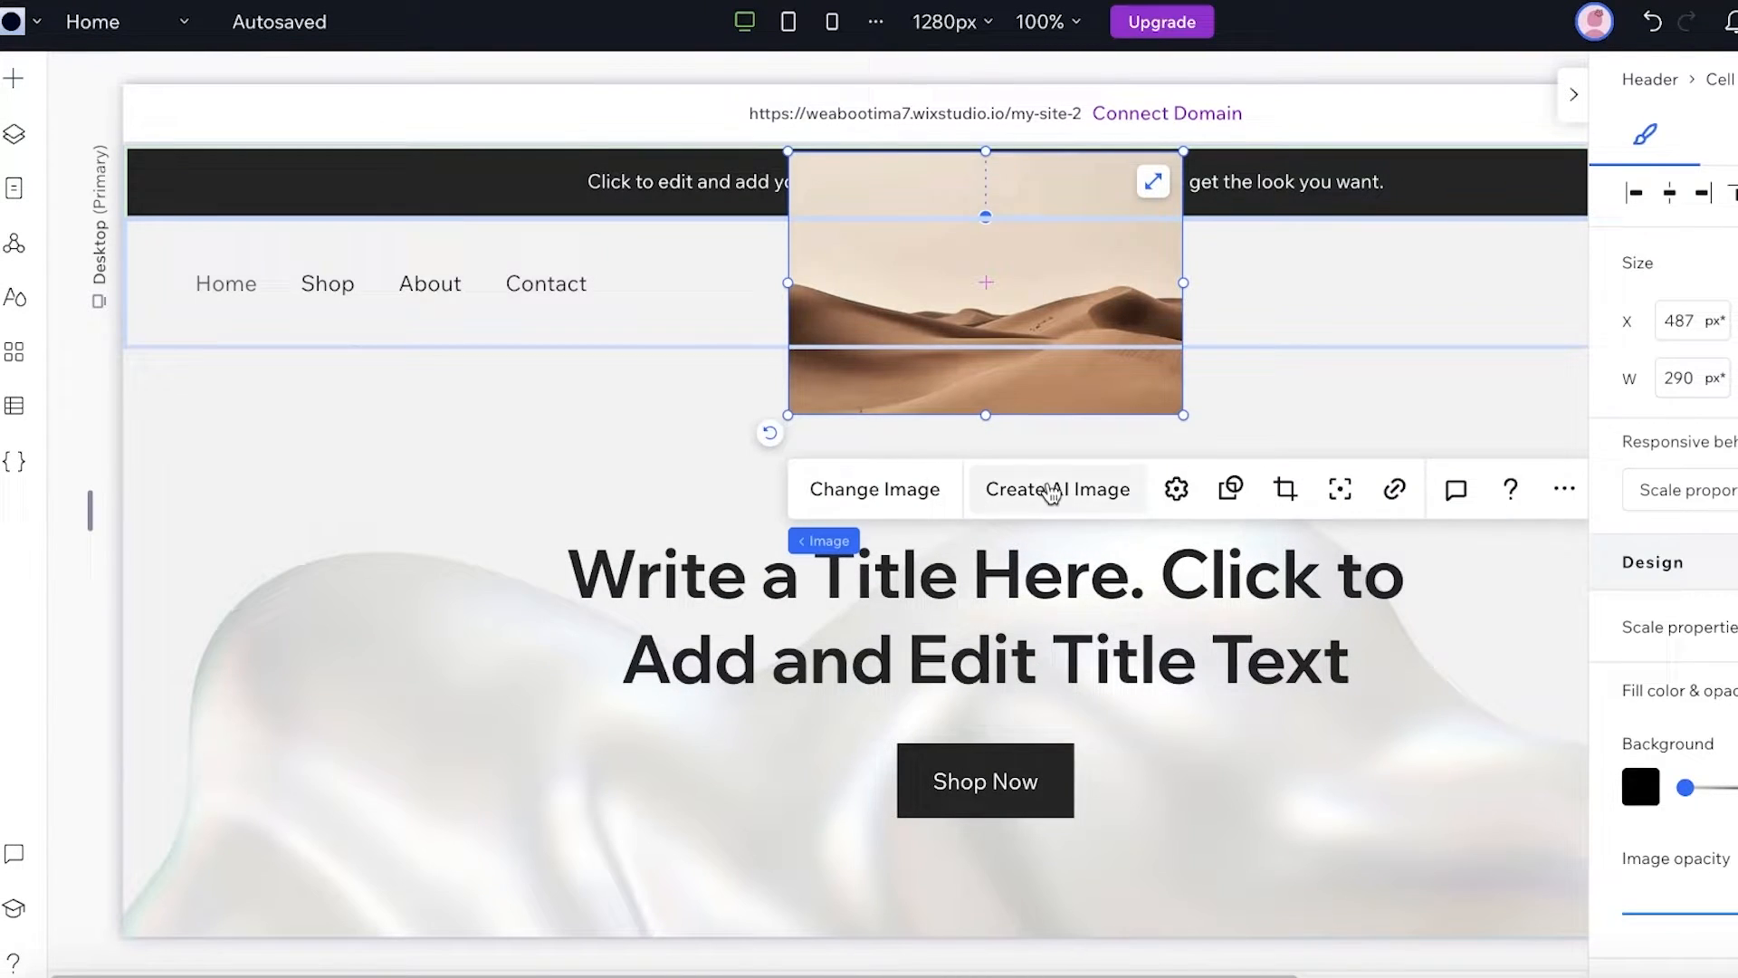
left_click(873, 488)
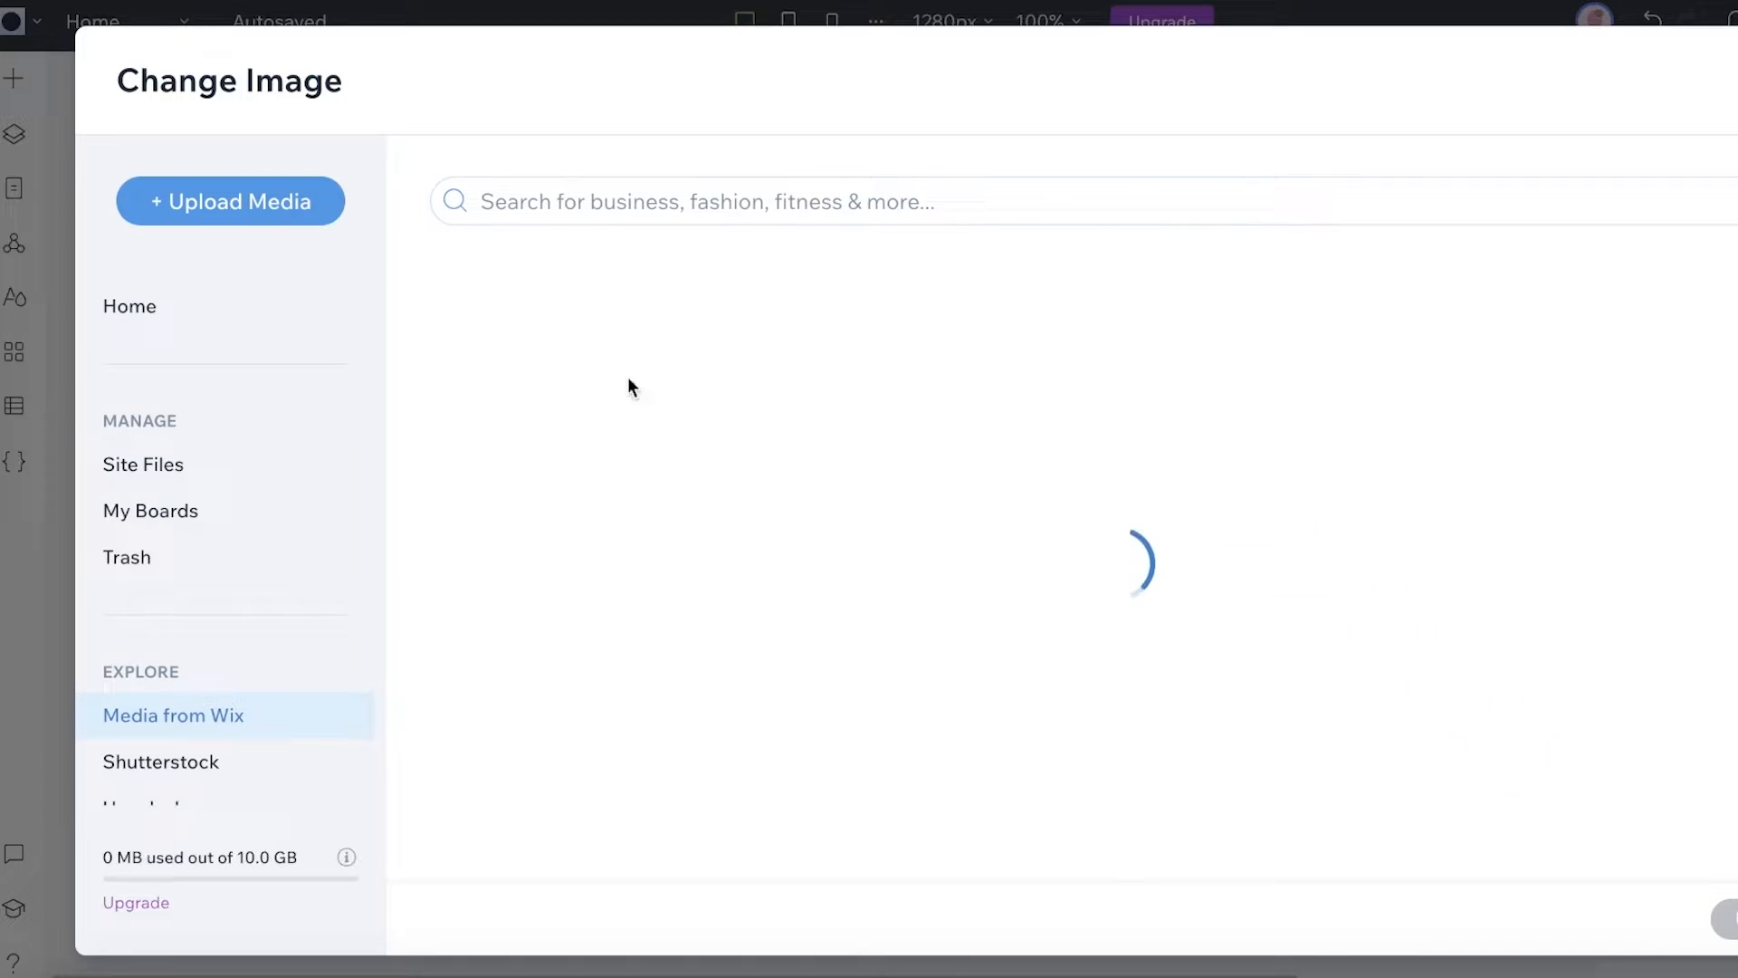
left_click(229, 201)
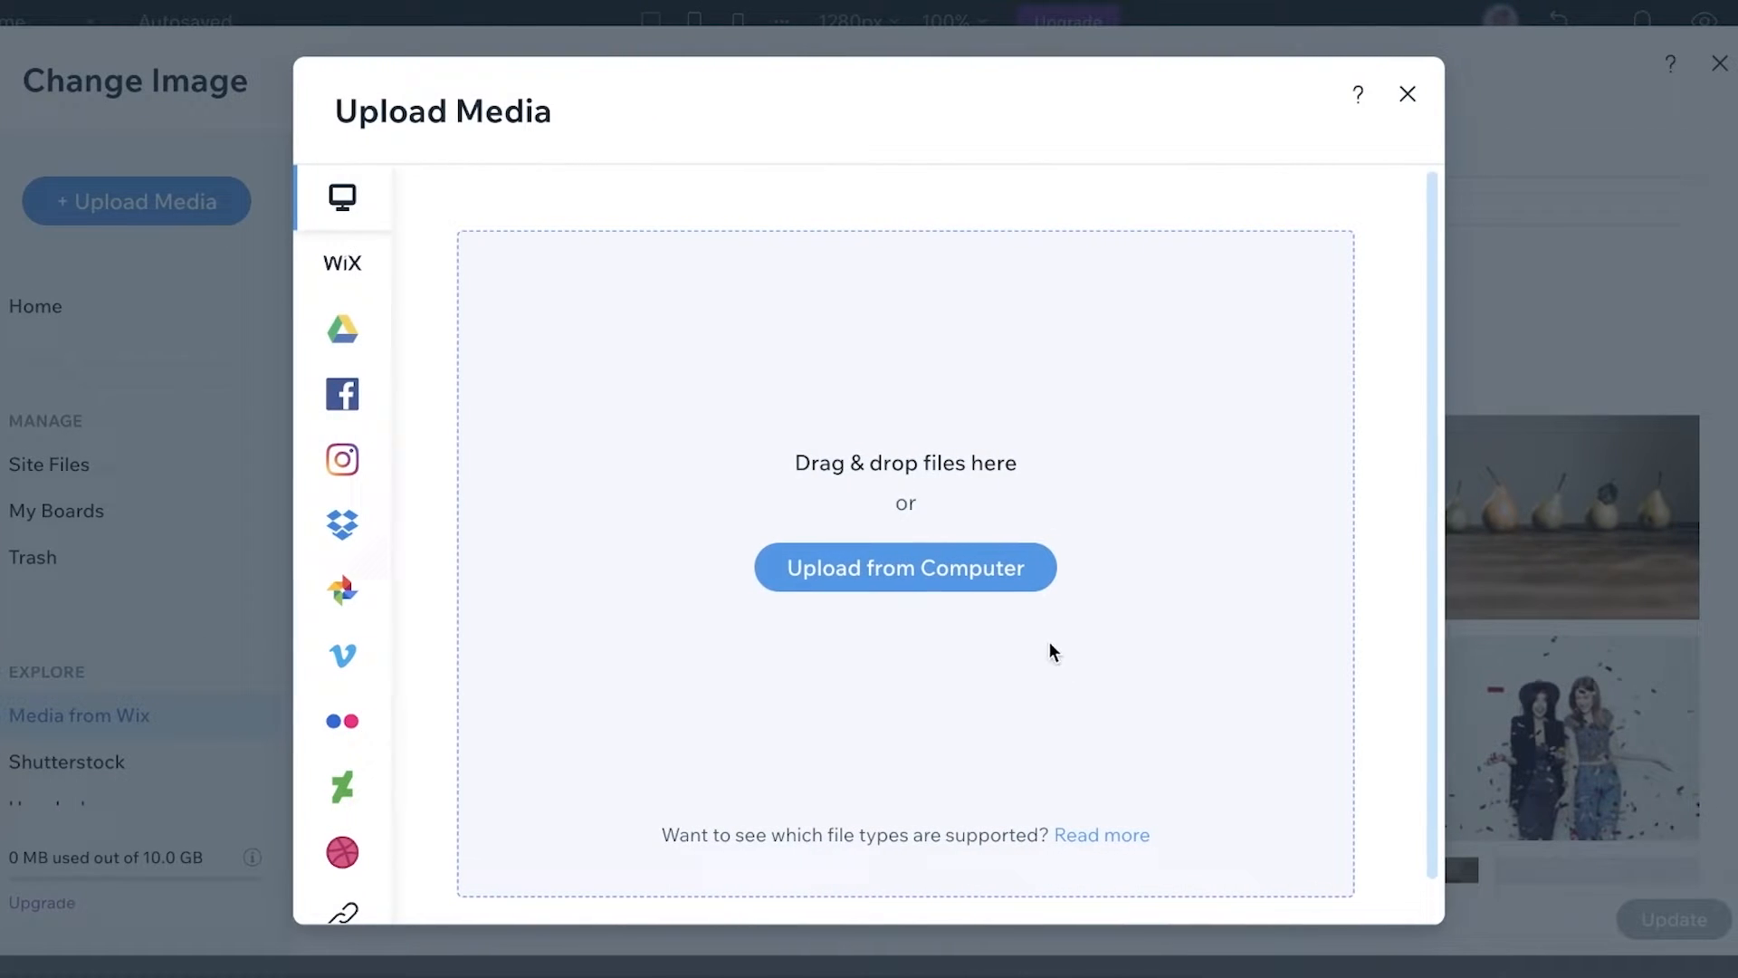
left_click(905, 567)
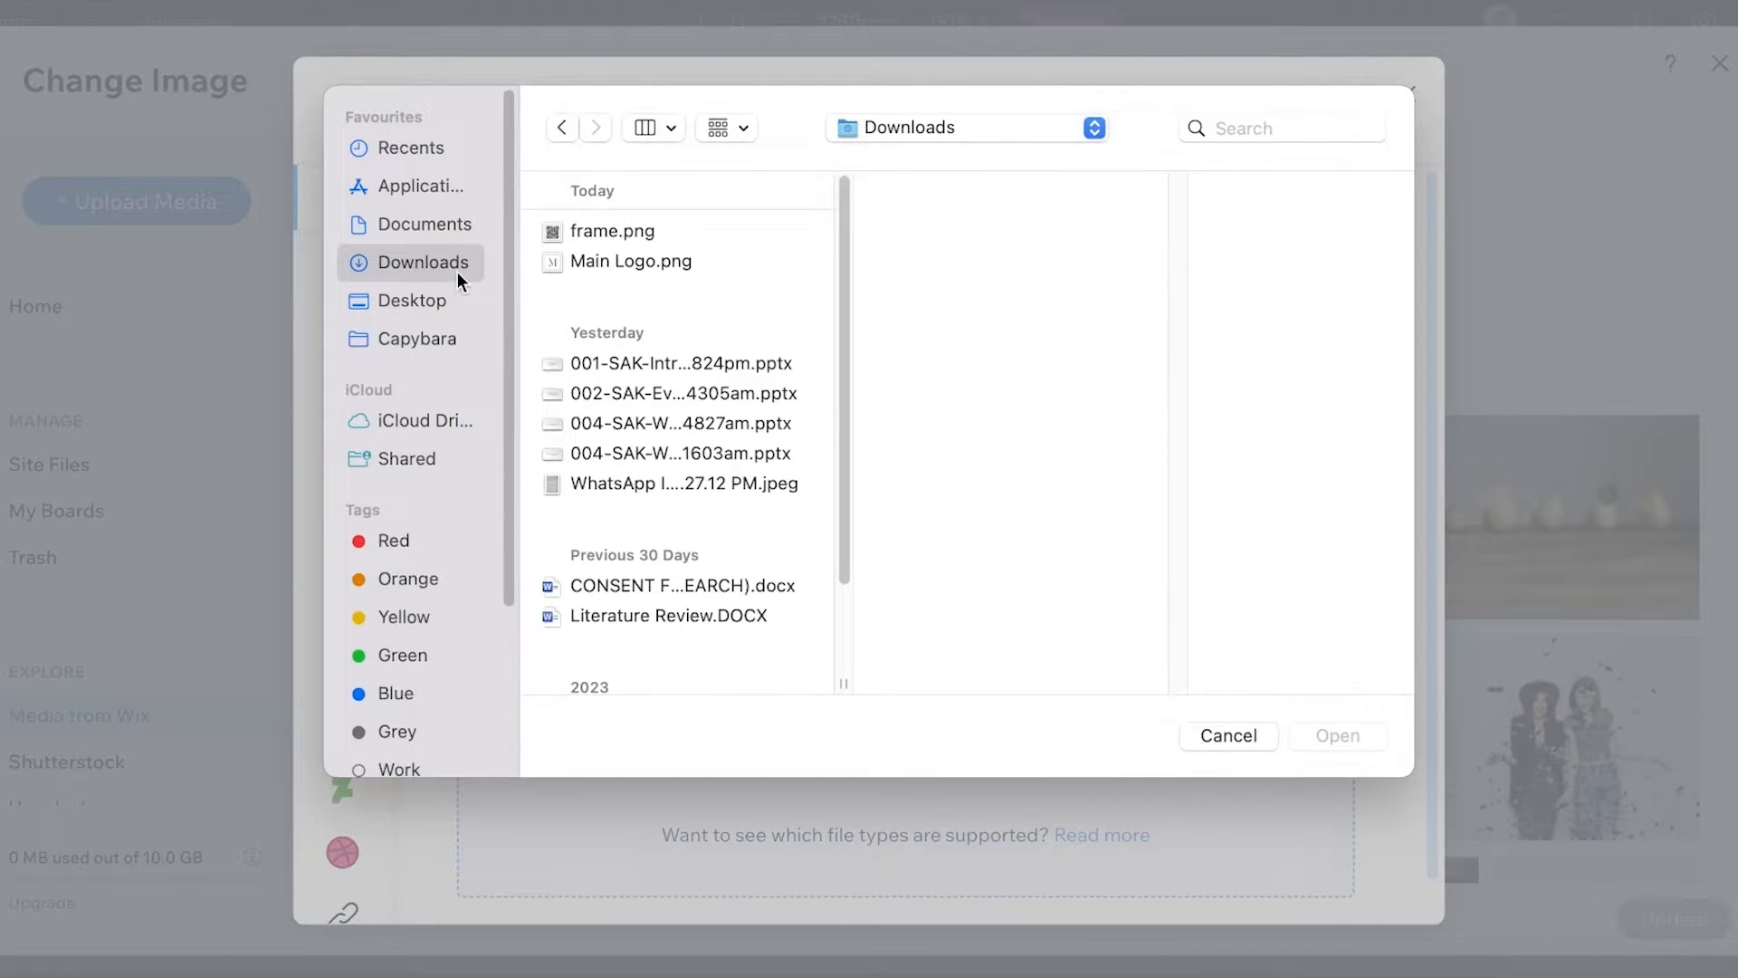
left_click(1227, 735)
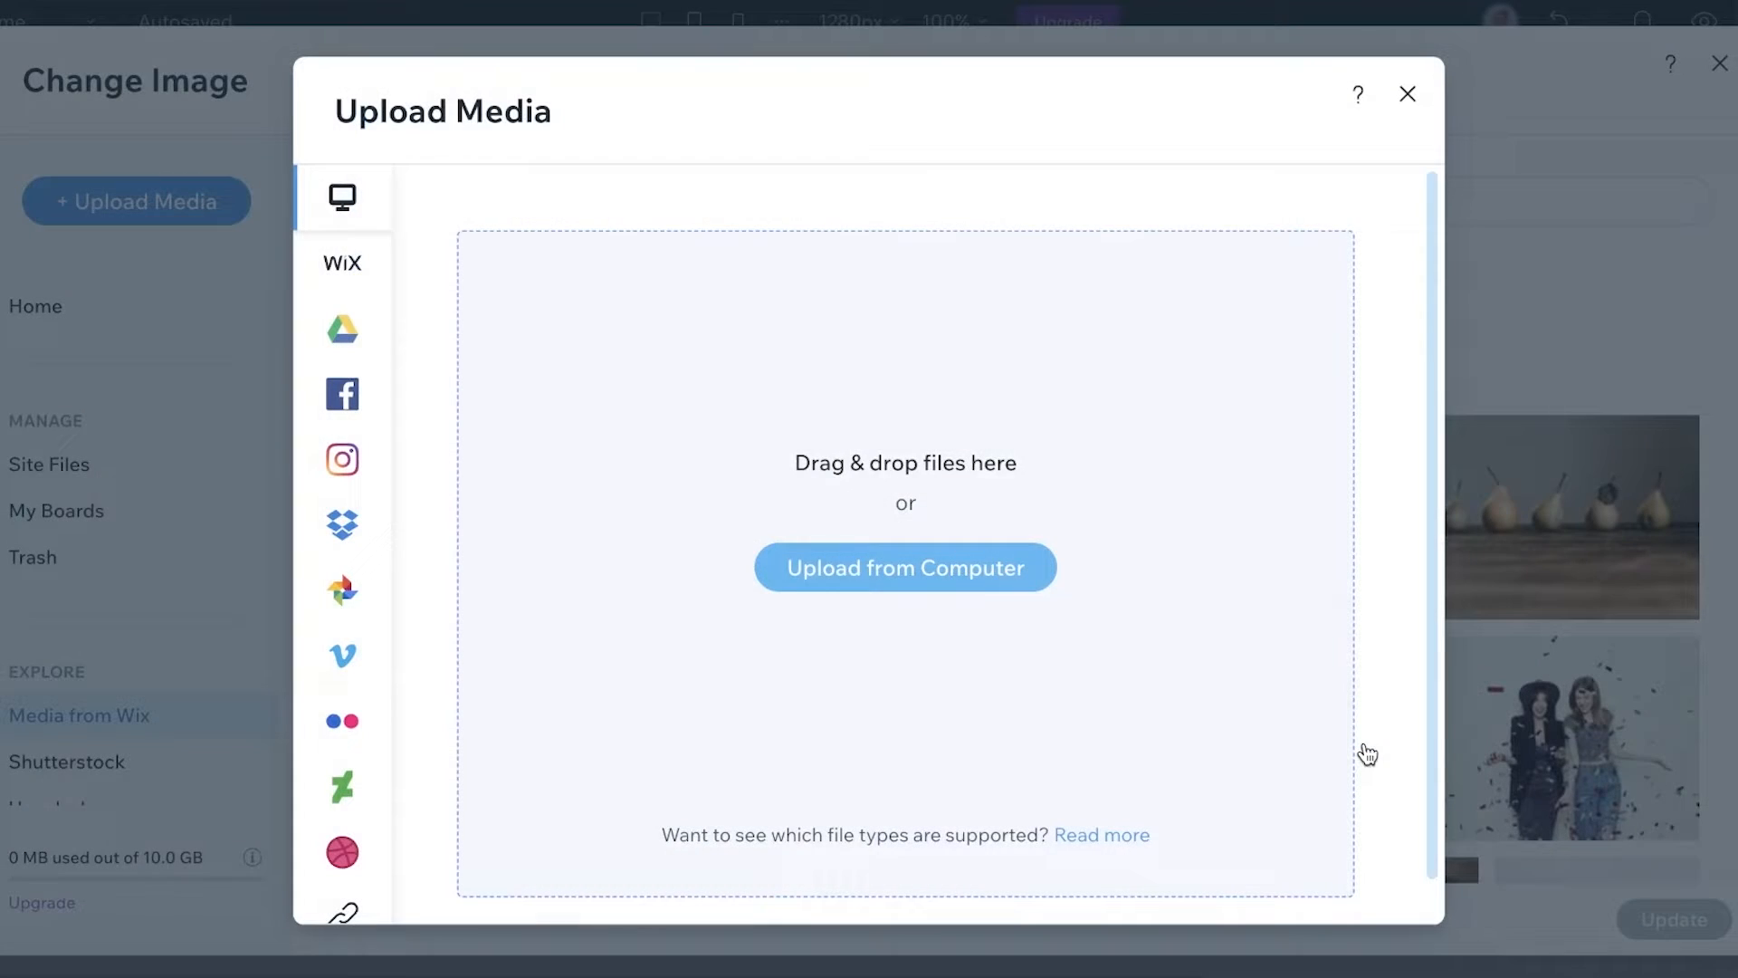
left_click(905, 567)
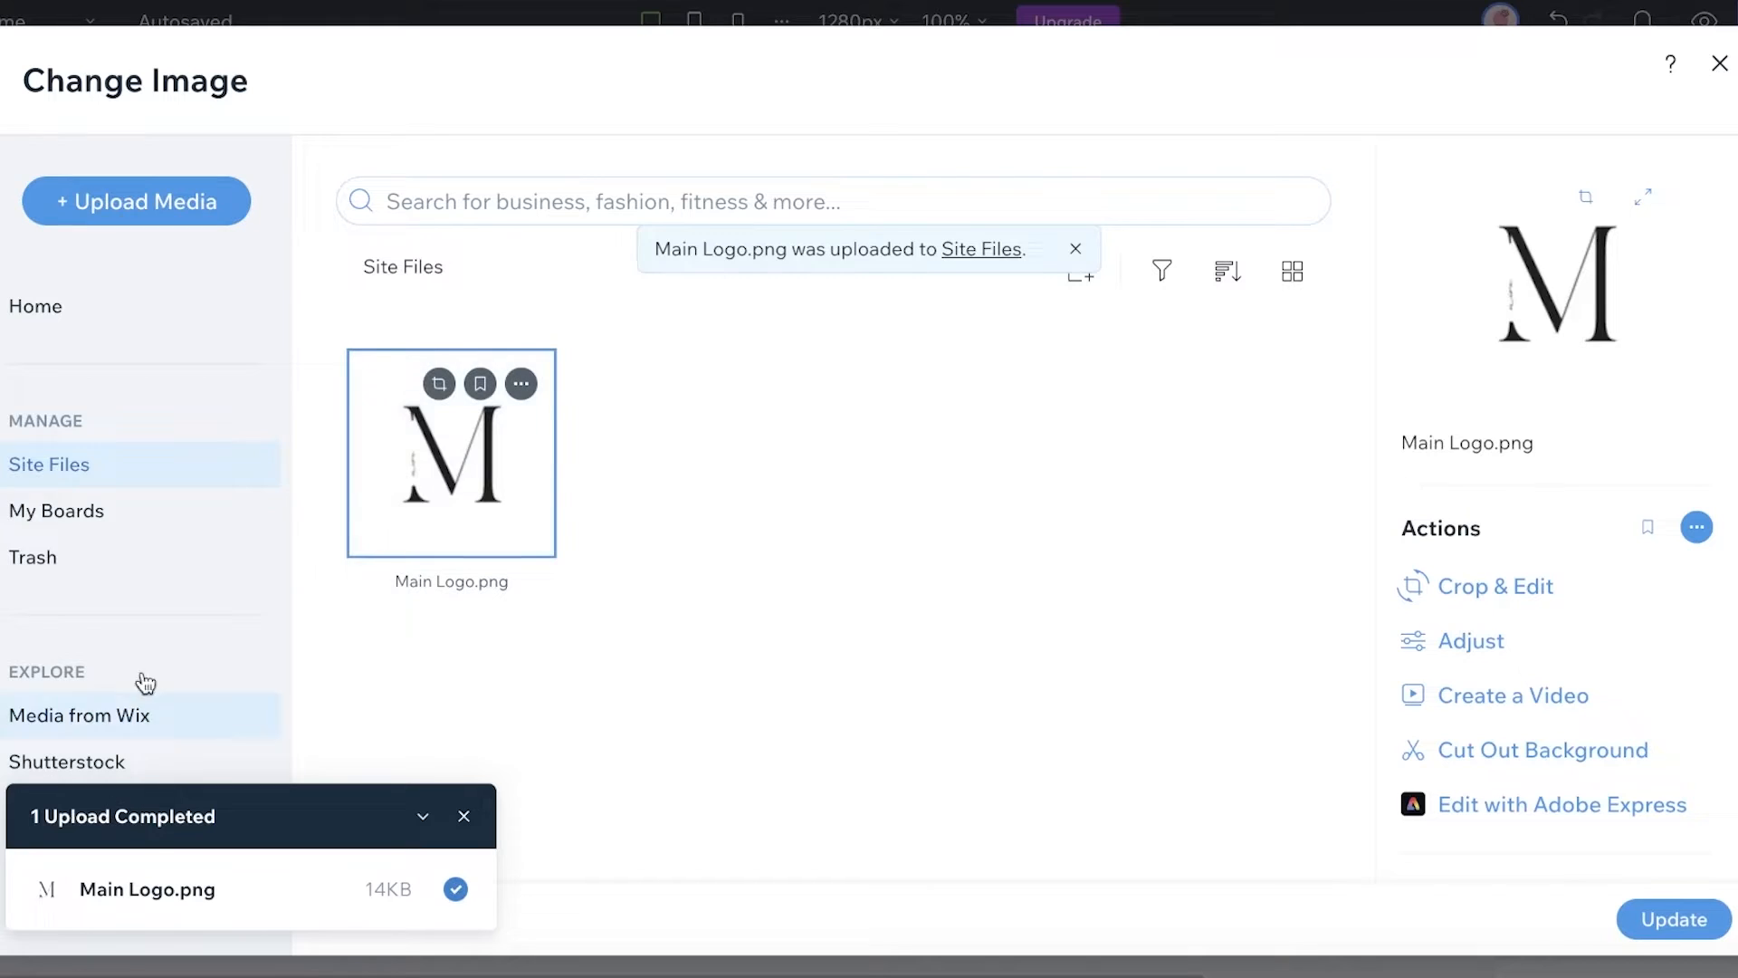
mouse_move(1671, 920)
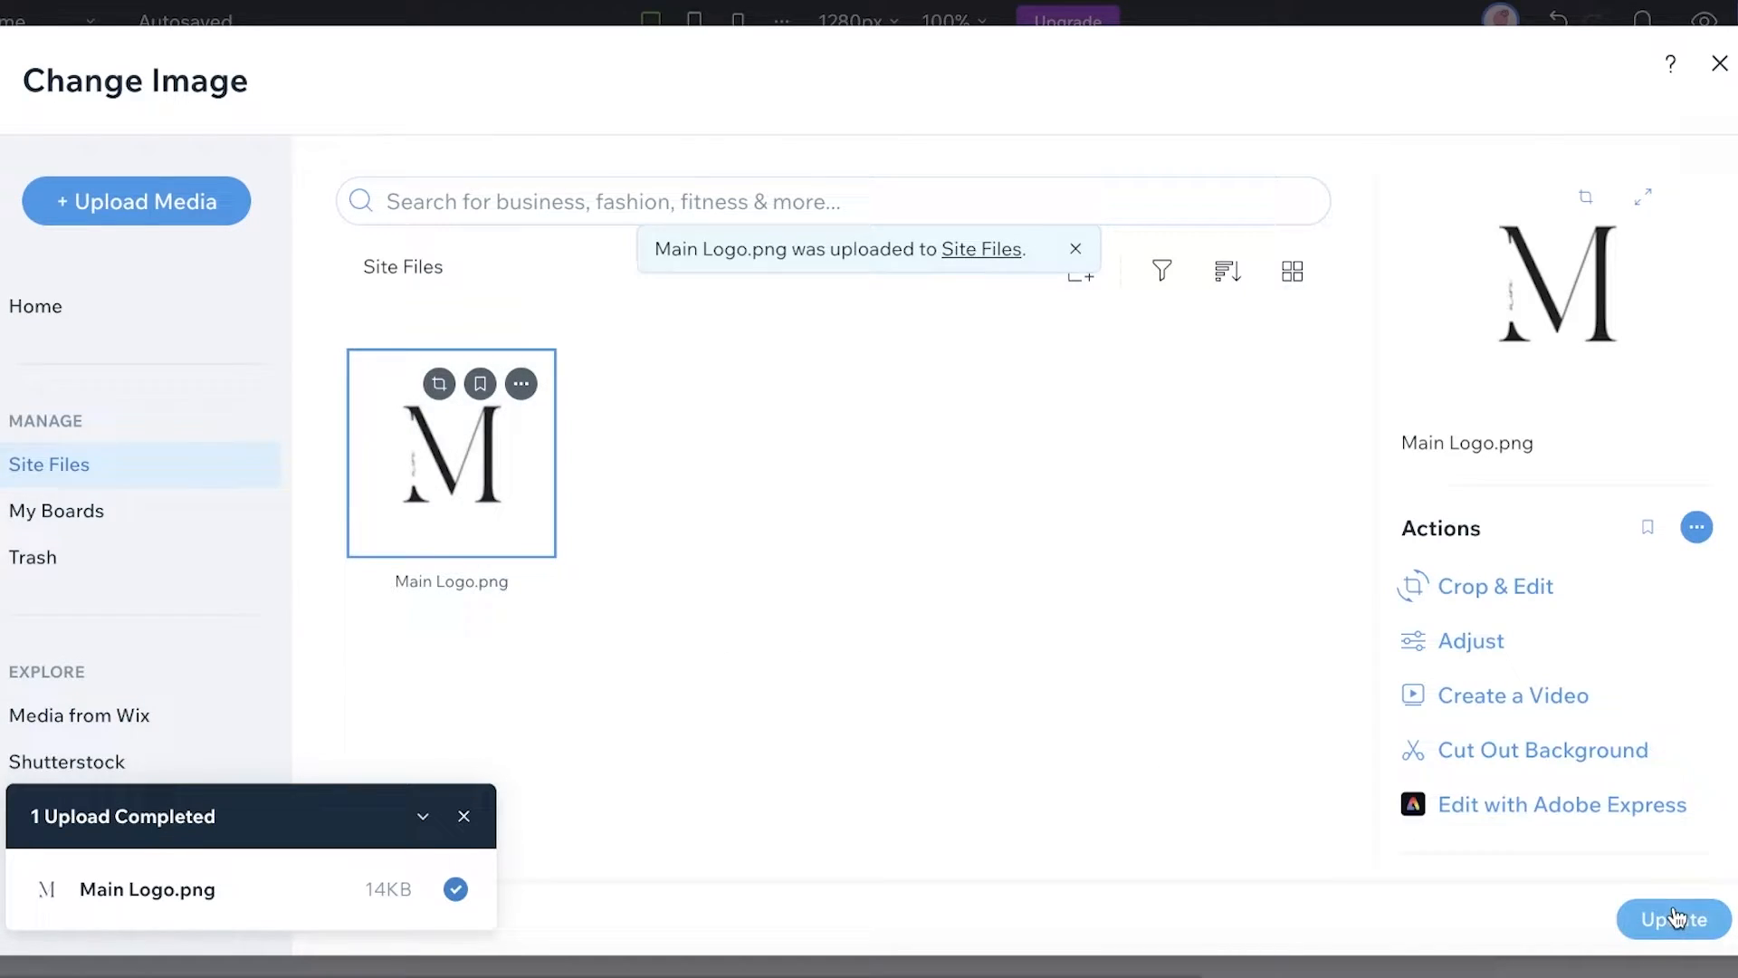
left_click(1671, 920)
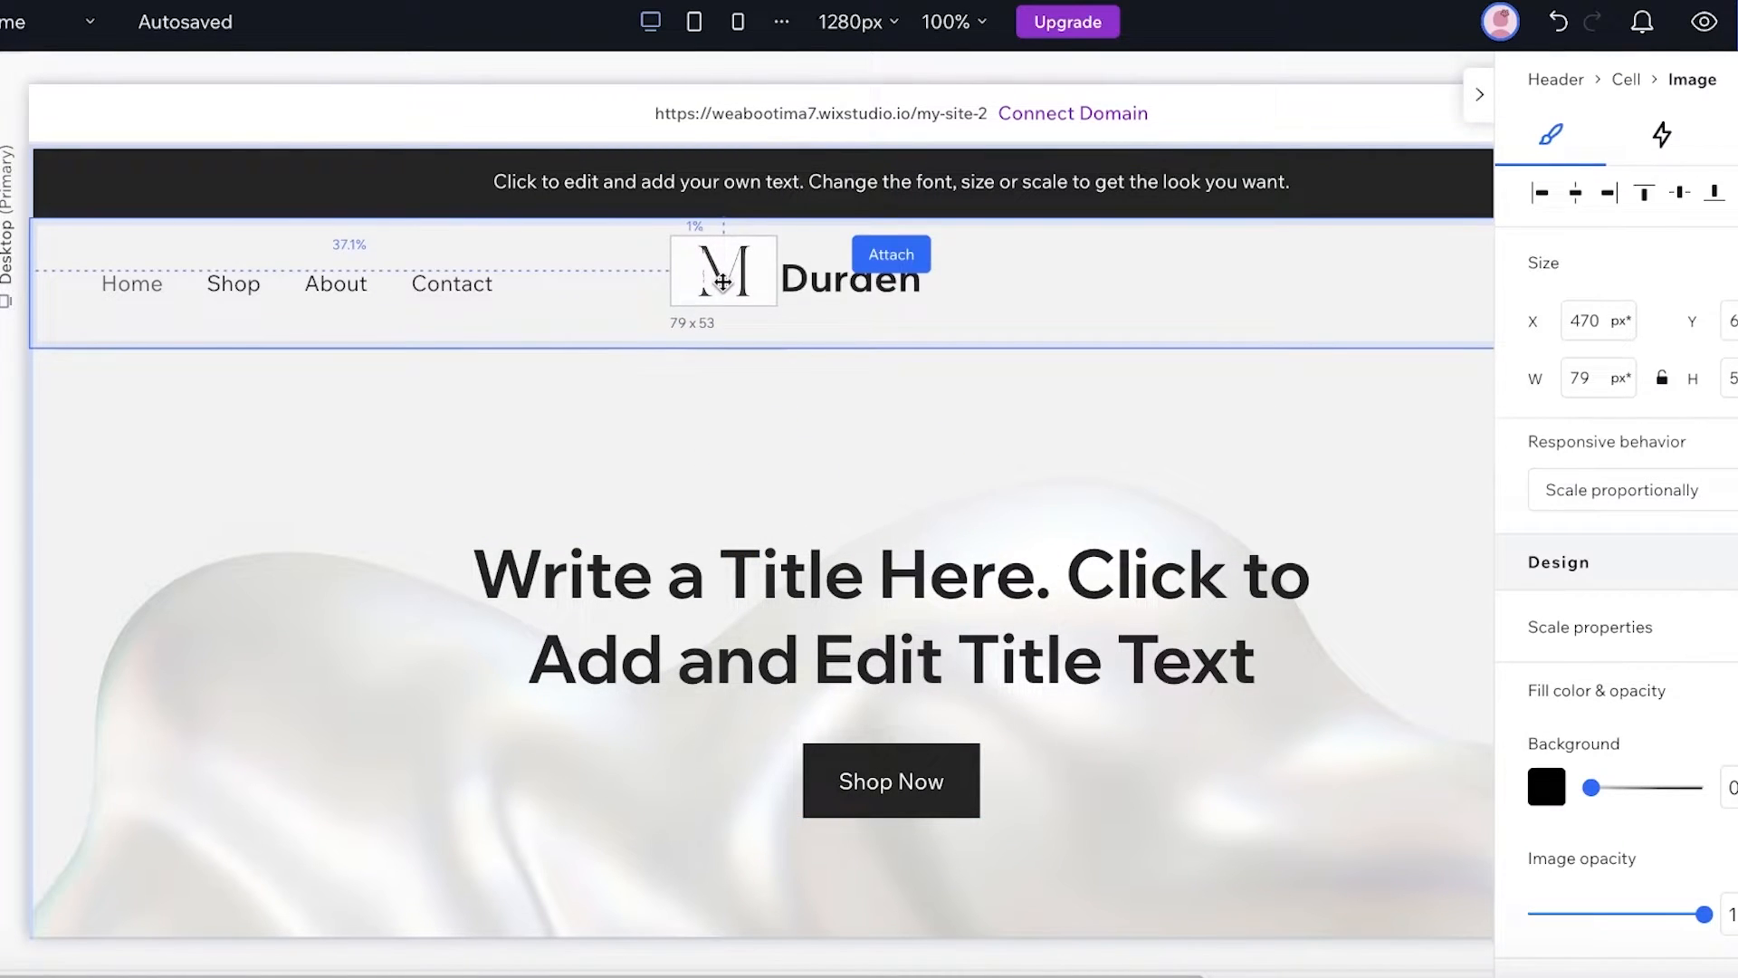
Move the Mira brand name text out of the header, leaving only the M logo, and select the header
left_click(851, 279)
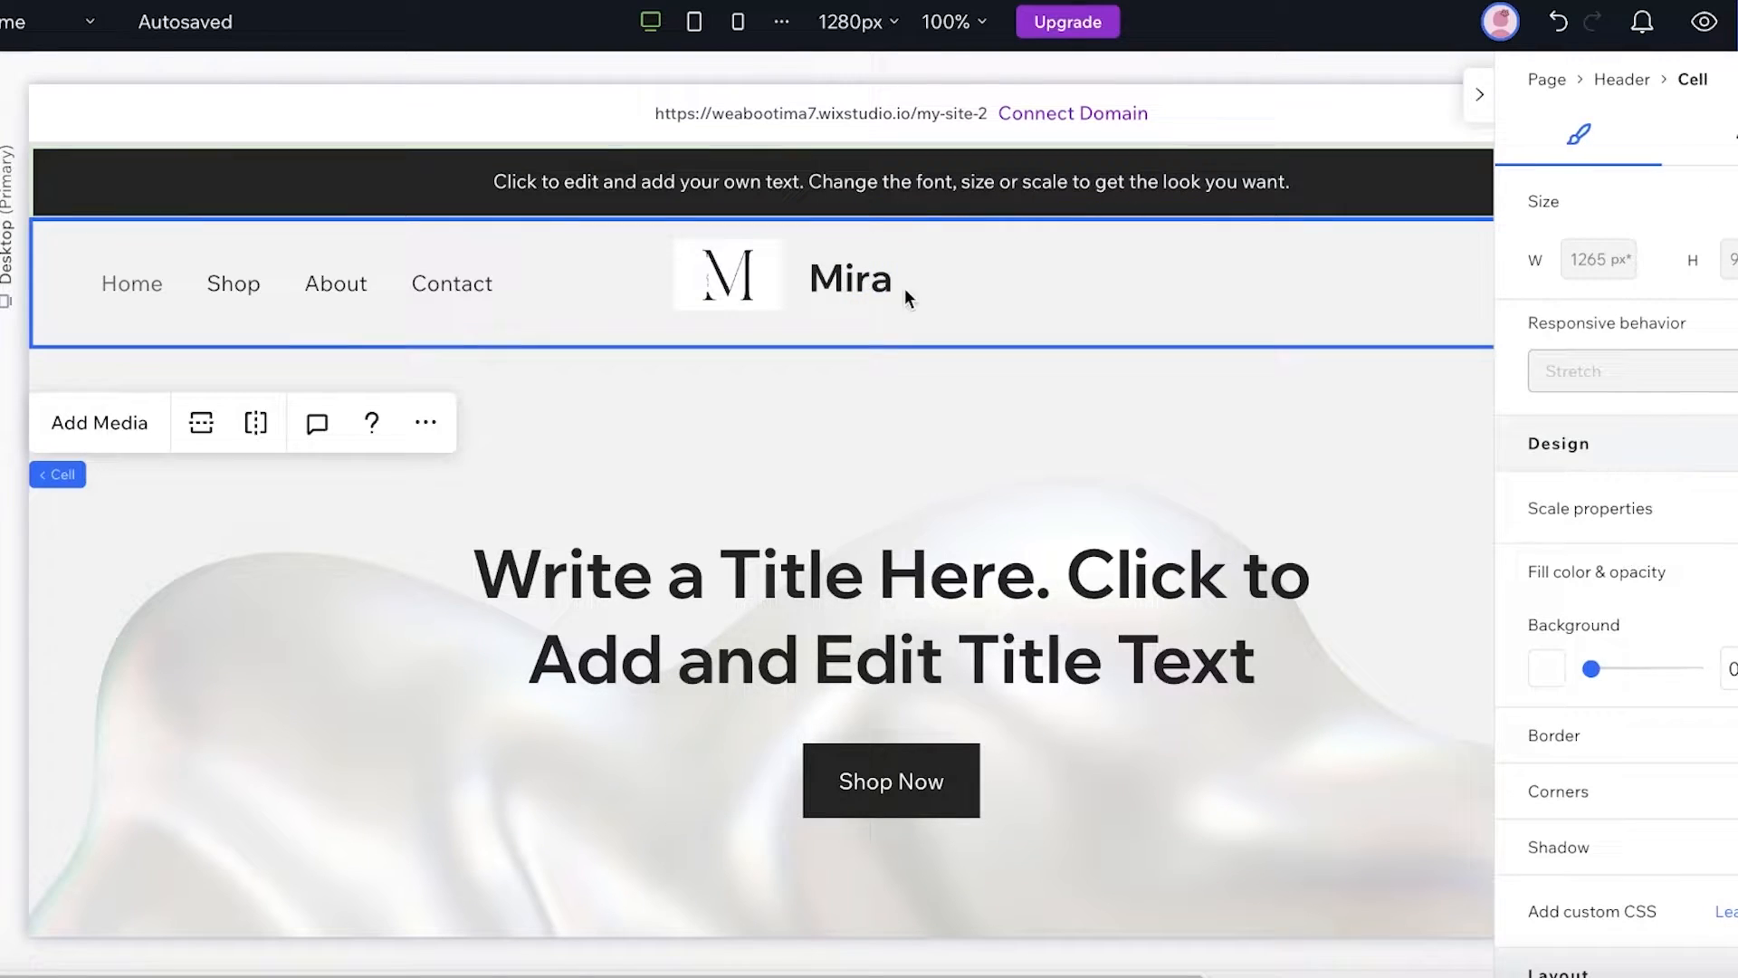
left_click(851, 277)
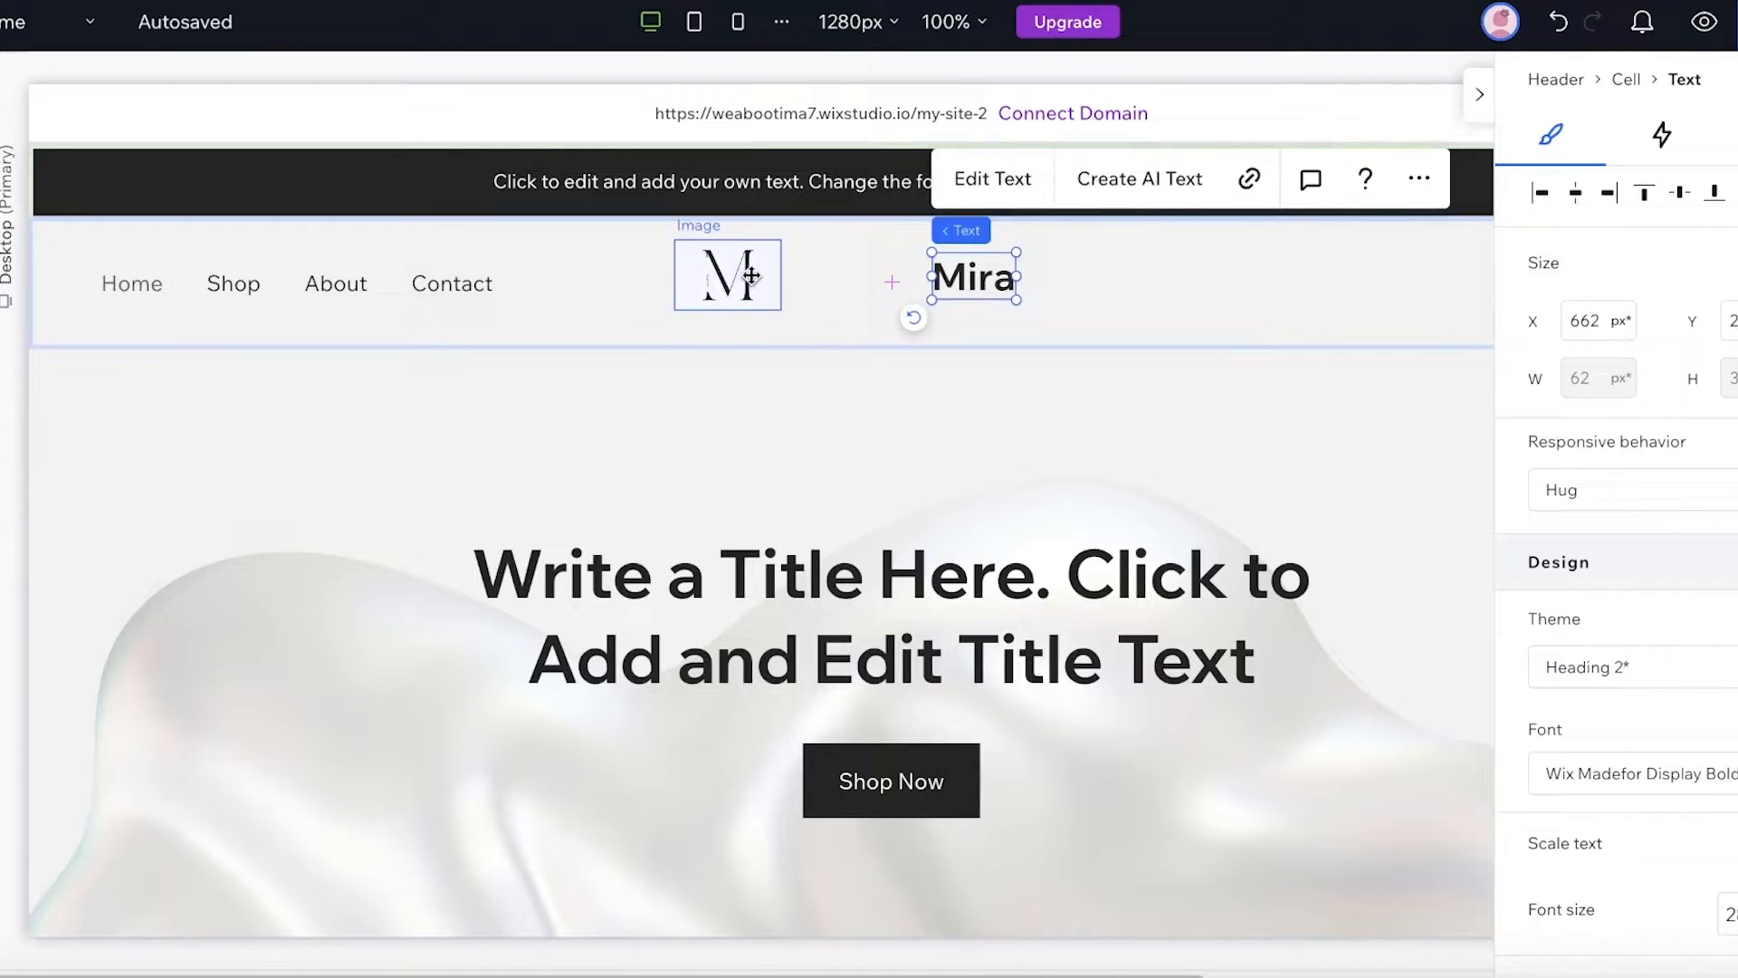
left_click(728, 275)
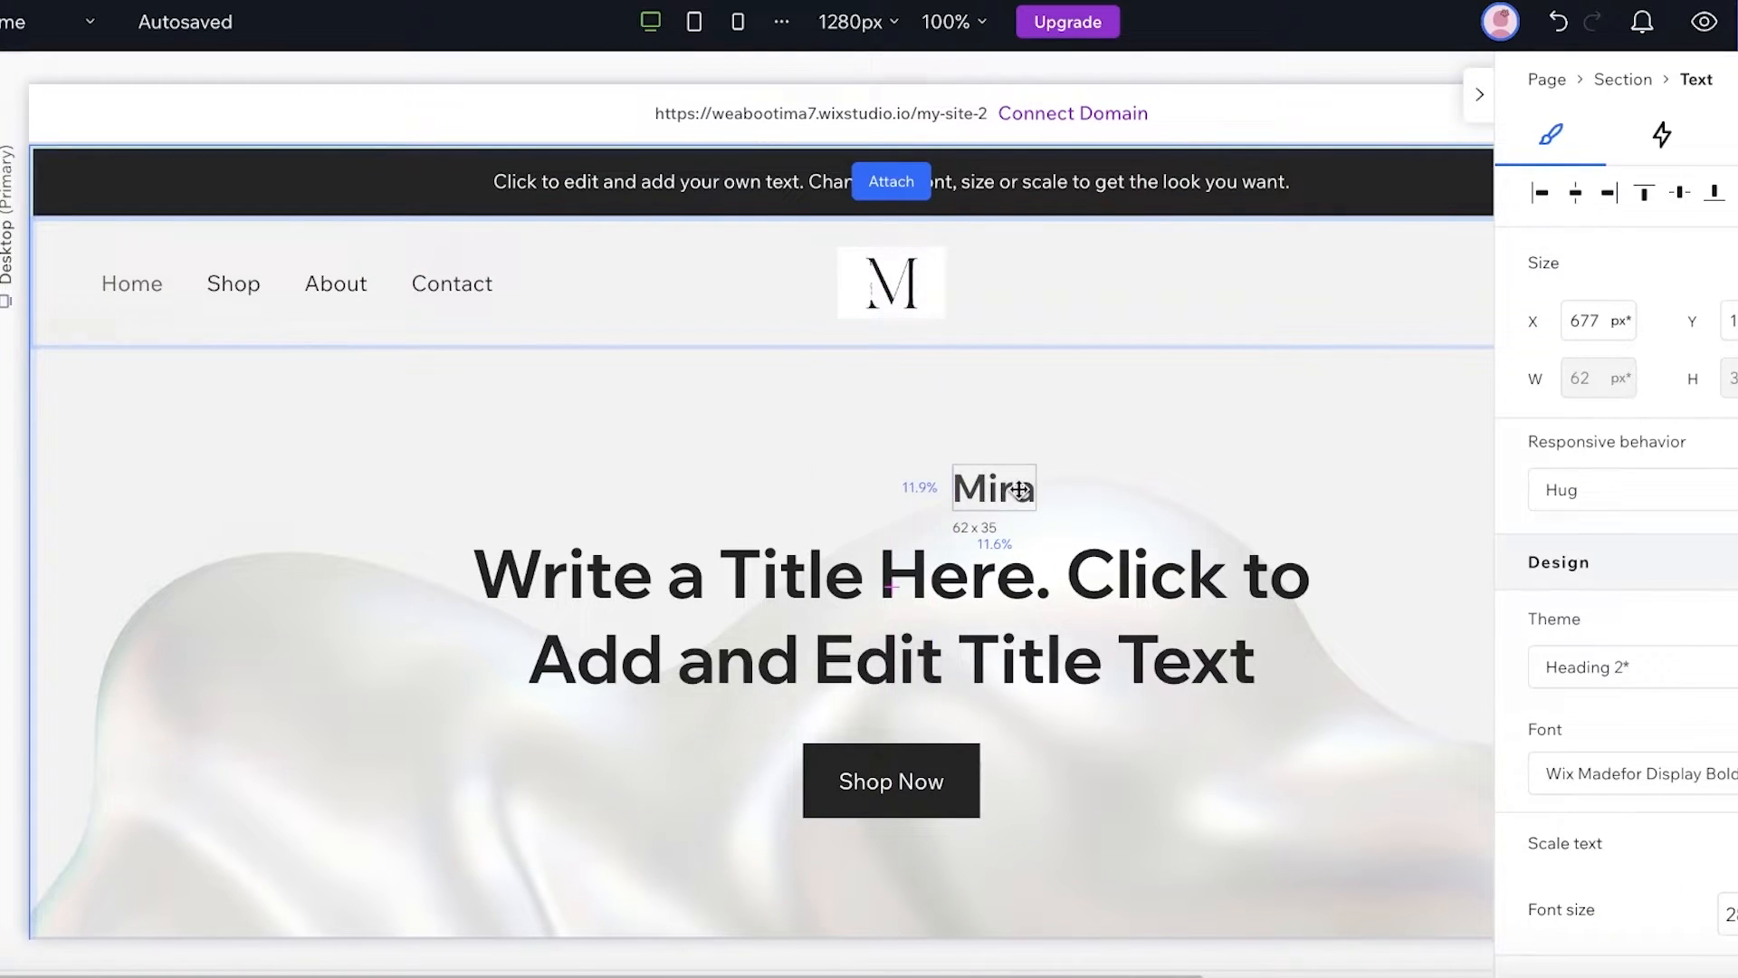
left_click(1017, 284)
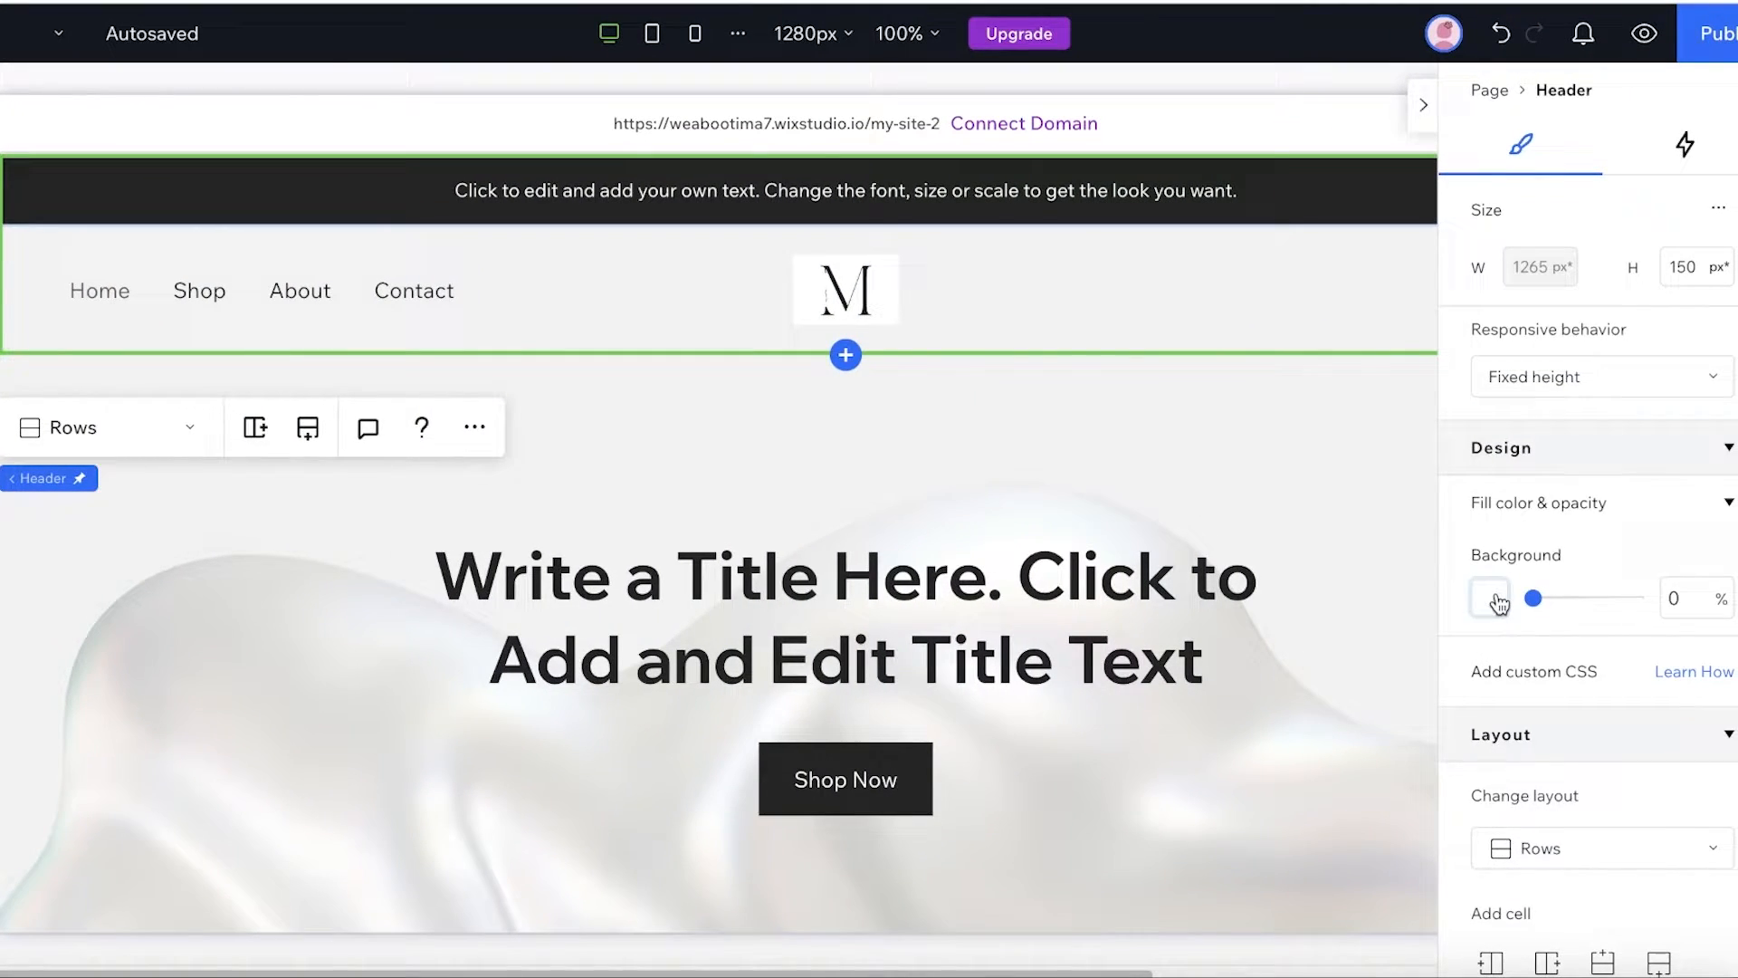
Set the header fill to the white theme swatch and start editing the hero title
left_click(1488, 597)
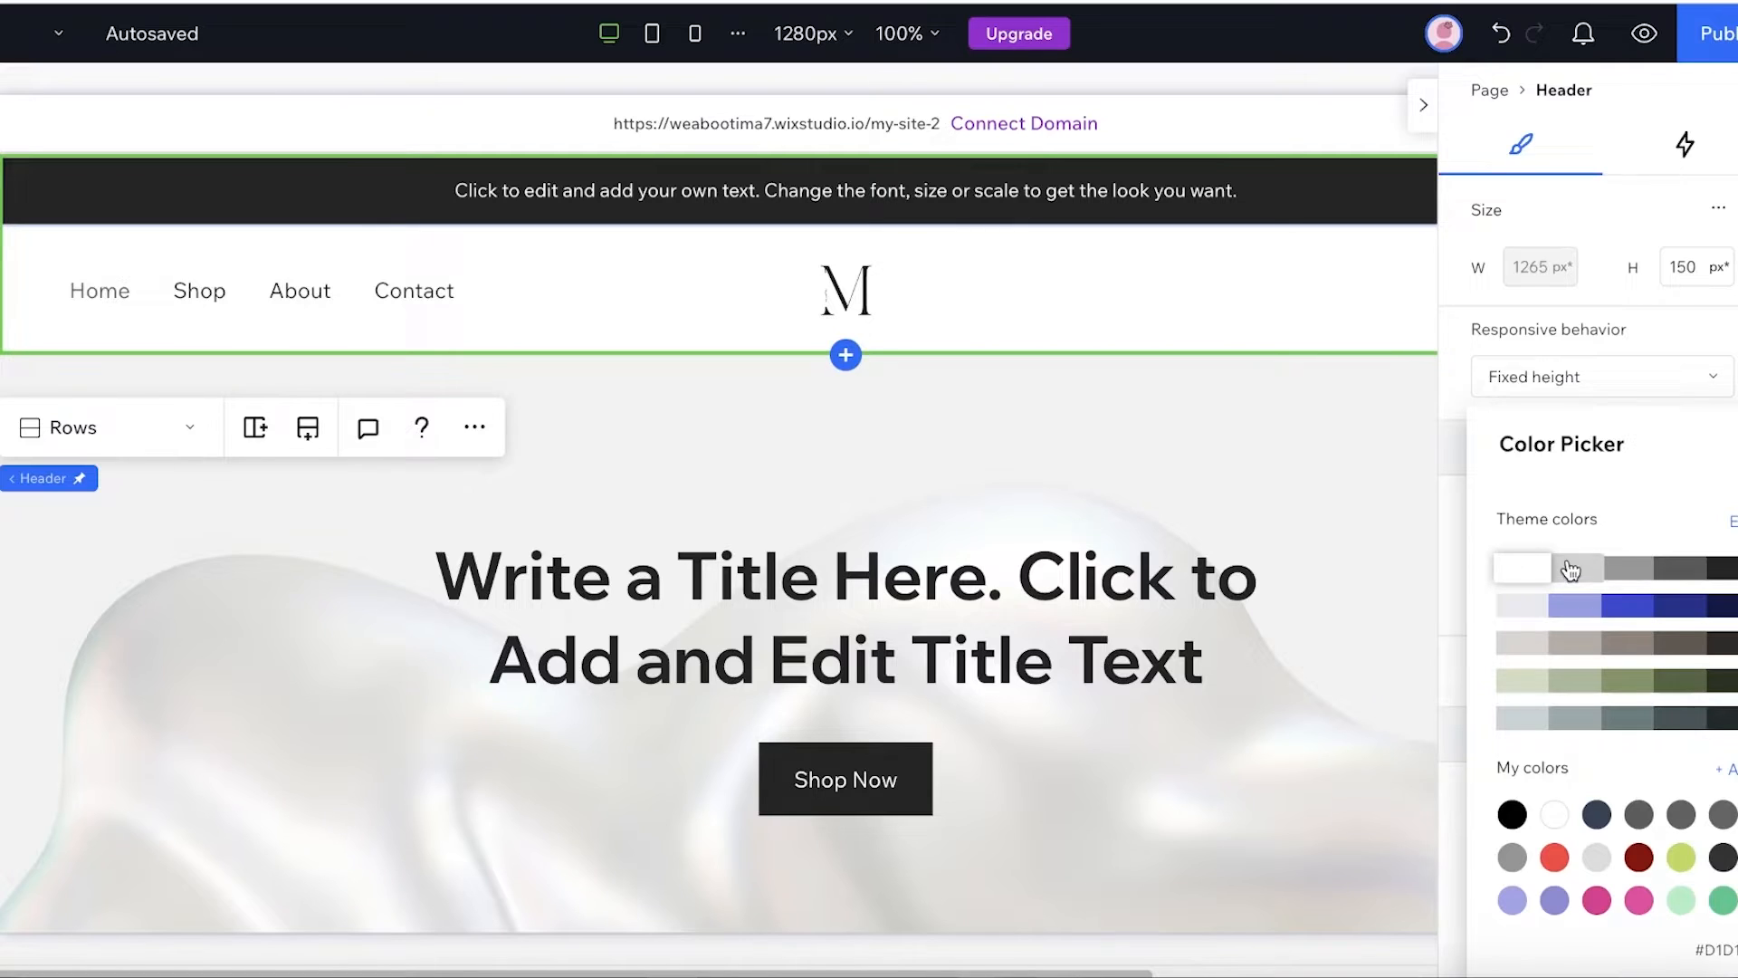
left_click(1521, 567)
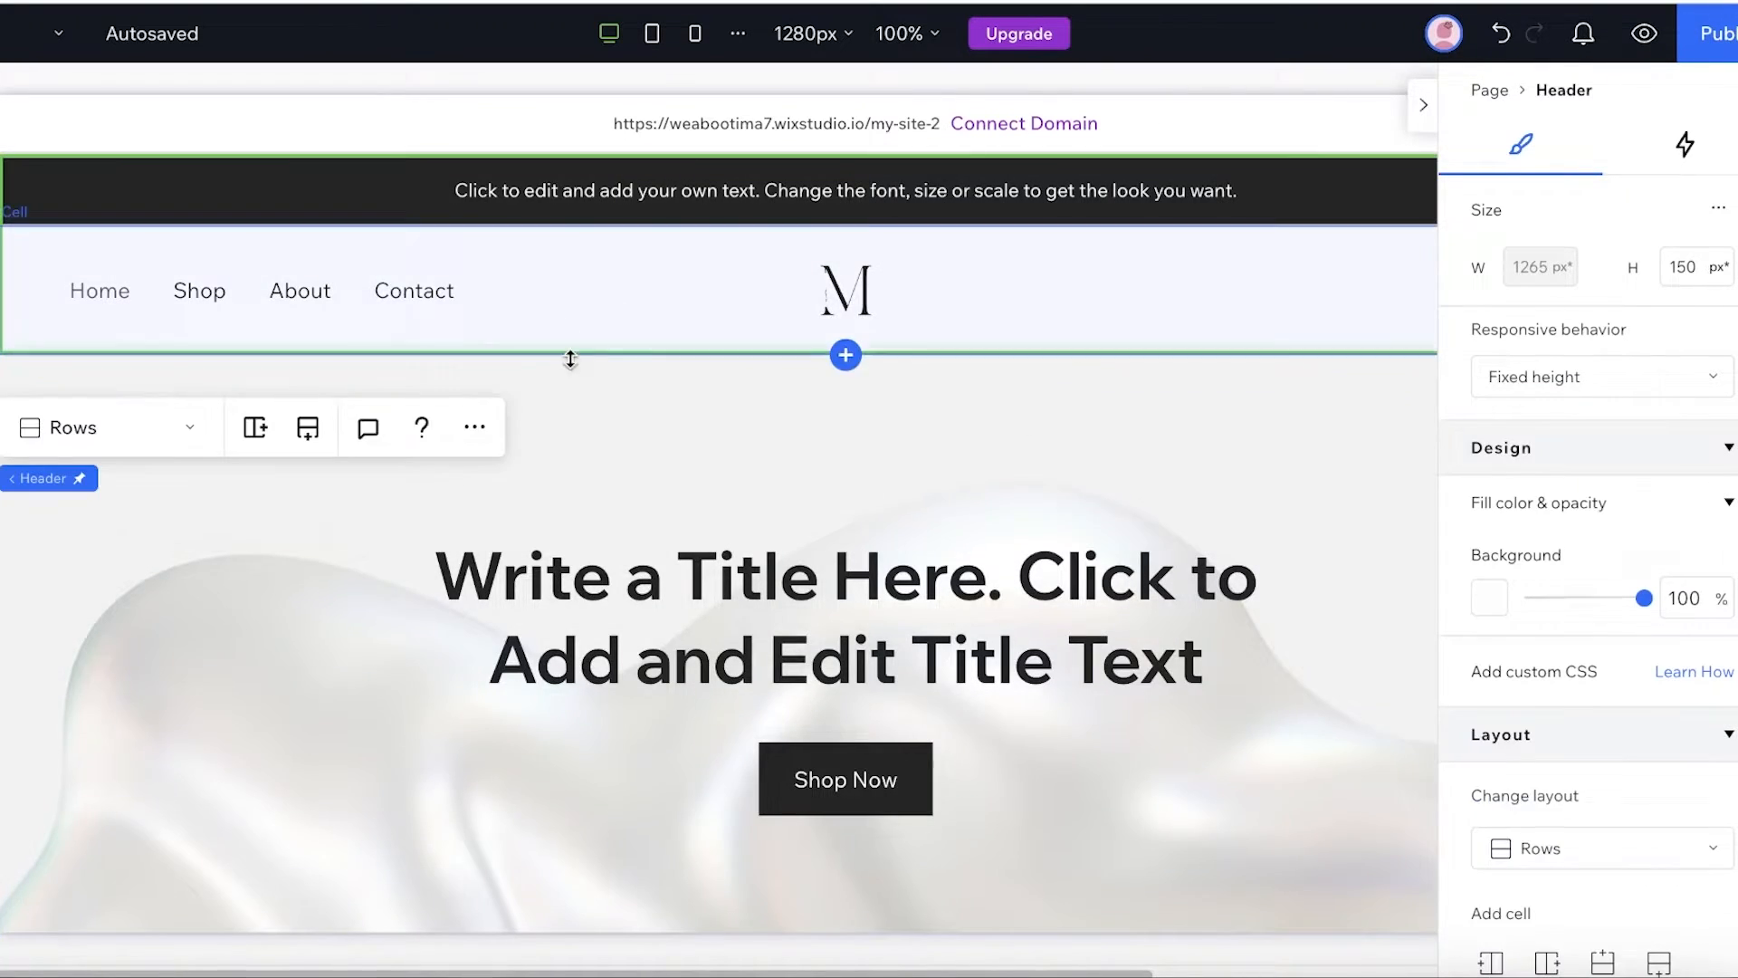
left_click(688, 675)
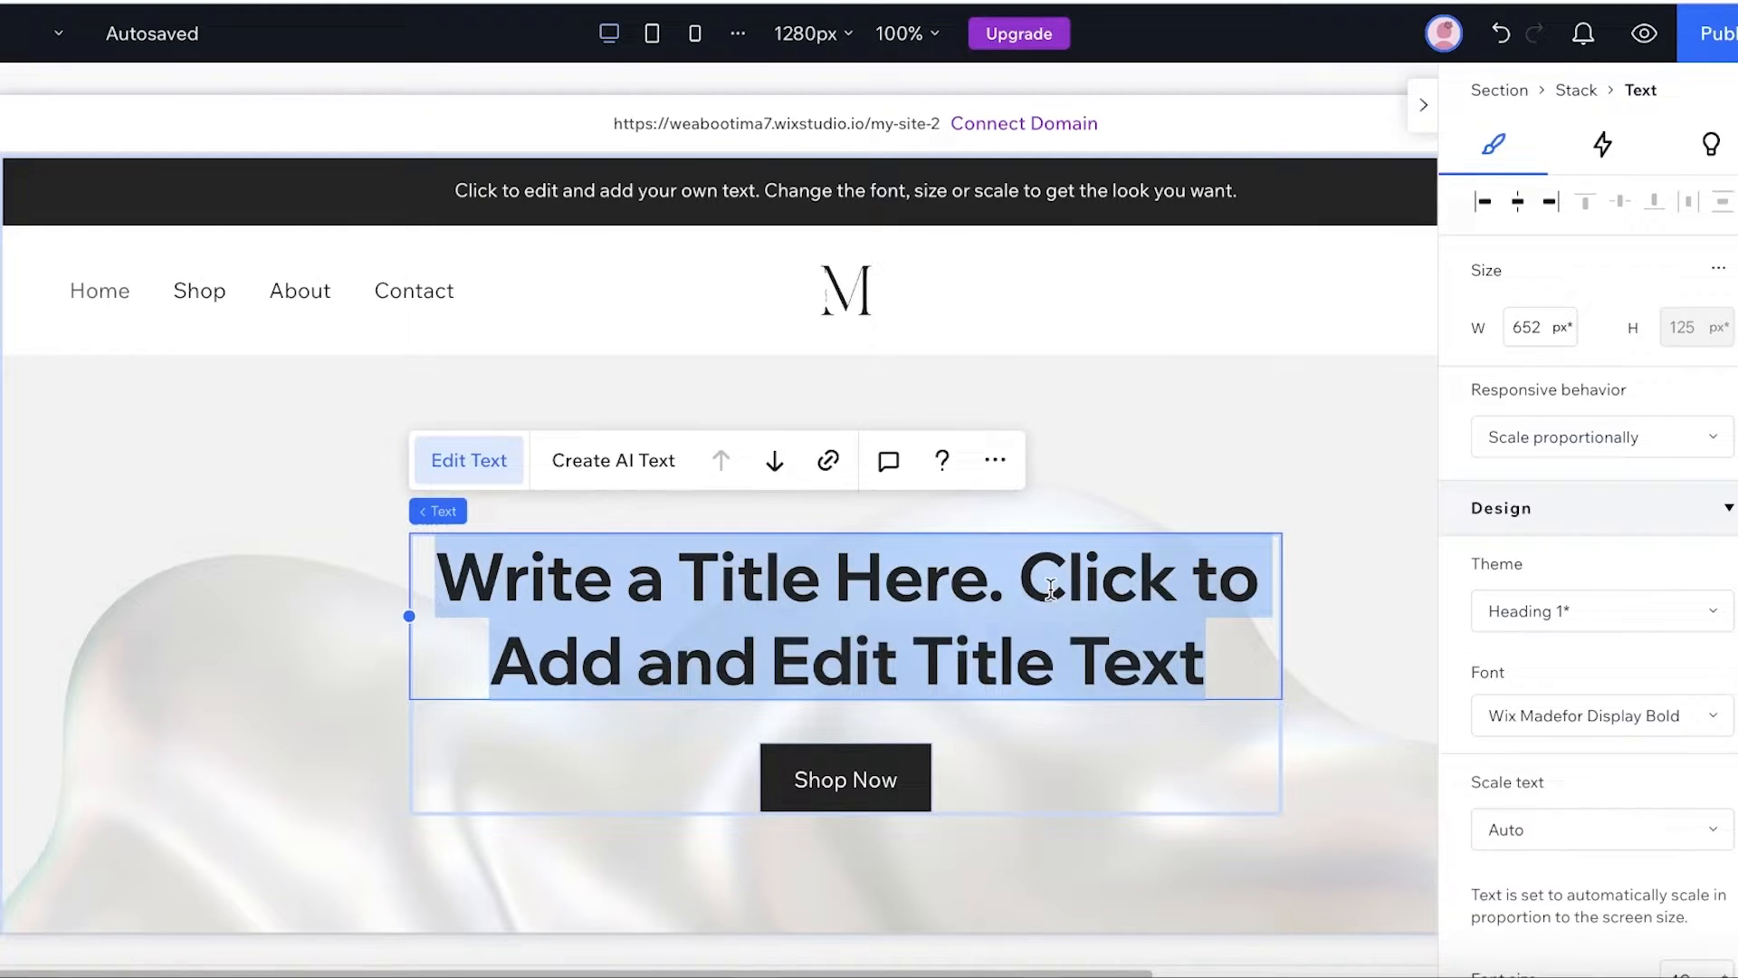
Type the hero title 'Buy the latest styles and trends here' and select the hero section
type("Buy the latest")
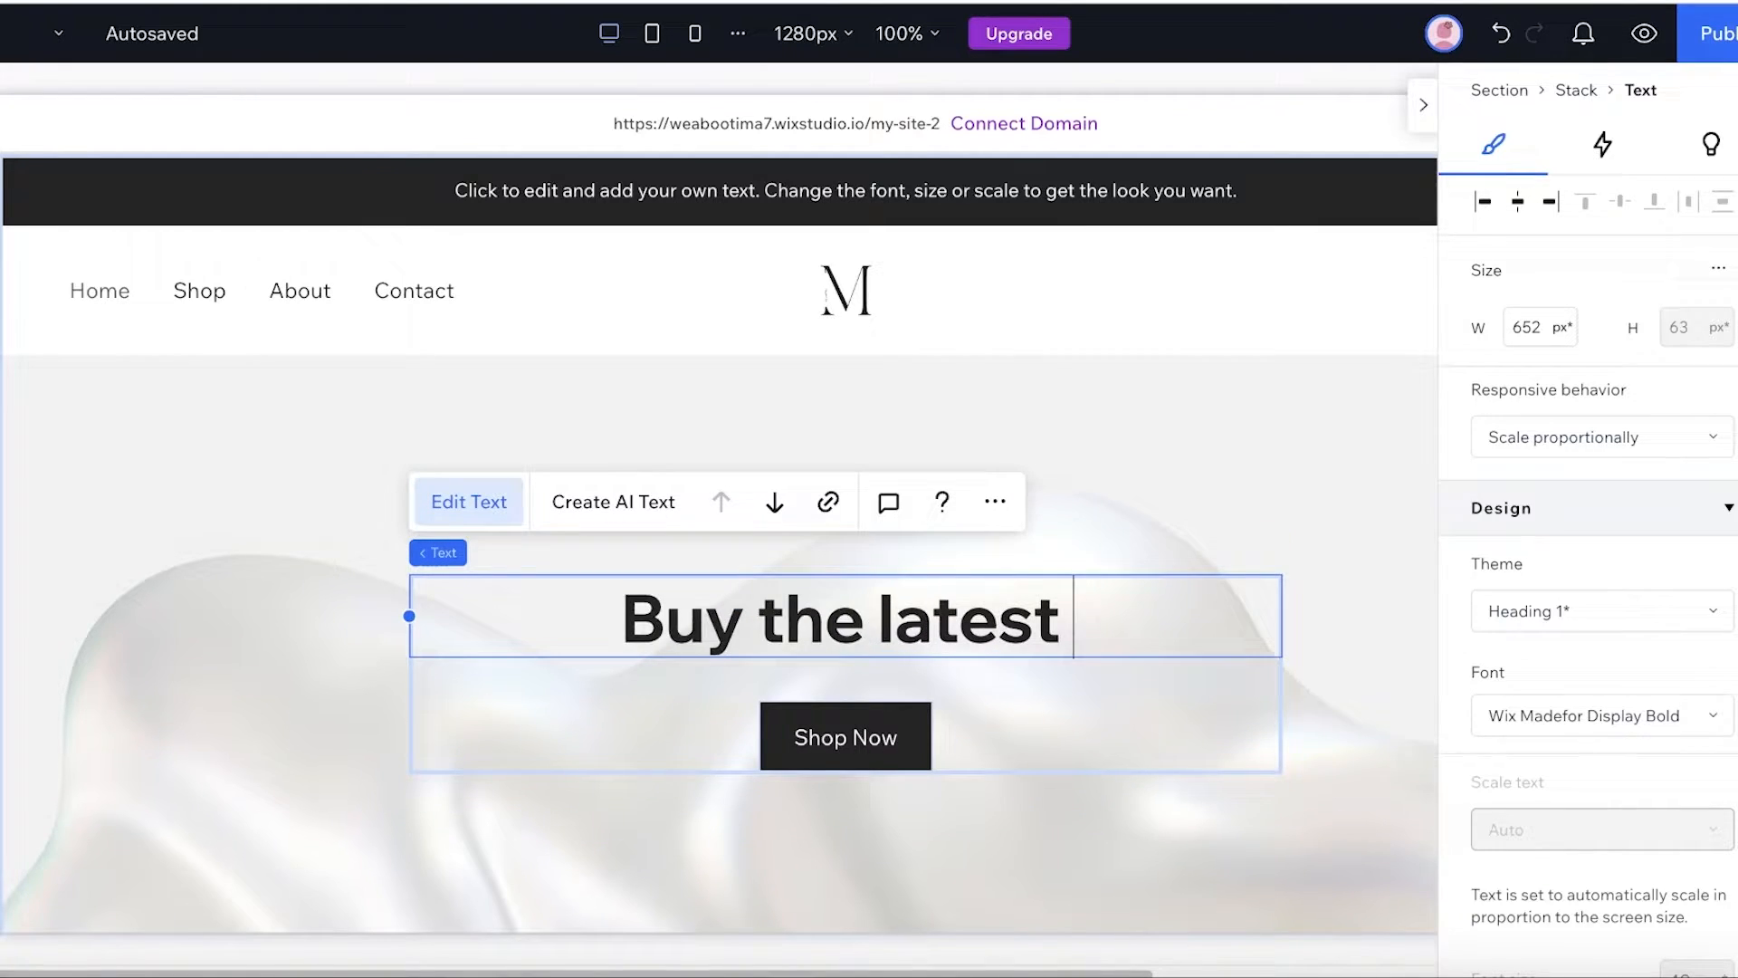
type("styles and trends here")
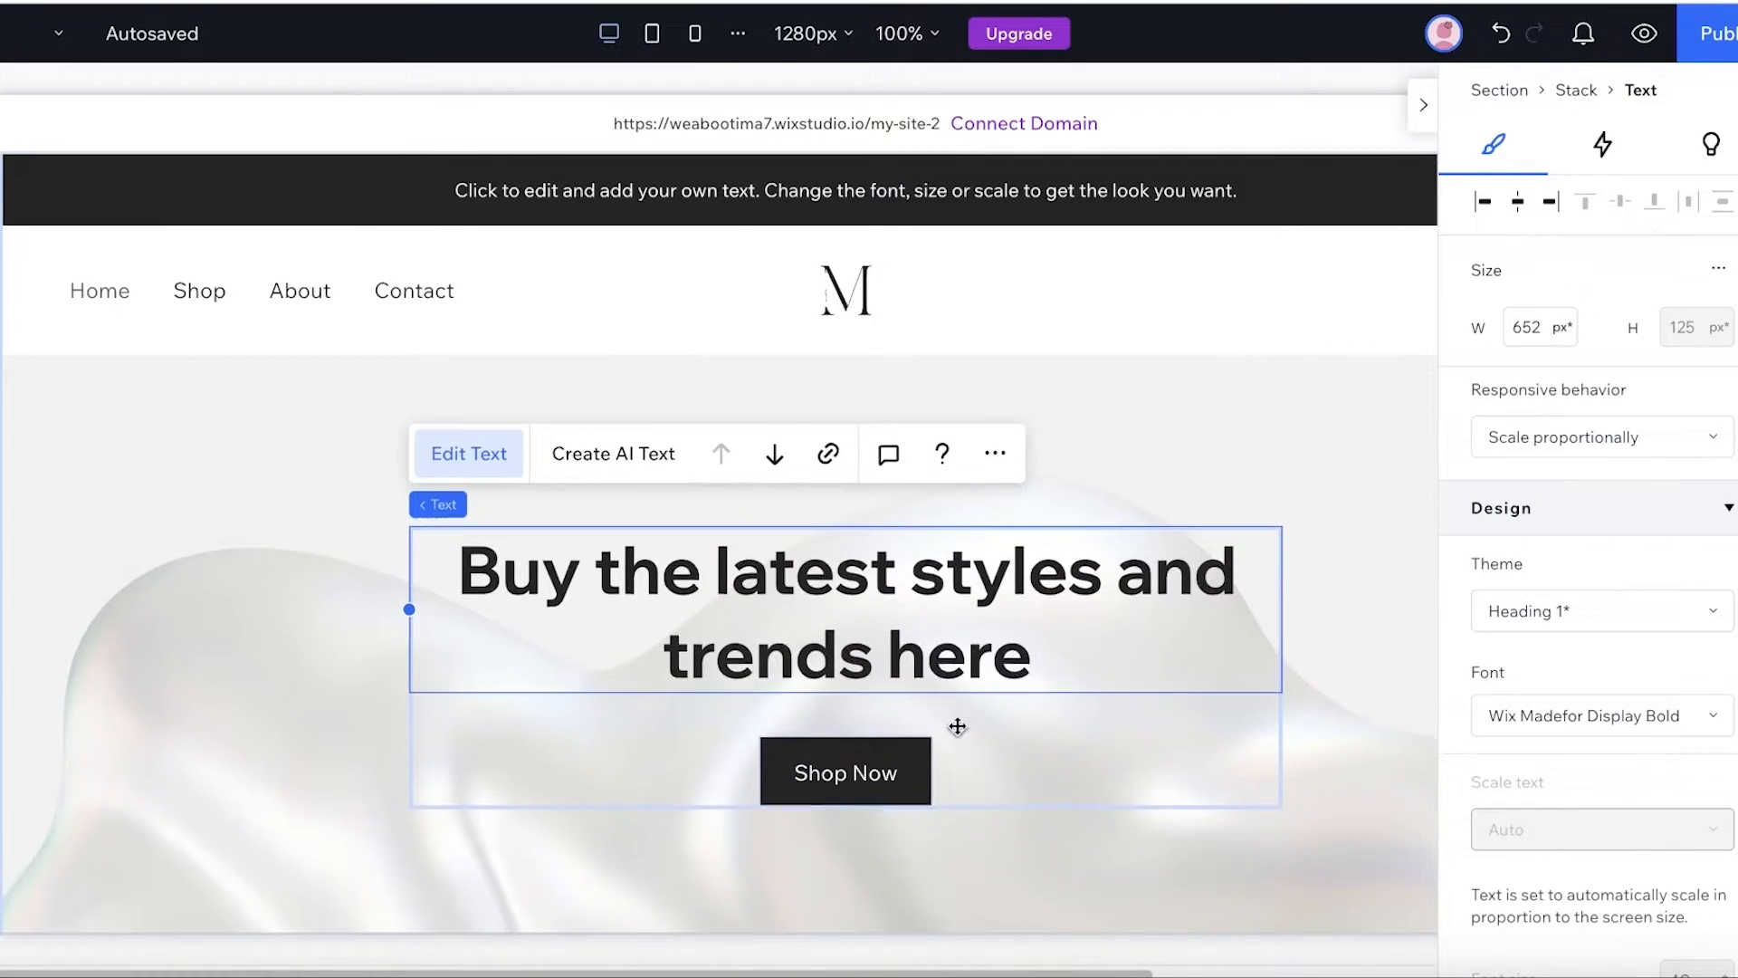
left_click(845, 772)
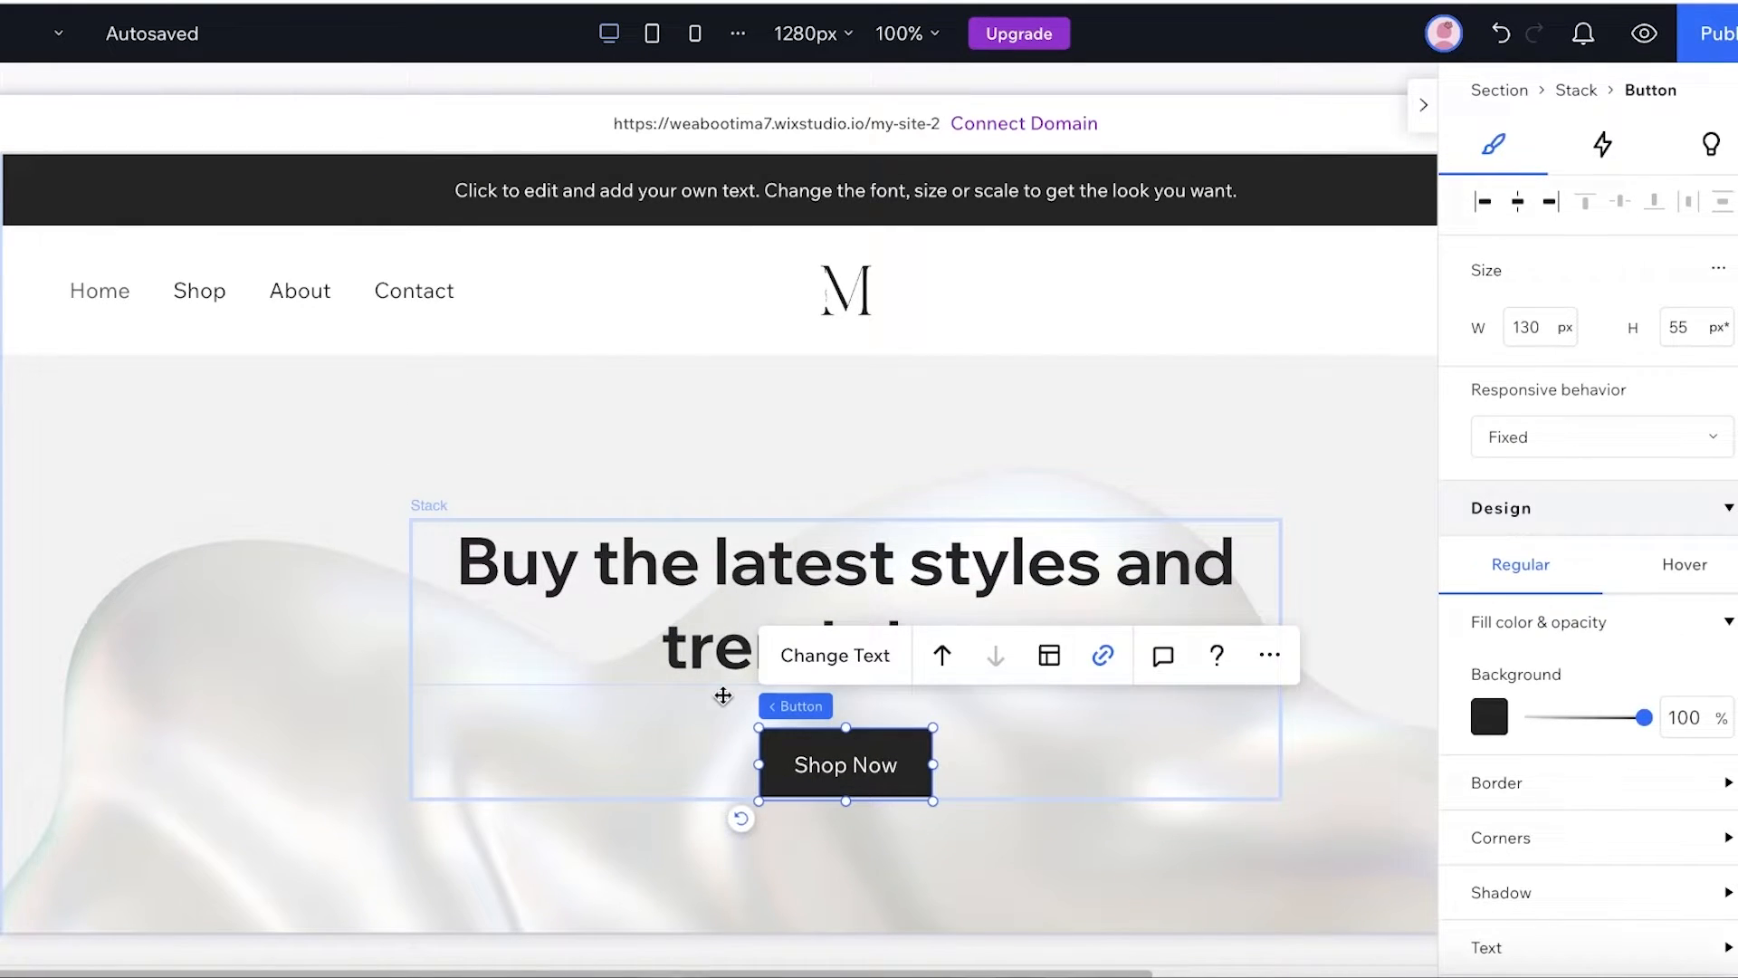
left_click(258, 469)
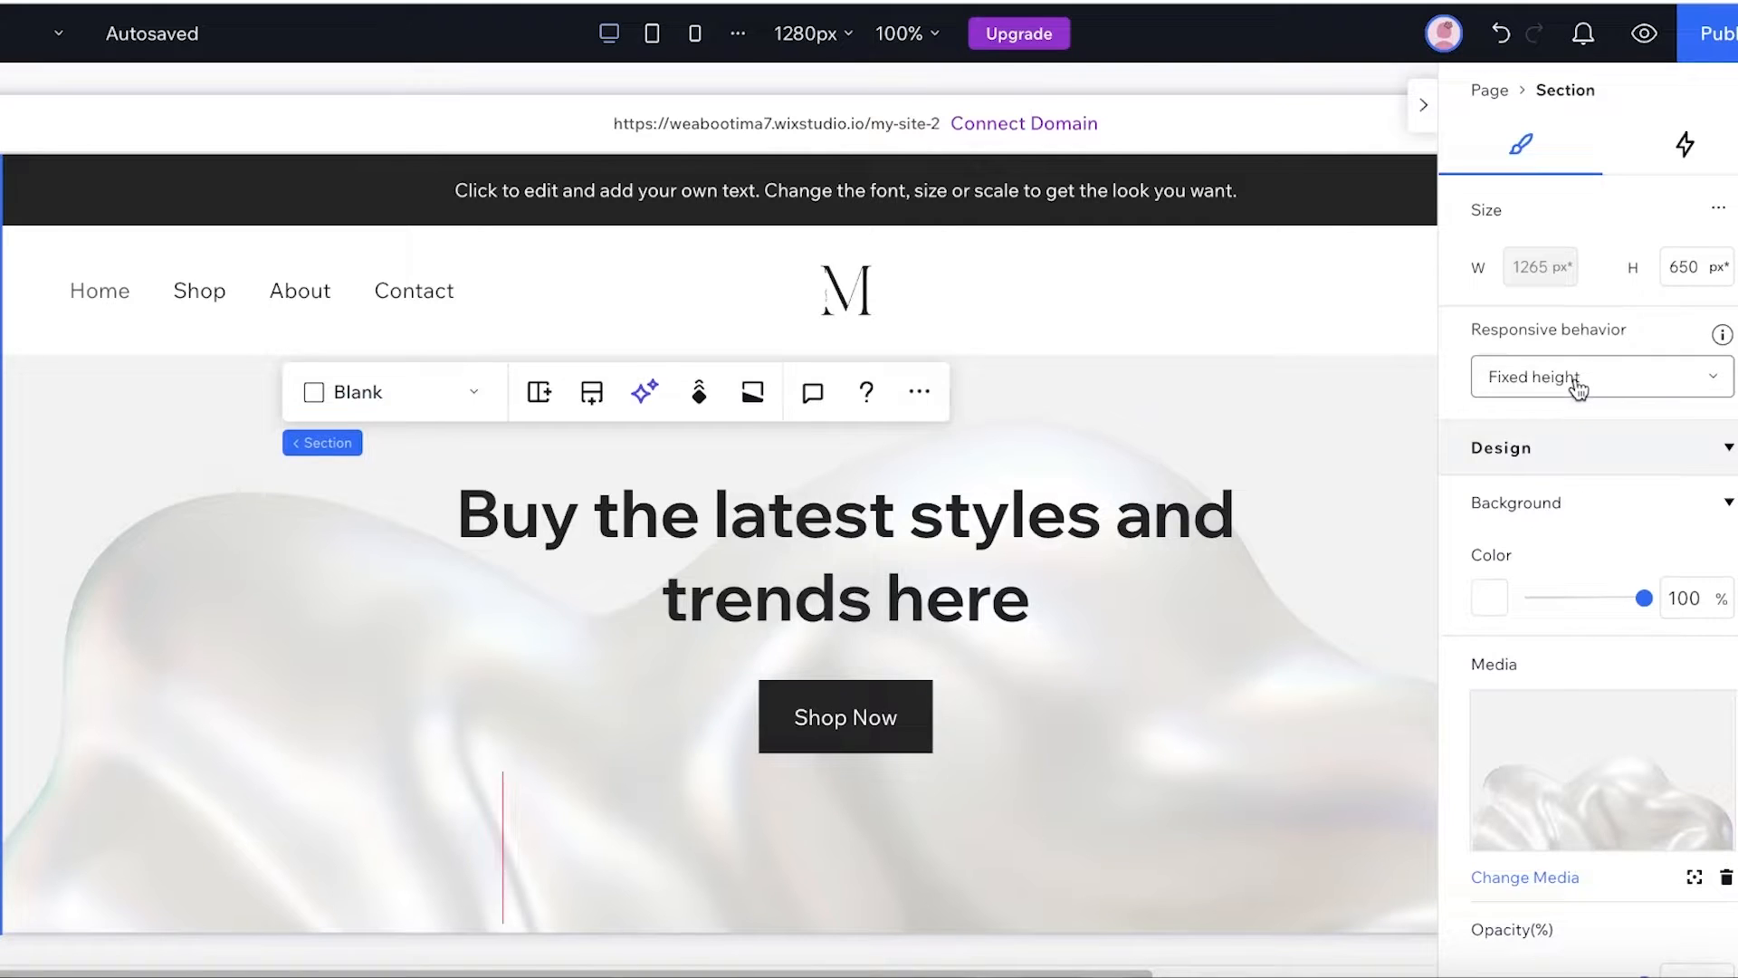
Set the hero section's responsive behavior to Fit to screen after trying proportional scaling and fixed height
left_click(1599, 377)
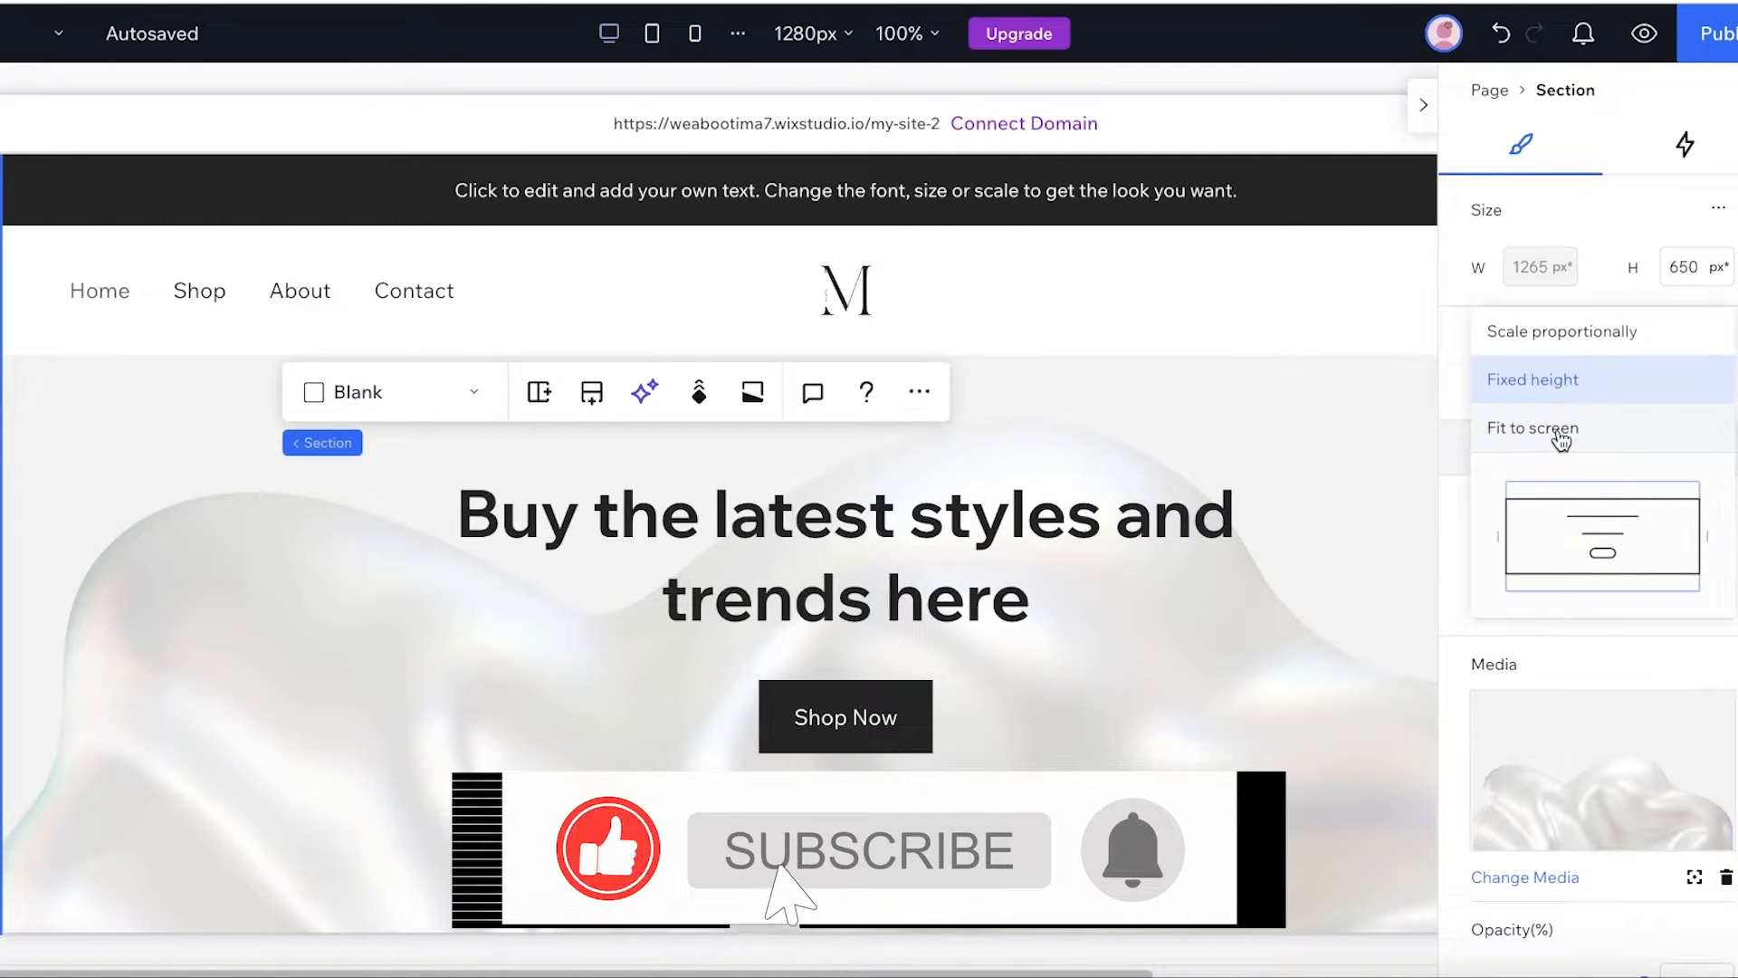
left_click(1533, 427)
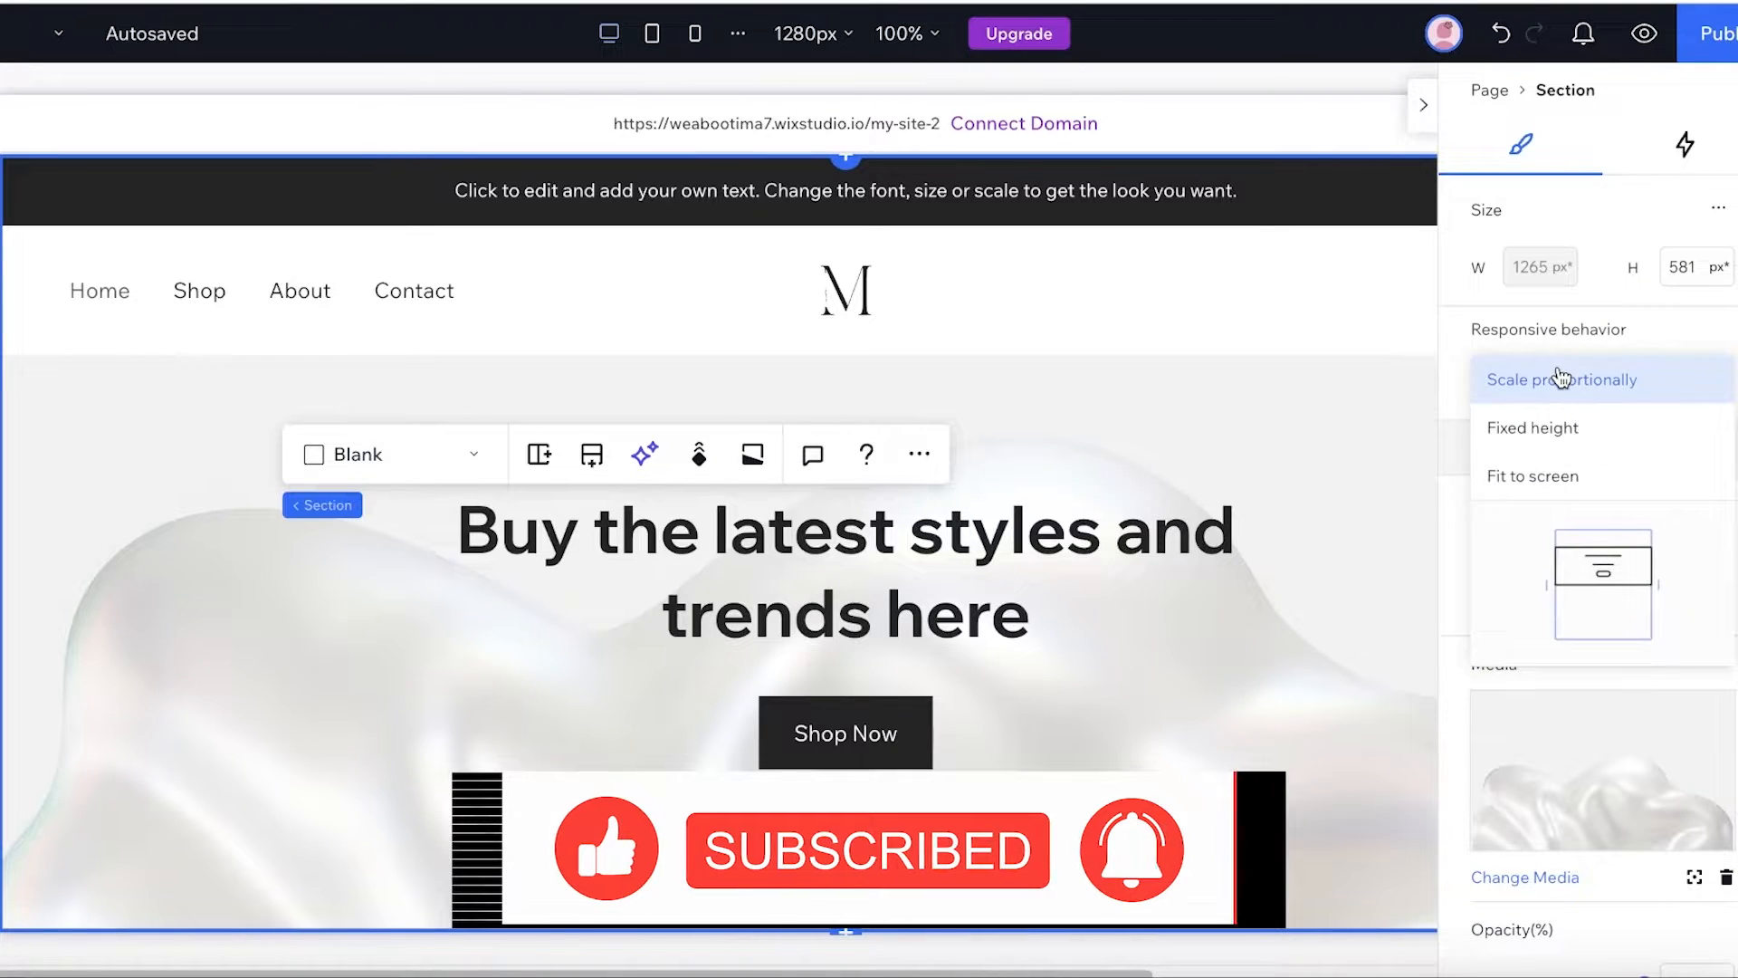
left_click(1533, 427)
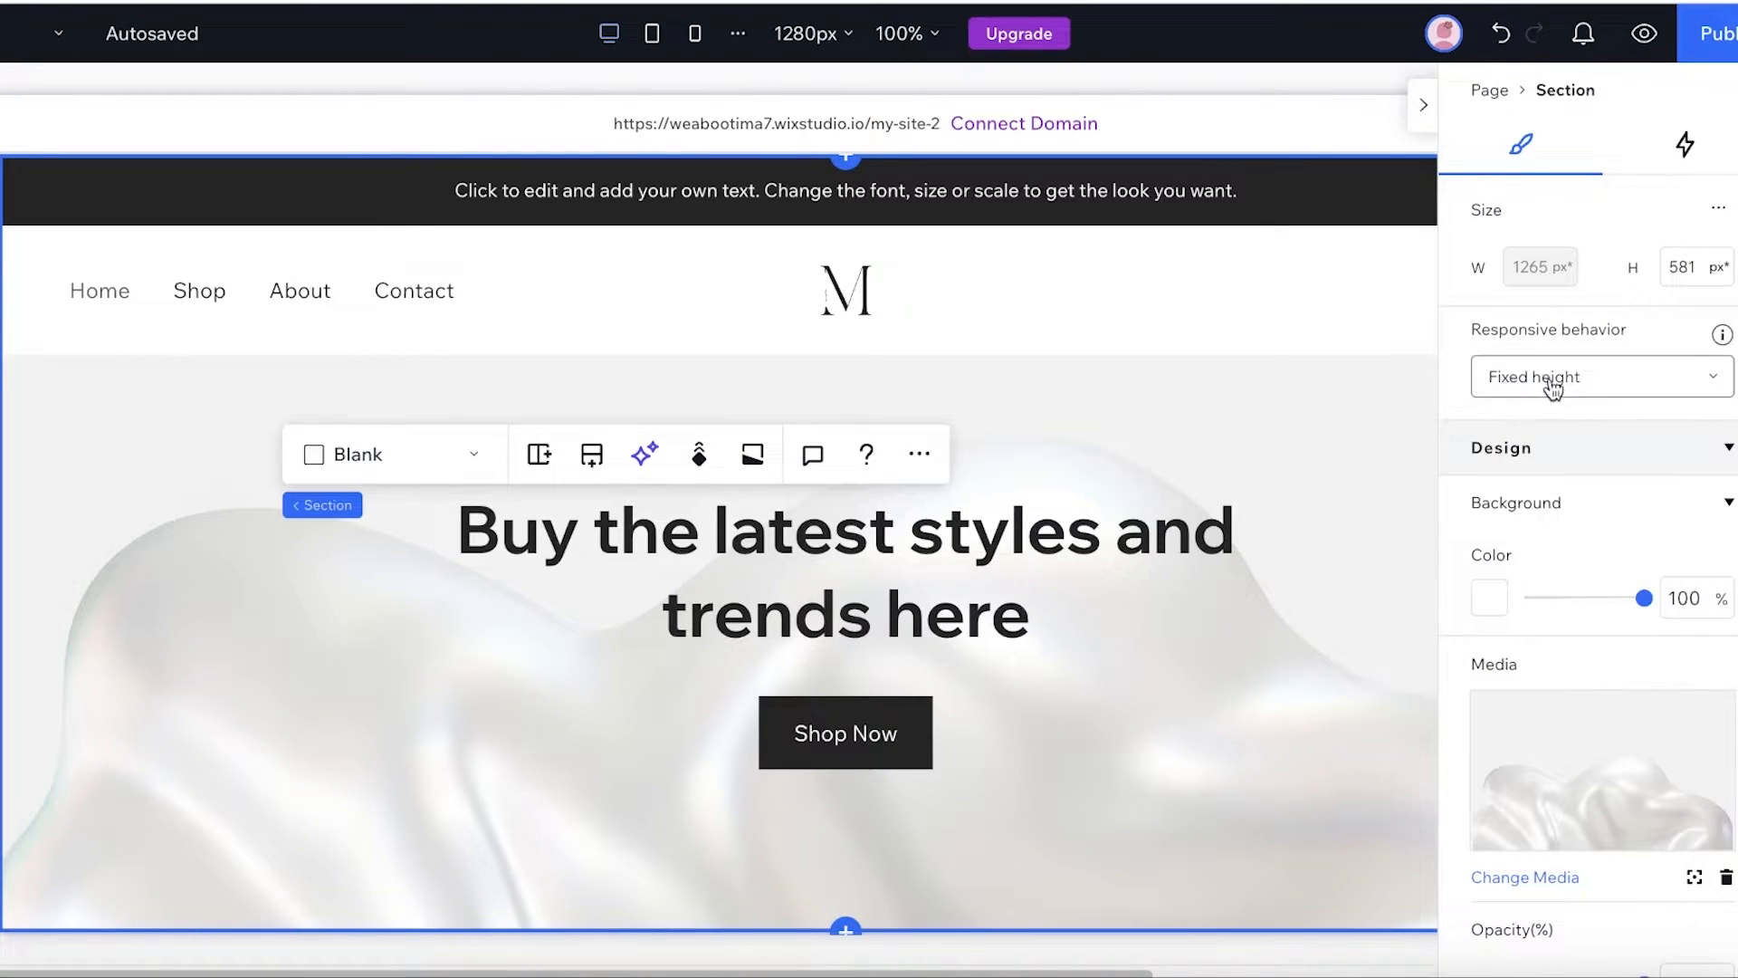
left_click(1598, 376)
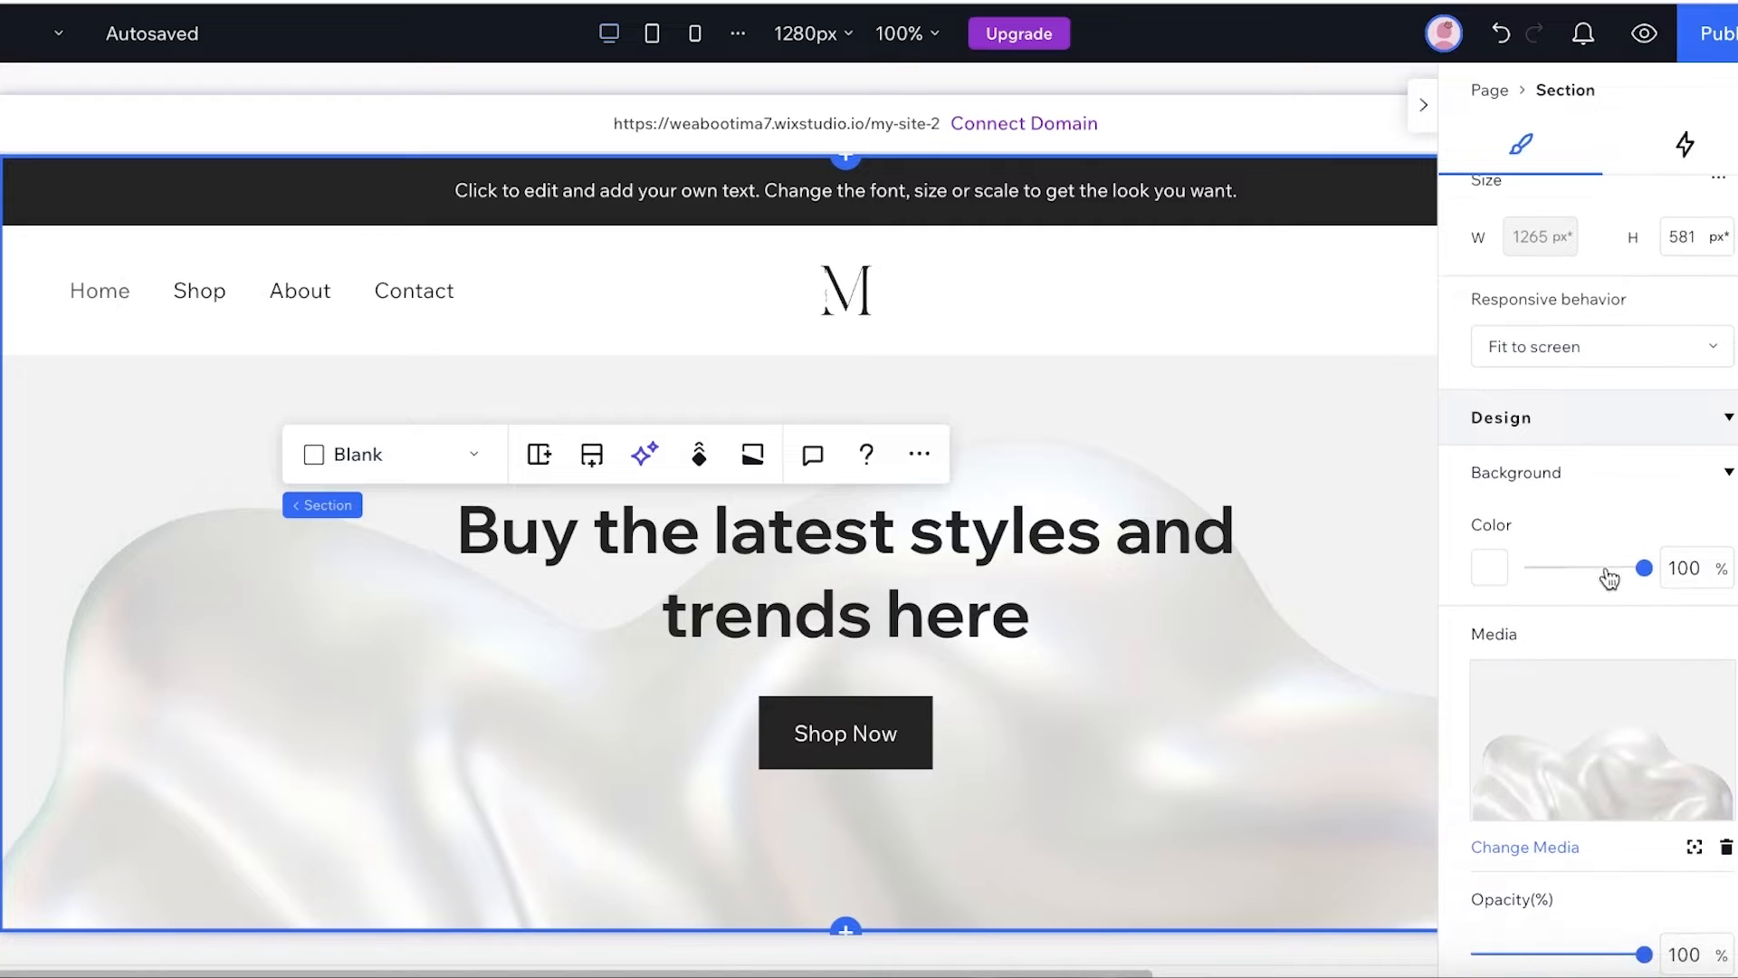
scroll("down", 3)
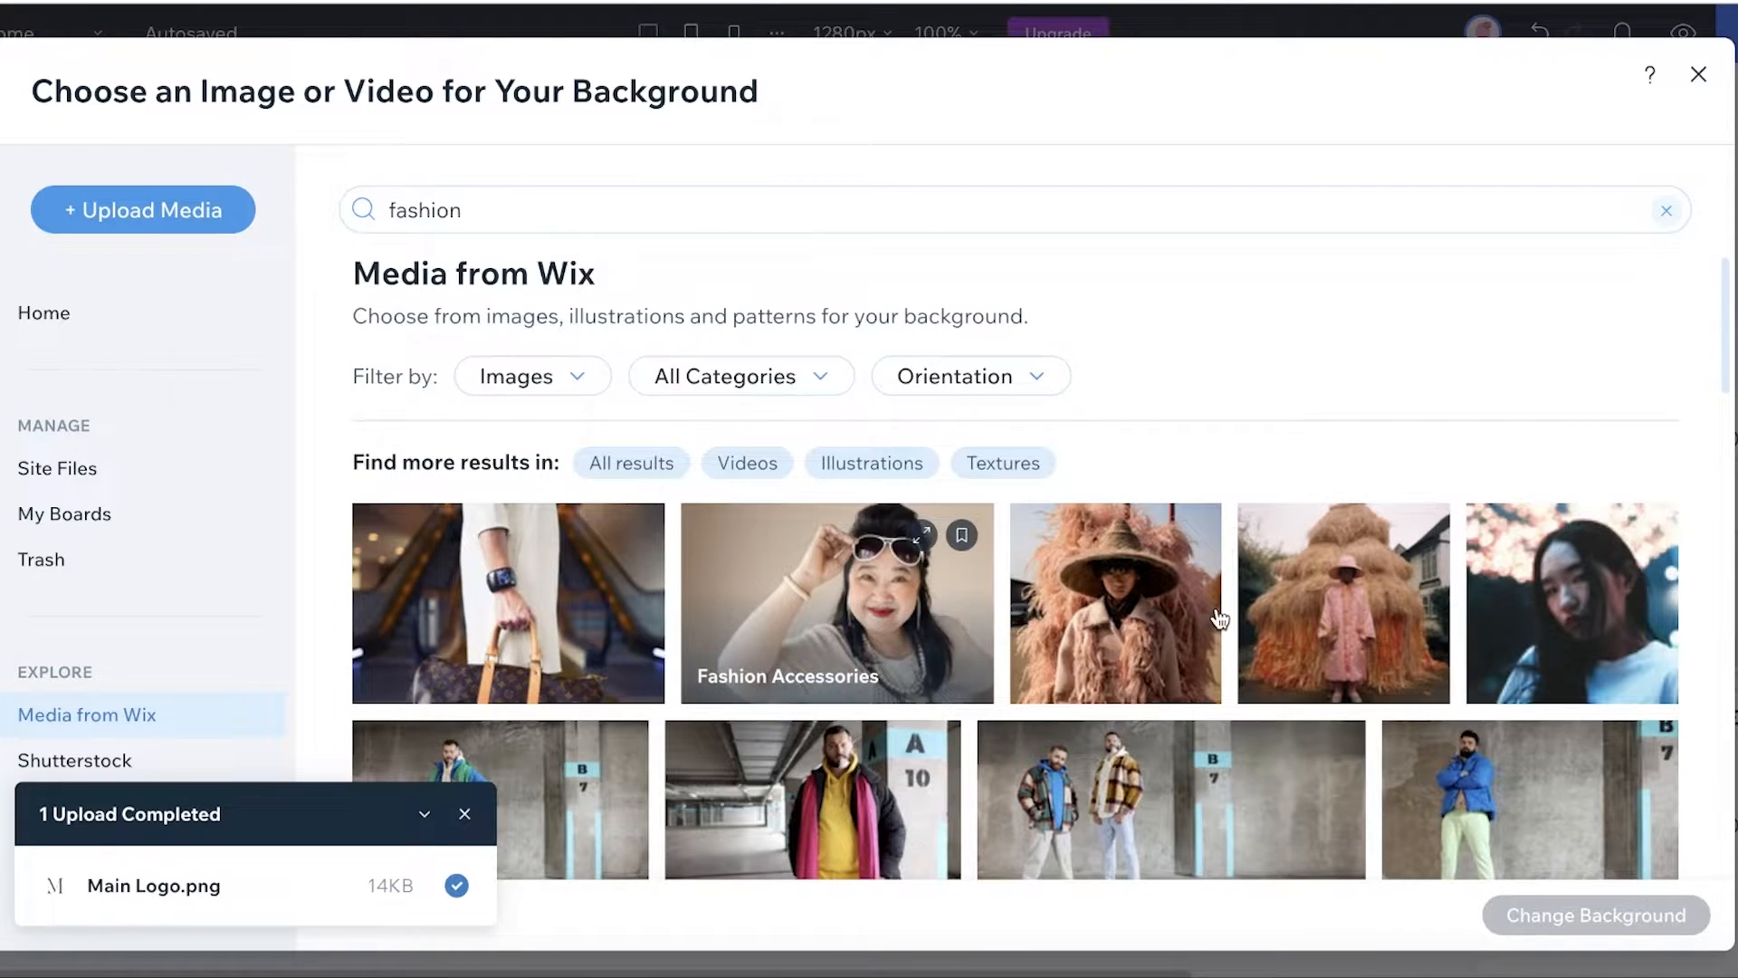
Preview the black outfit fashion photo in the Wix media results and return to browse more
left_click(925, 536)
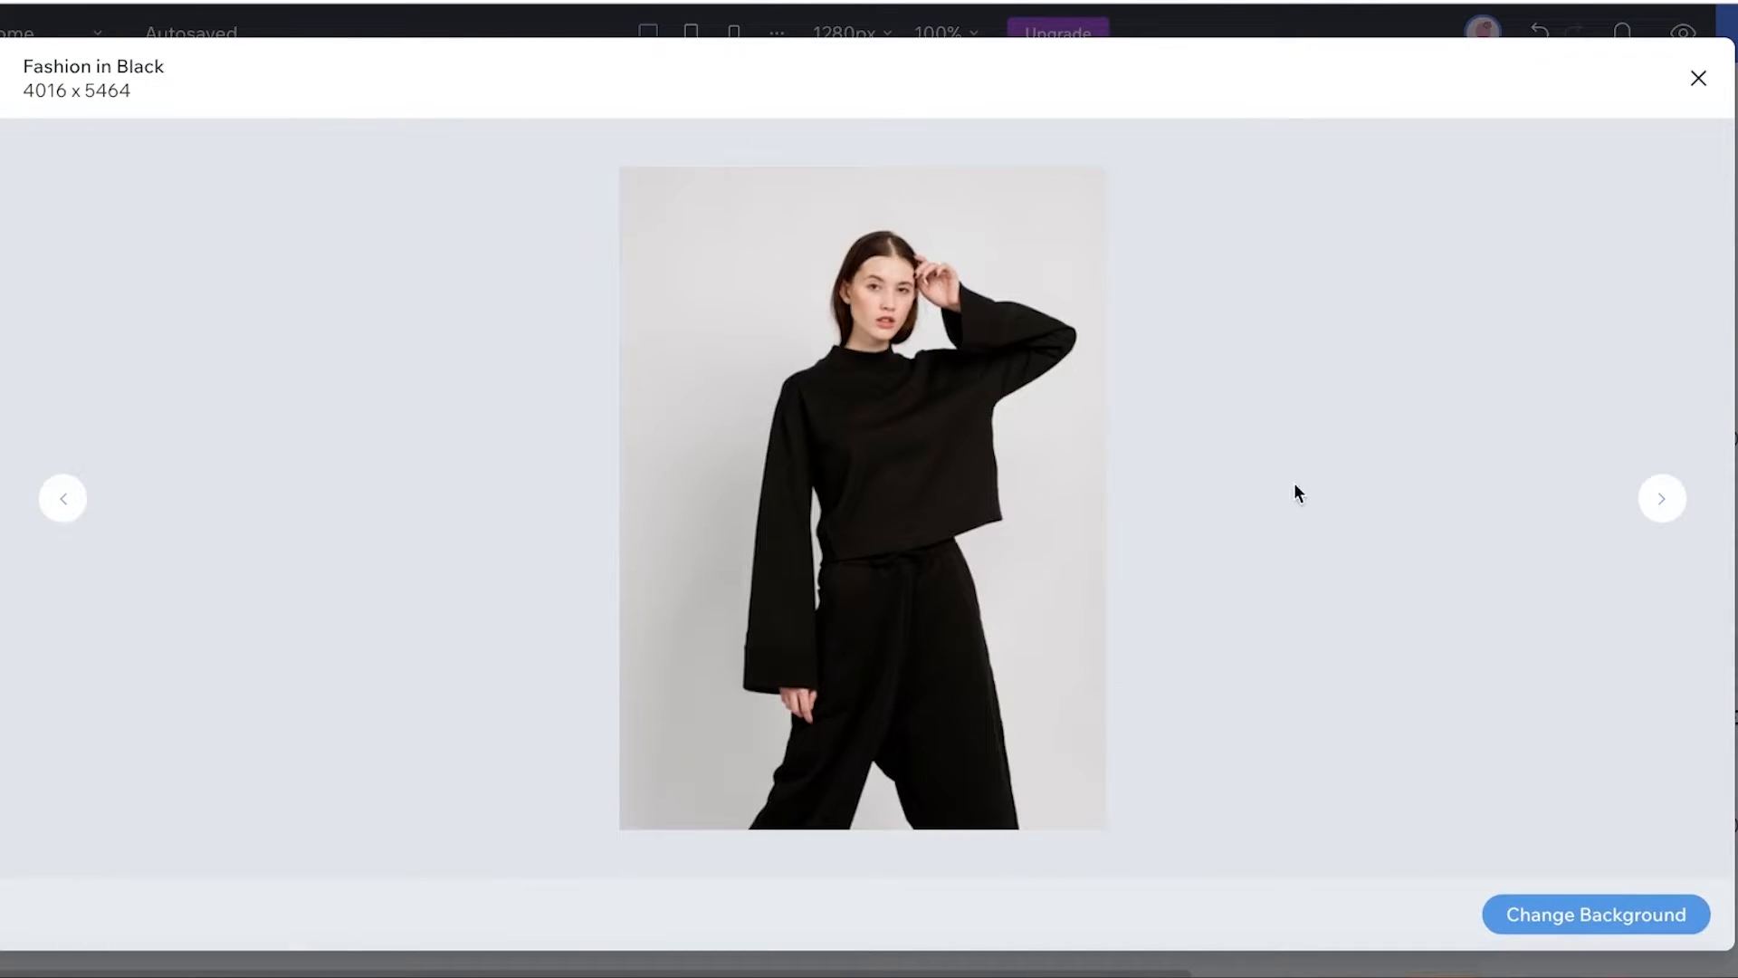
left_click(1593, 914)
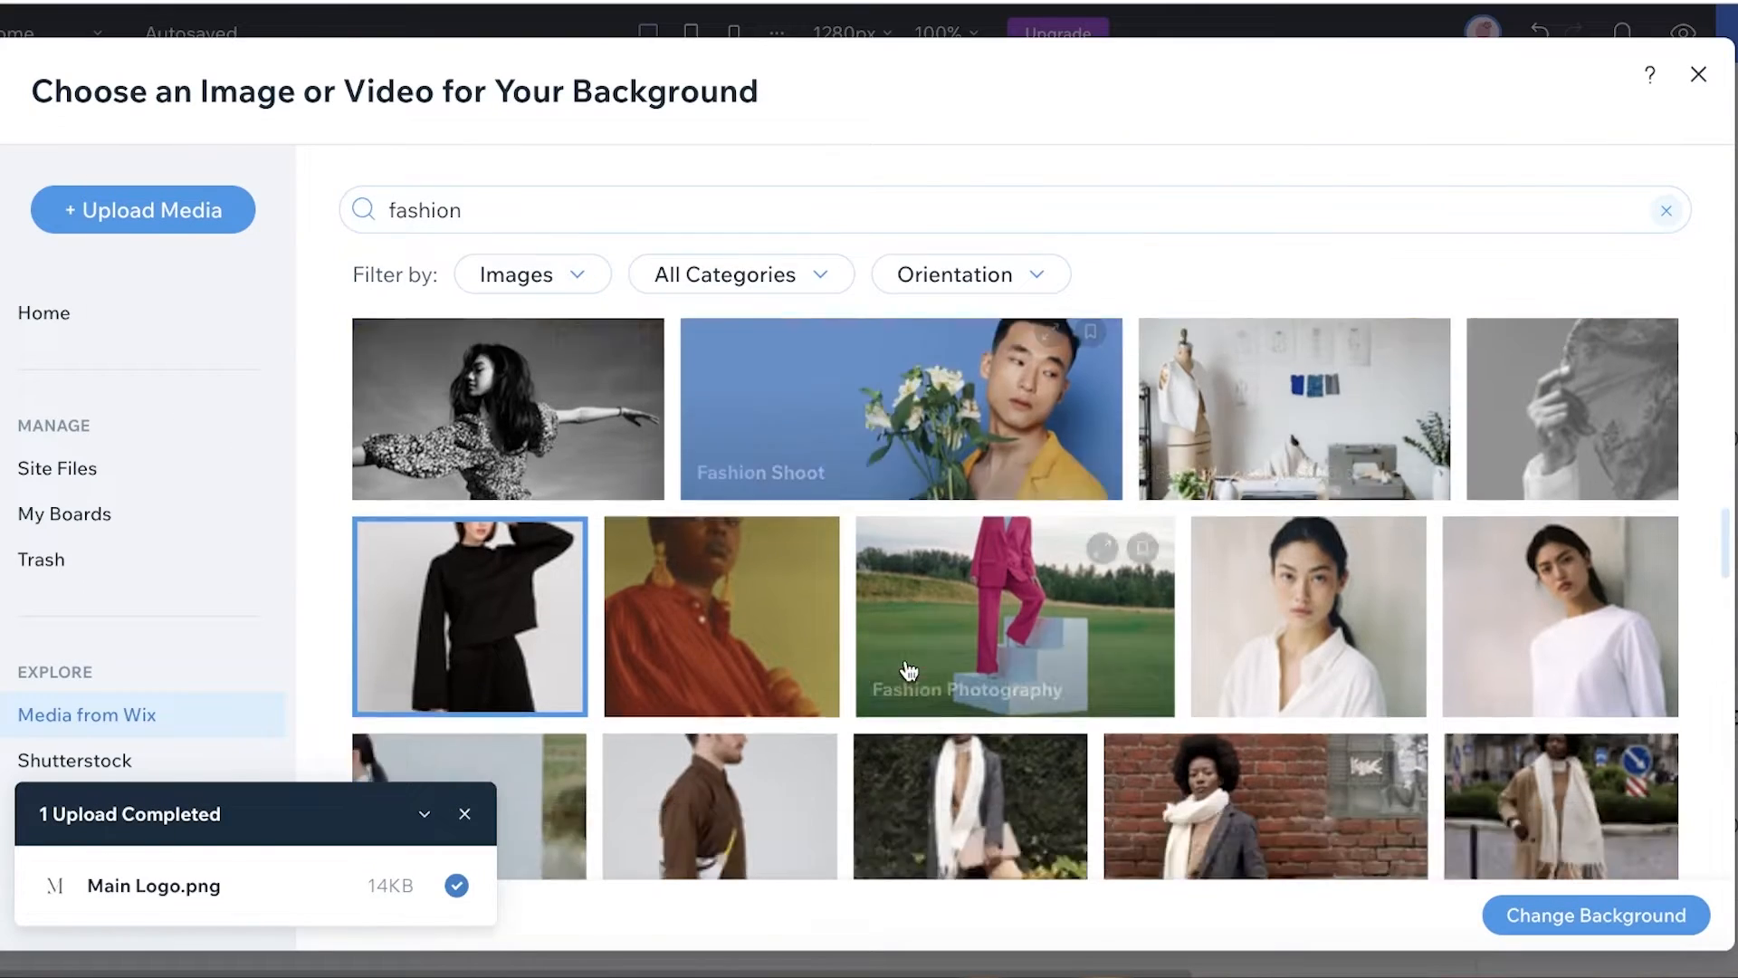
scroll("down", 3)
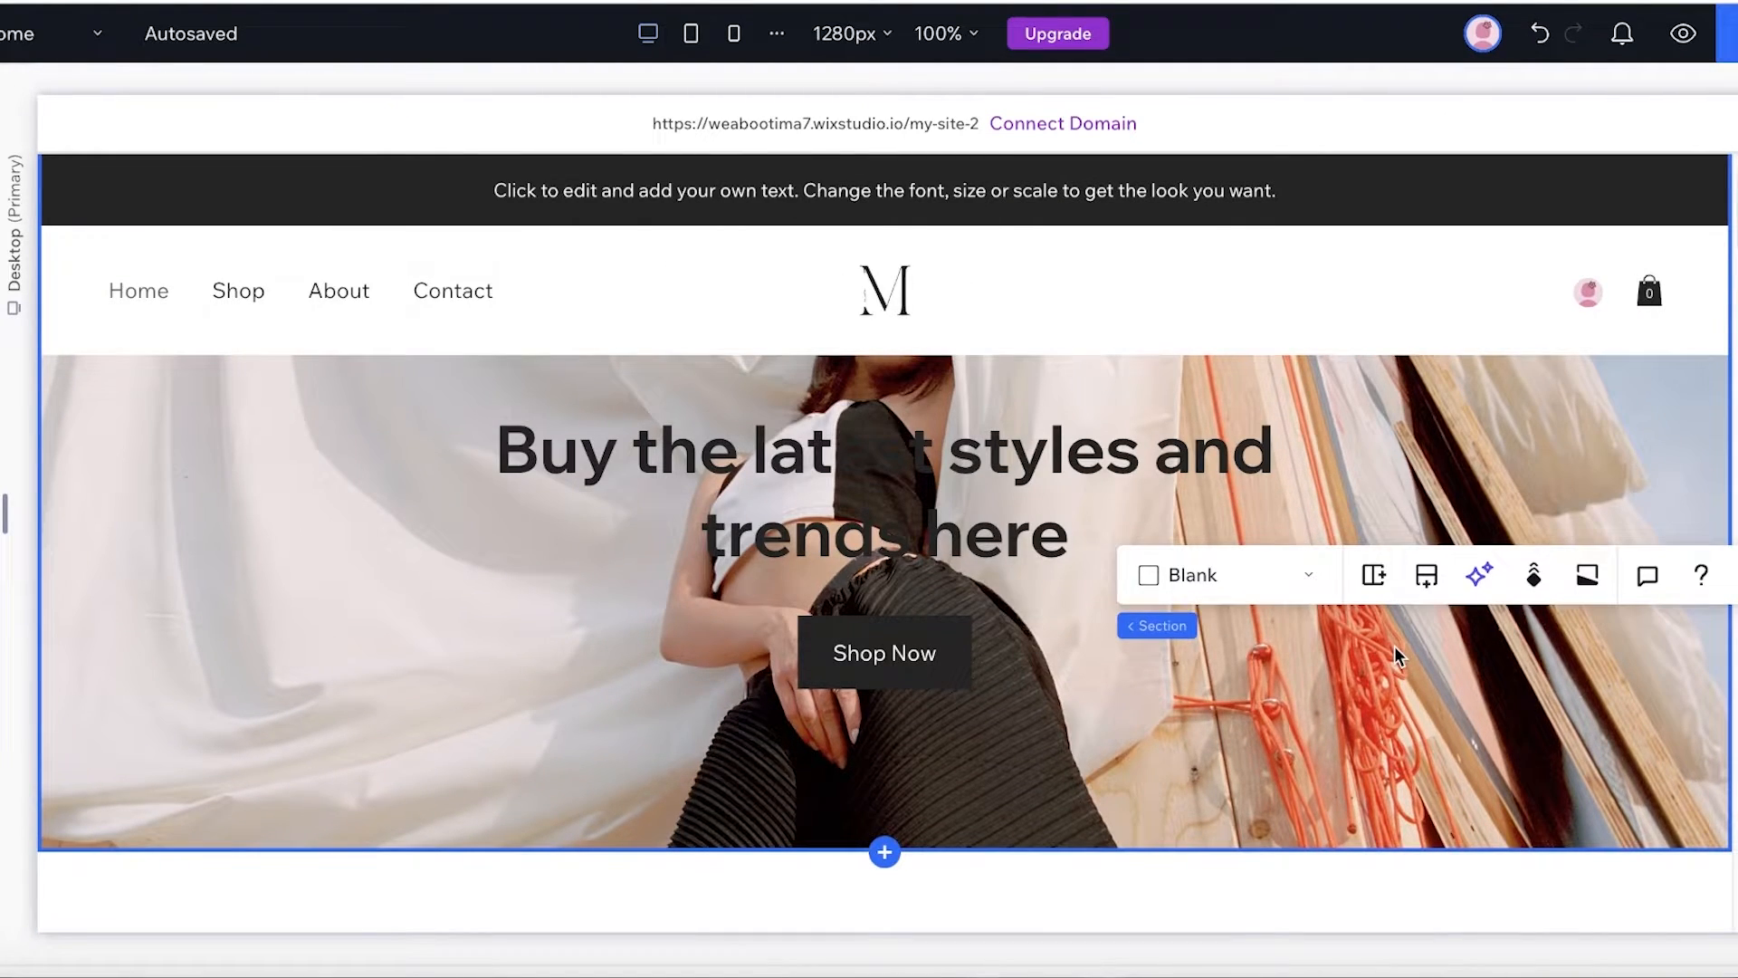
Set the hero background photo to 100% opacity and Scale to fill fitting
right_click(1396, 656)
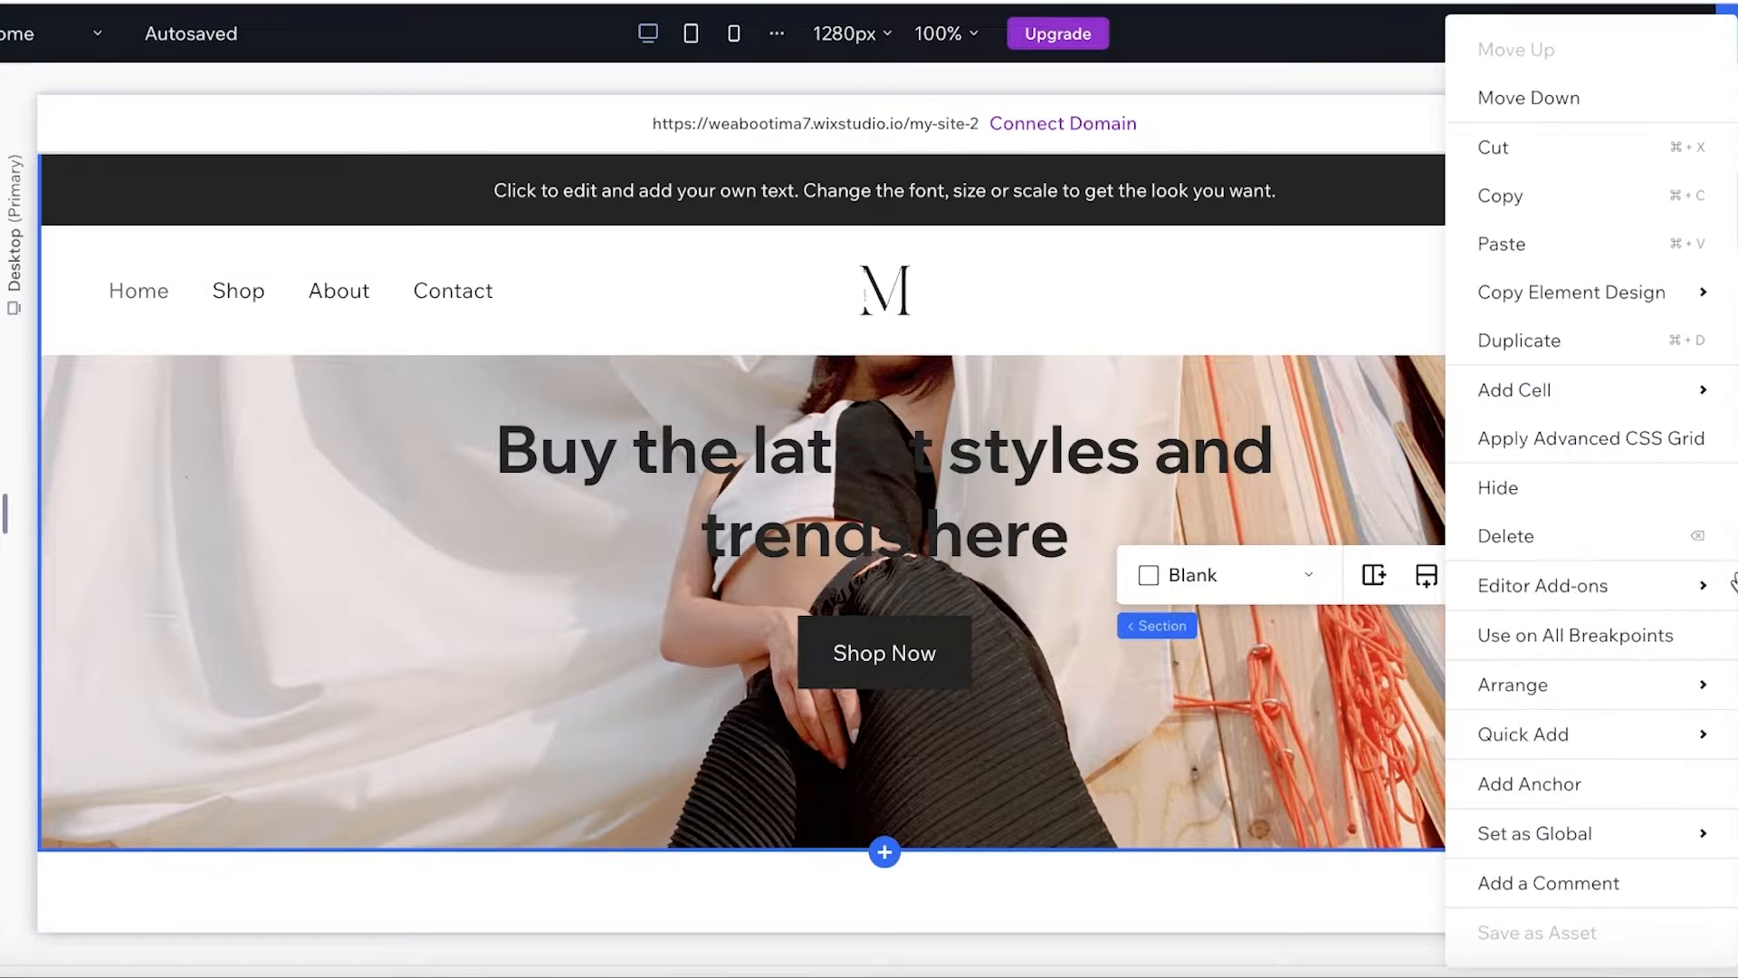
mouse_move(1614, 487)
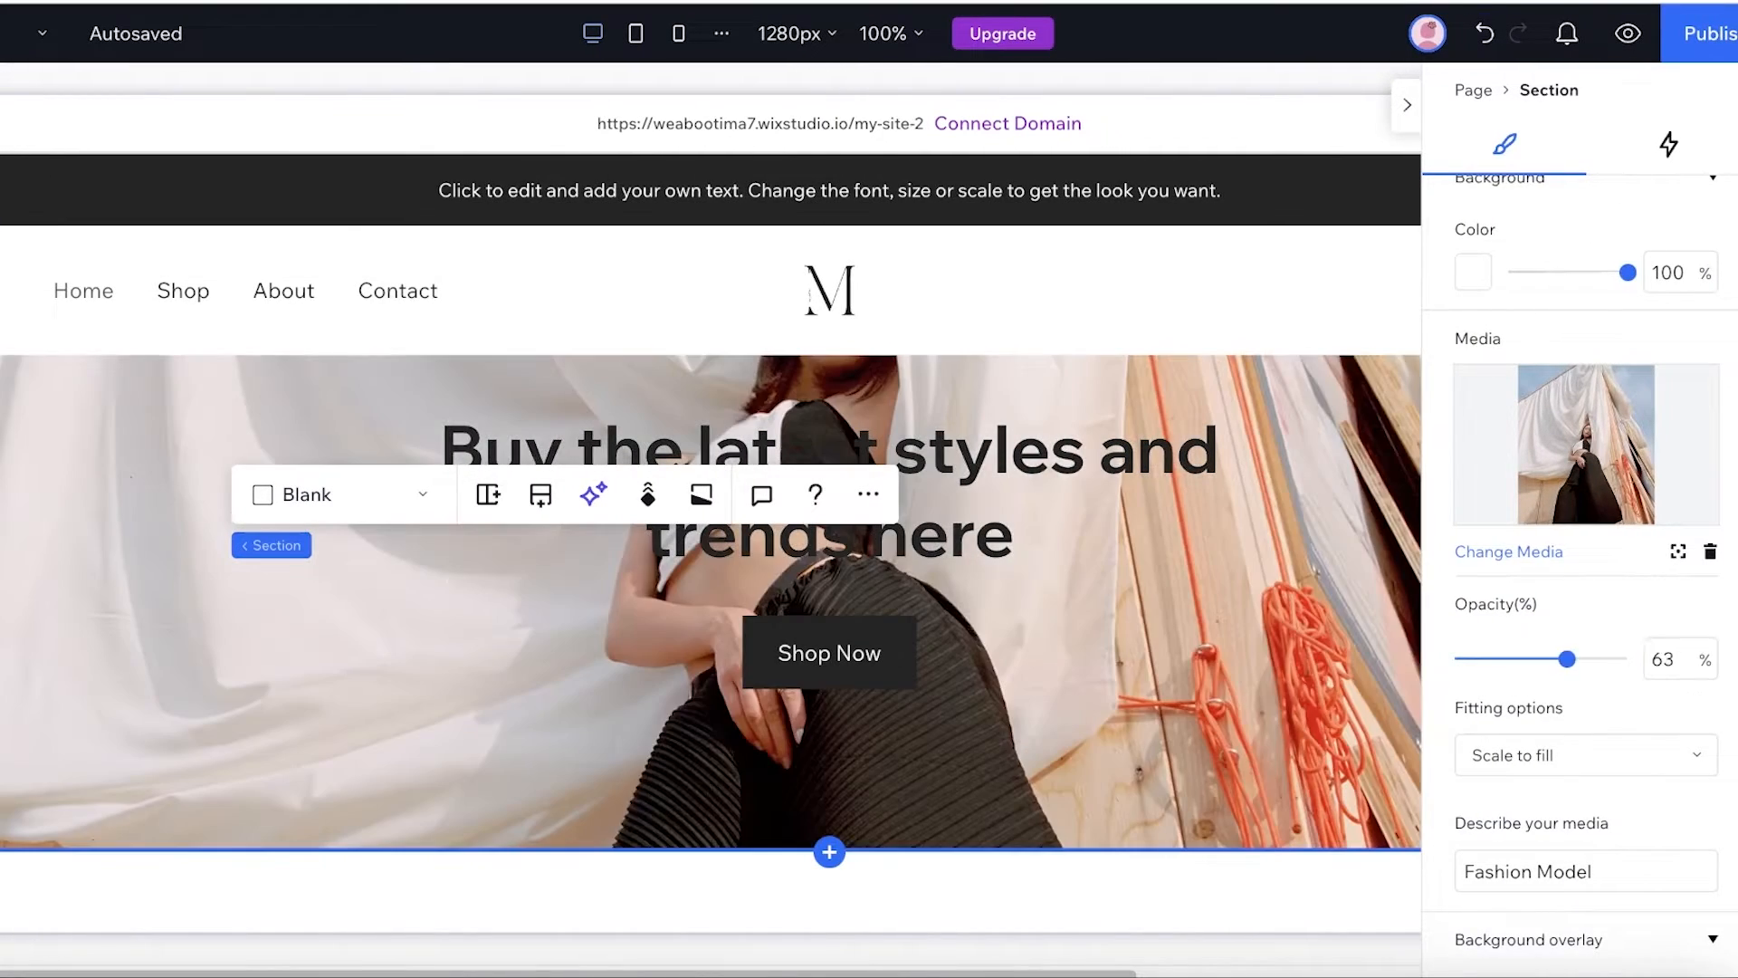
left_click(1584, 755)
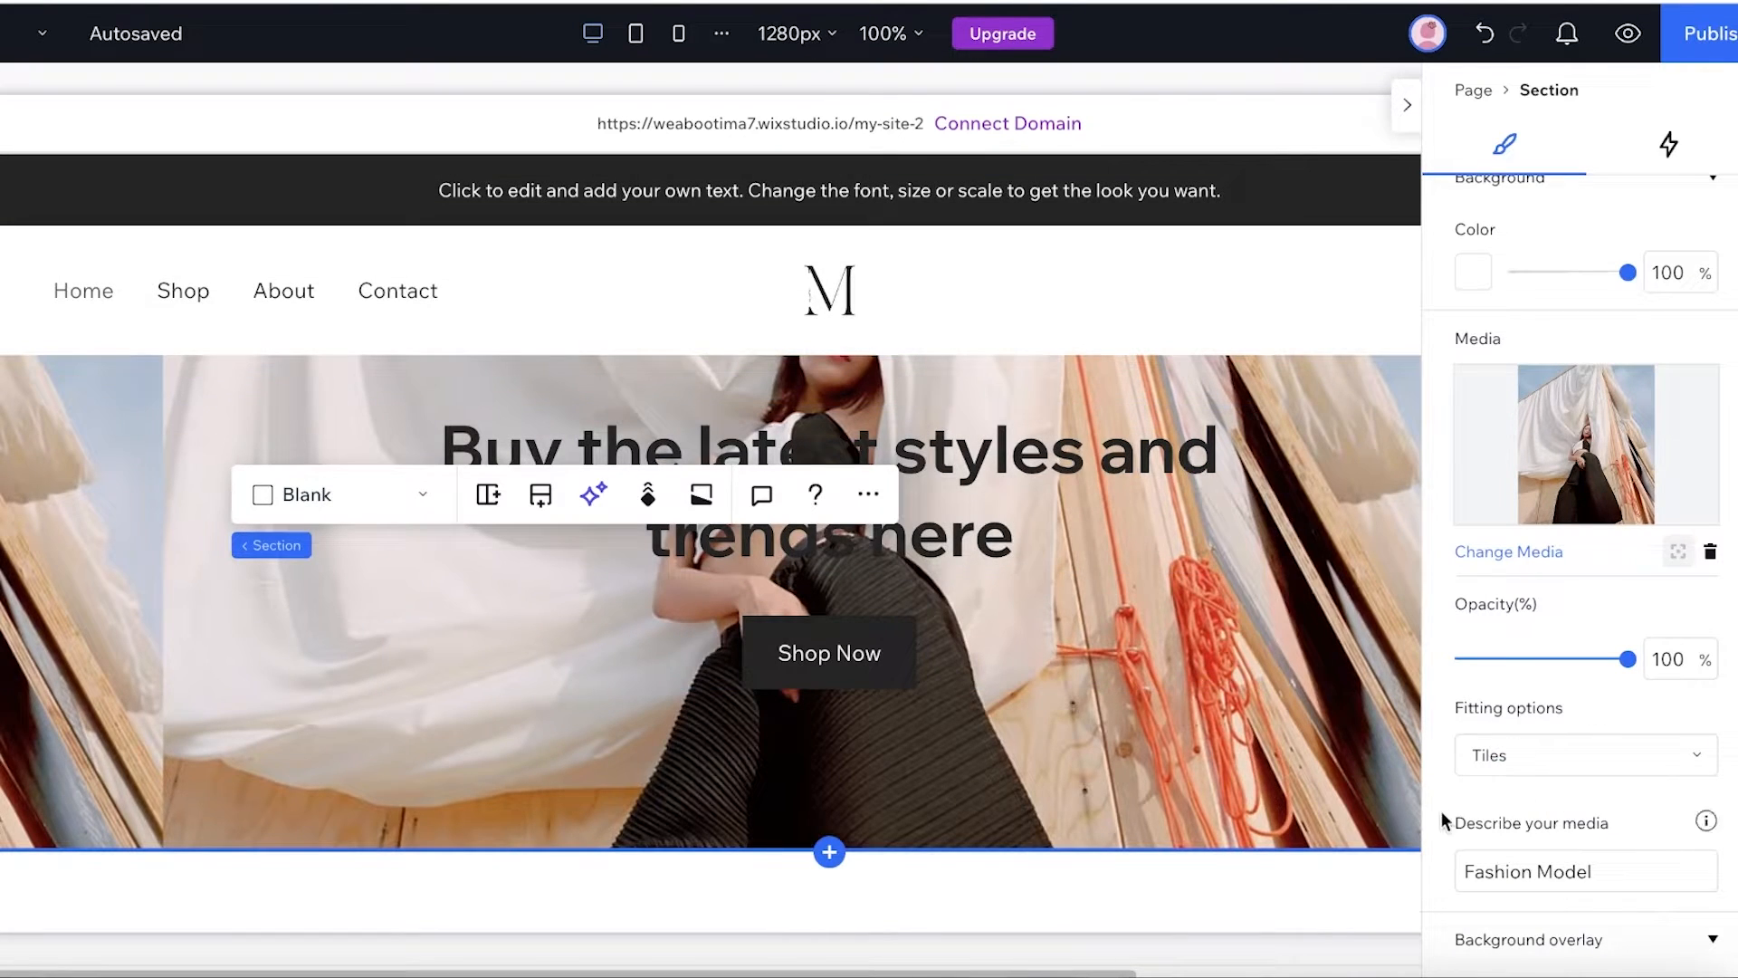
left_click(1584, 755)
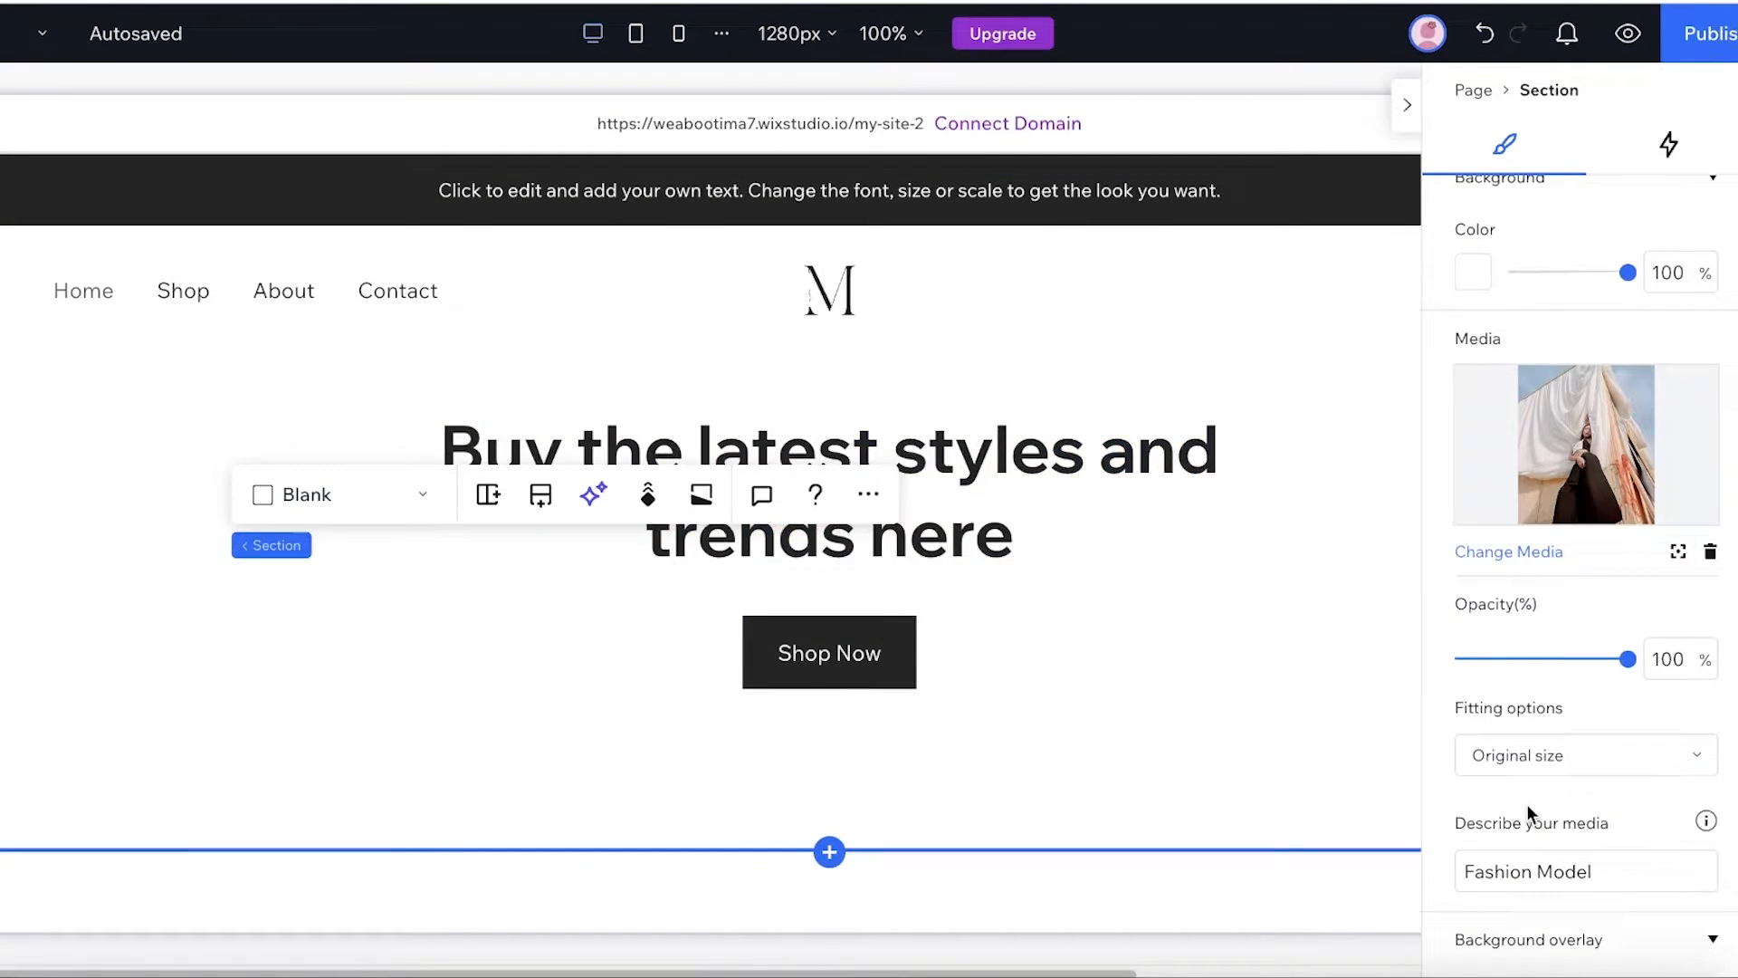
left_click(1584, 755)
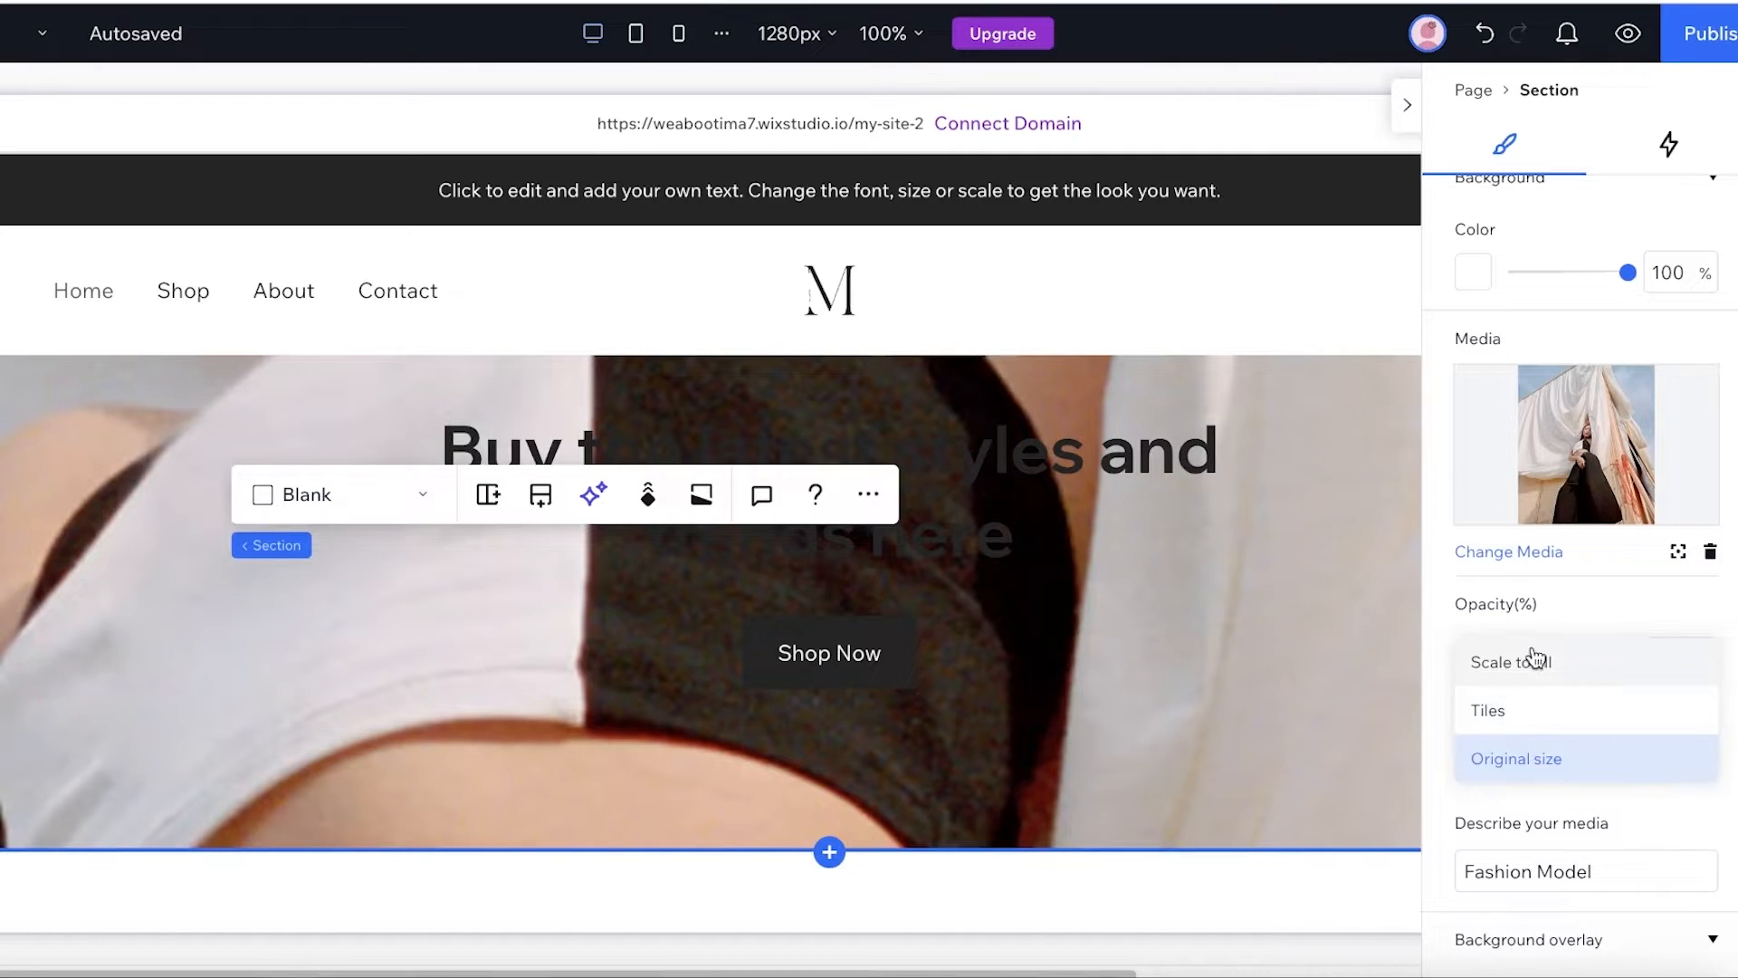
left_click(1510, 661)
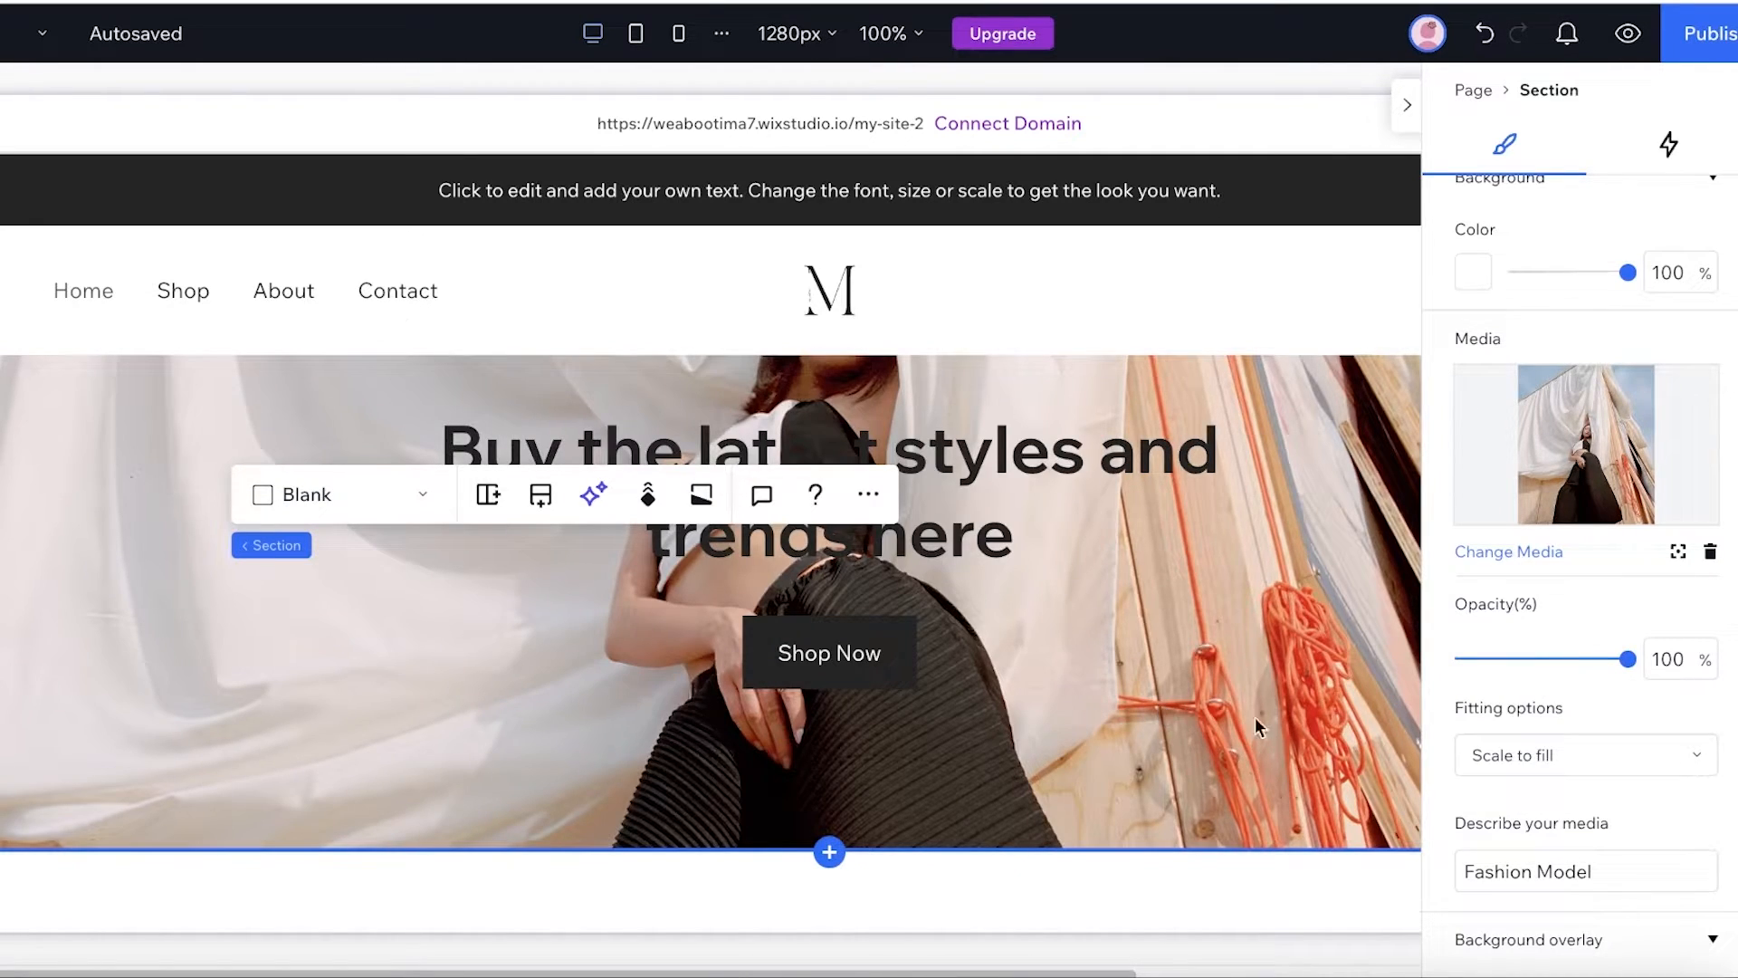
scroll("down", 3)
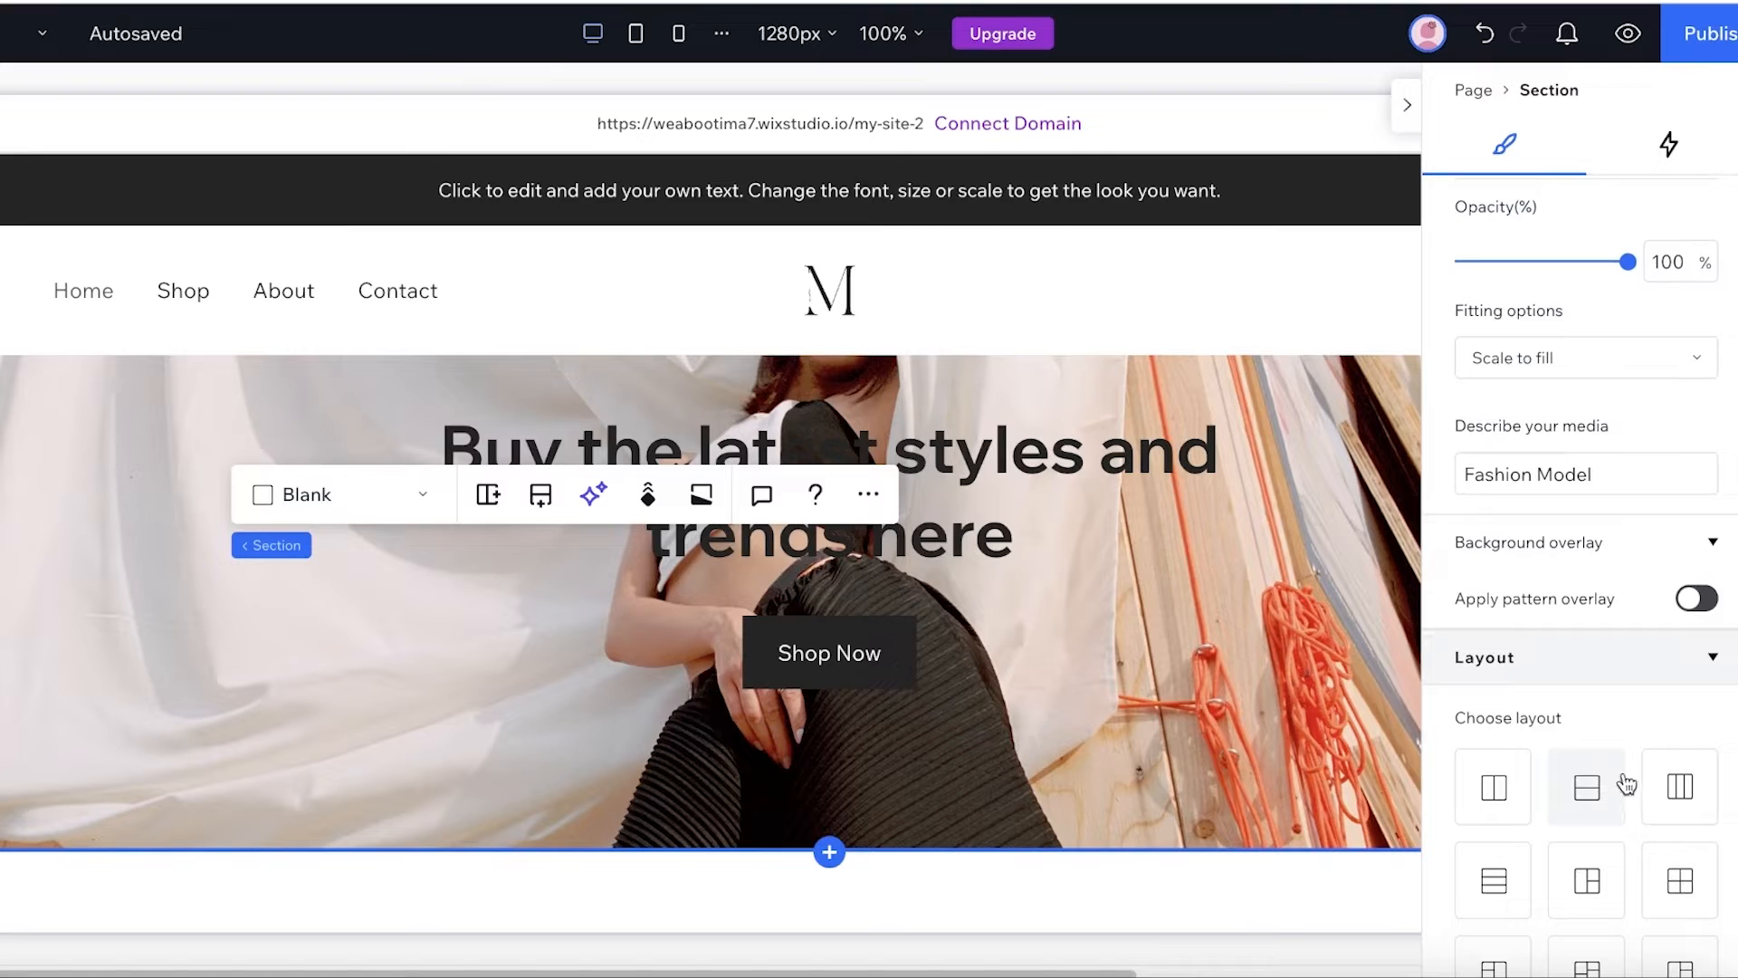
scroll("up", 3)
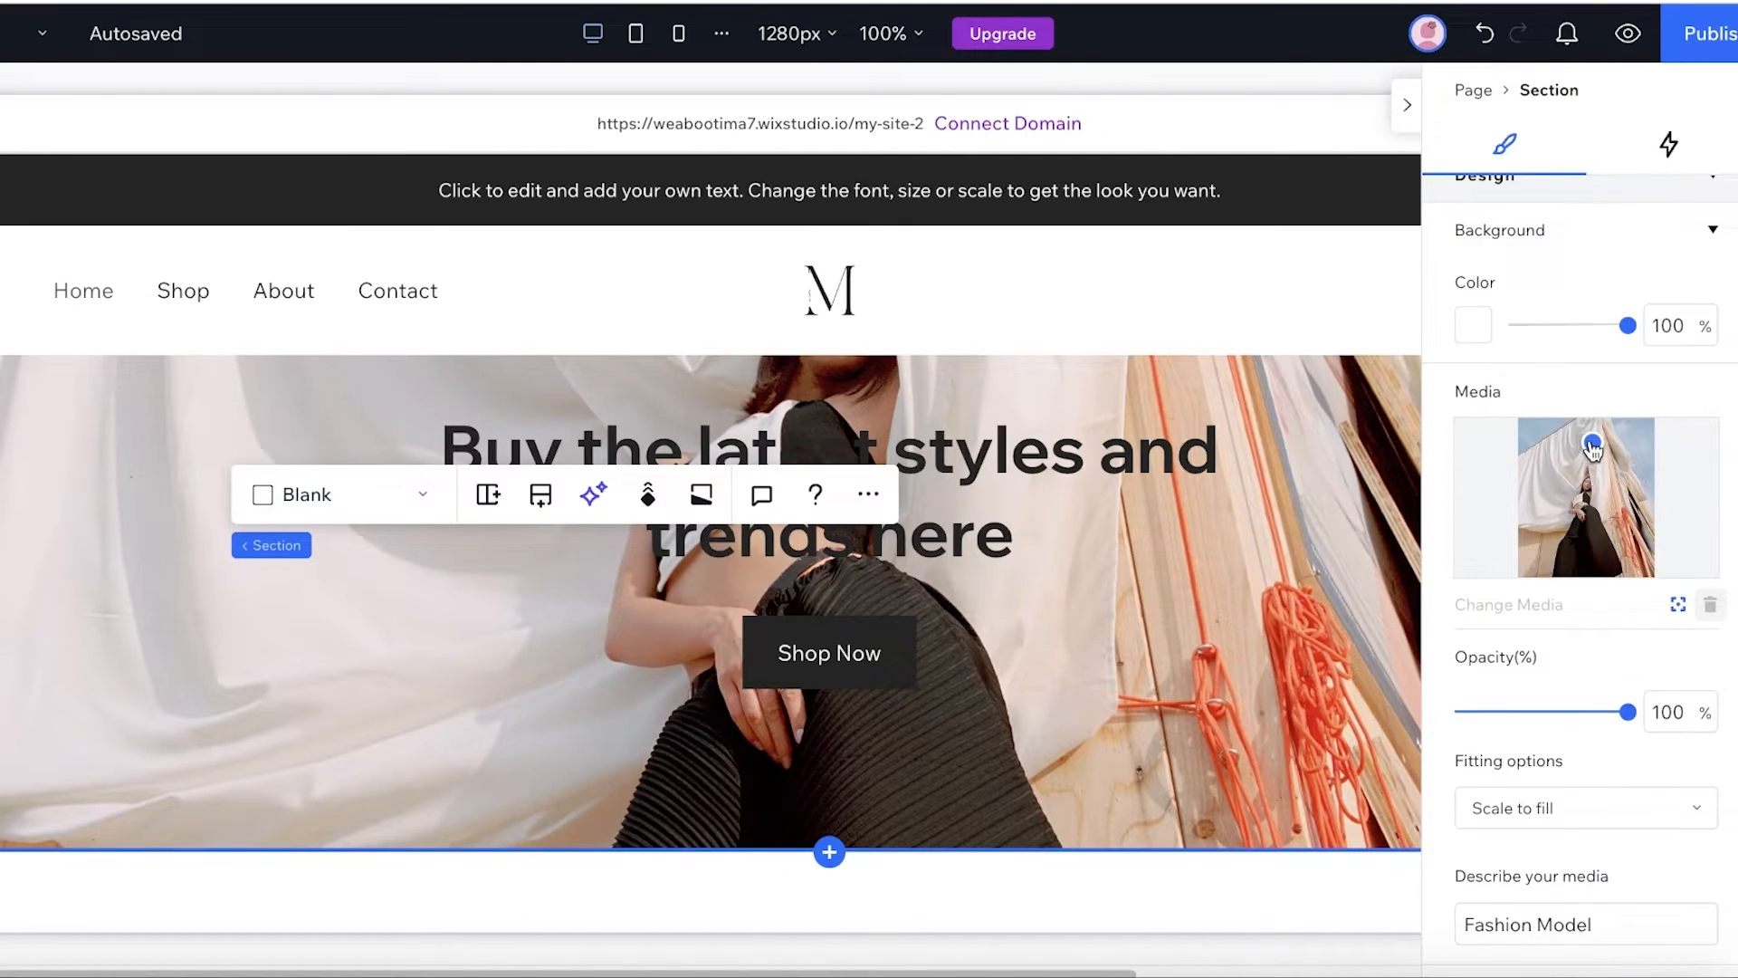
mouse_move(1613, 668)
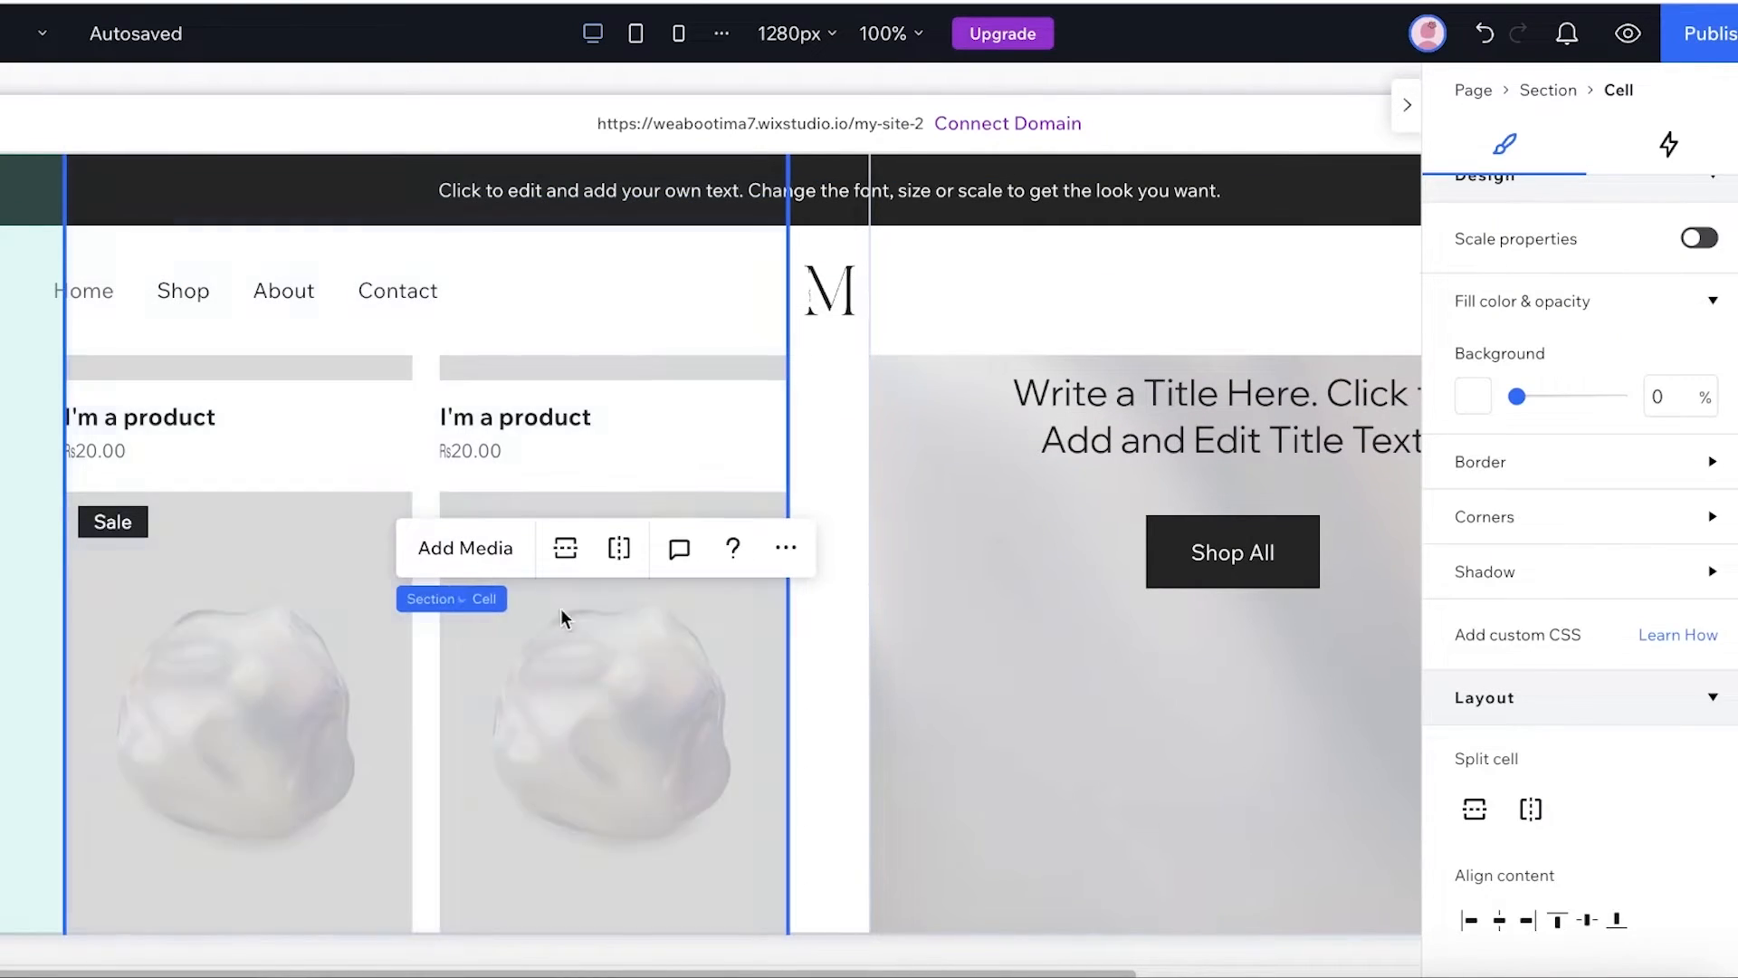
Publish the site live on a free domain ending in 'mira'
left_click(1716, 32)
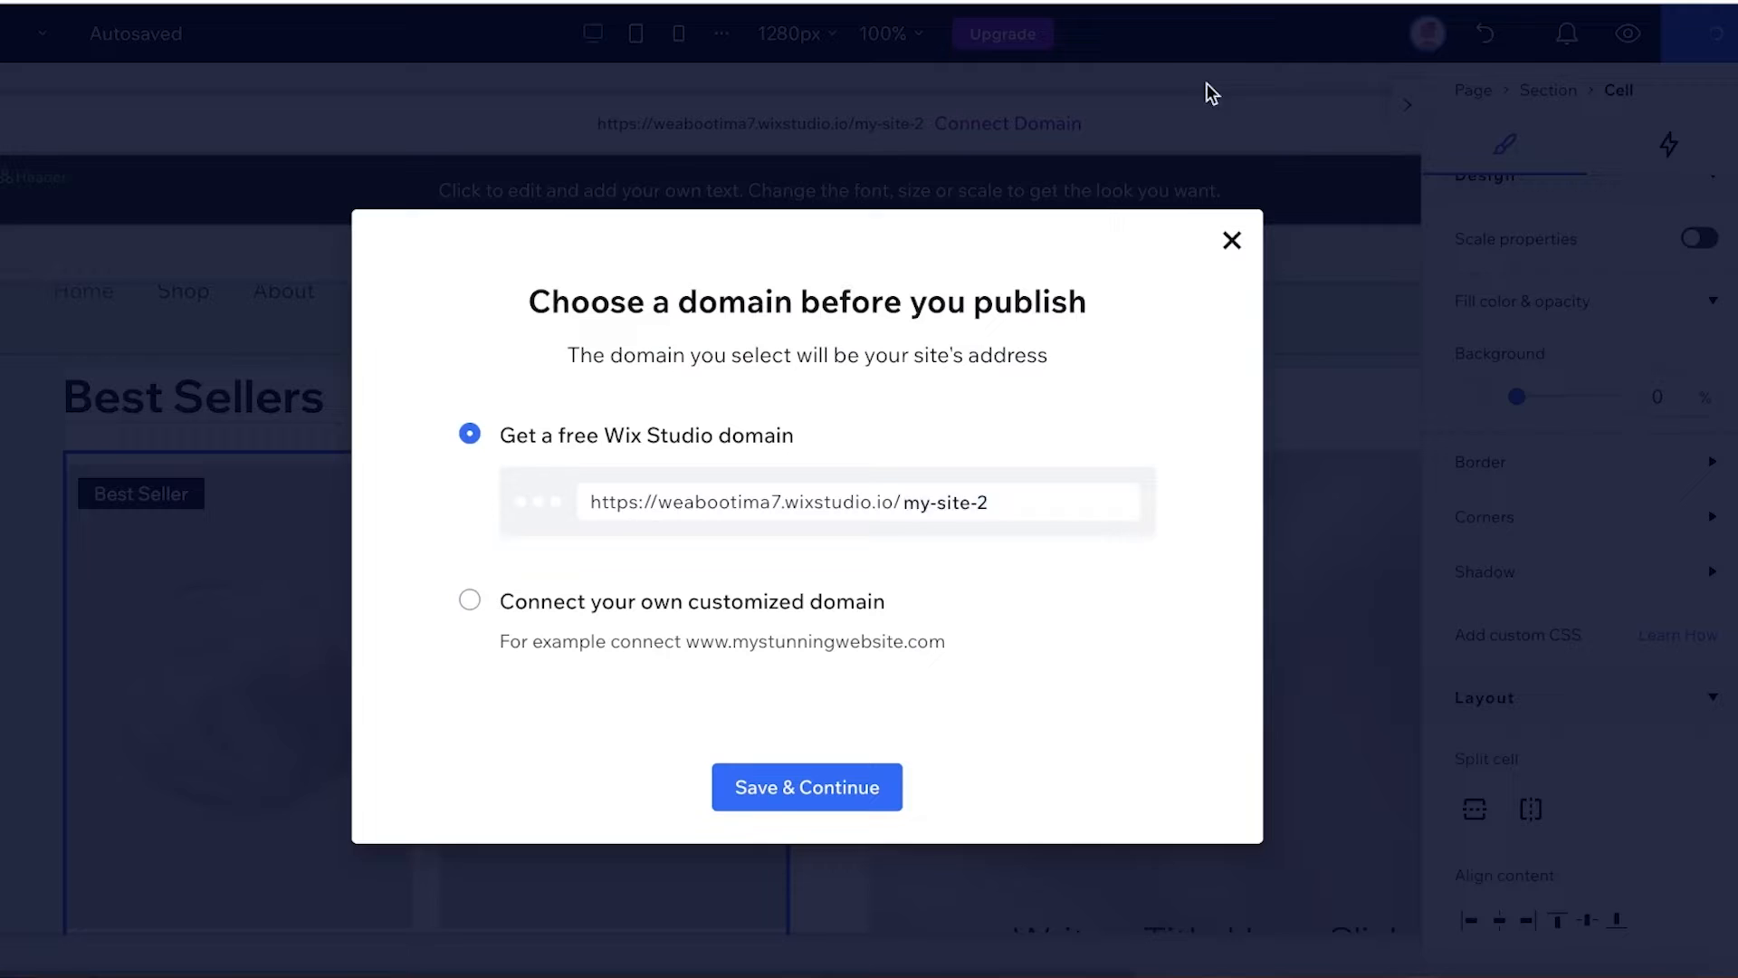
type("mir")
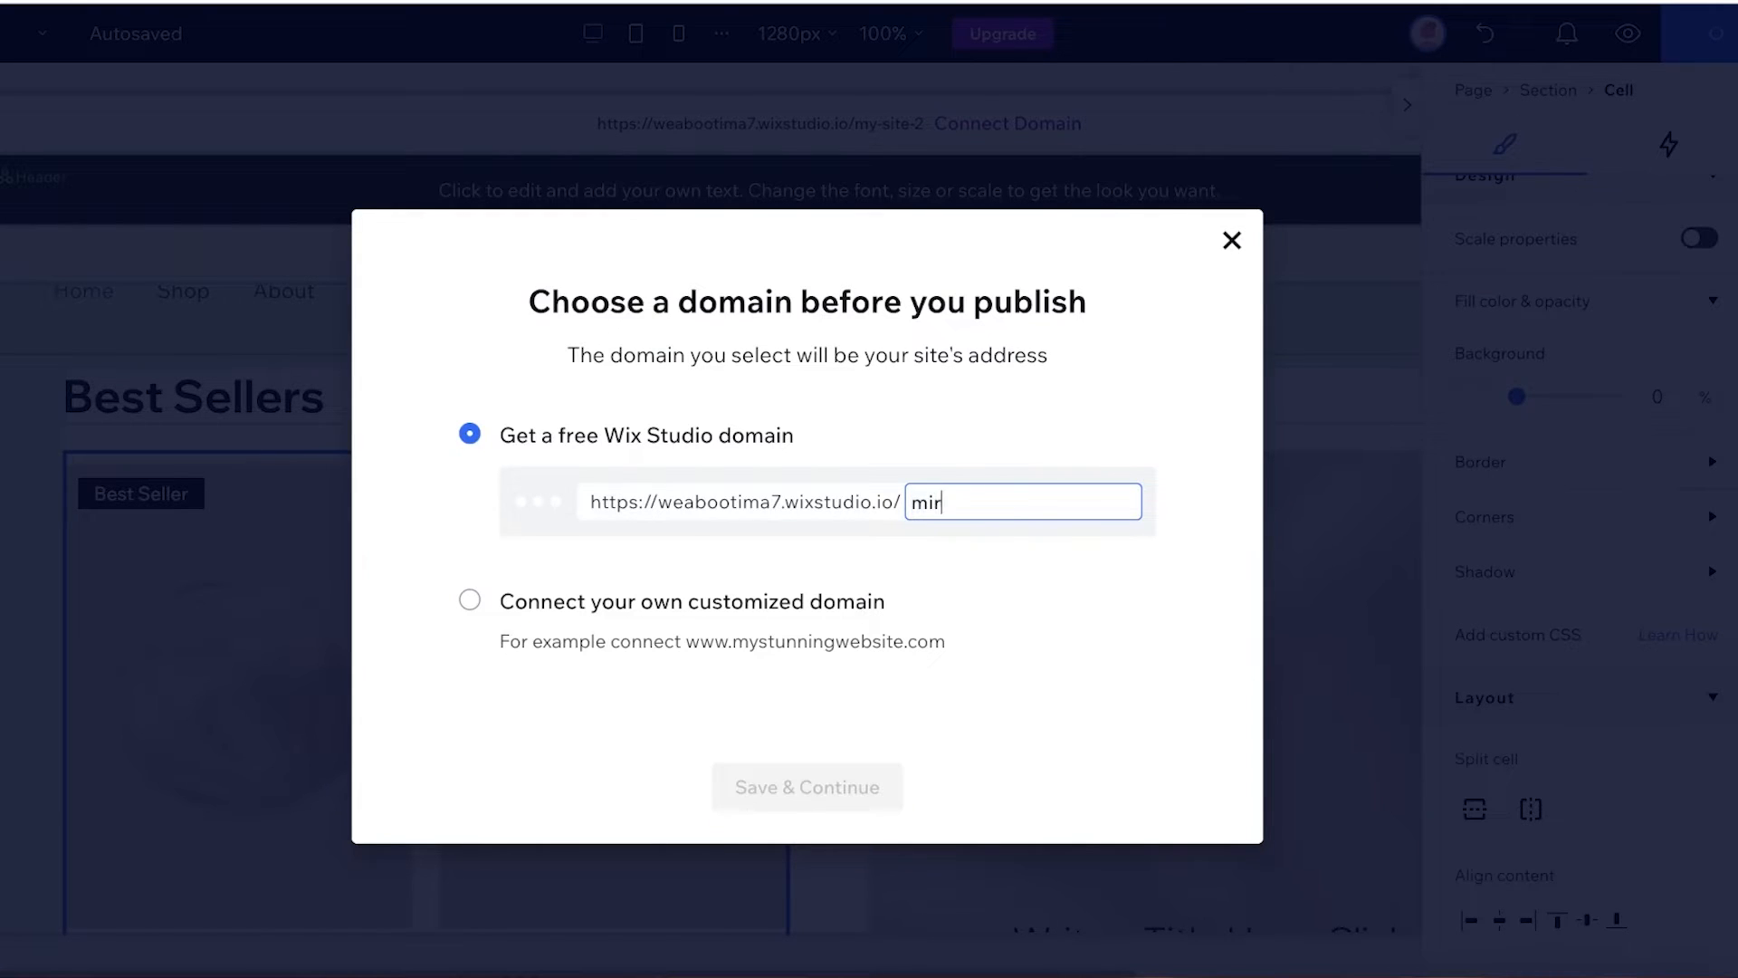
type("a")
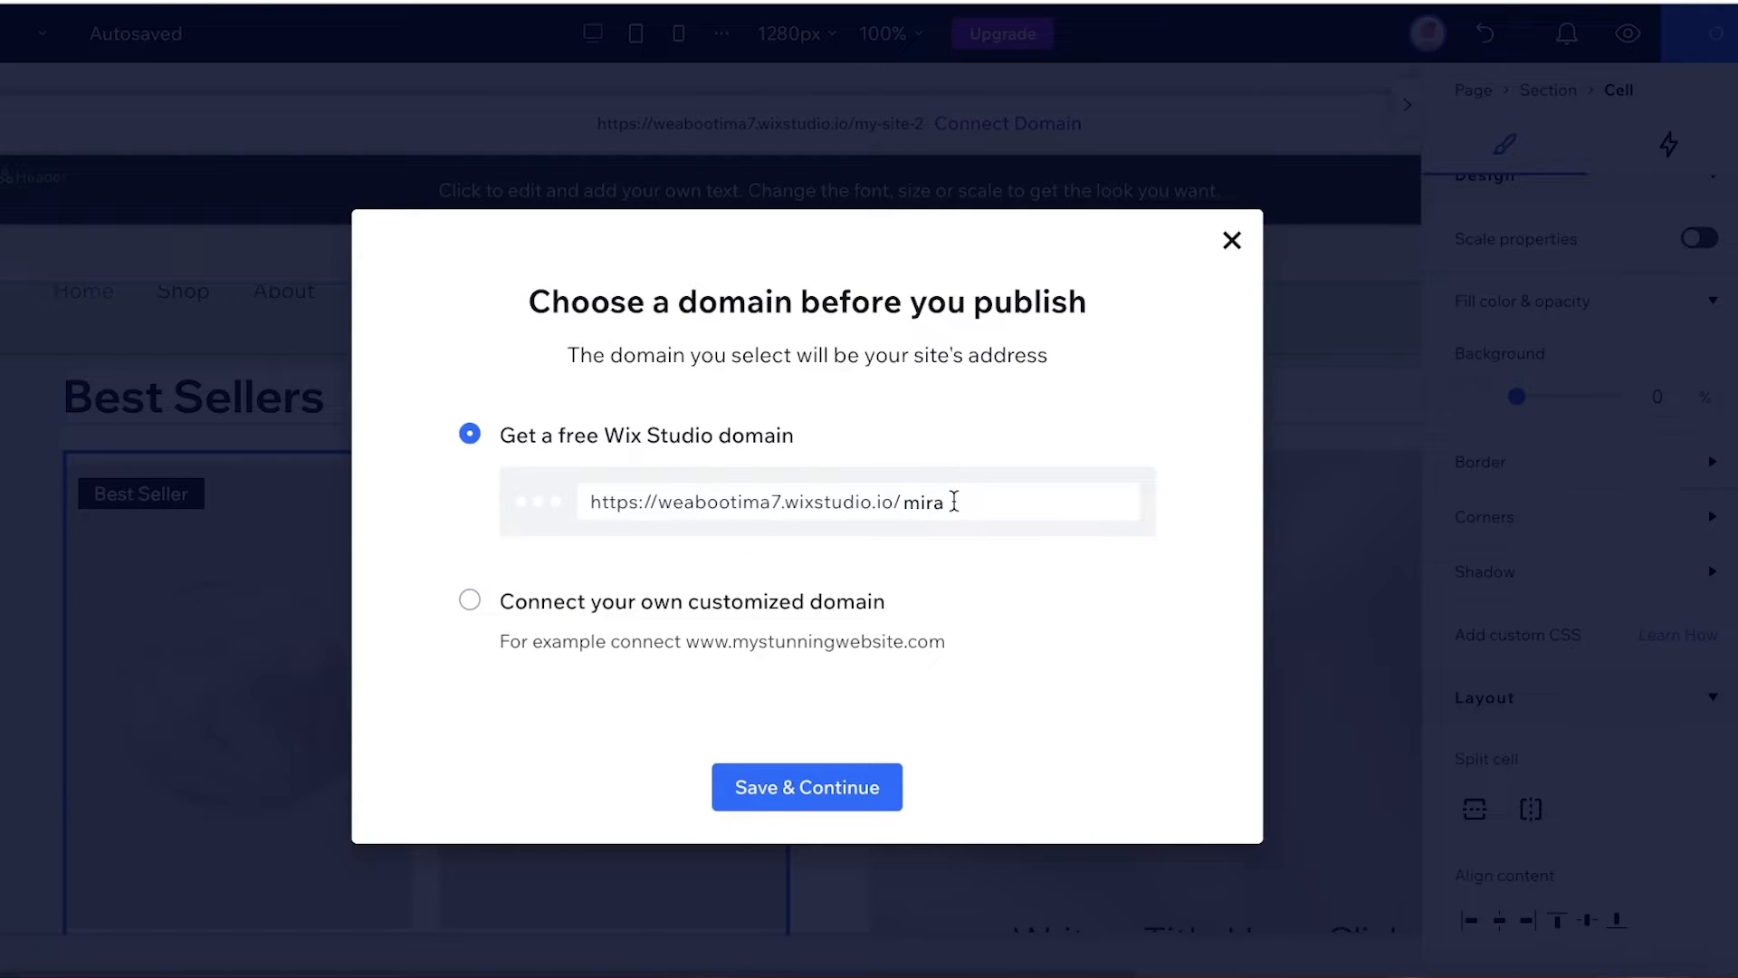
mouse_move(887, 600)
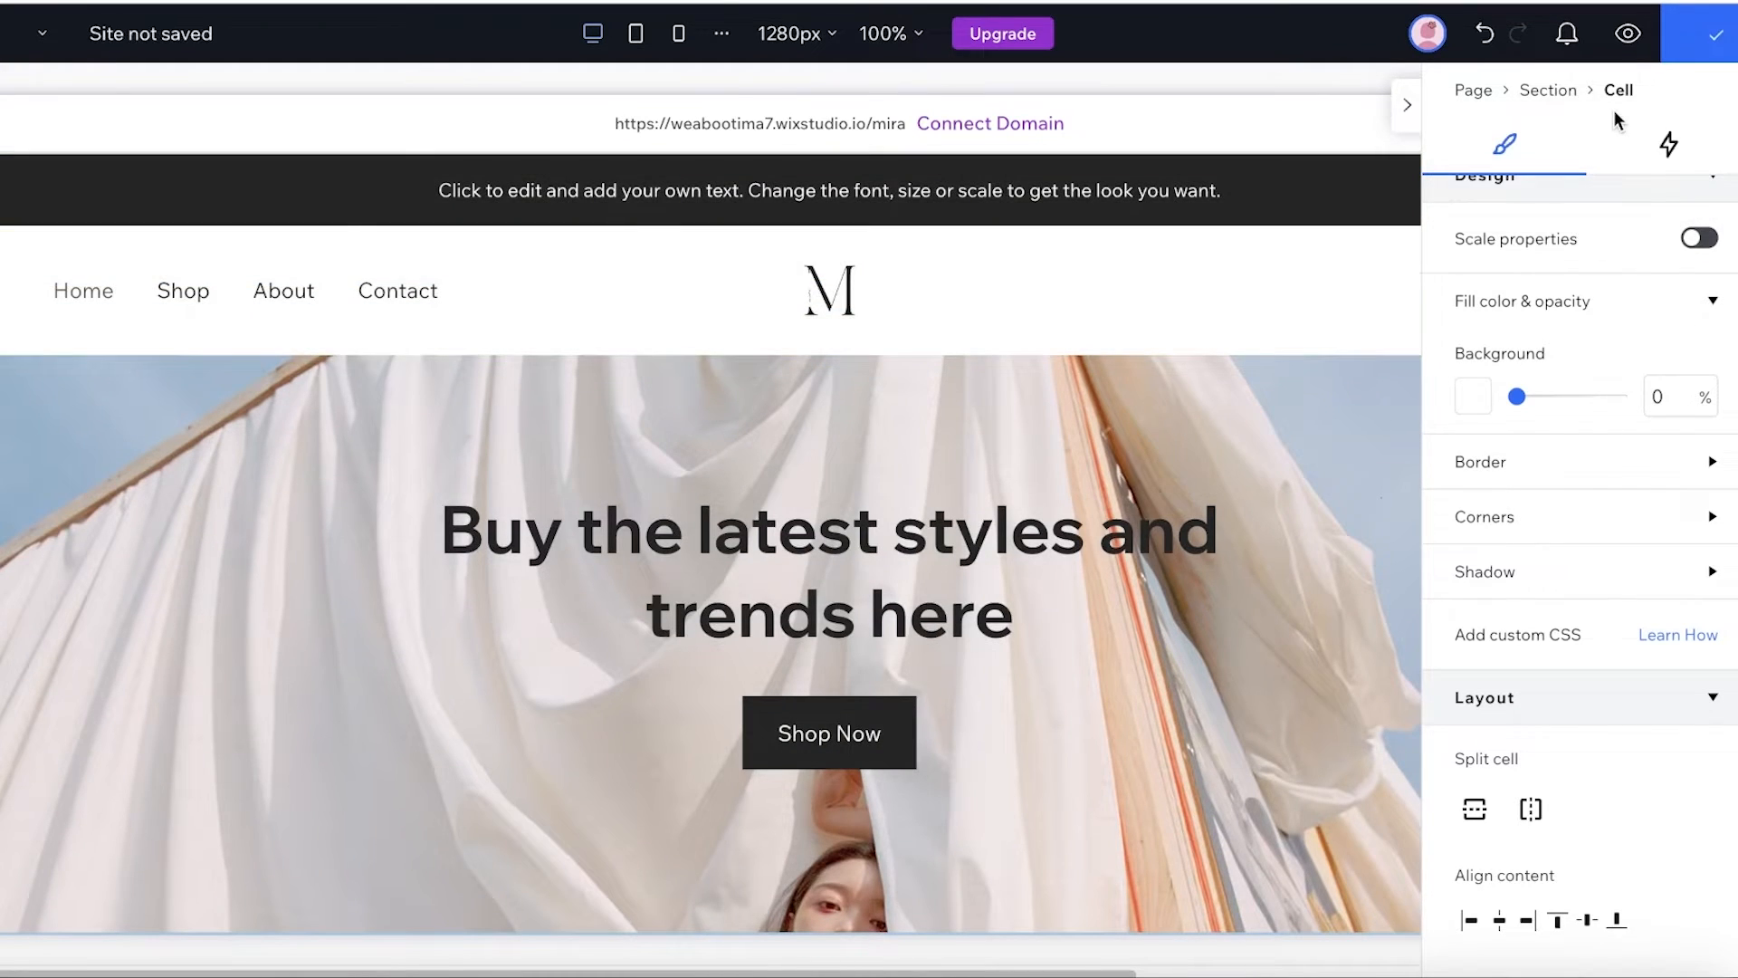
left_click(1713, 33)
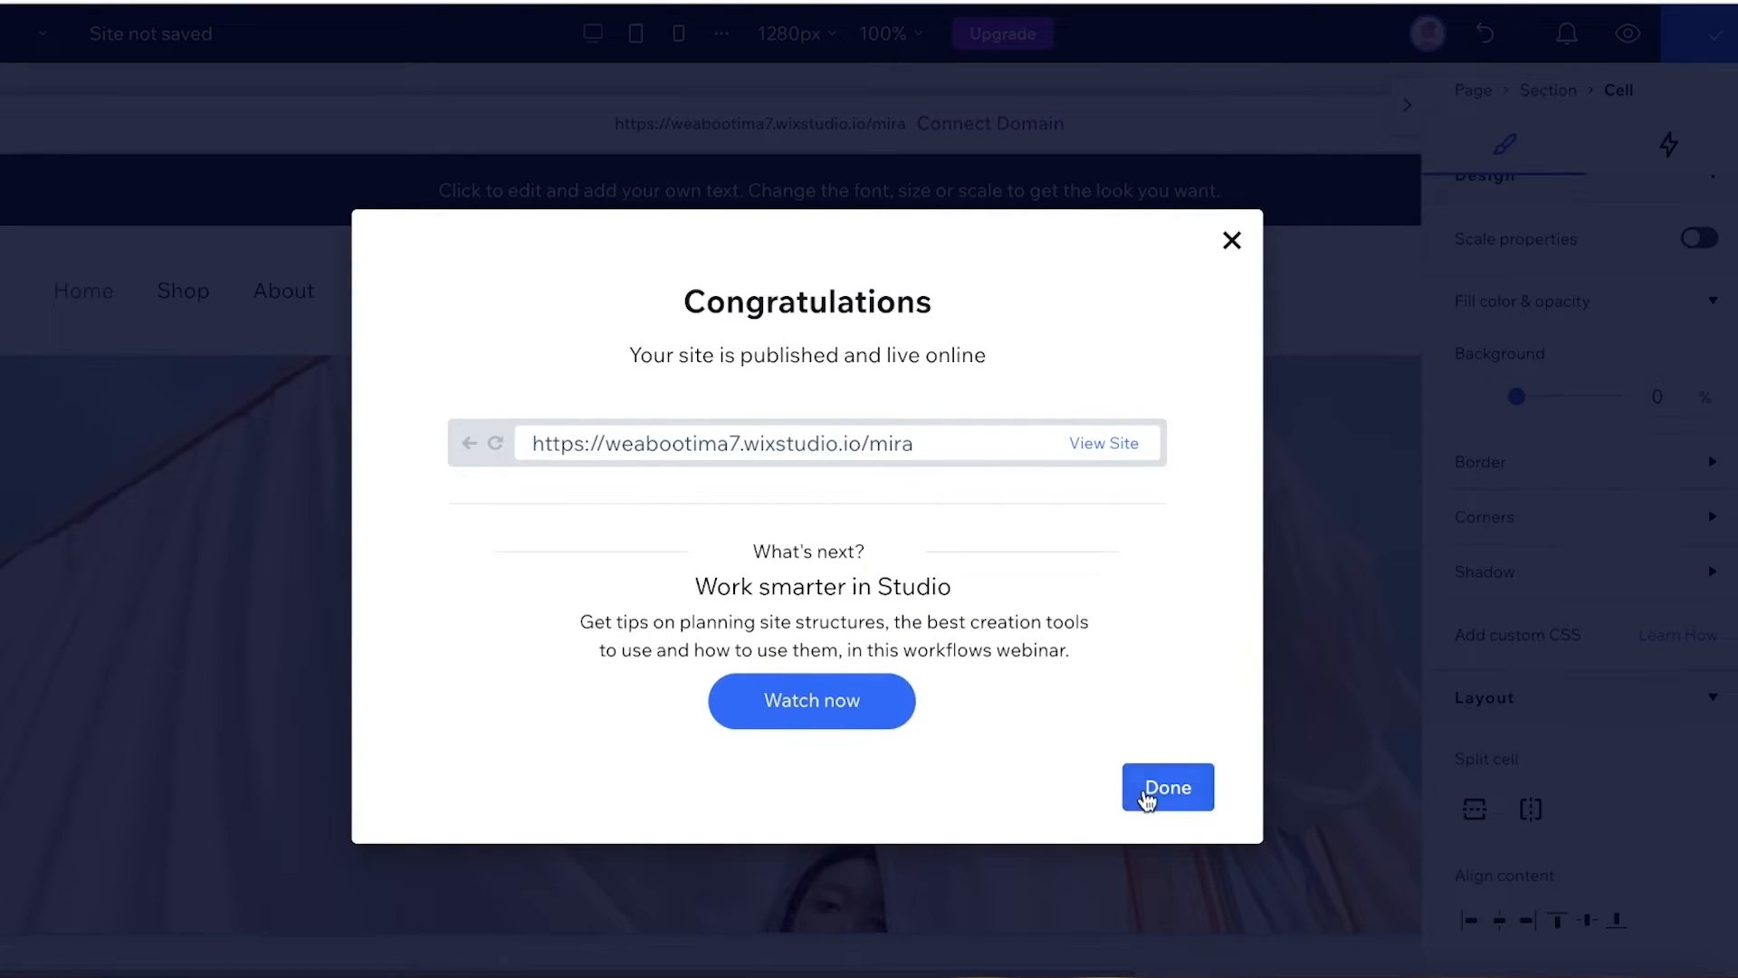
Dismiss the publish confirmation and go to the site dashboard
left_click(1166, 787)
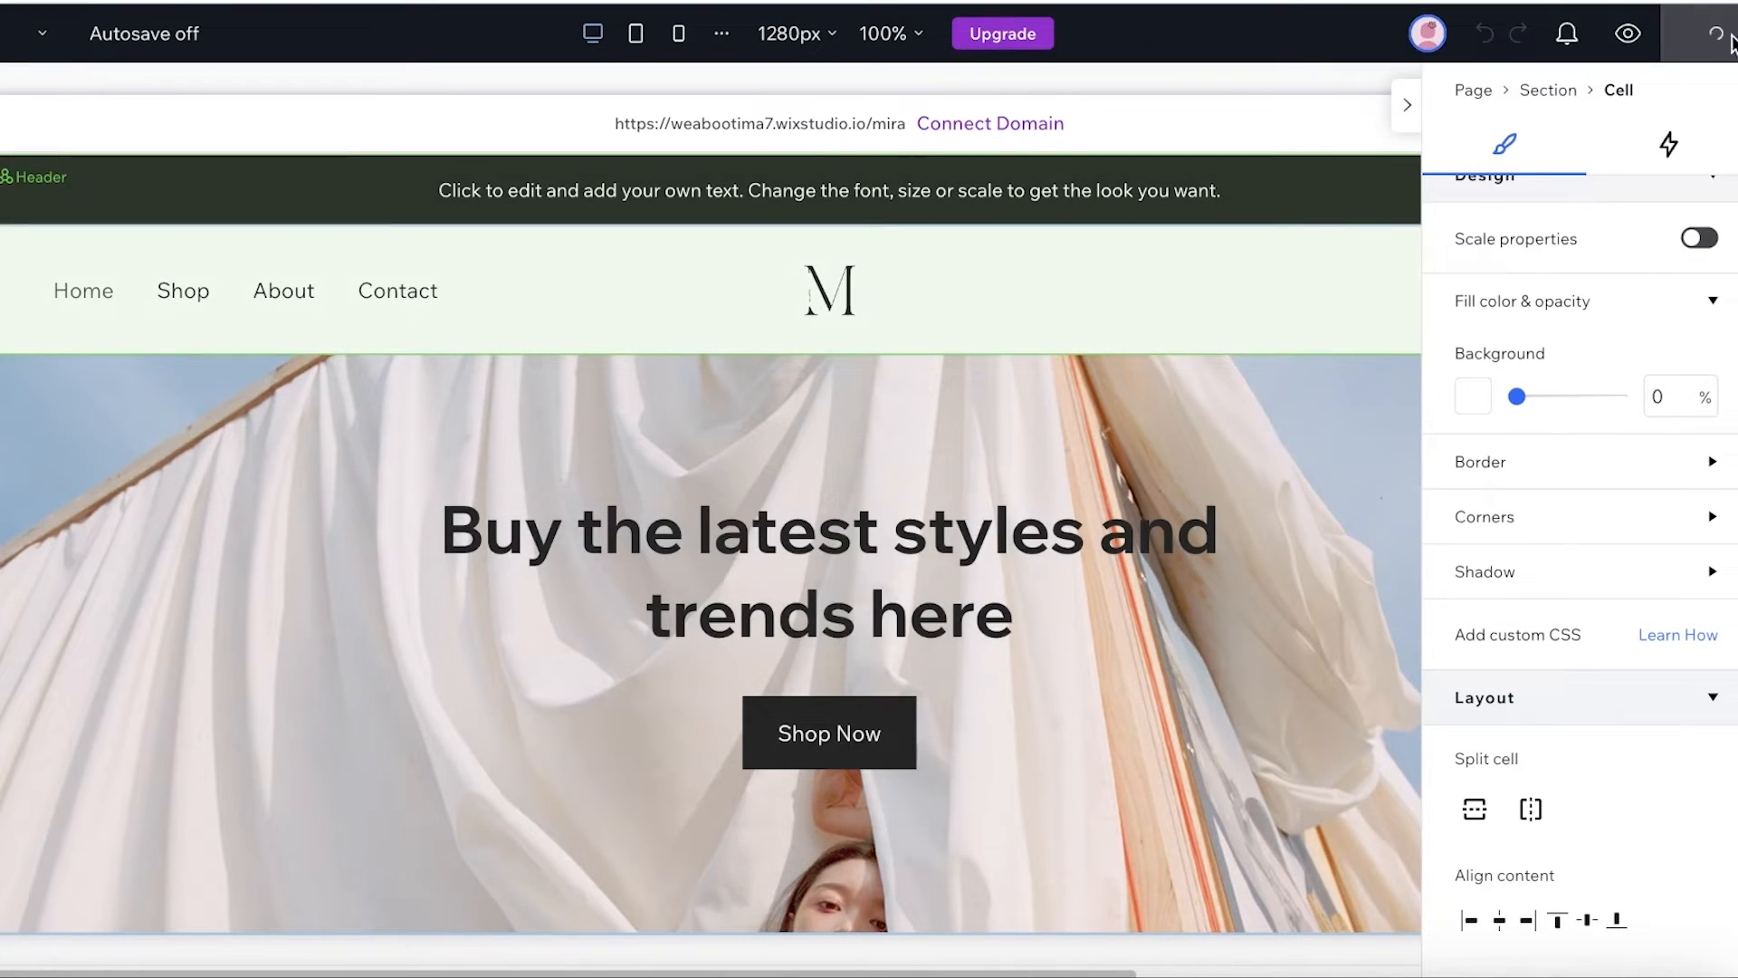
left_click(1702, 33)
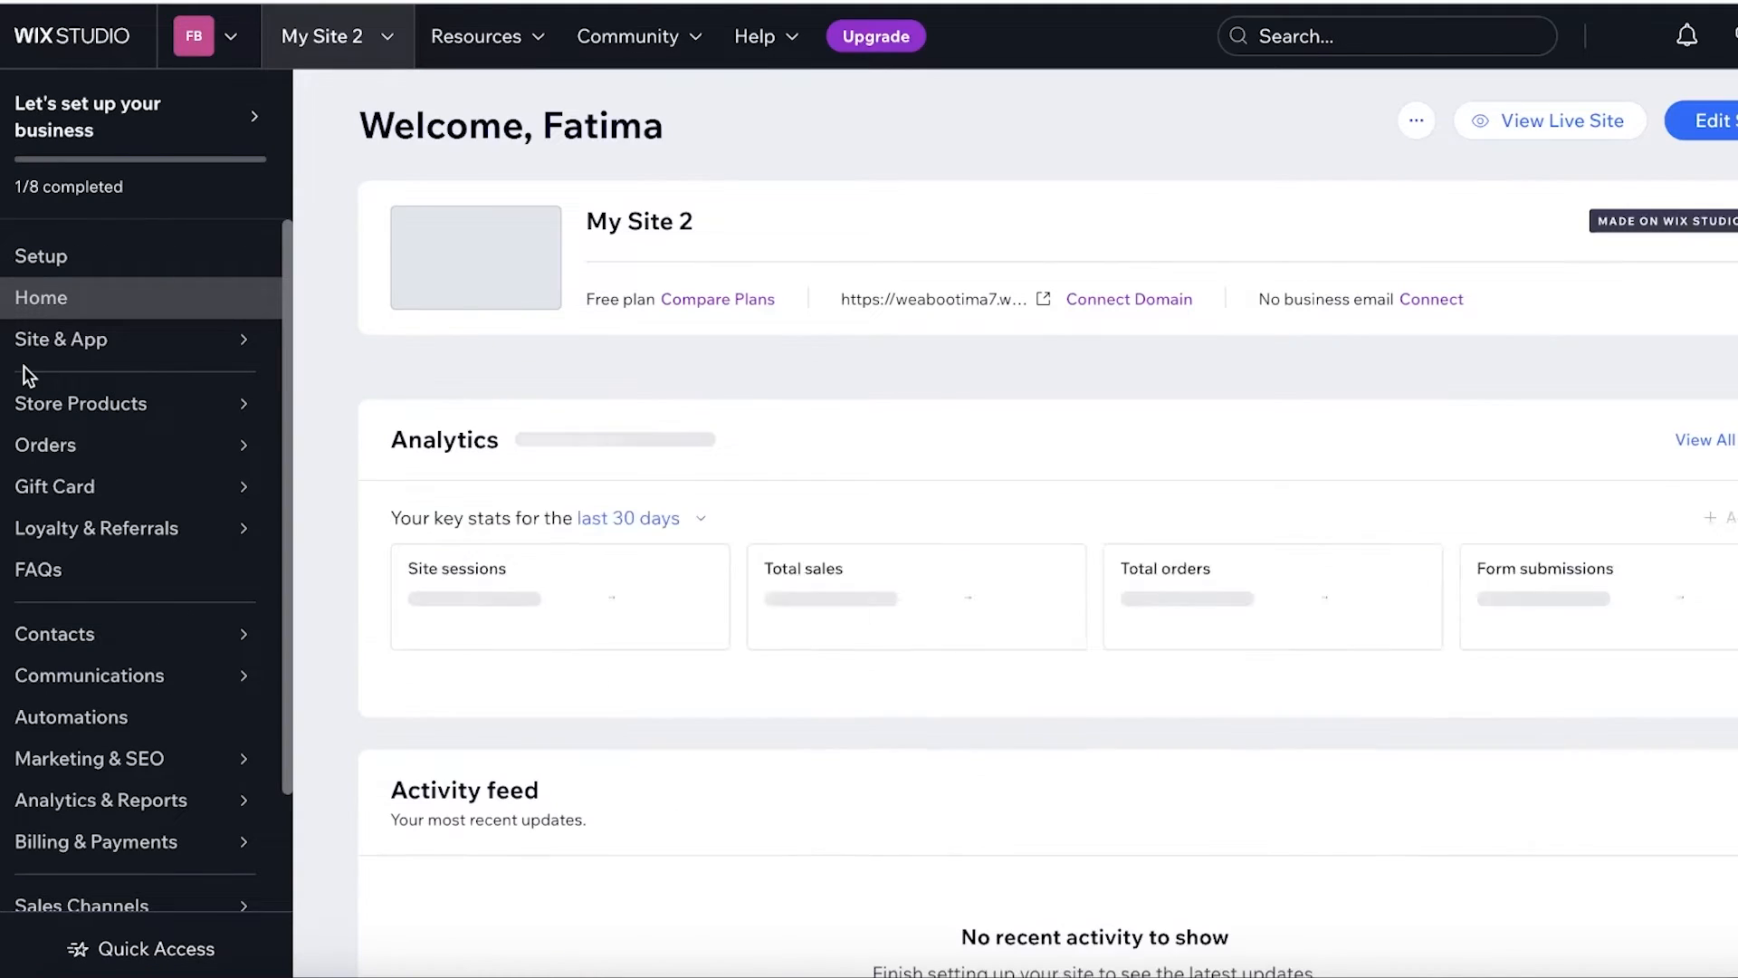
Select all 12 placeholder products in Store Products and delete them
left_click(82, 402)
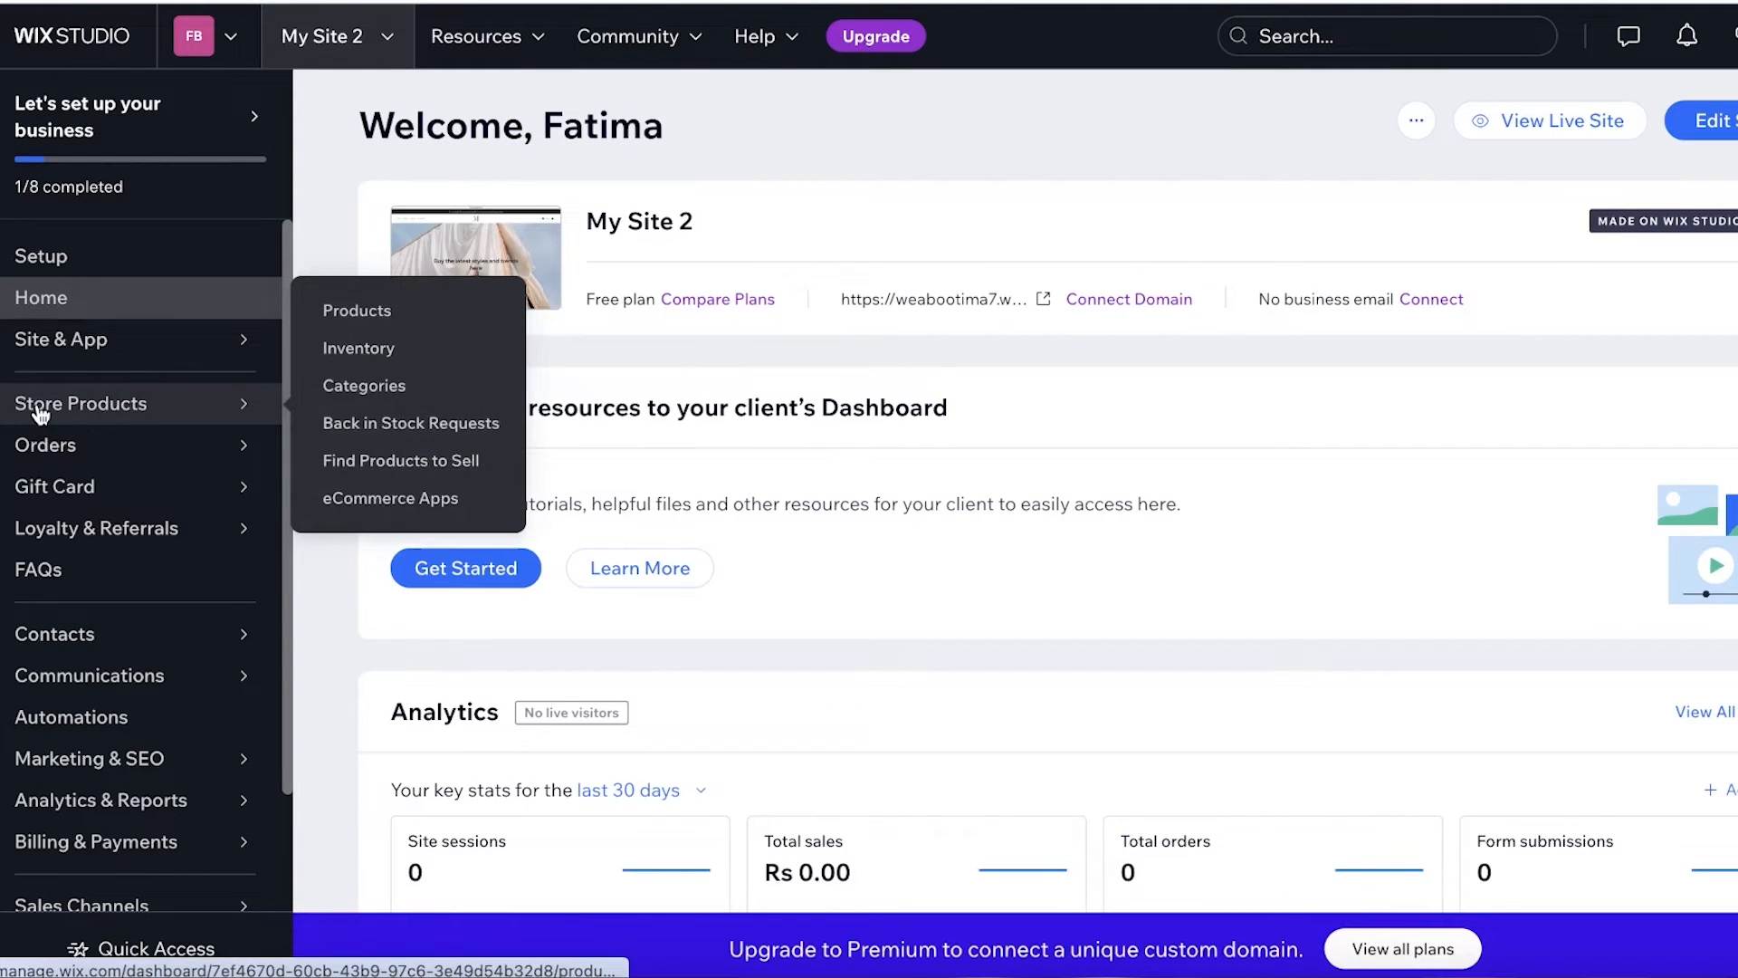
left_click(357, 309)
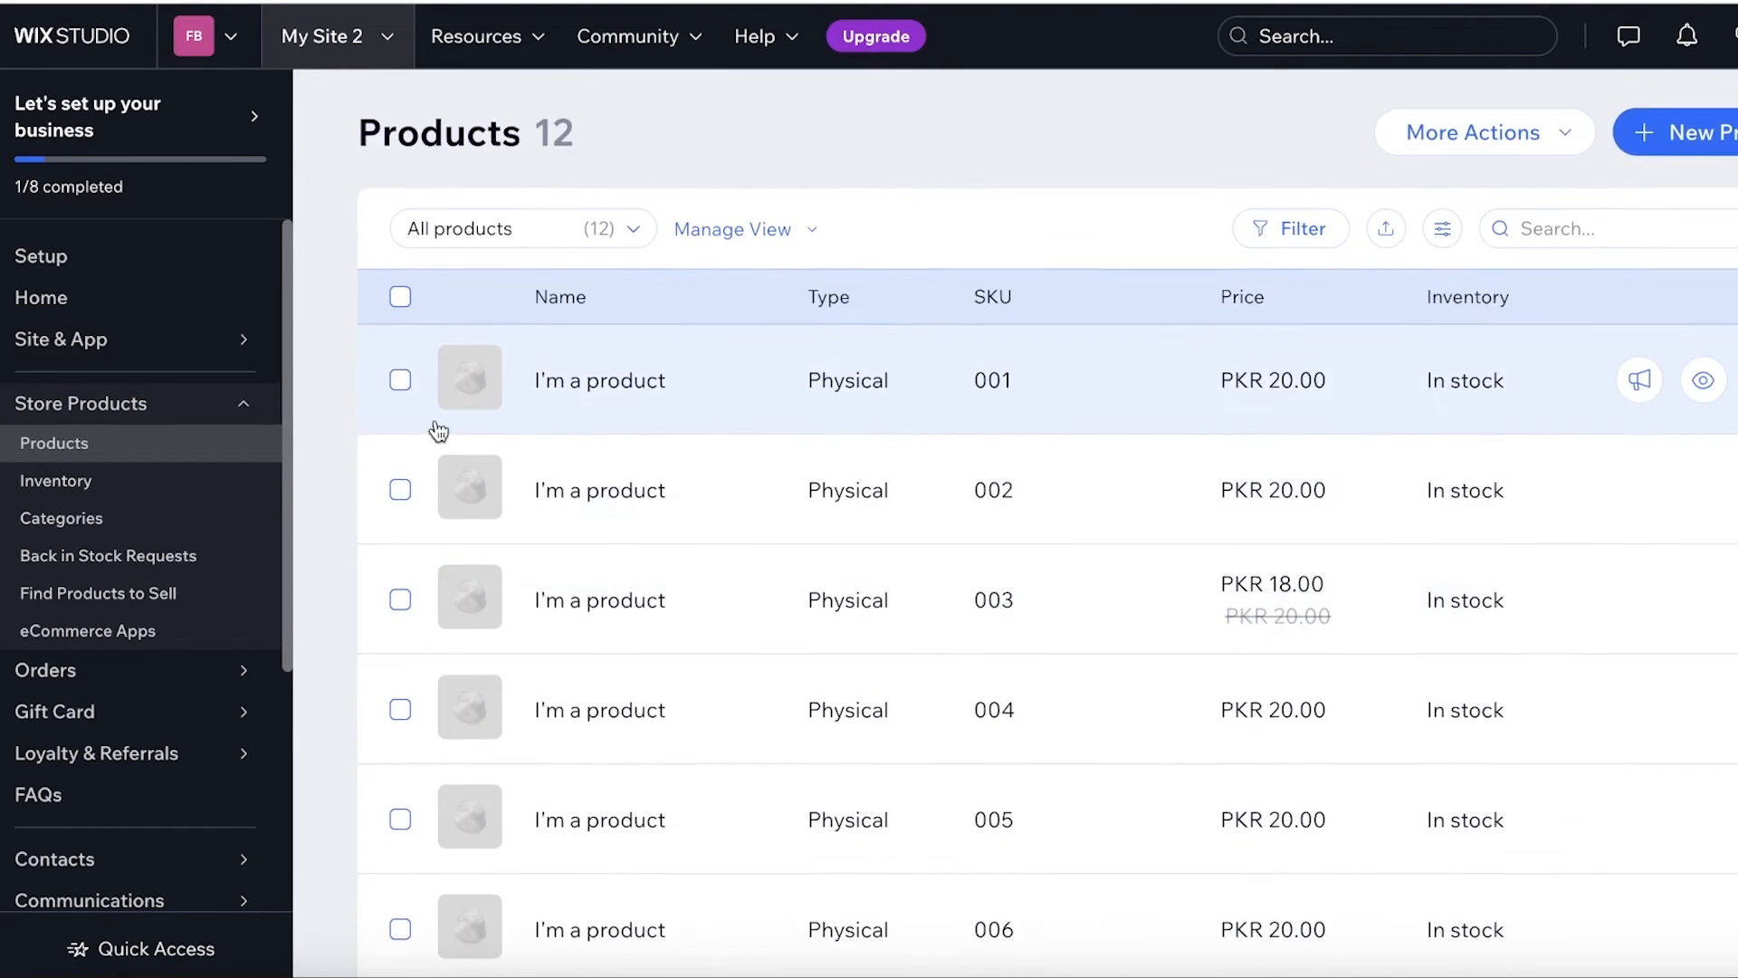
left_click(398, 295)
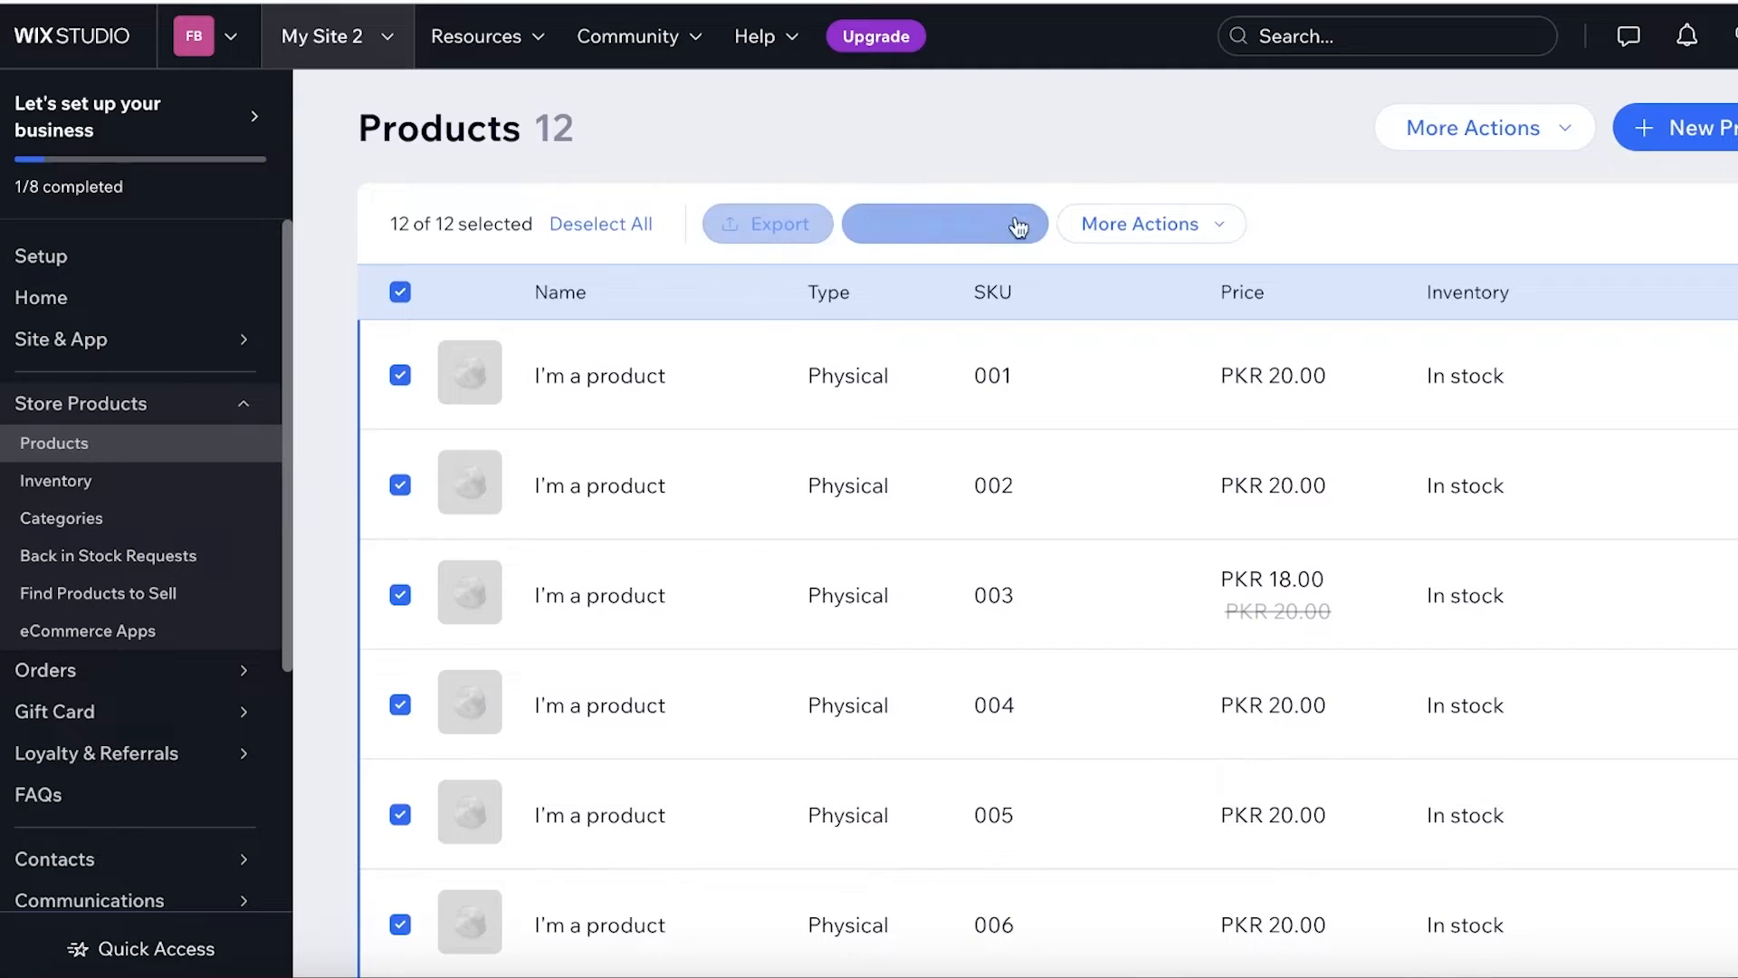
left_click(943, 223)
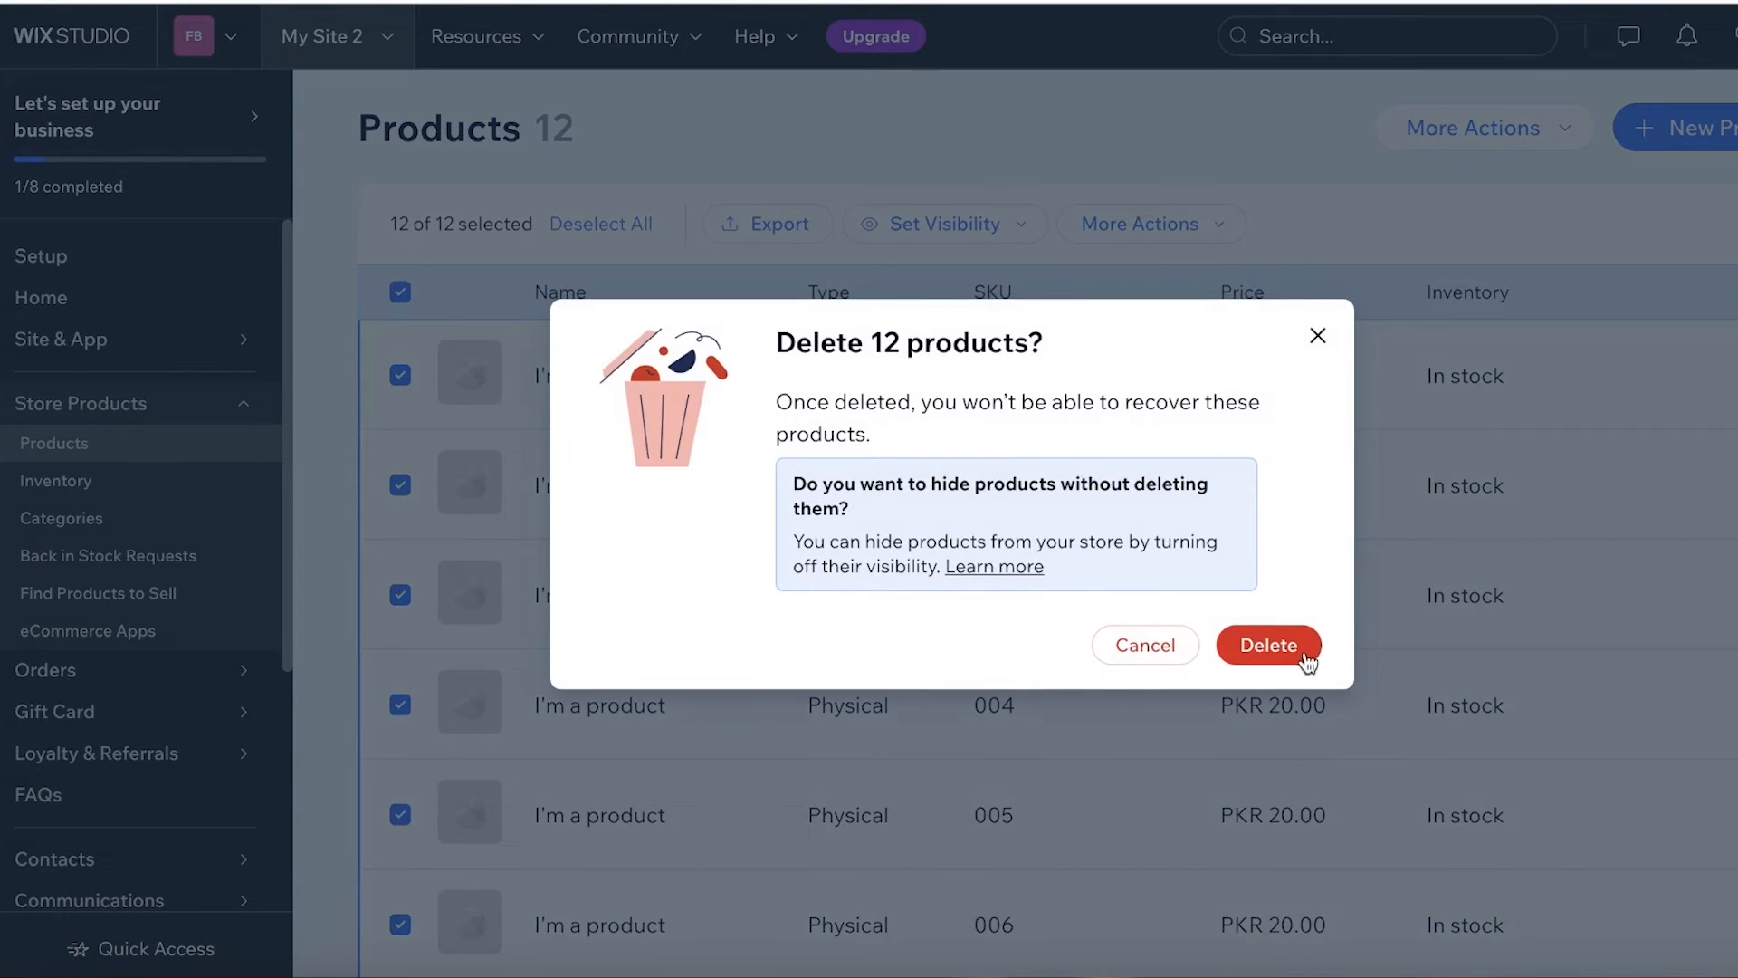
left_click(1268, 644)
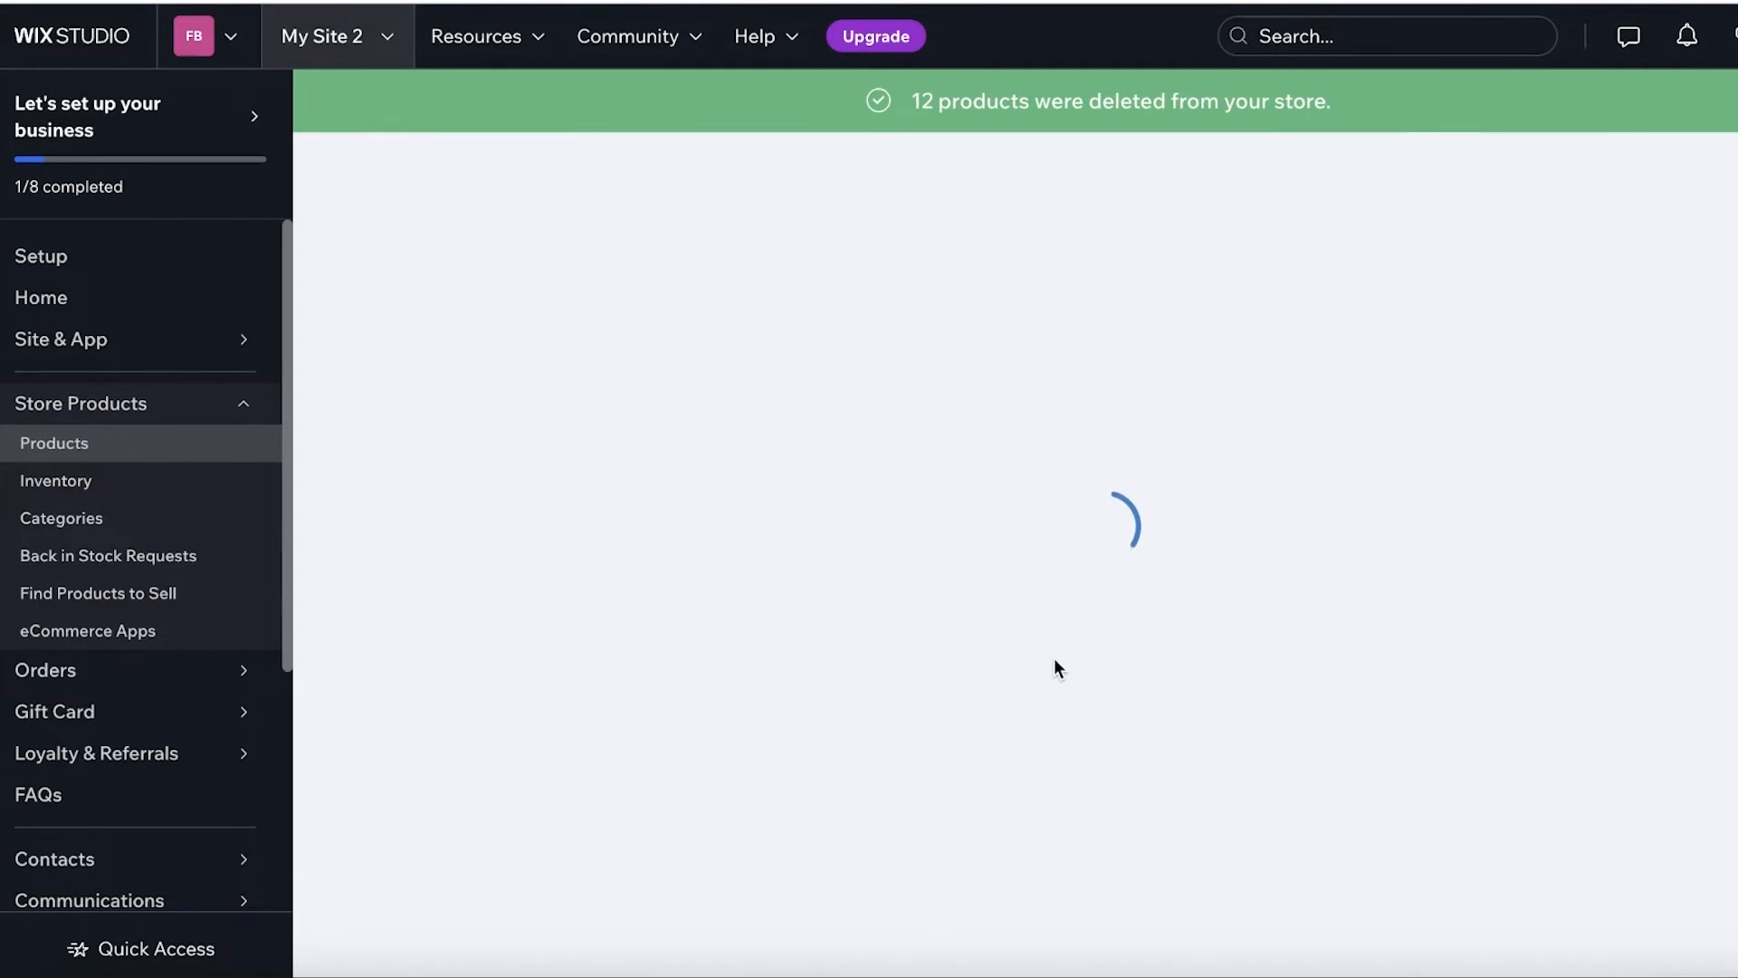
mouse_move(684, 294)
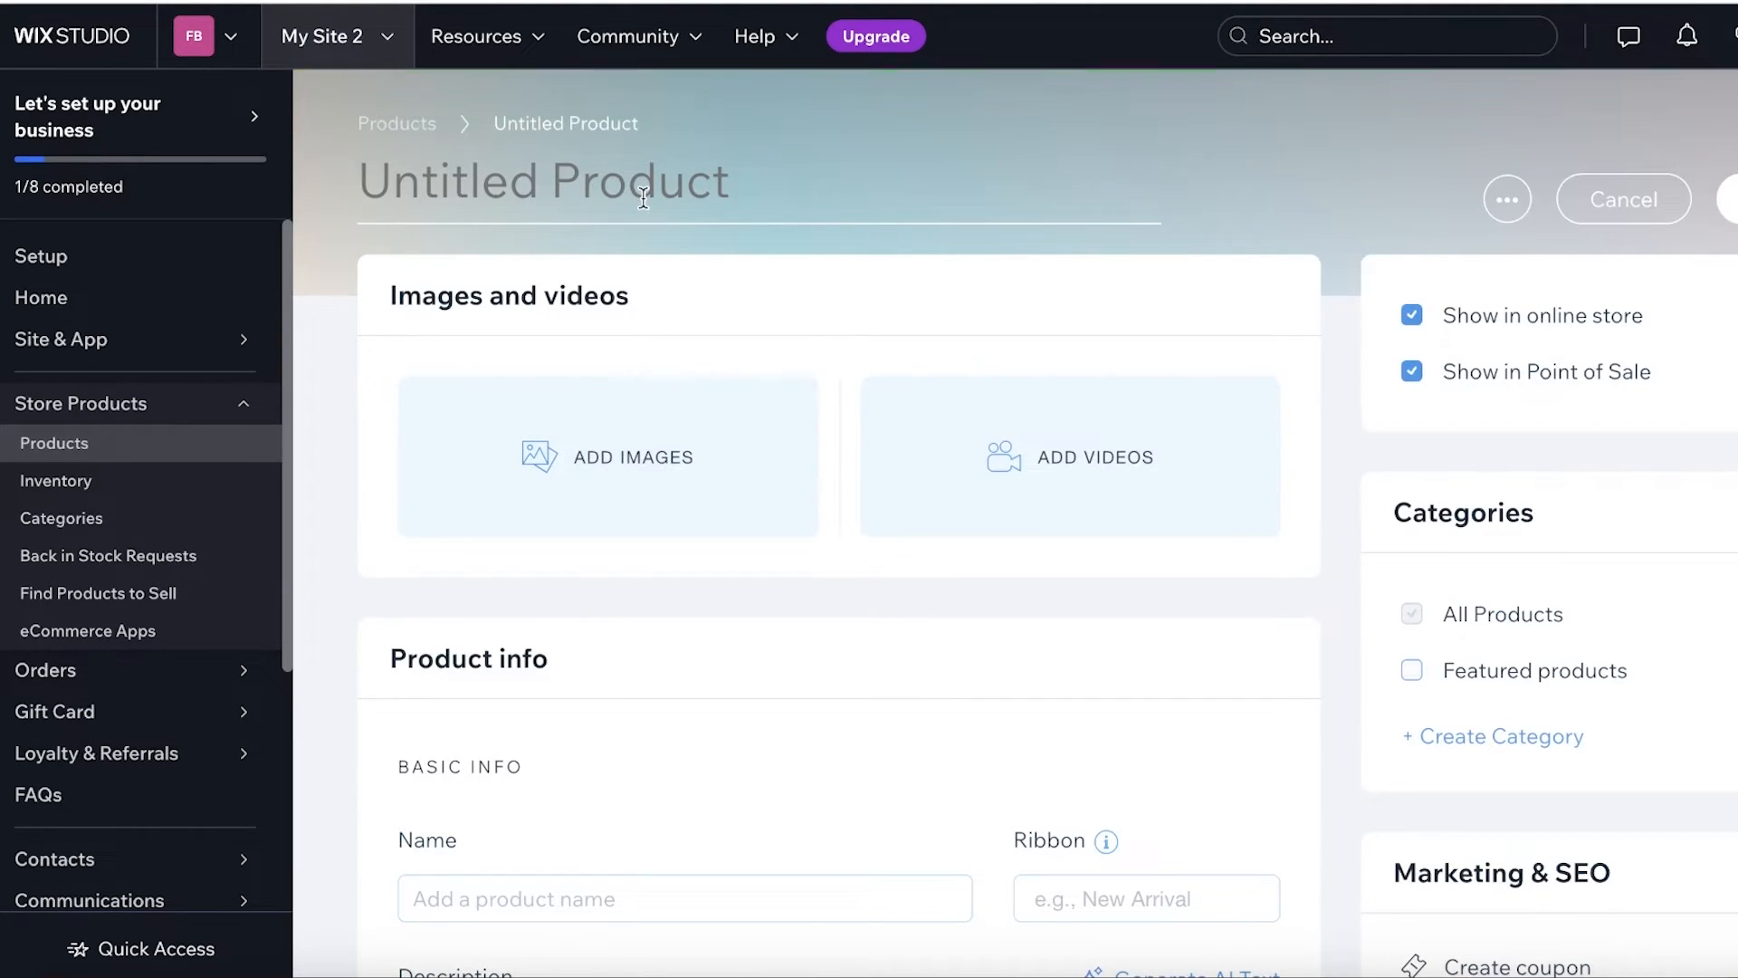
Name the new product 'Blue Purse' and upload its photo from the computer
type("Blue Purse")
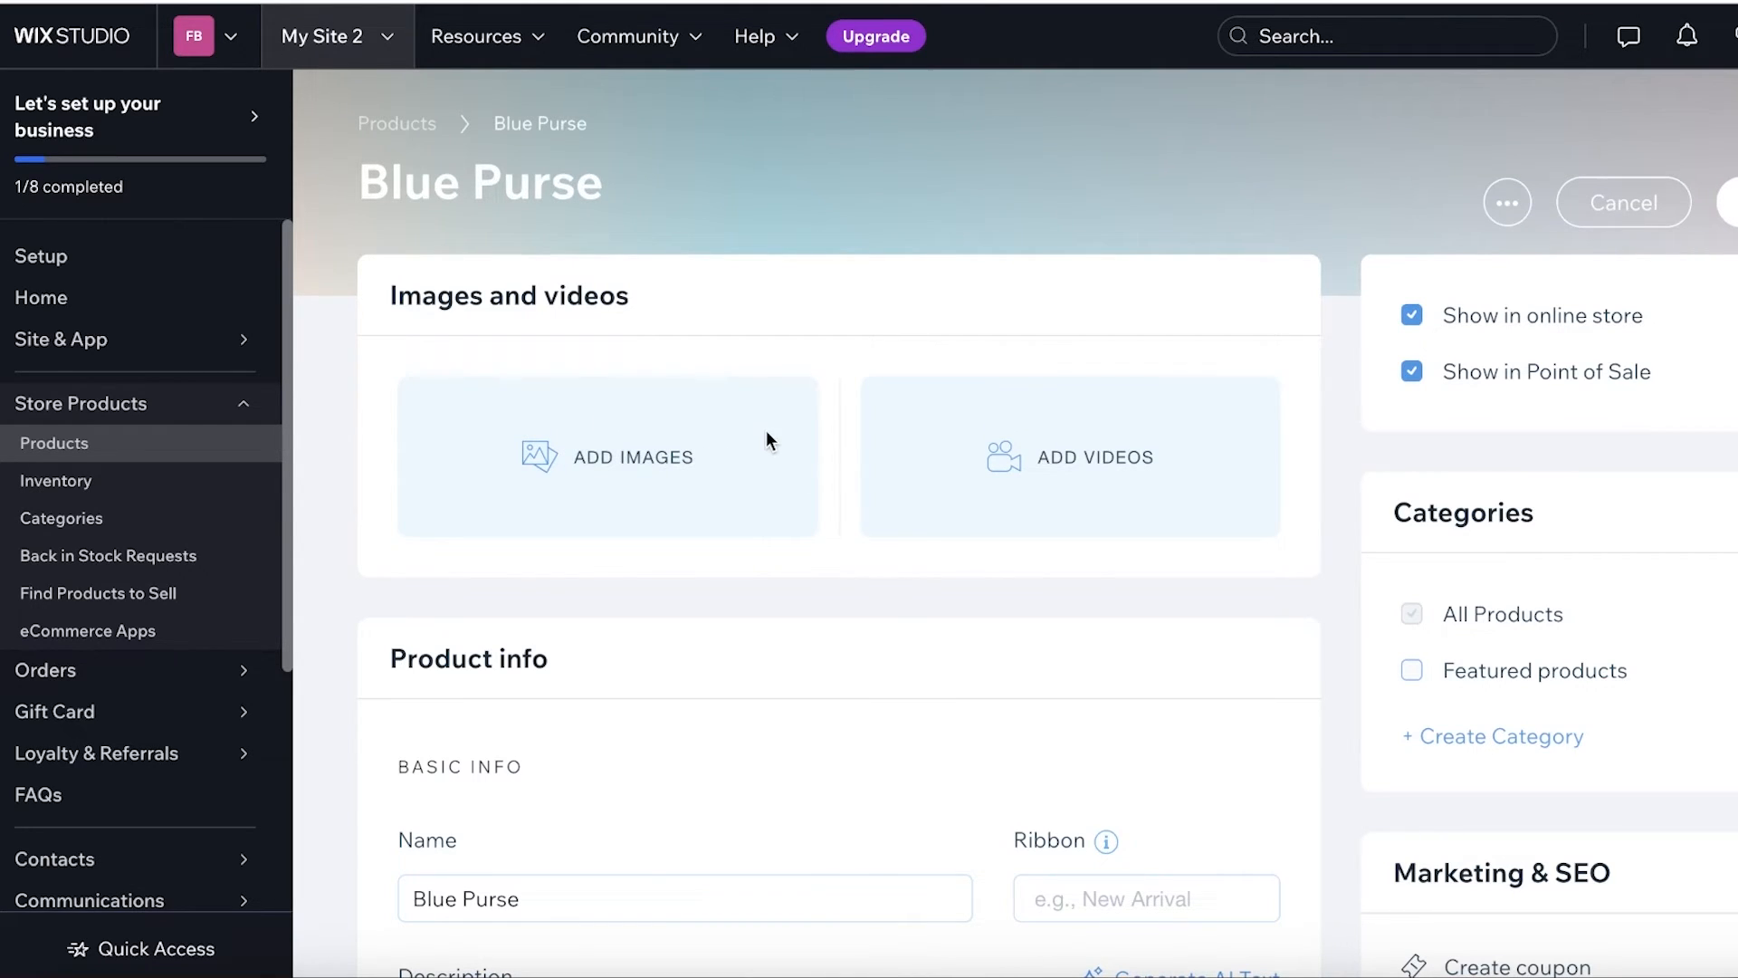
left_click(608, 456)
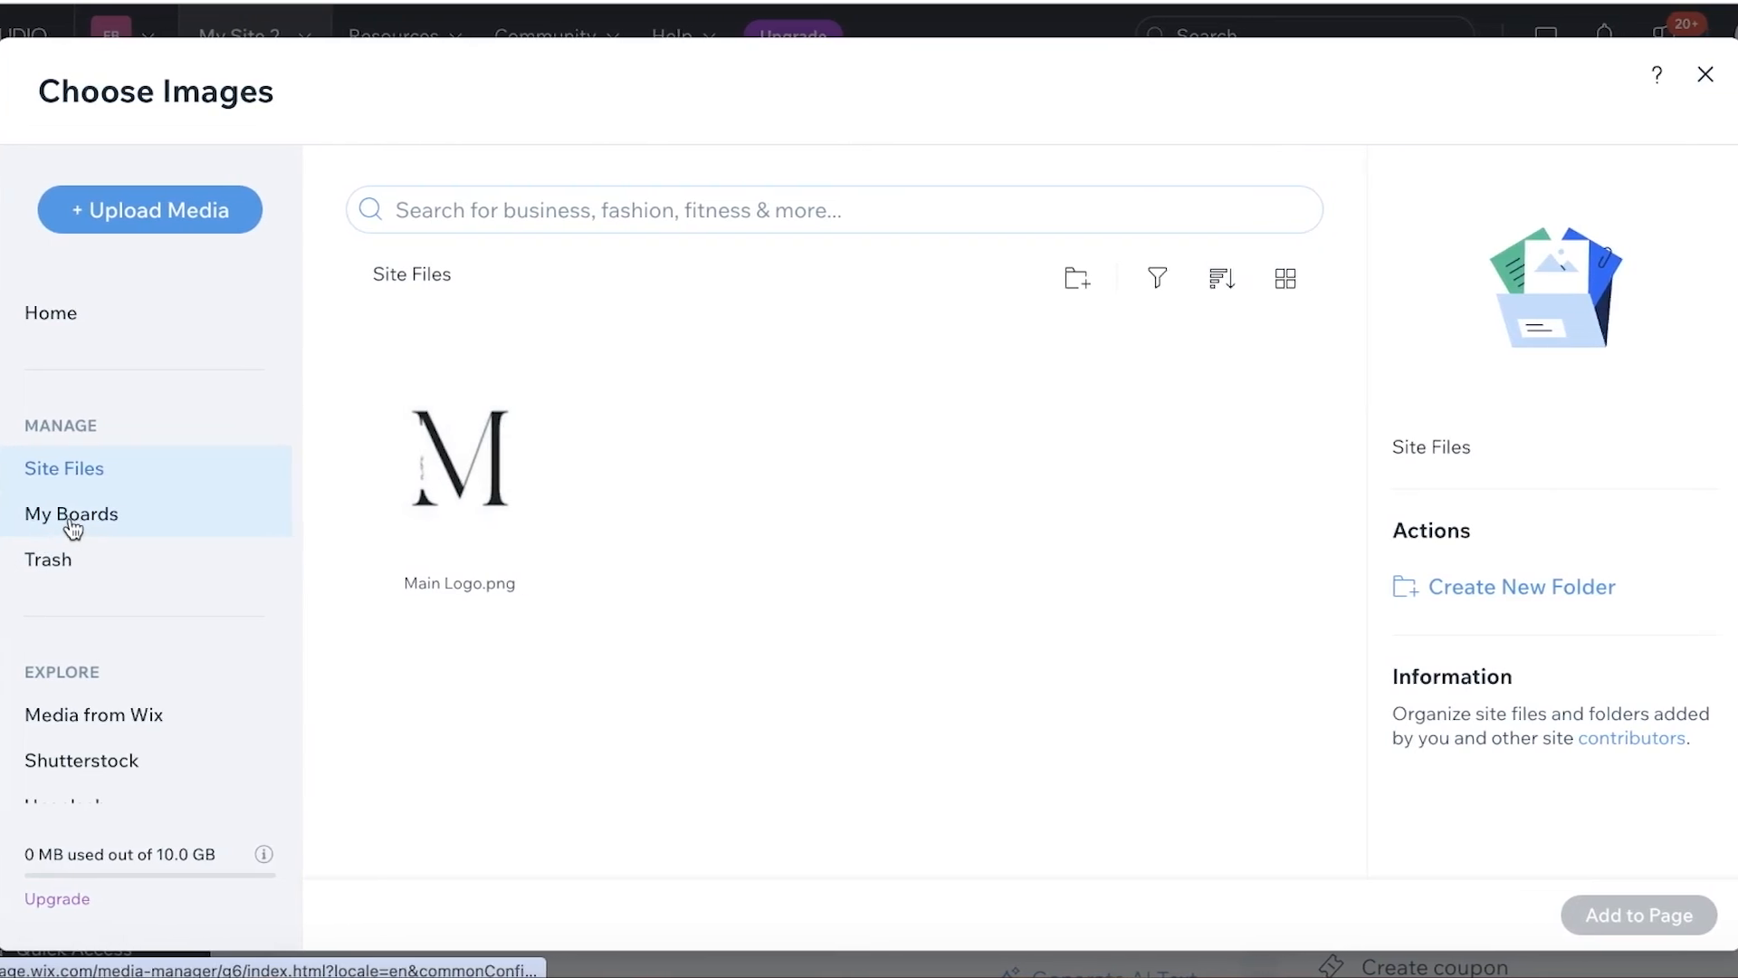
left_click(150, 209)
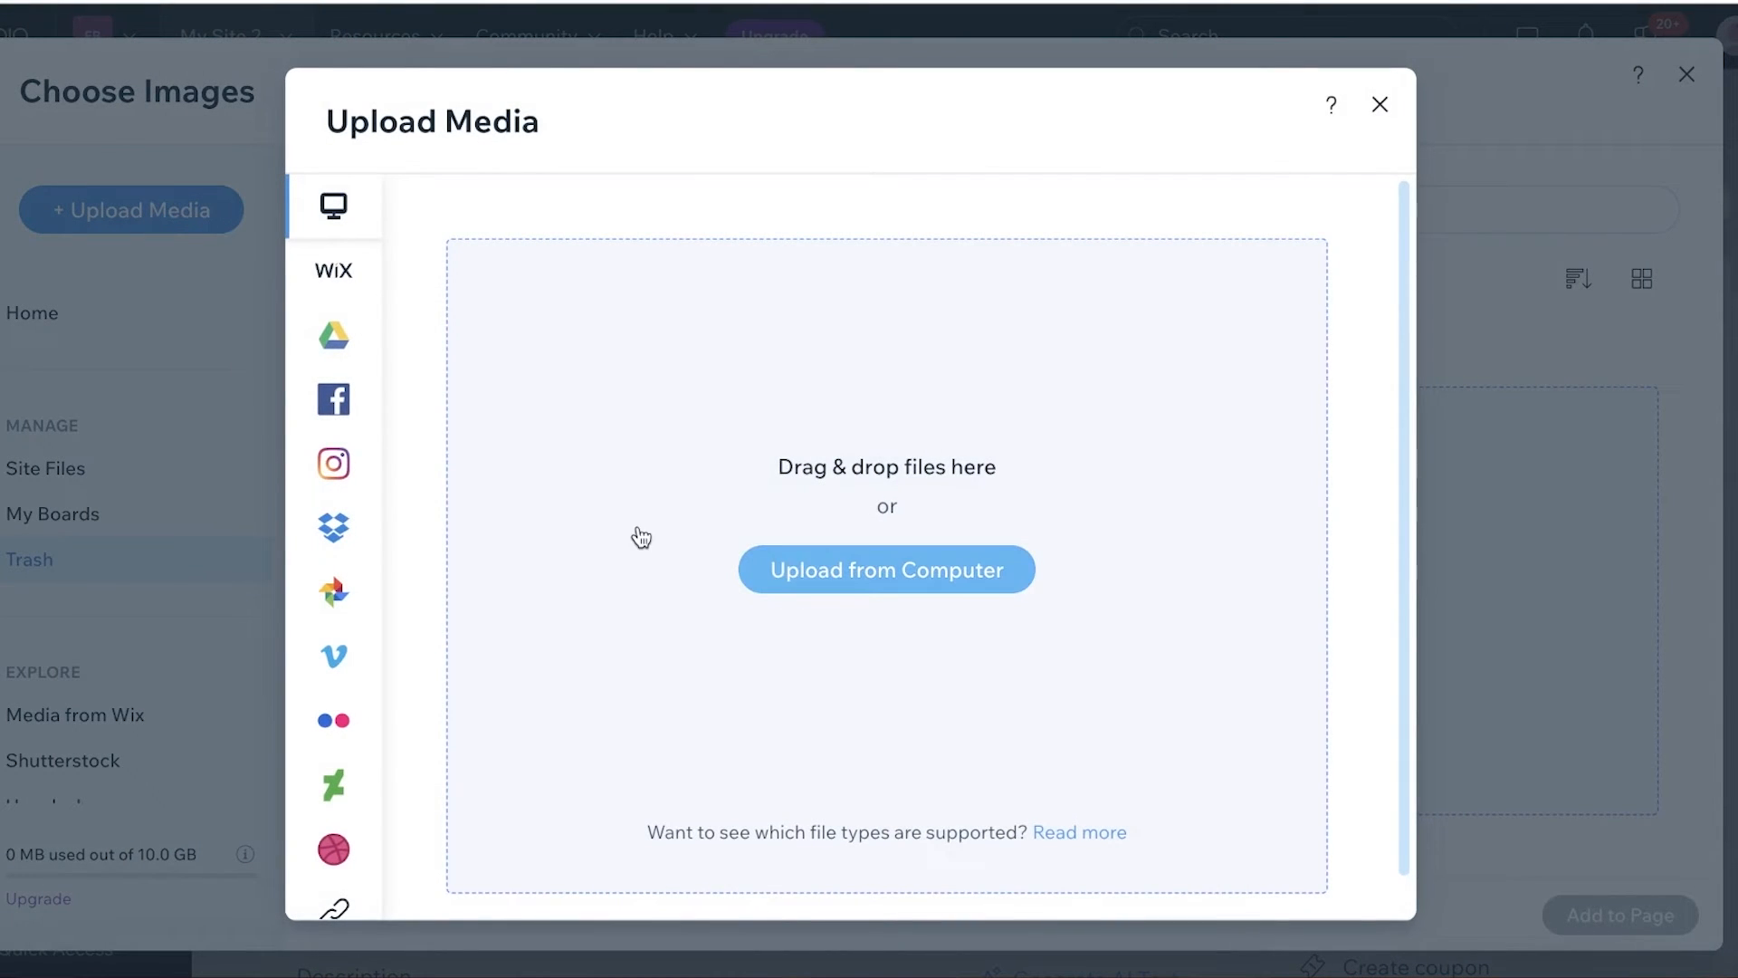
left_click(885, 569)
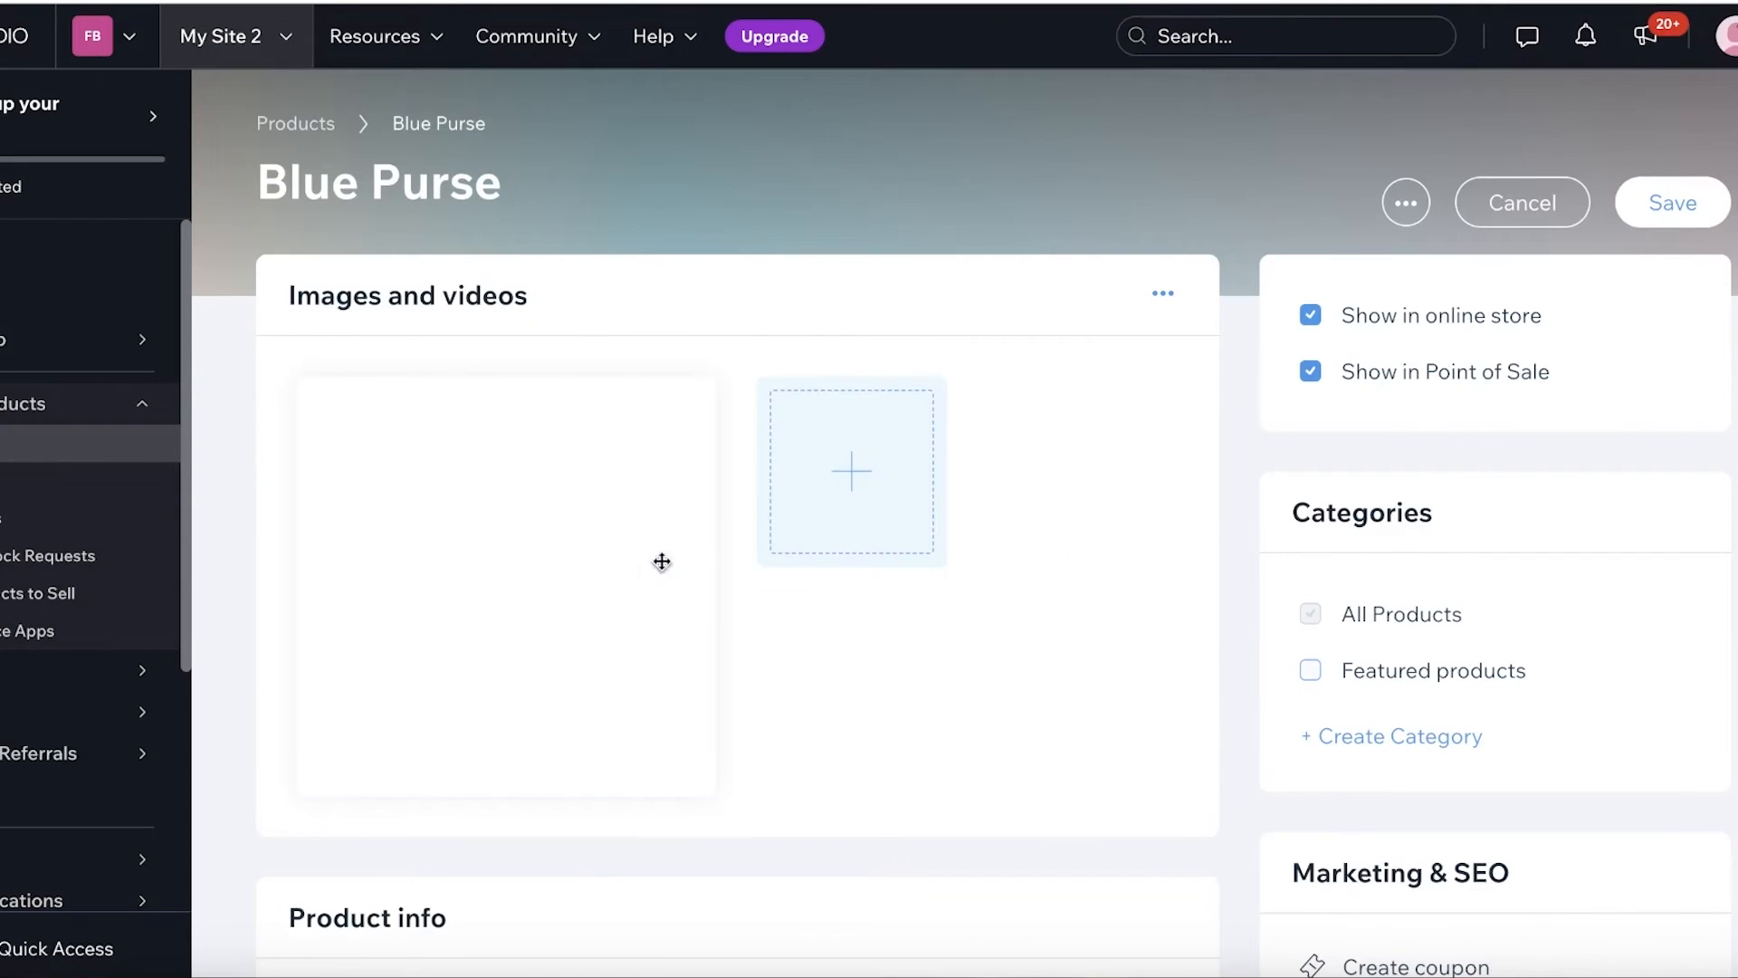
Set the Blue Purse price to 2453 and save the product
scroll("down", 3)
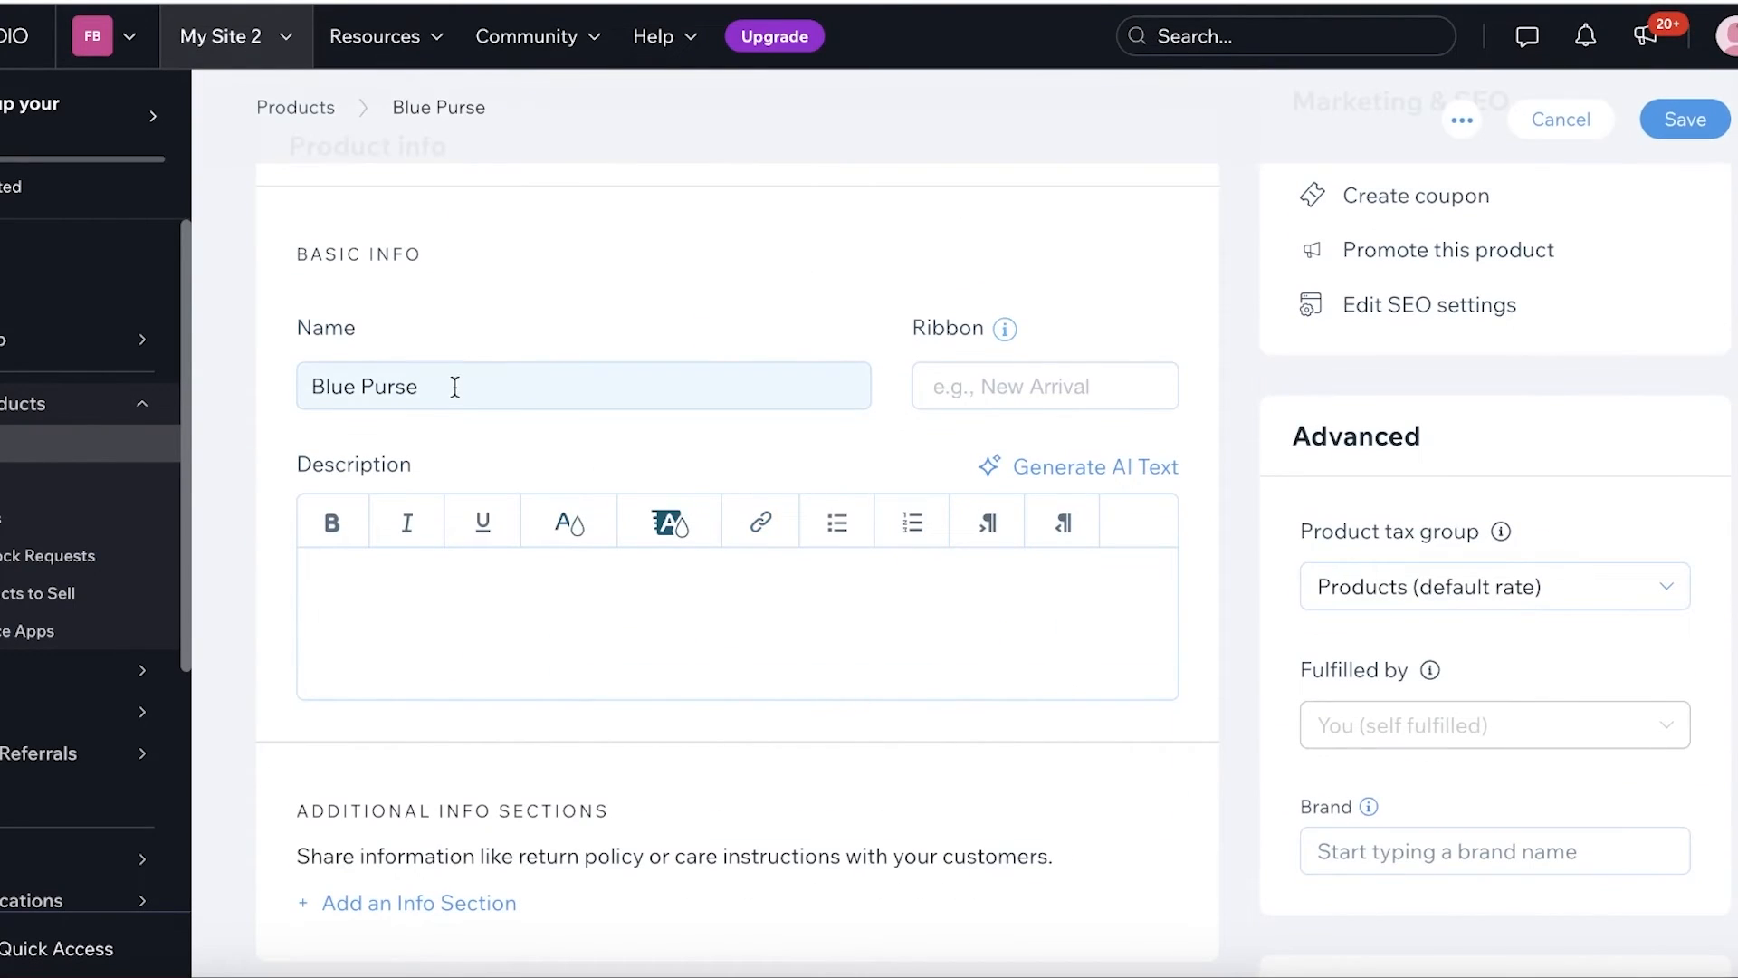
scroll("down", 3)
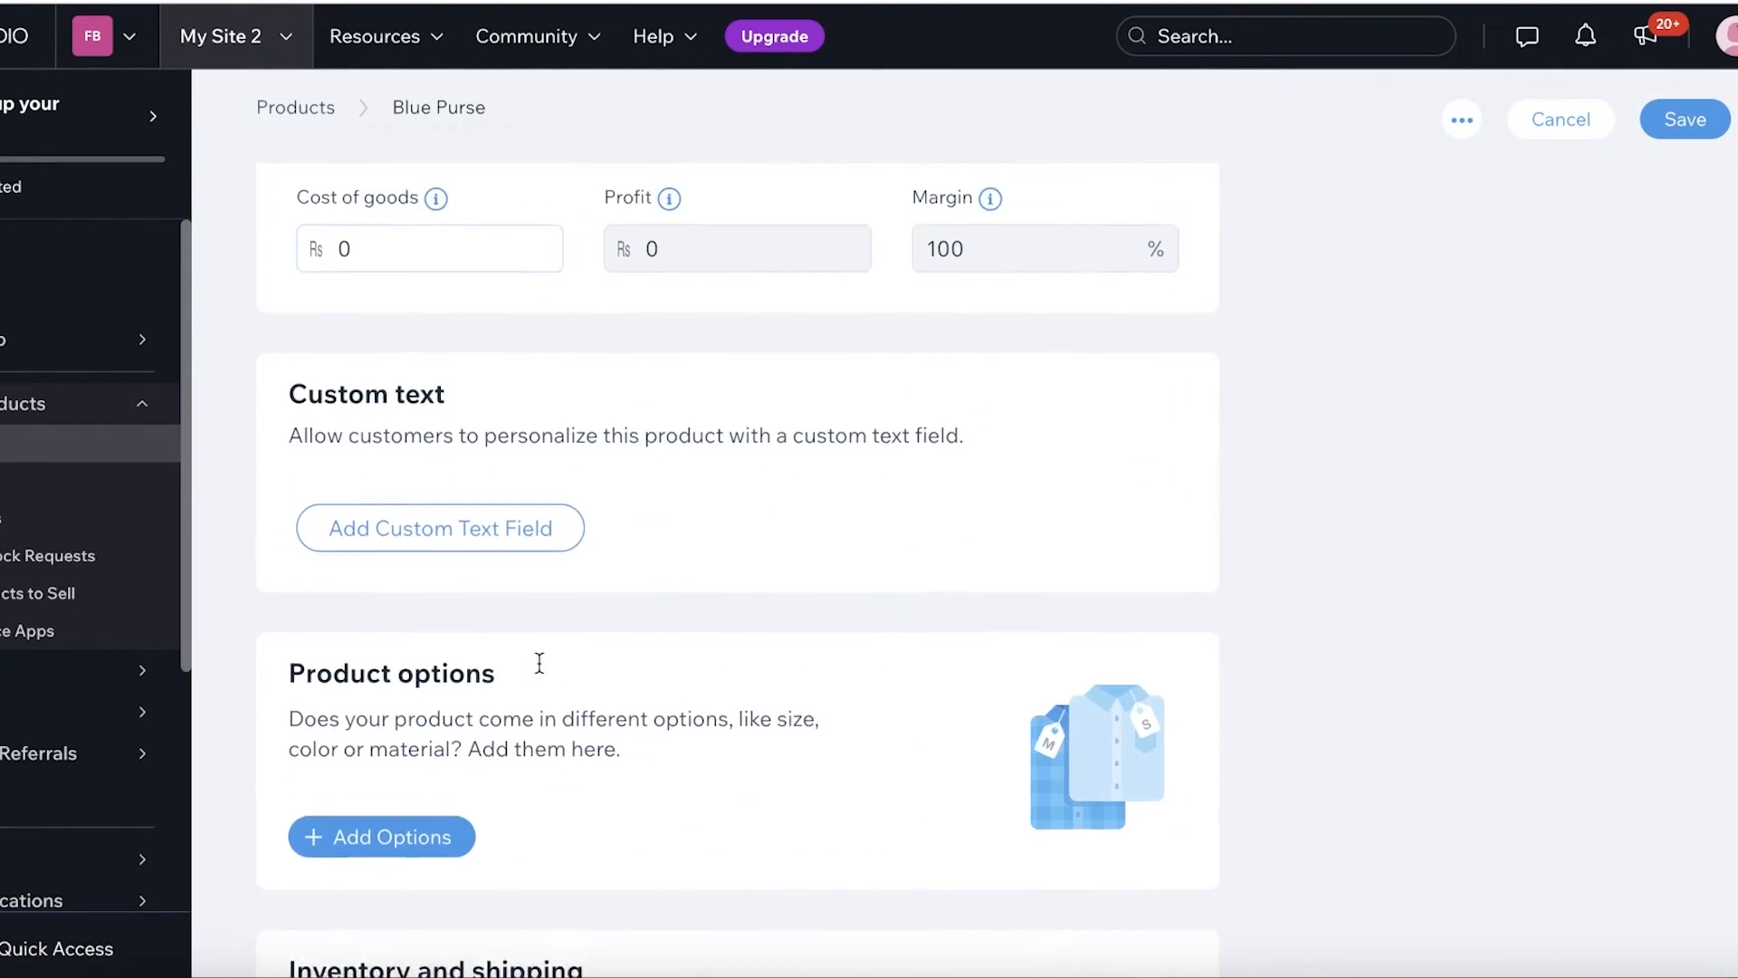
scroll("down", 3)
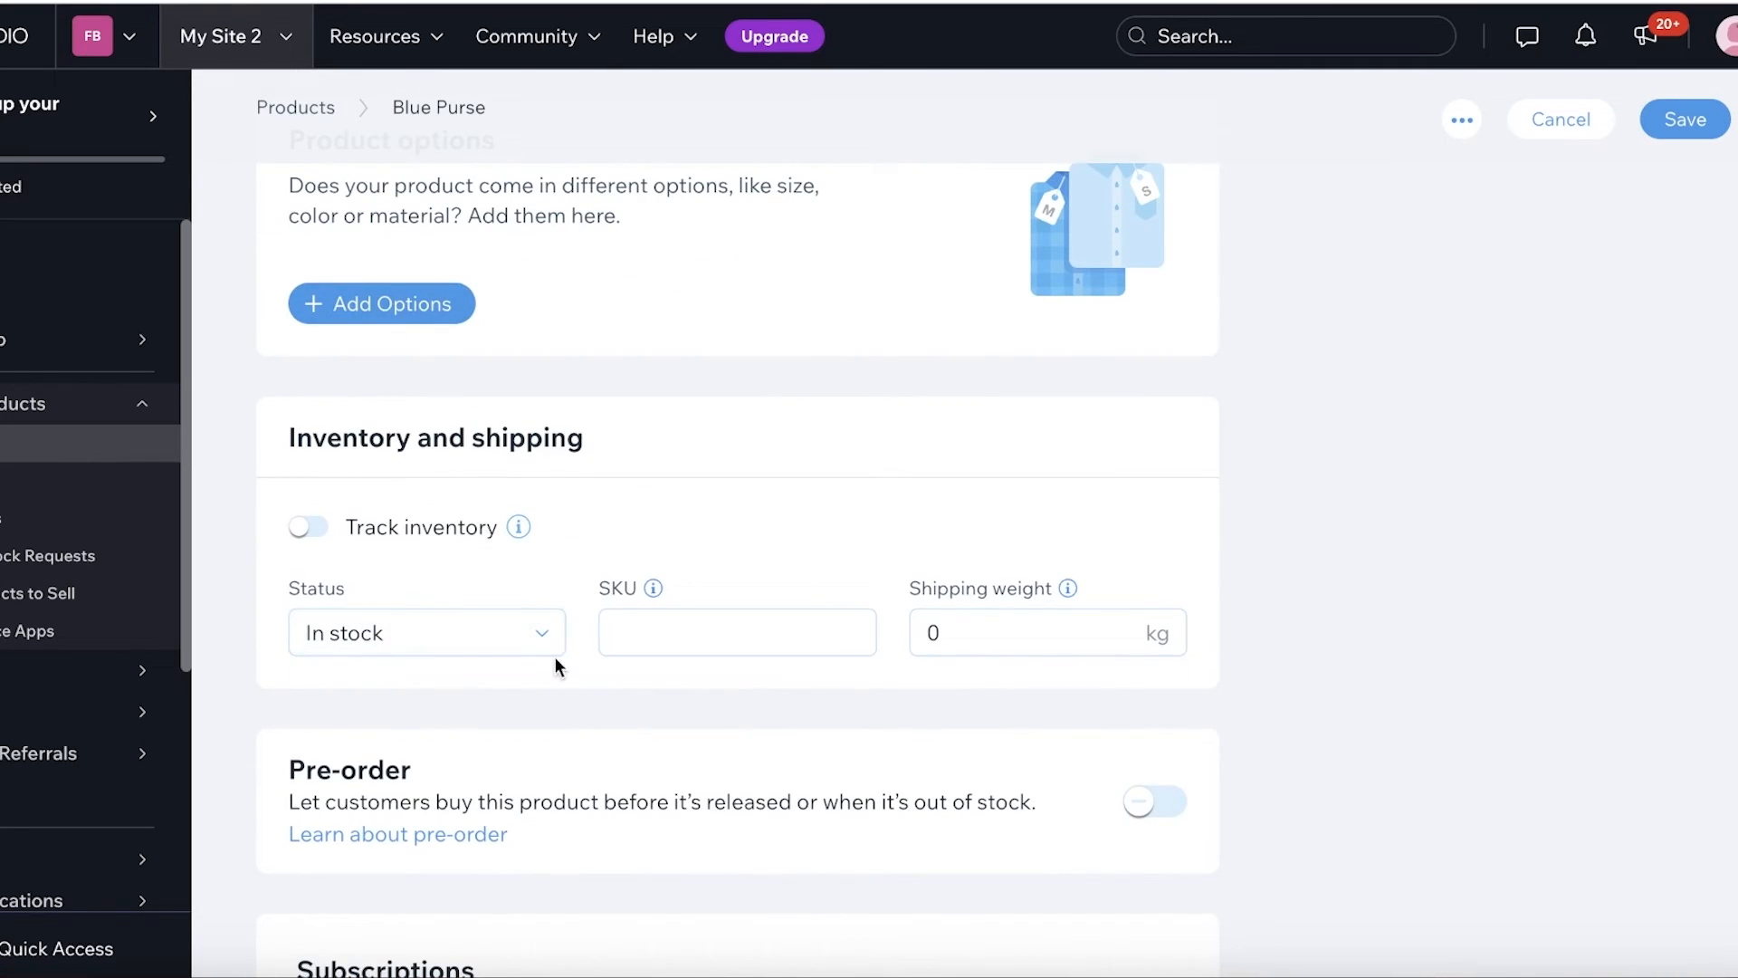
scroll("down", 3)
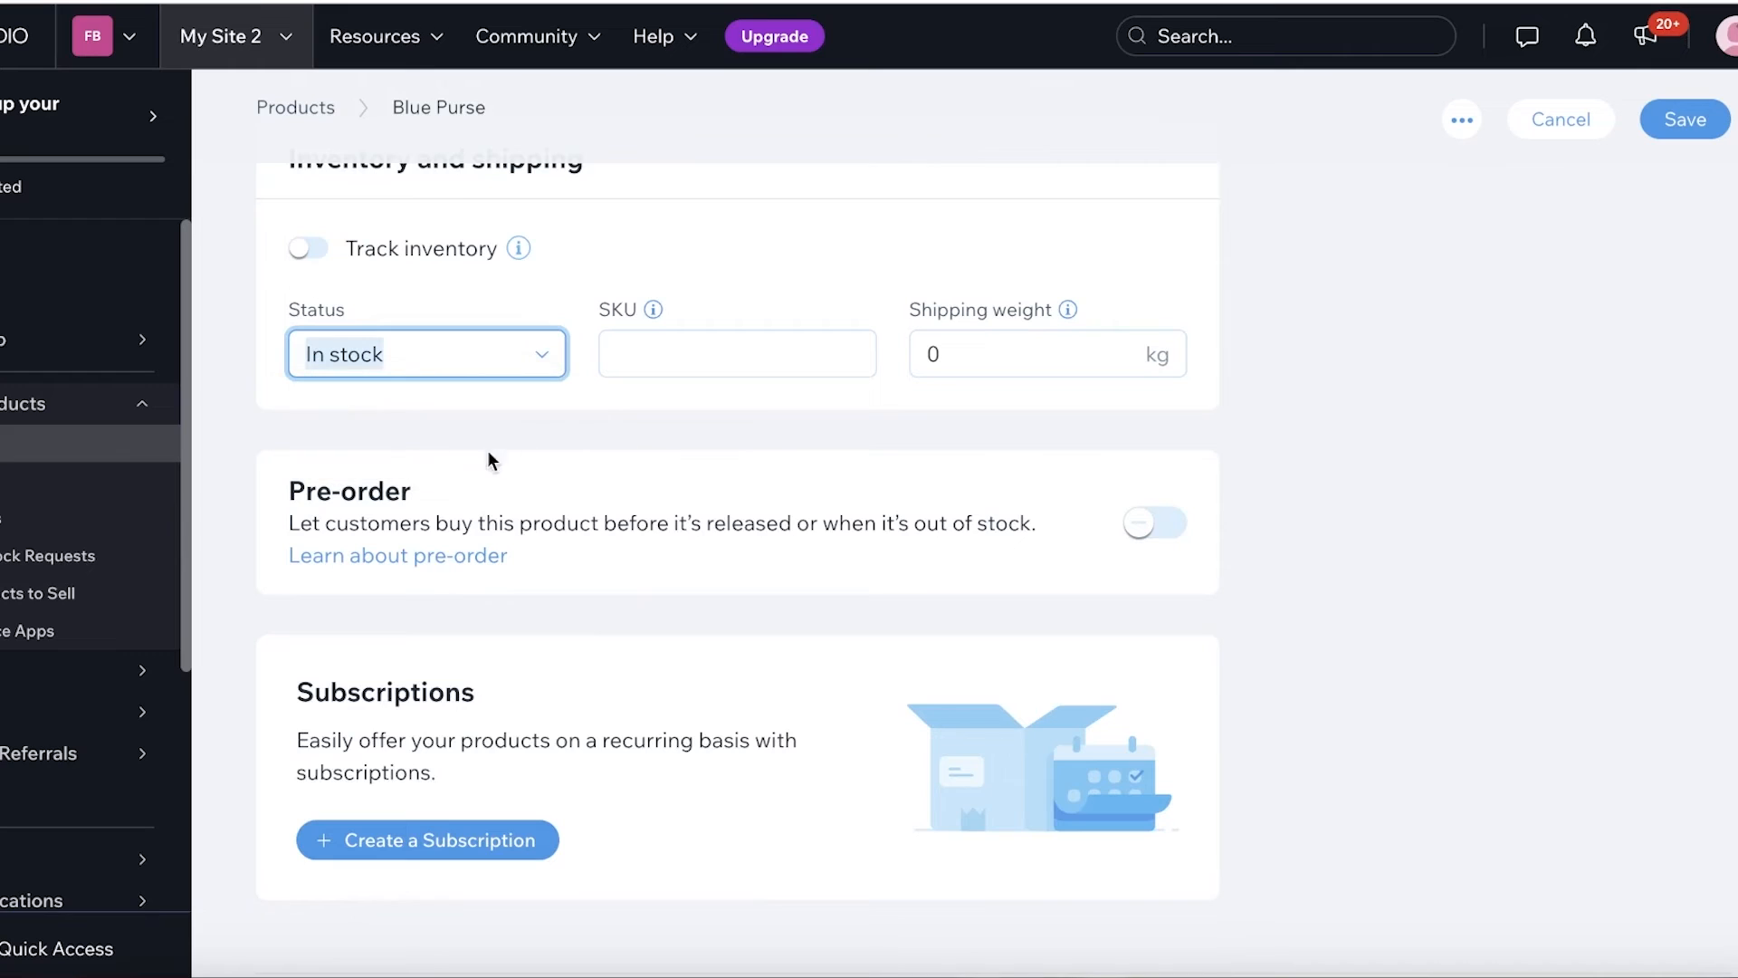
scroll("up", 3)
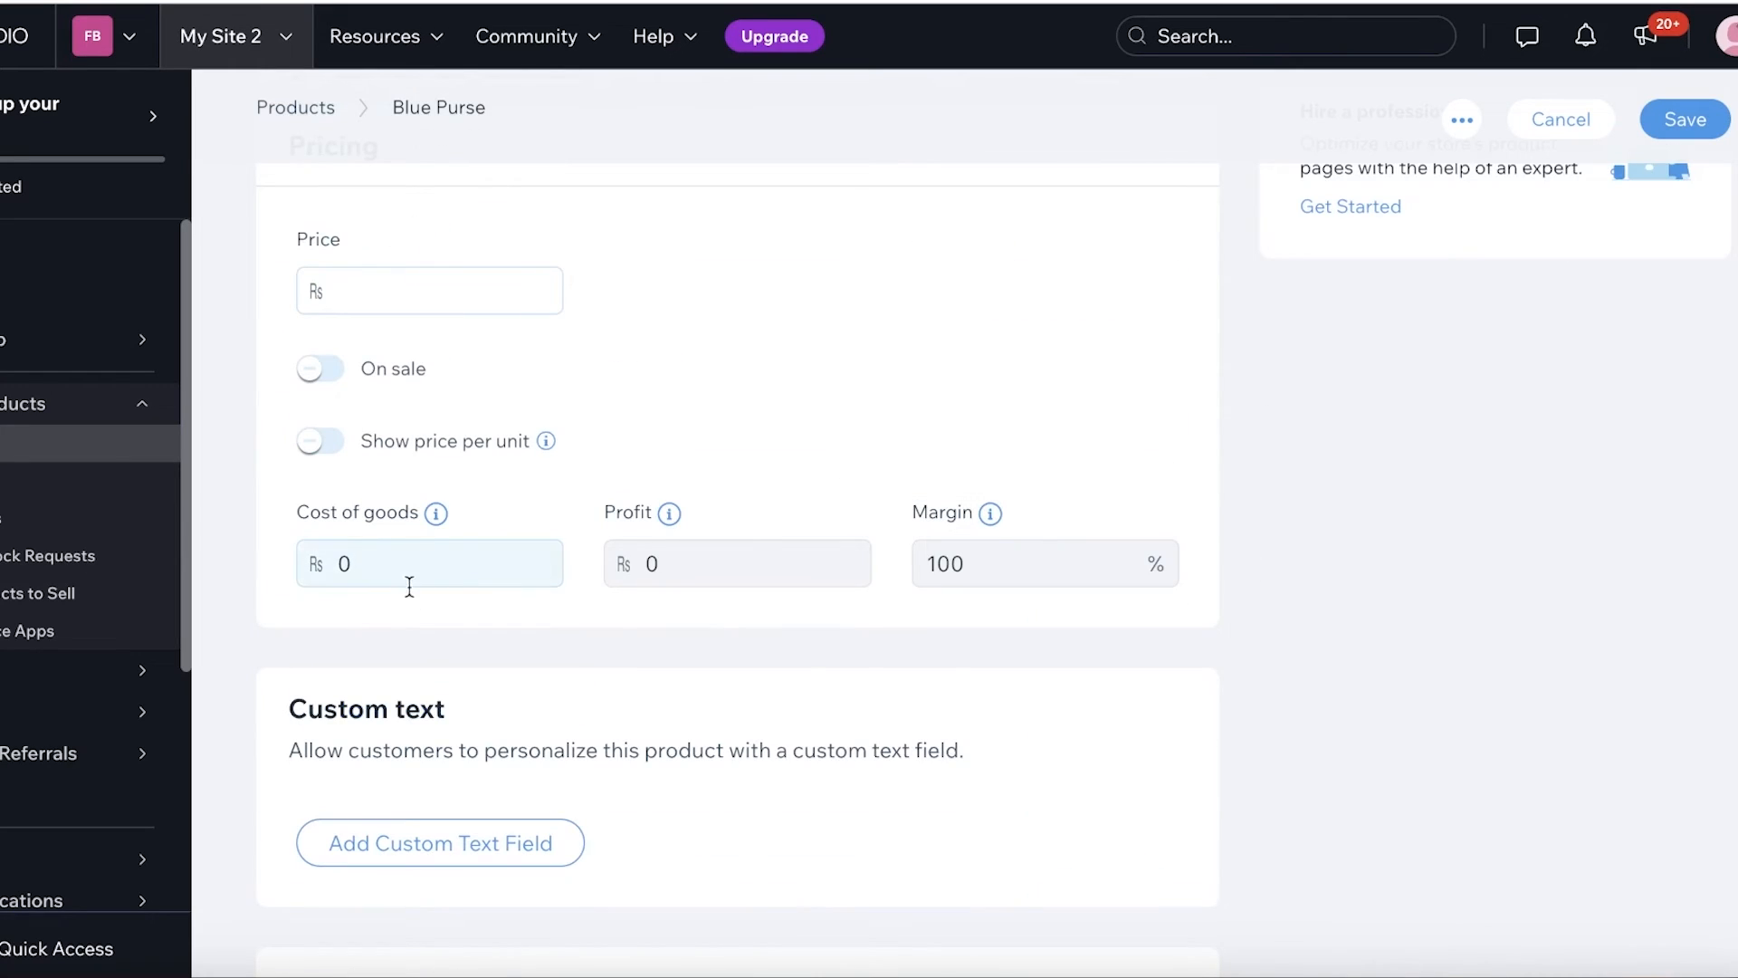
type("2453")
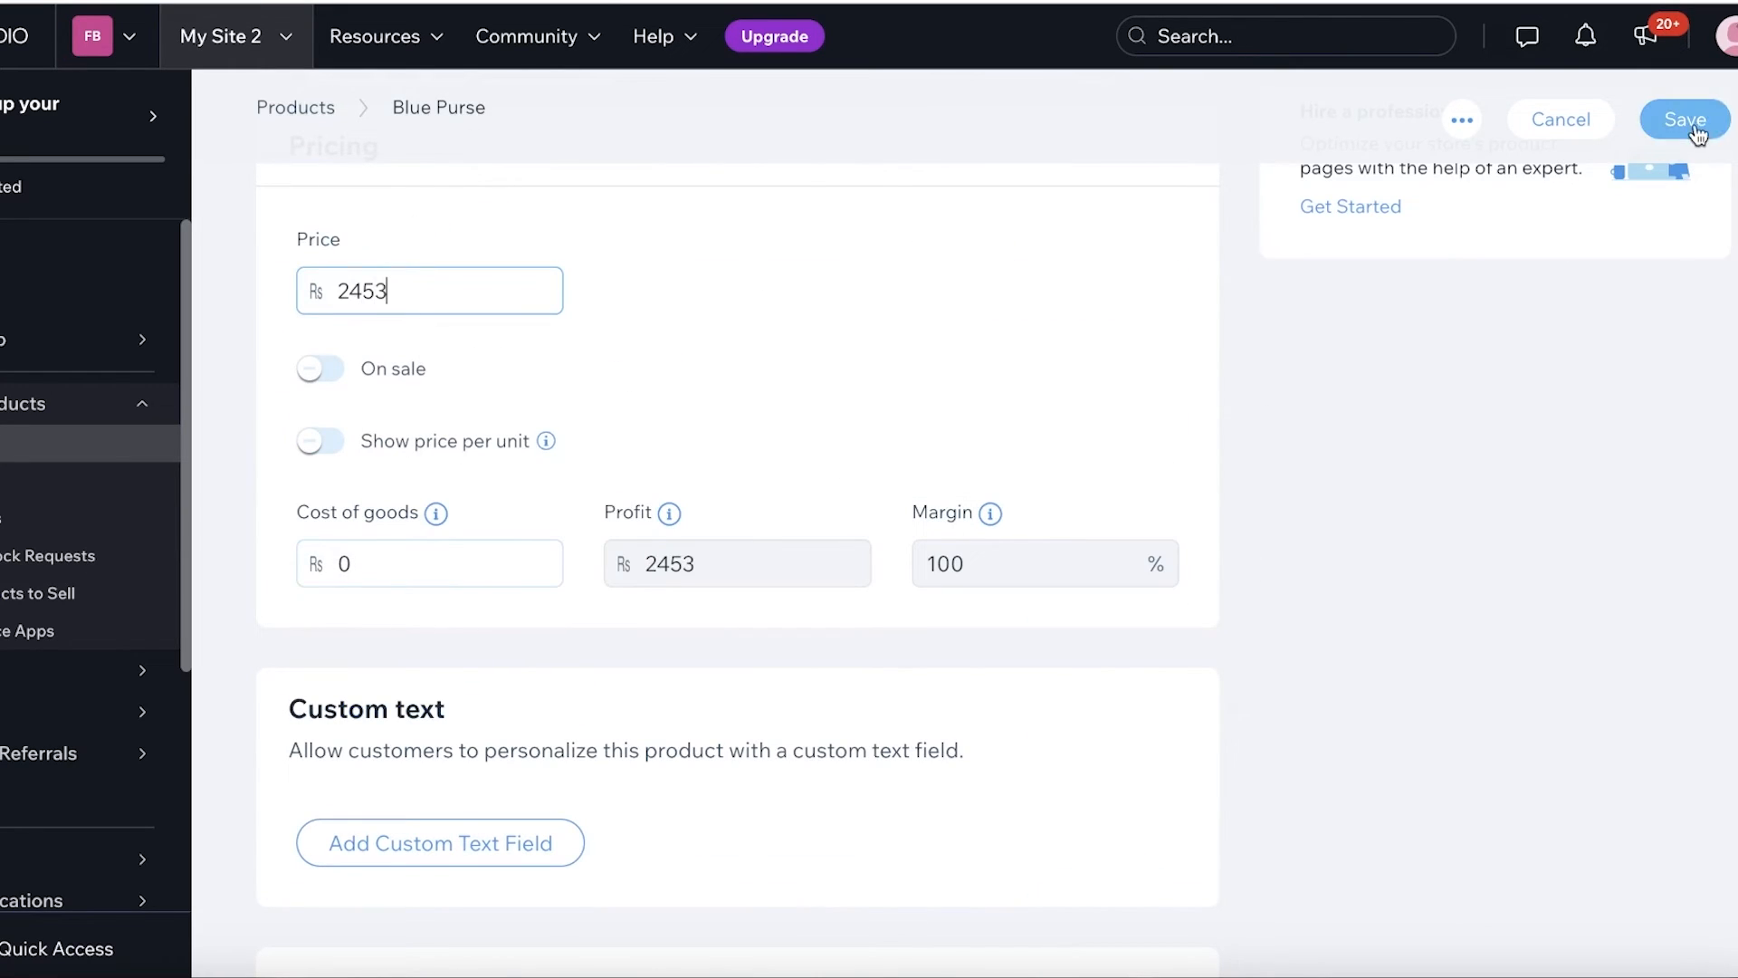
left_click(1684, 119)
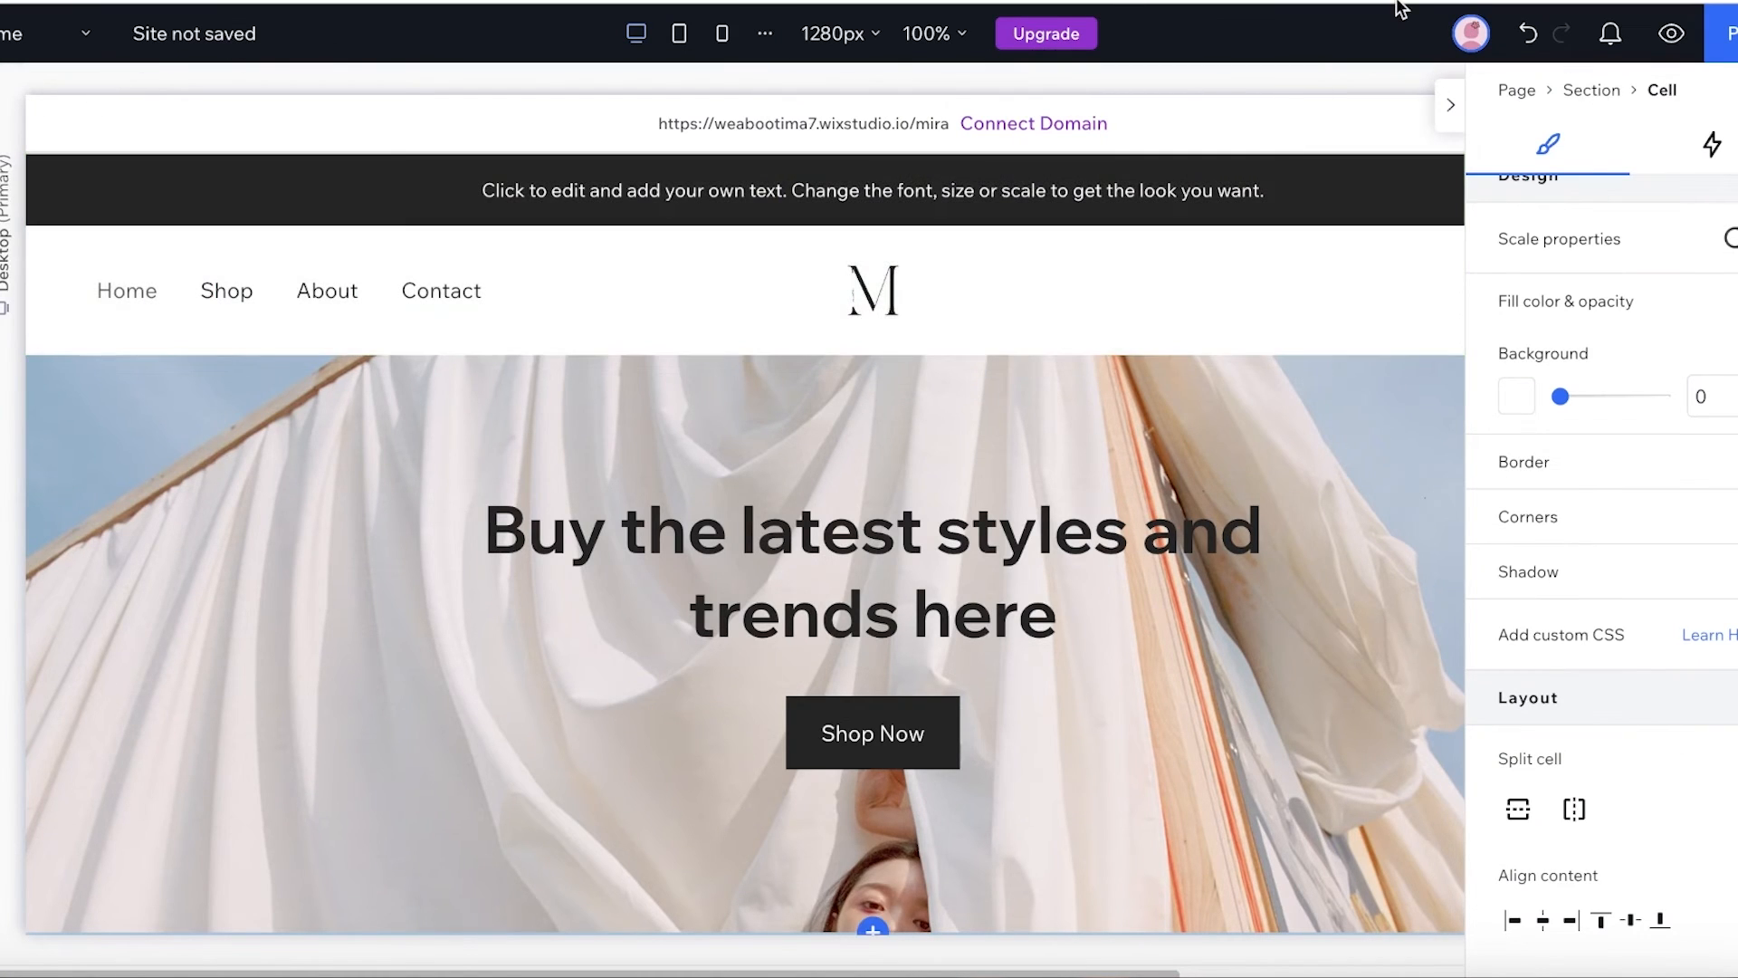
Preview the site and open the Blue Purse product page from All Products
left_click(1680, 32)
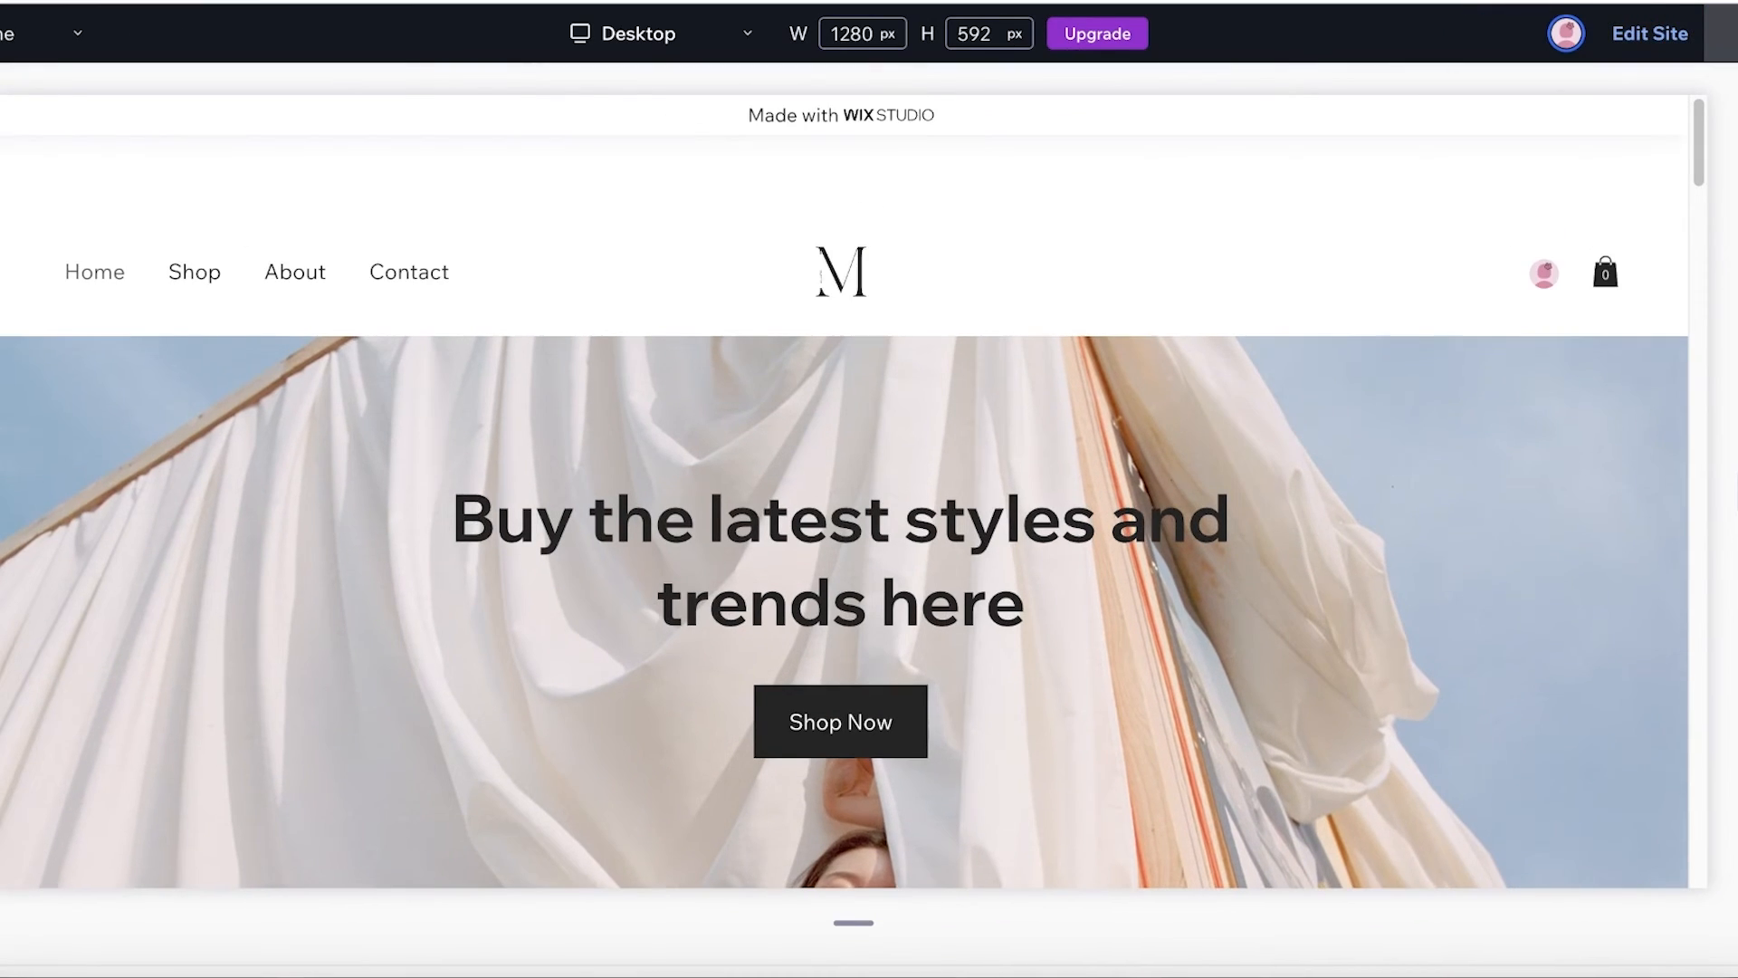
scroll("down", 3)
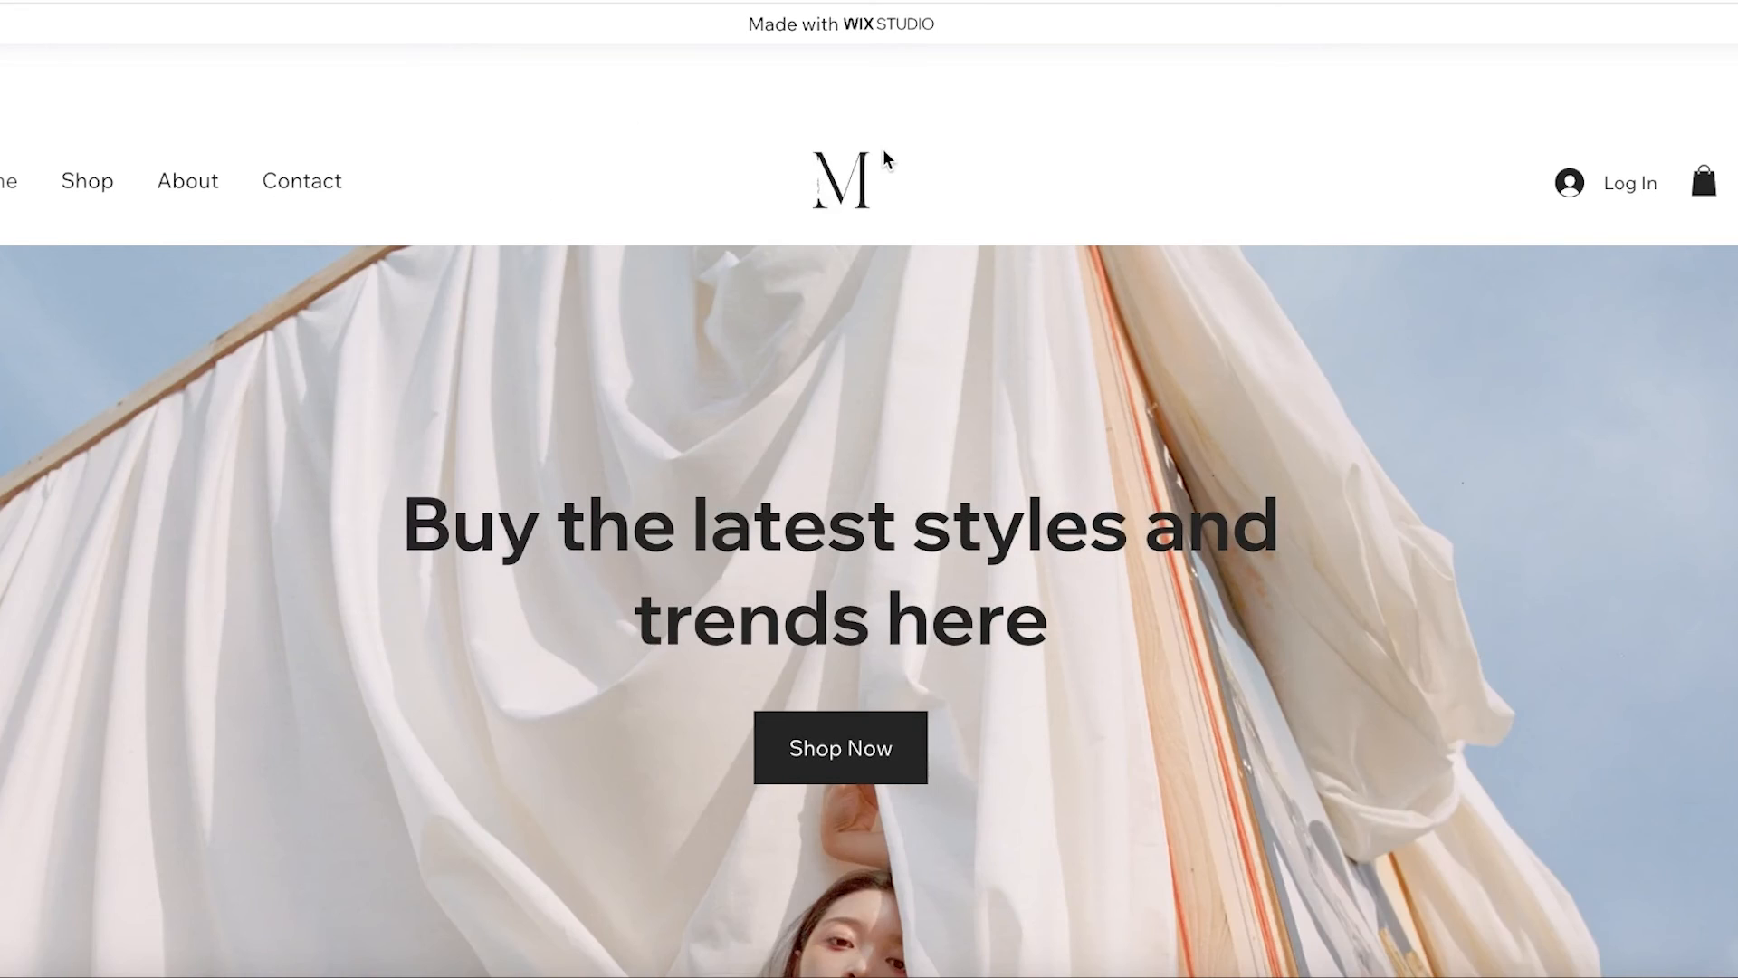
scroll("down", 3)
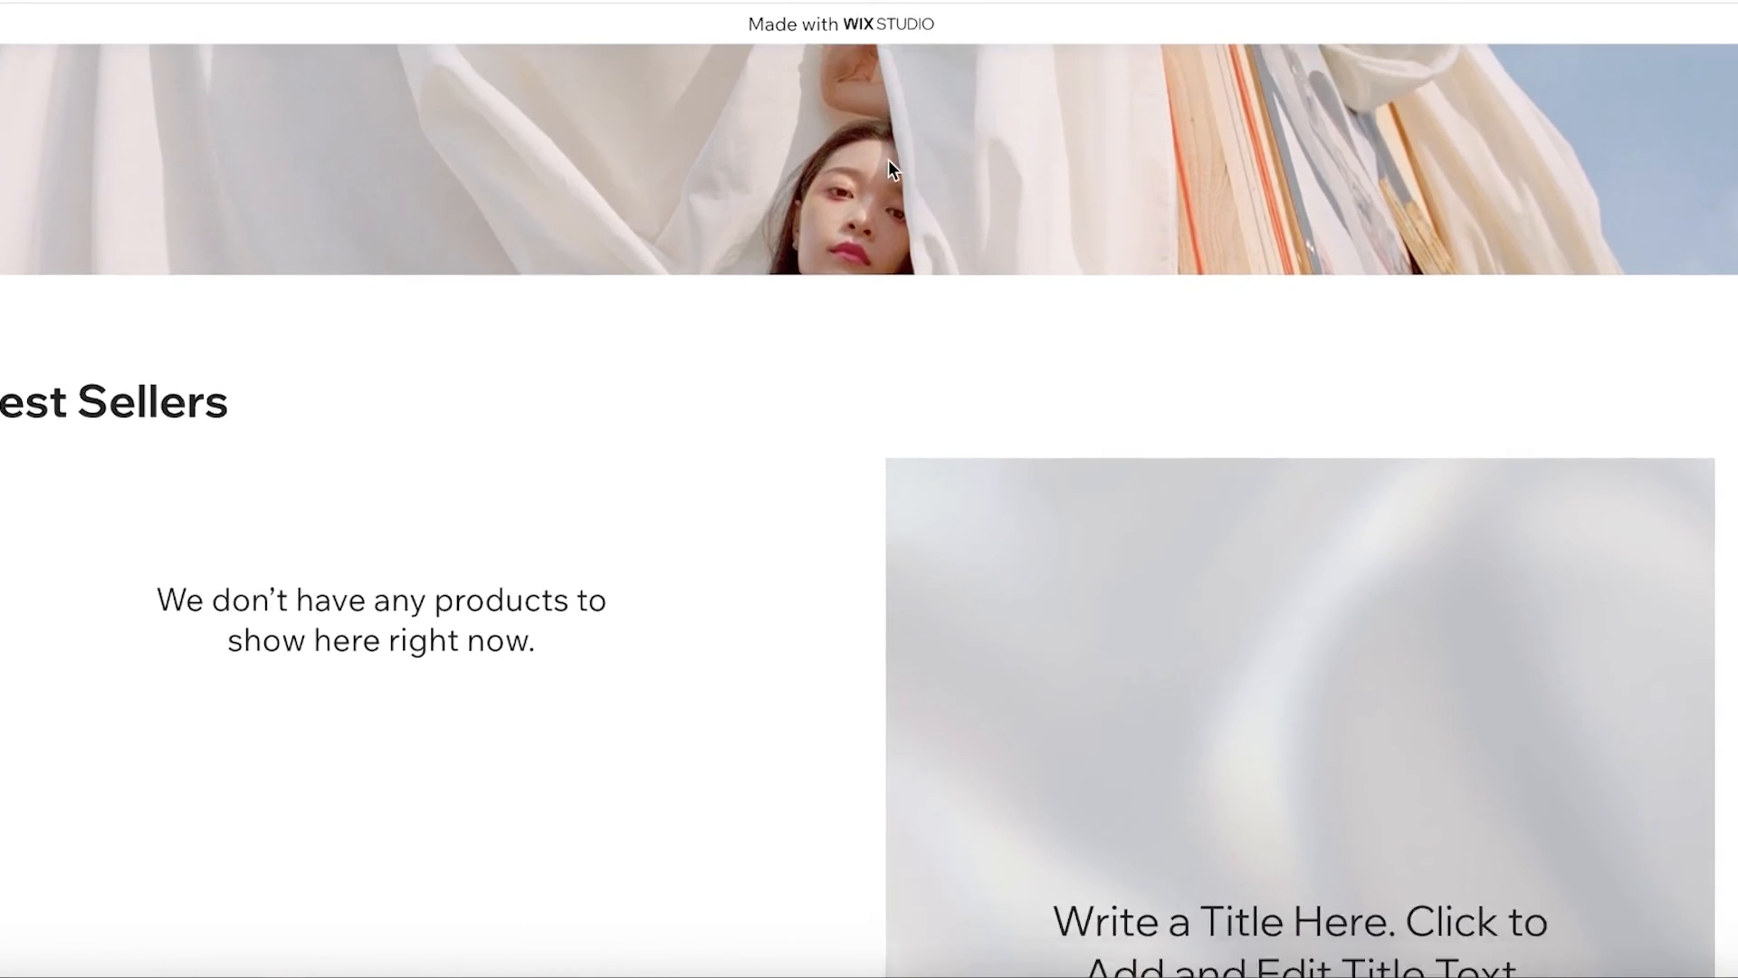
scroll("up", 3)
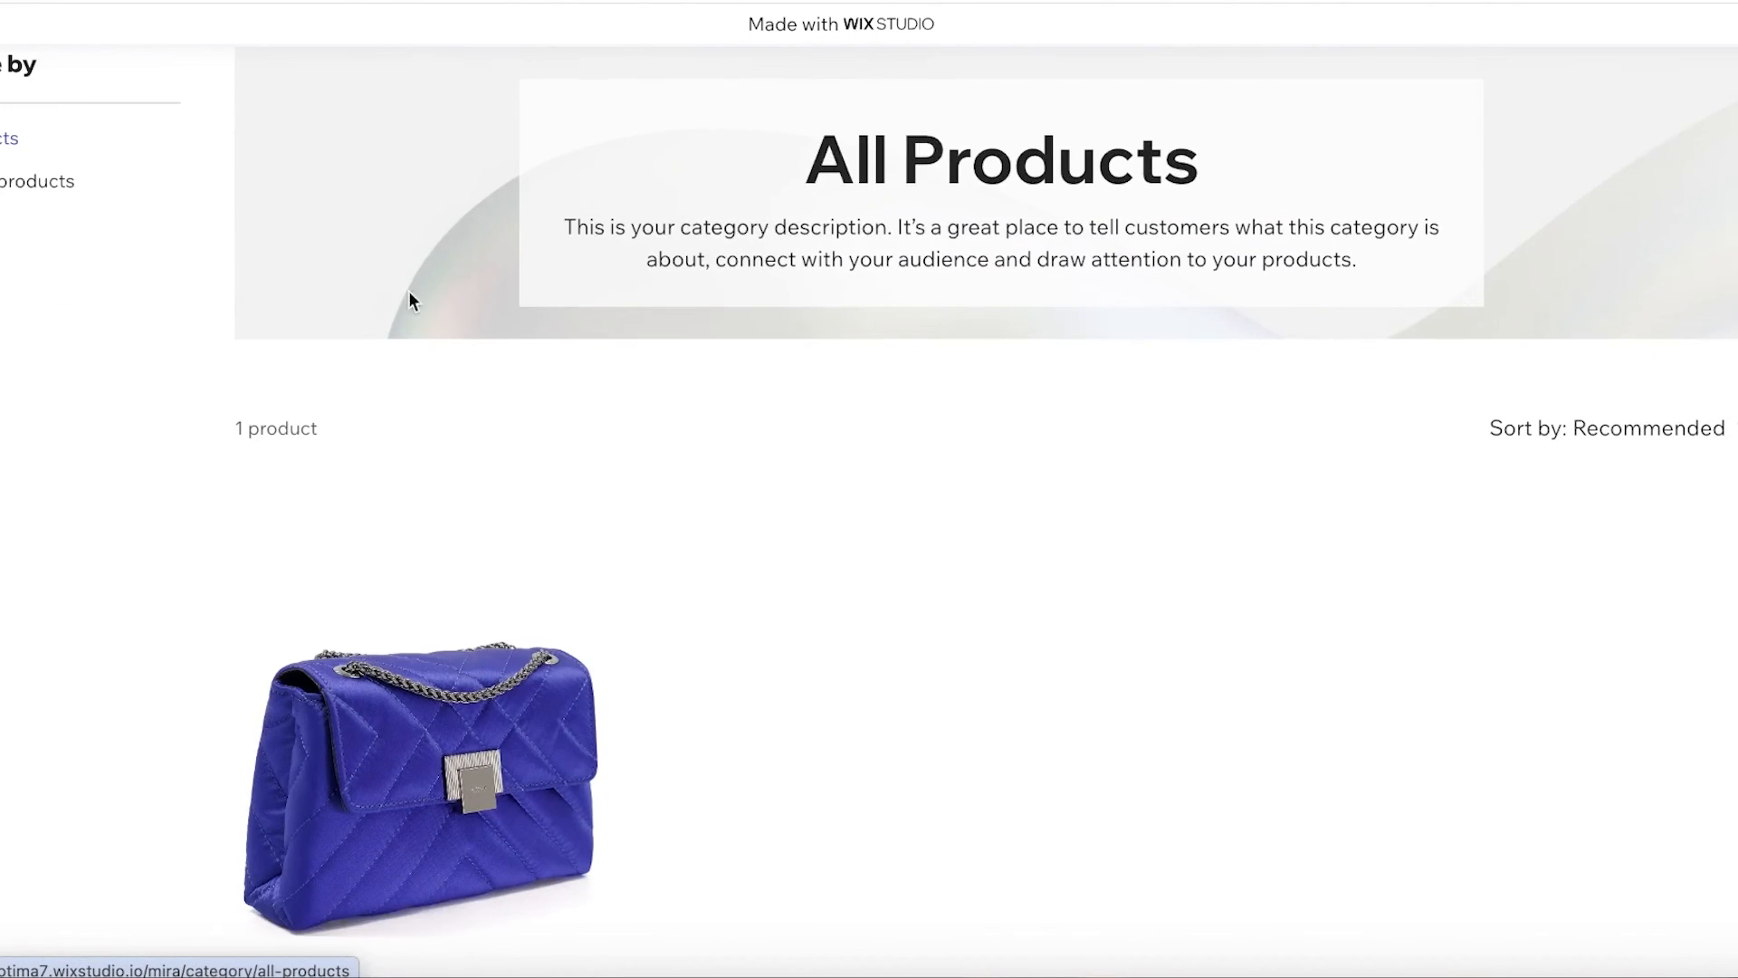
scroll("down", 3)
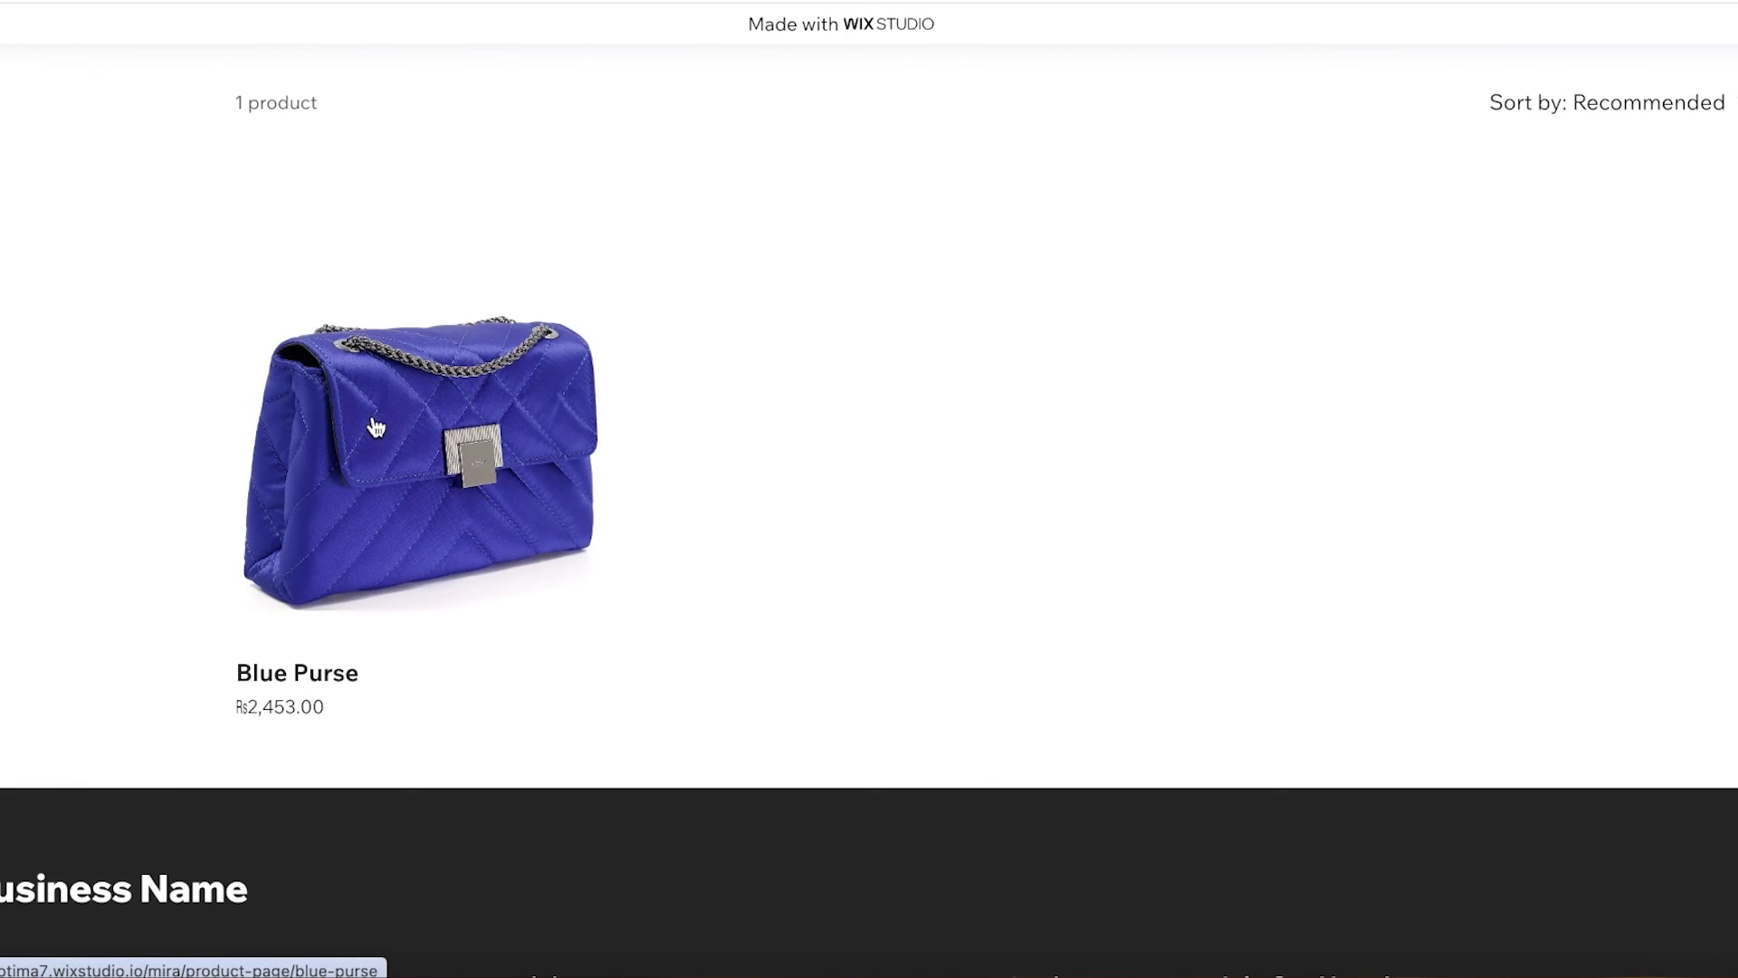
mouse_move(400, 530)
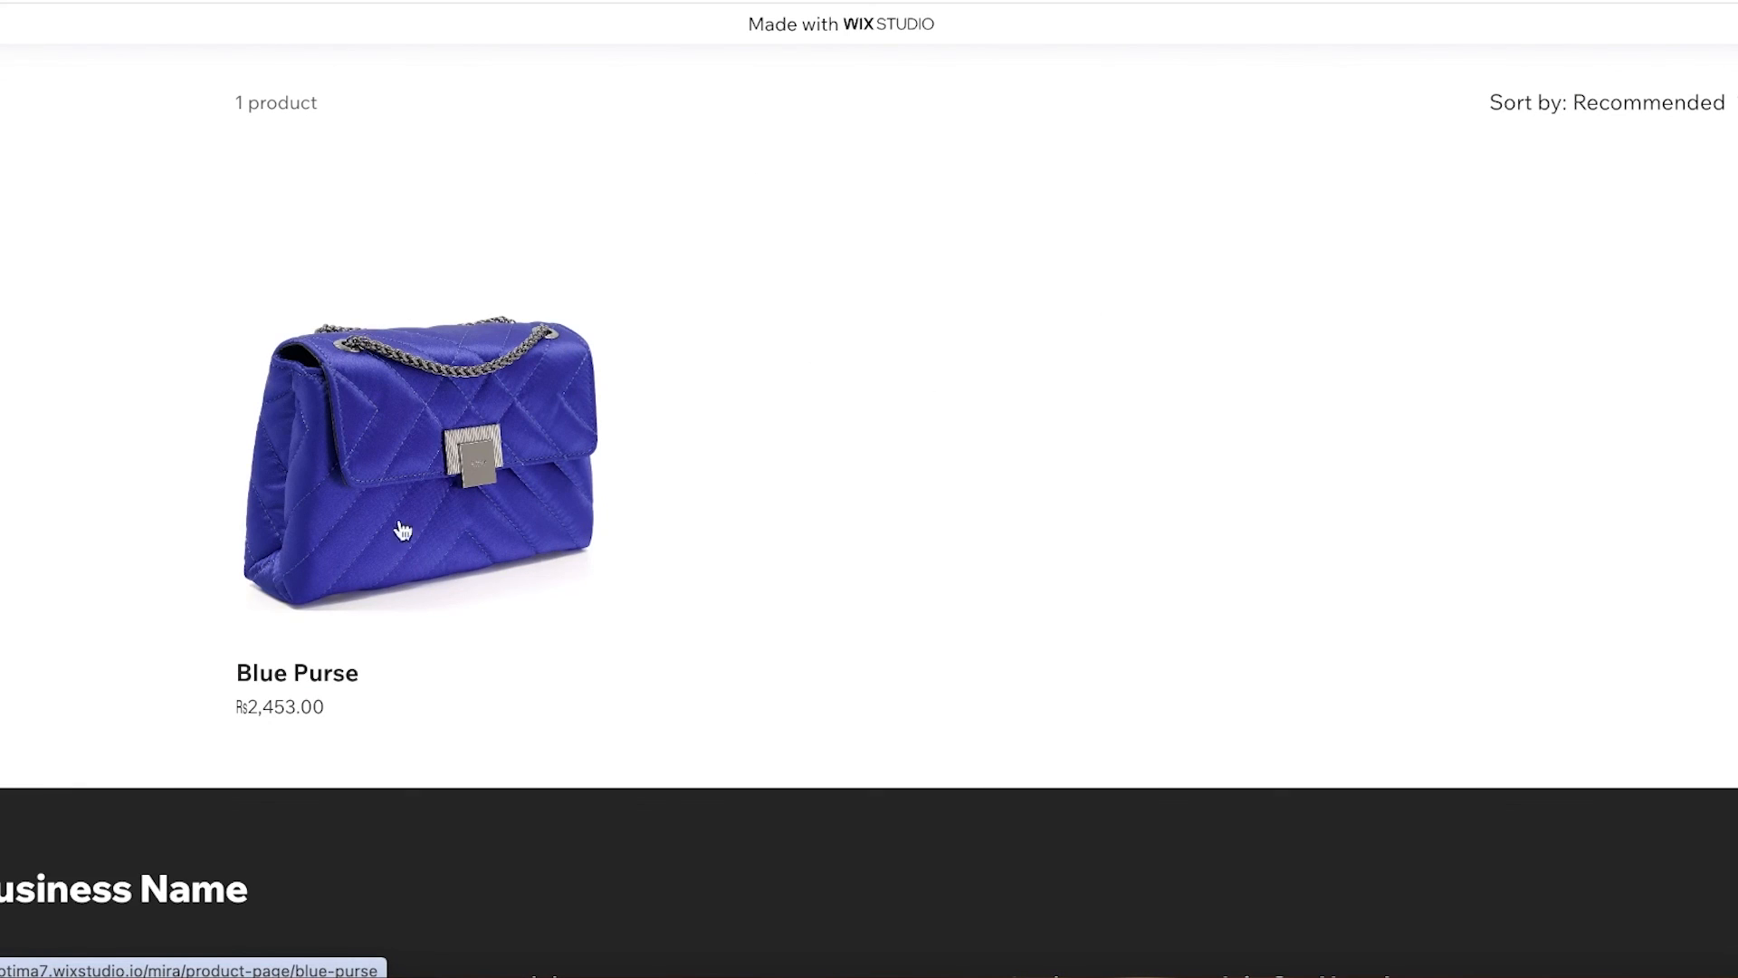
left_click(419, 460)
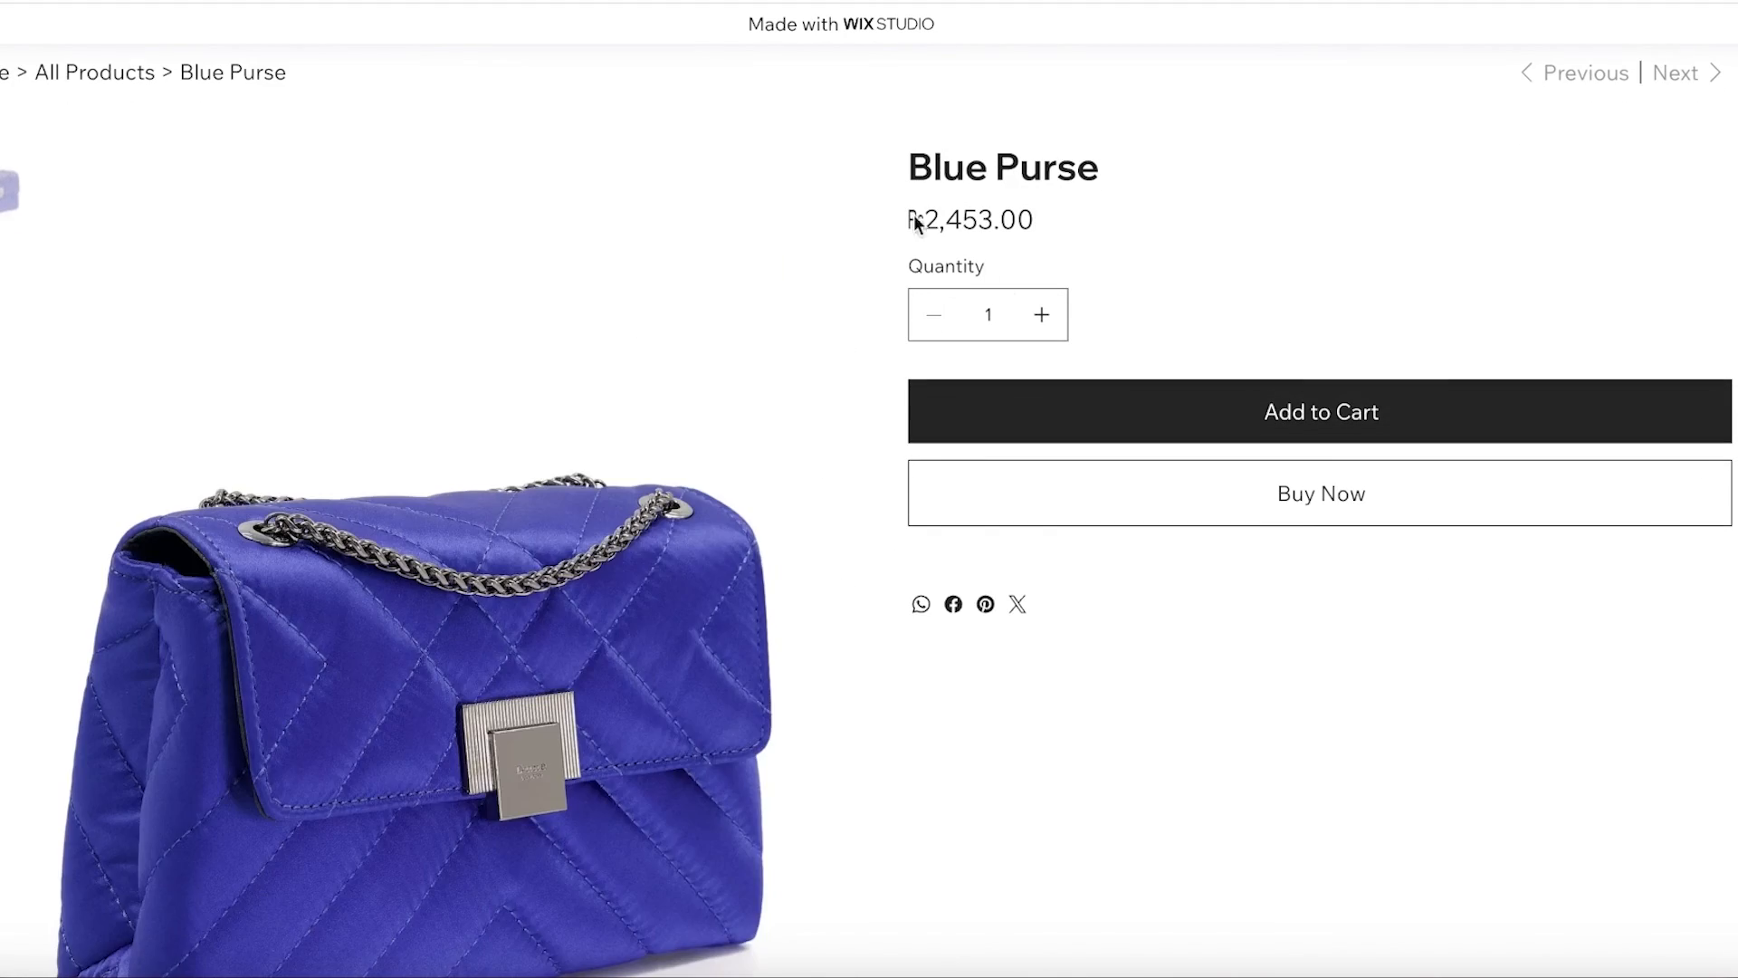